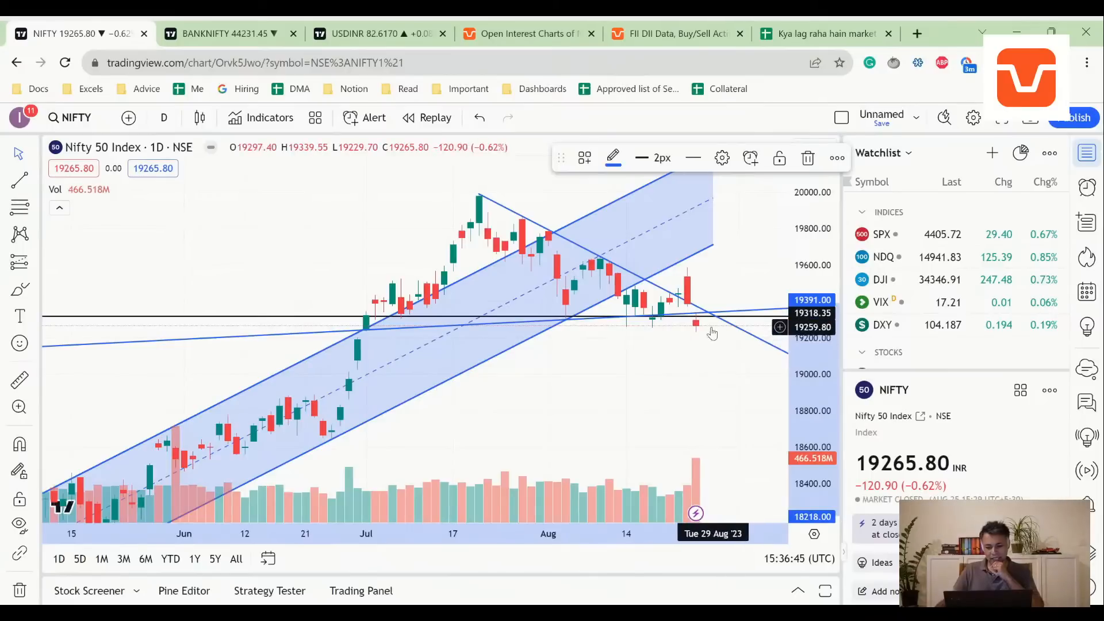
pyautogui.moveTo(710, 331)
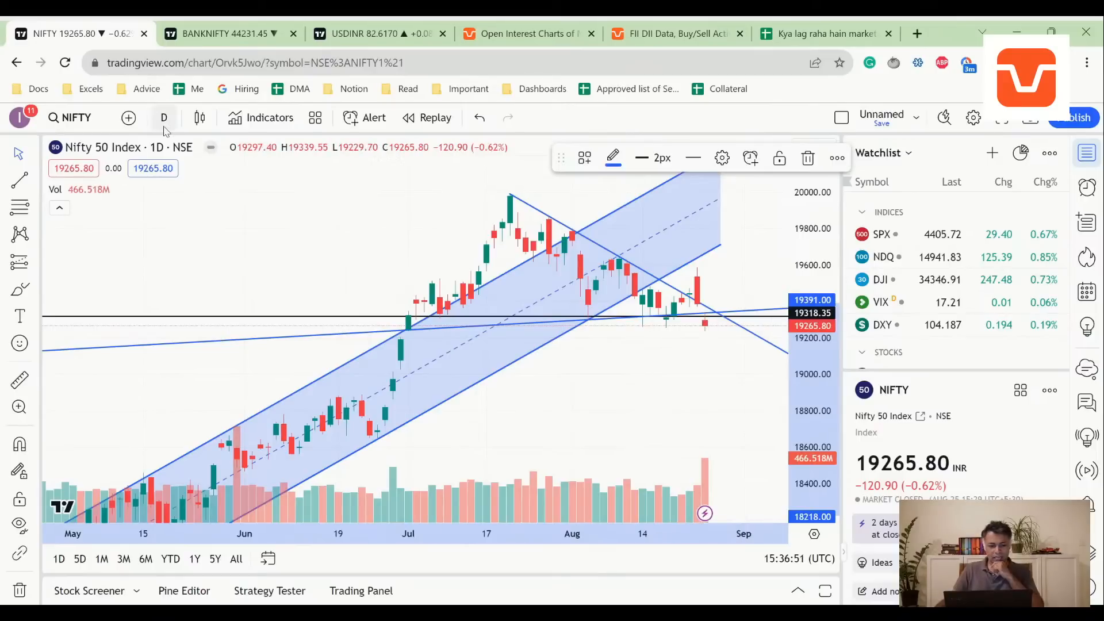
pyautogui.moveTo(534, 315)
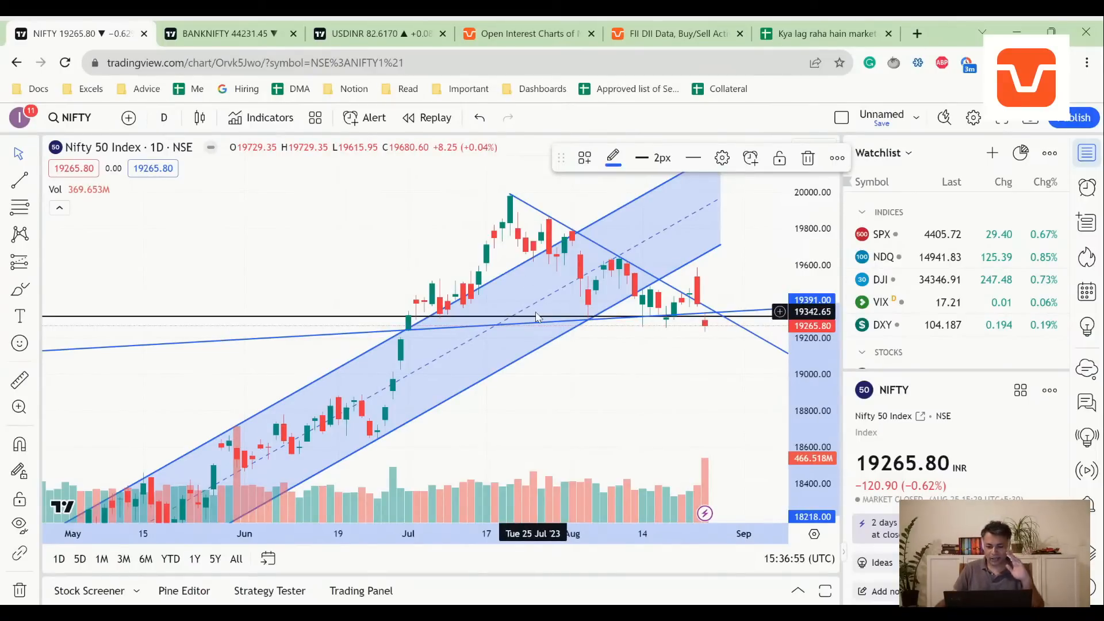
pyautogui.moveTo(701, 296)
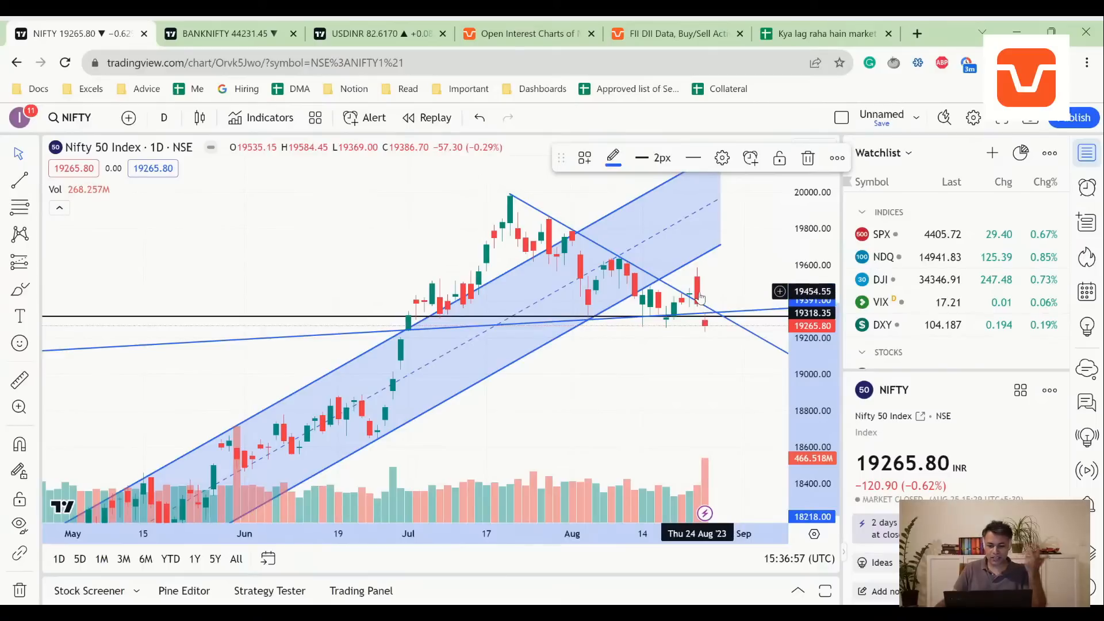
pyautogui.moveTo(697, 306)
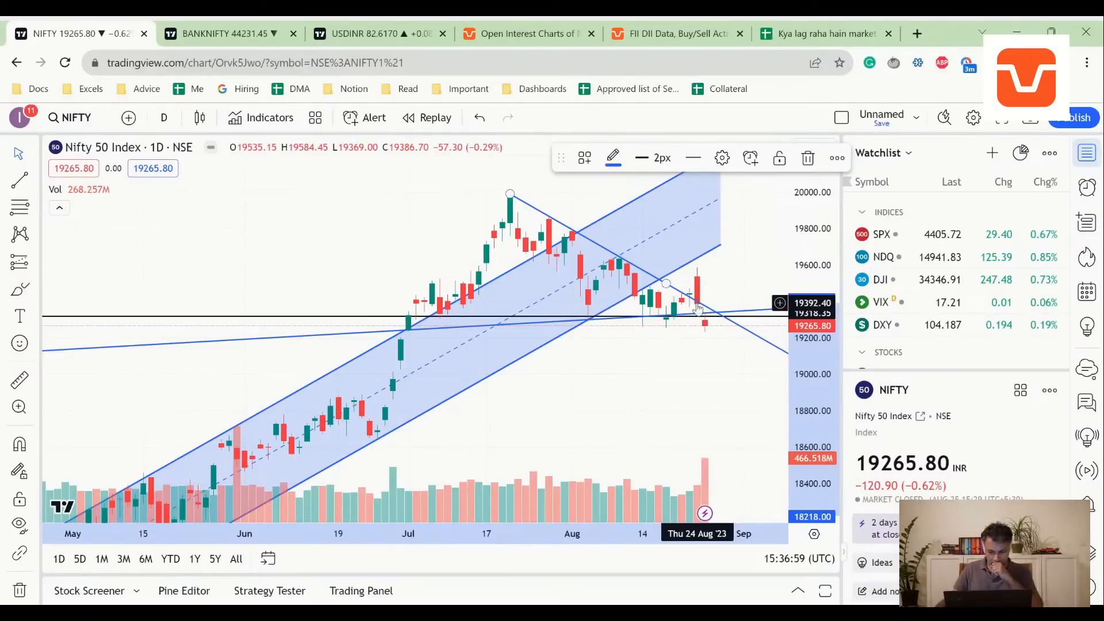
pyautogui.moveTo(704, 317)
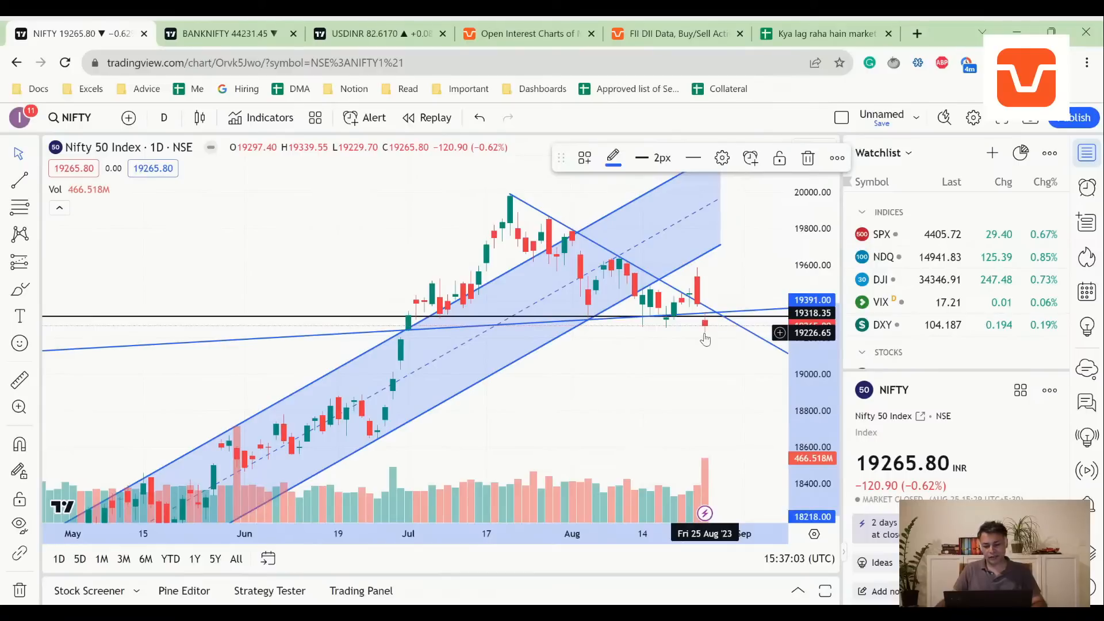
pyautogui.moveTo(683, 288)
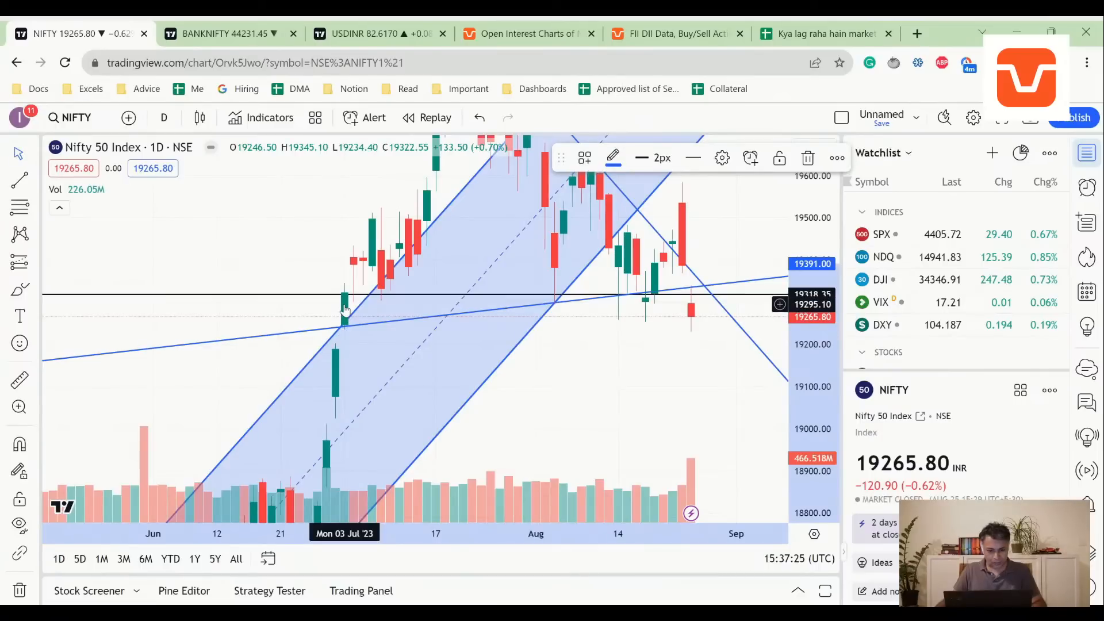
pyautogui.moveTo(335, 374)
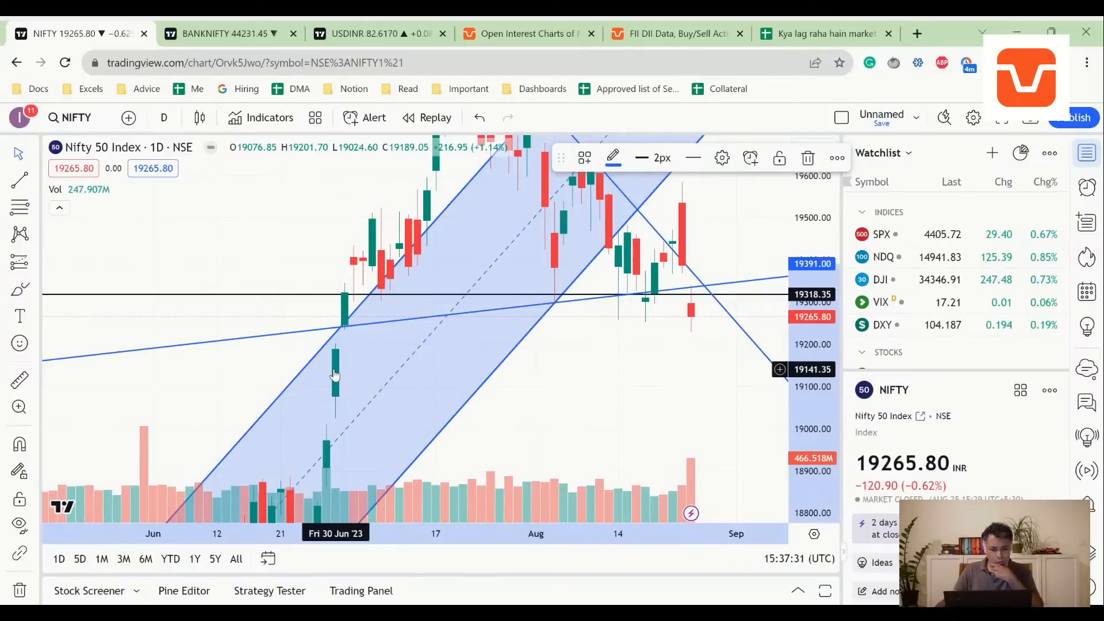
pyautogui.moveTo(342, 322)
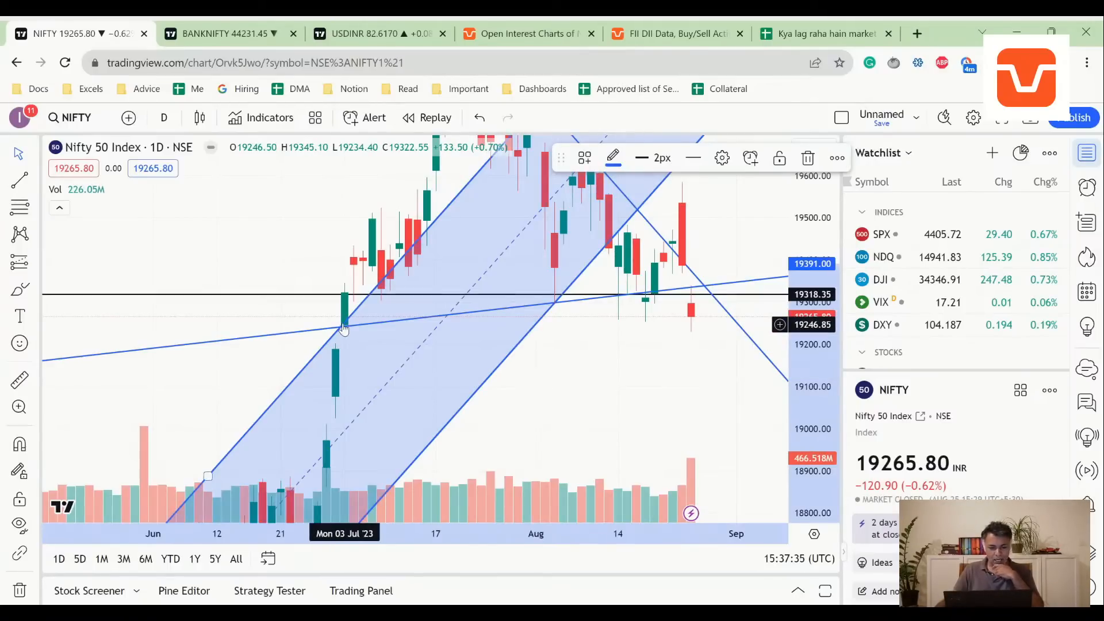
pyautogui.moveTo(335, 380)
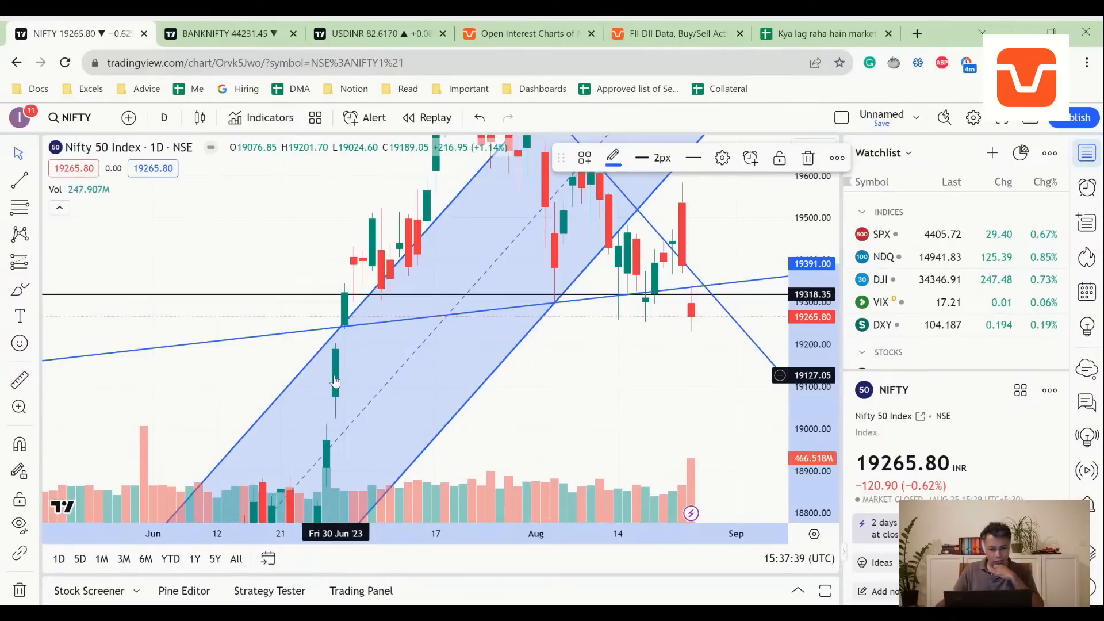
pyautogui.moveTo(693, 318)
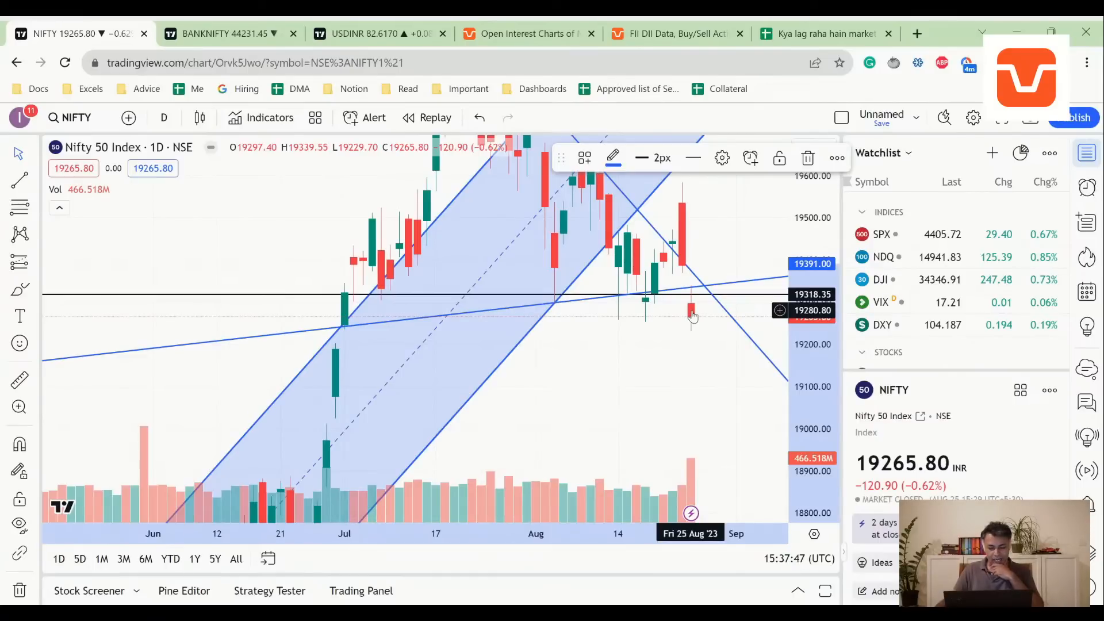
pyautogui.moveTo(574, 357)
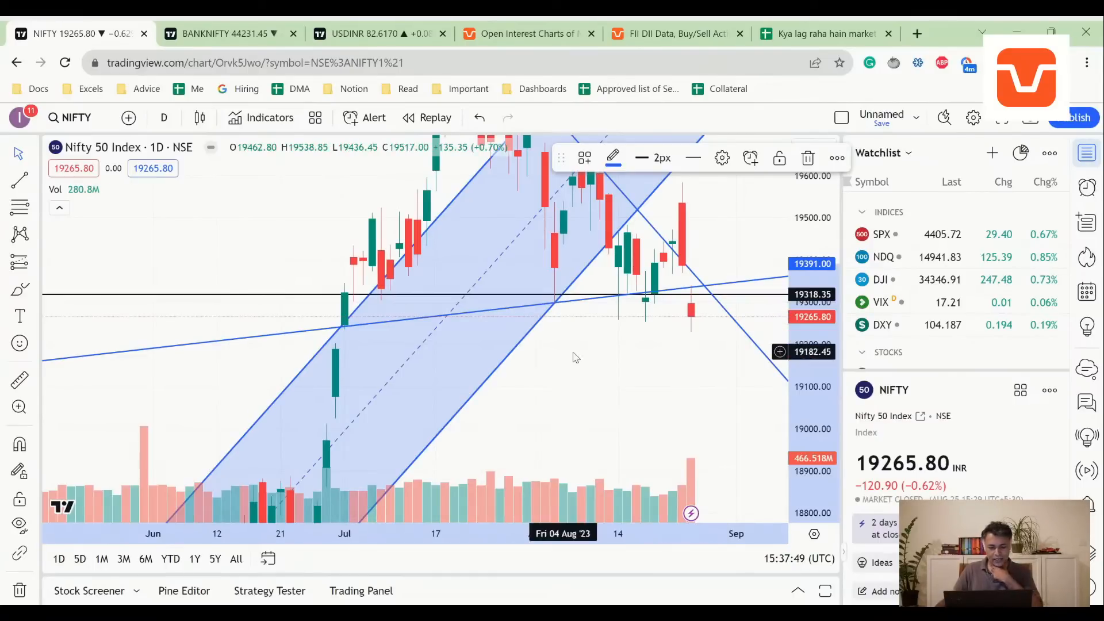
pyautogui.moveTo(593, 337)
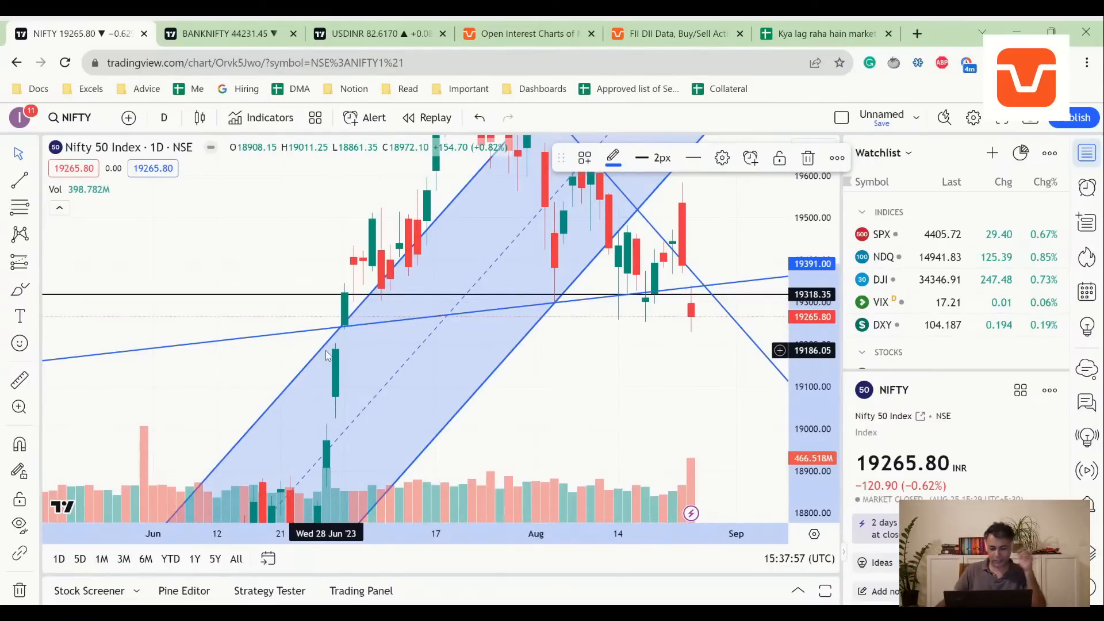
pyautogui.moveTo(326, 335)
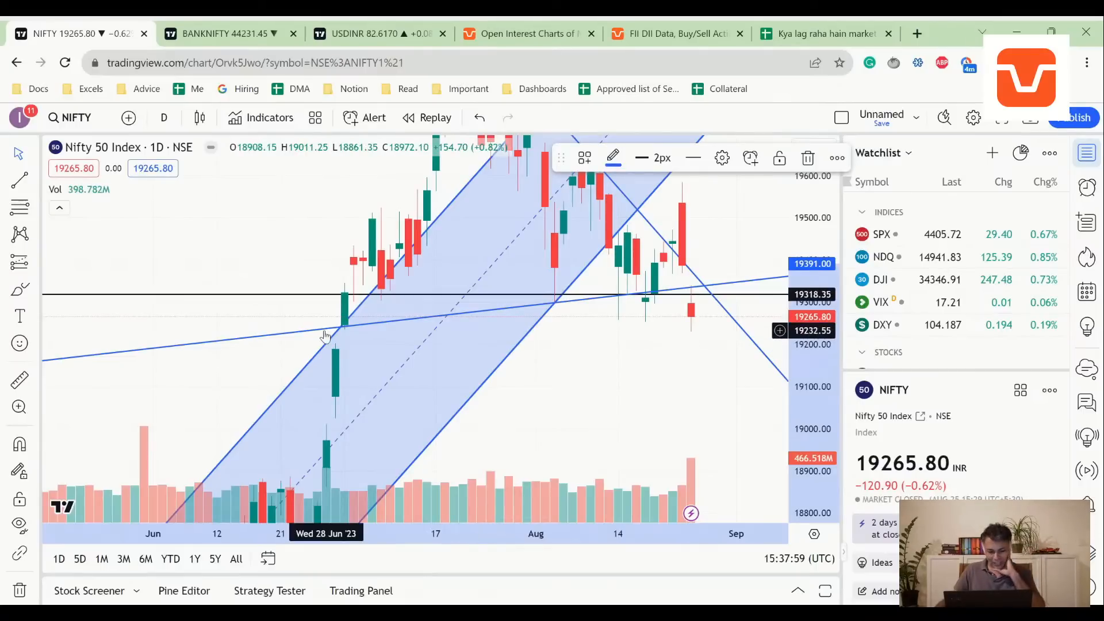
pyautogui.moveTo(325, 335)
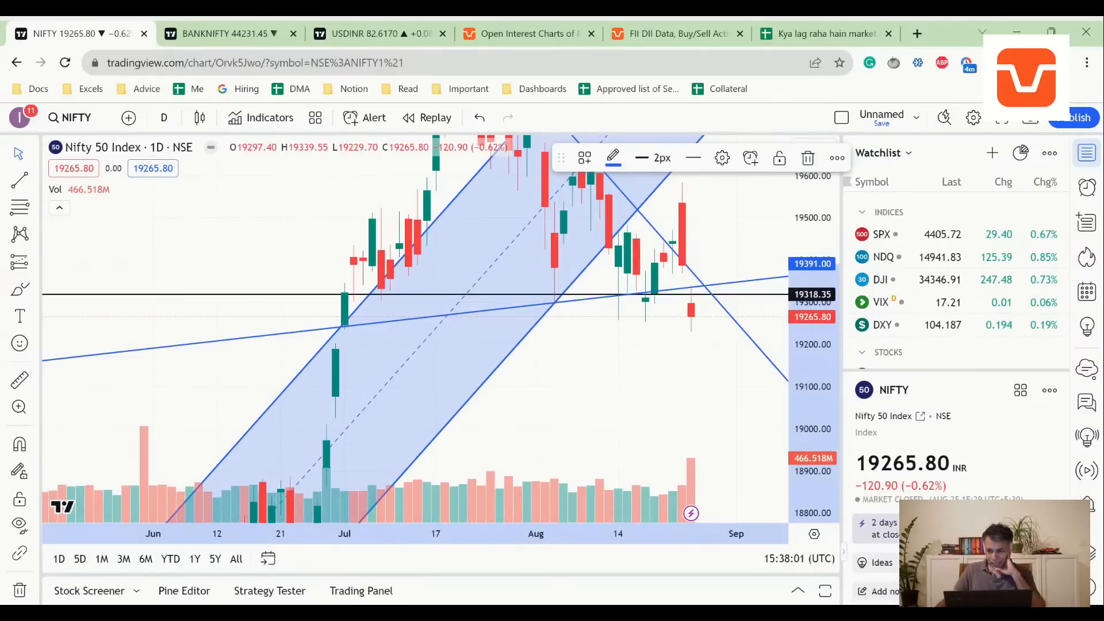
pyautogui.moveTo(53, 224)
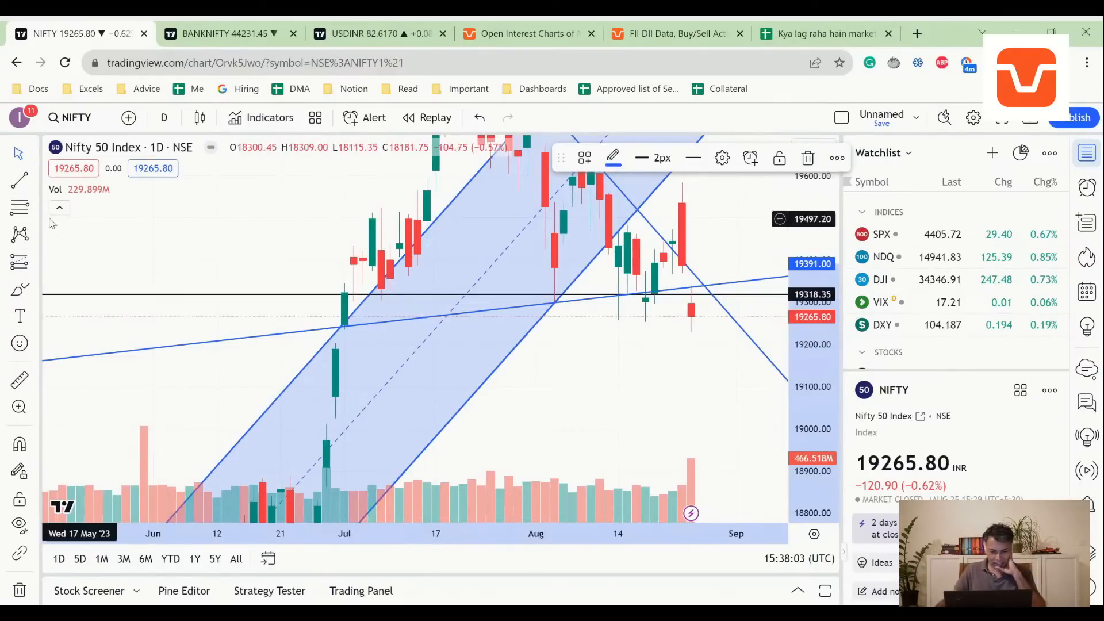
# Bring up the line drawing tools list on the NIFTY daily chart.
pyautogui.click(20, 180)
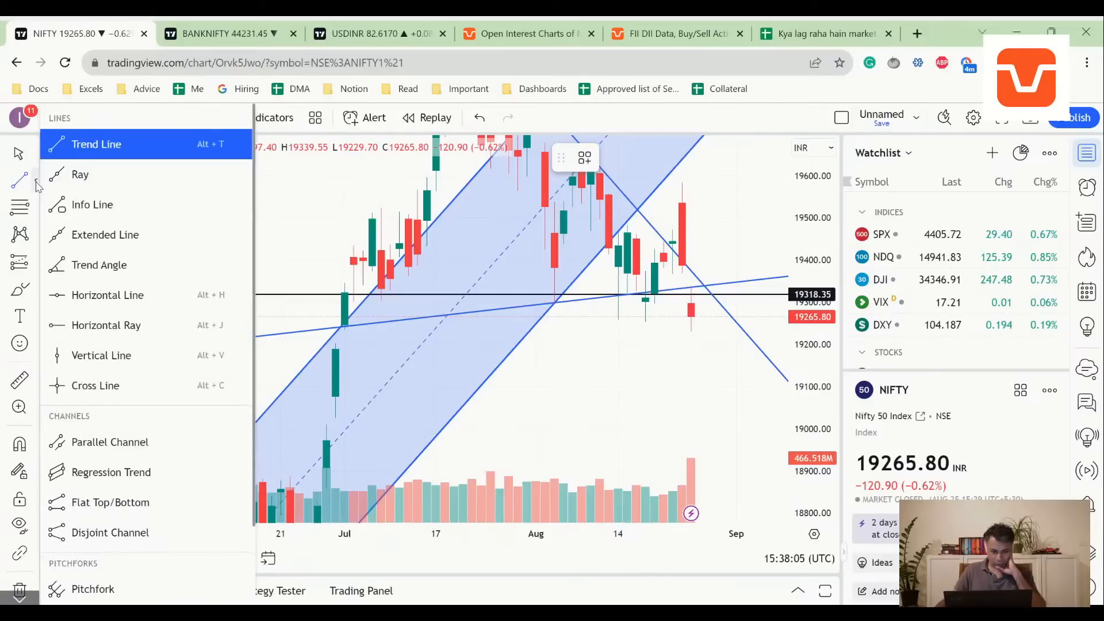
pyautogui.moveTo(107, 295)
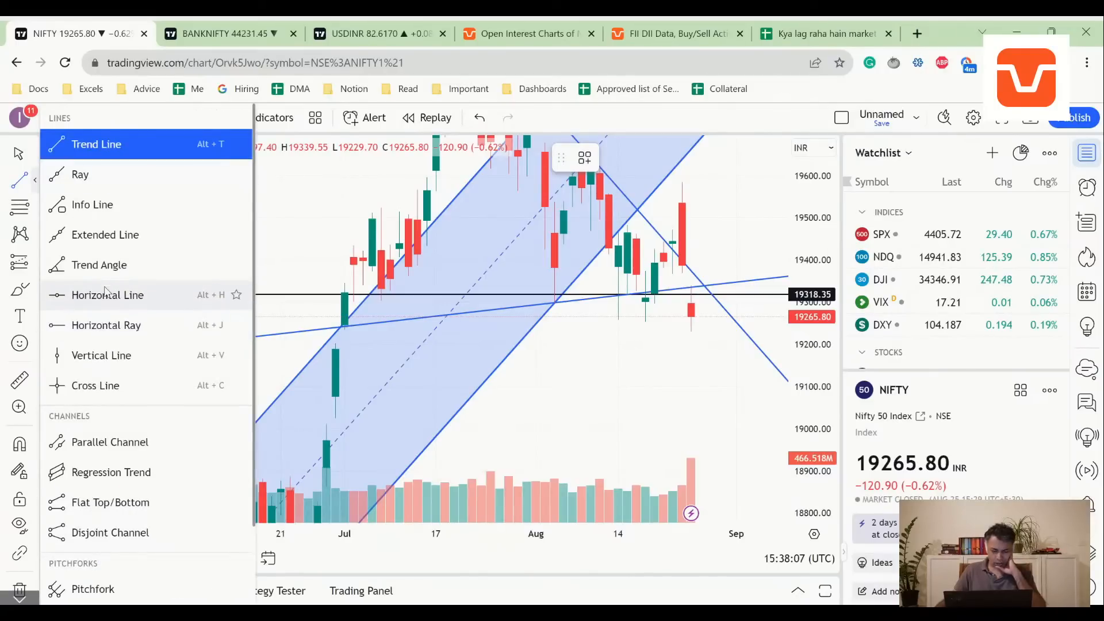
pyautogui.moveTo(101, 356)
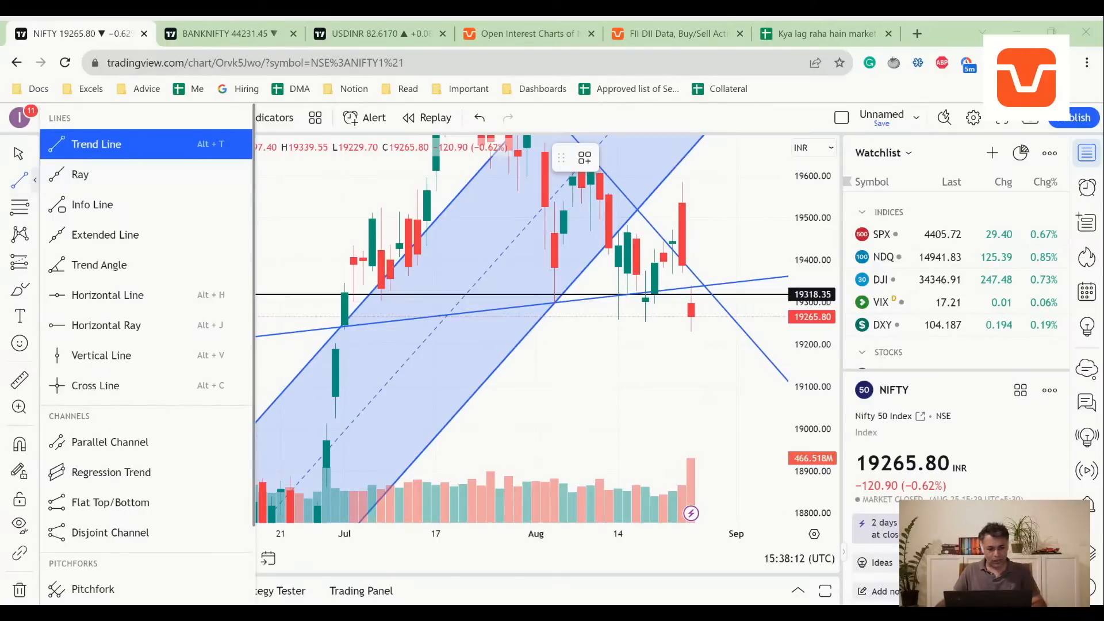
pyautogui.moveTo(113, 174)
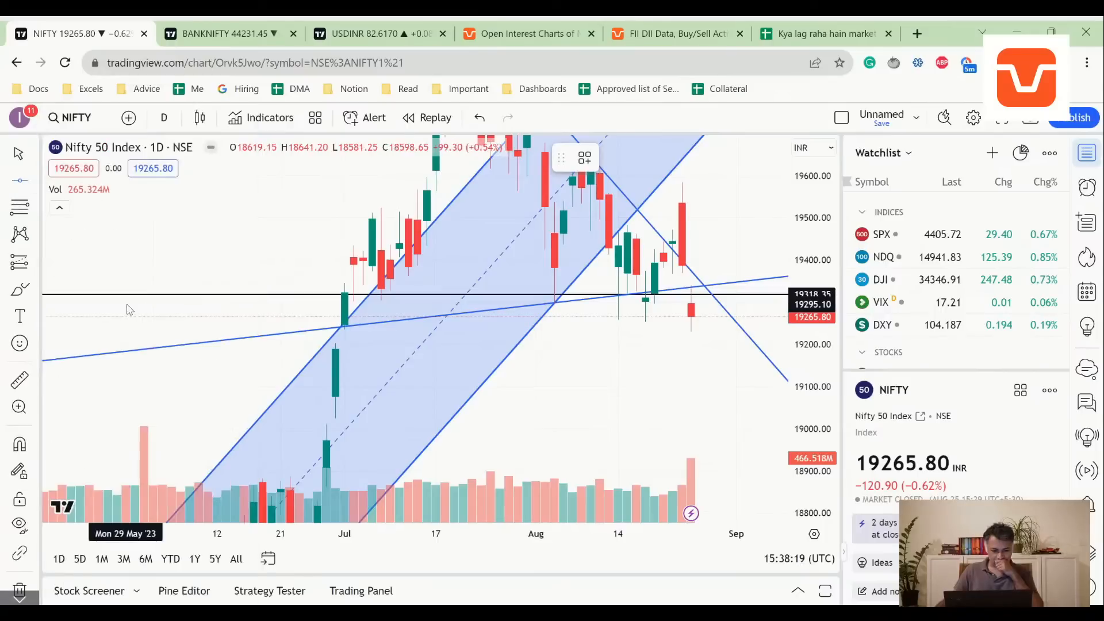
pyautogui.moveTo(345, 335)
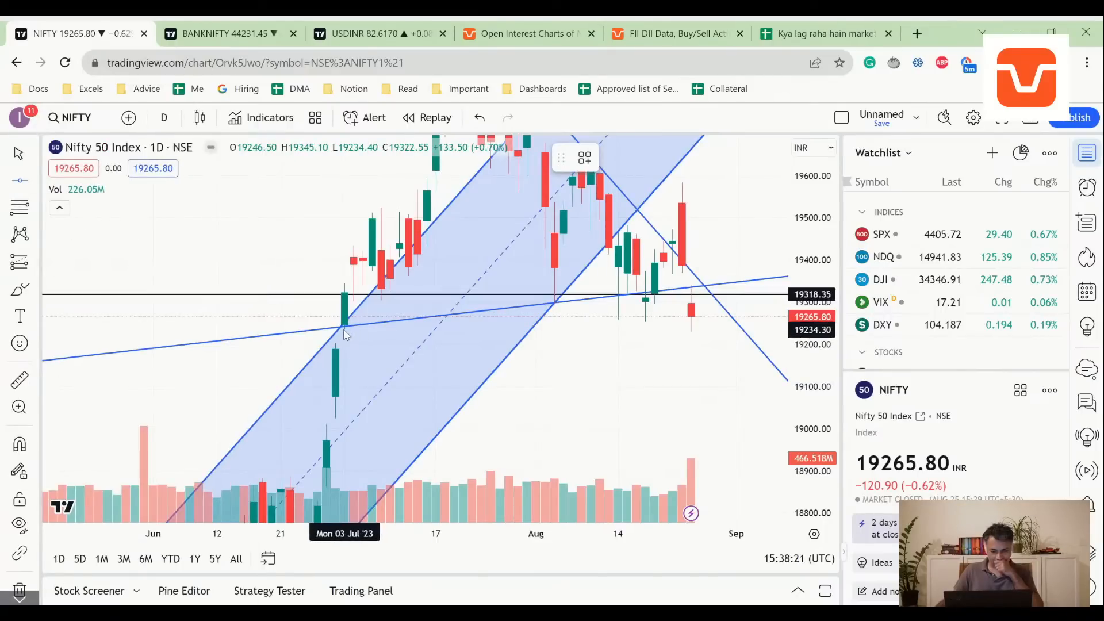
# Place a horizontal price level just below the latest NIFTY candle near 19230.
pyautogui.click(345, 330)
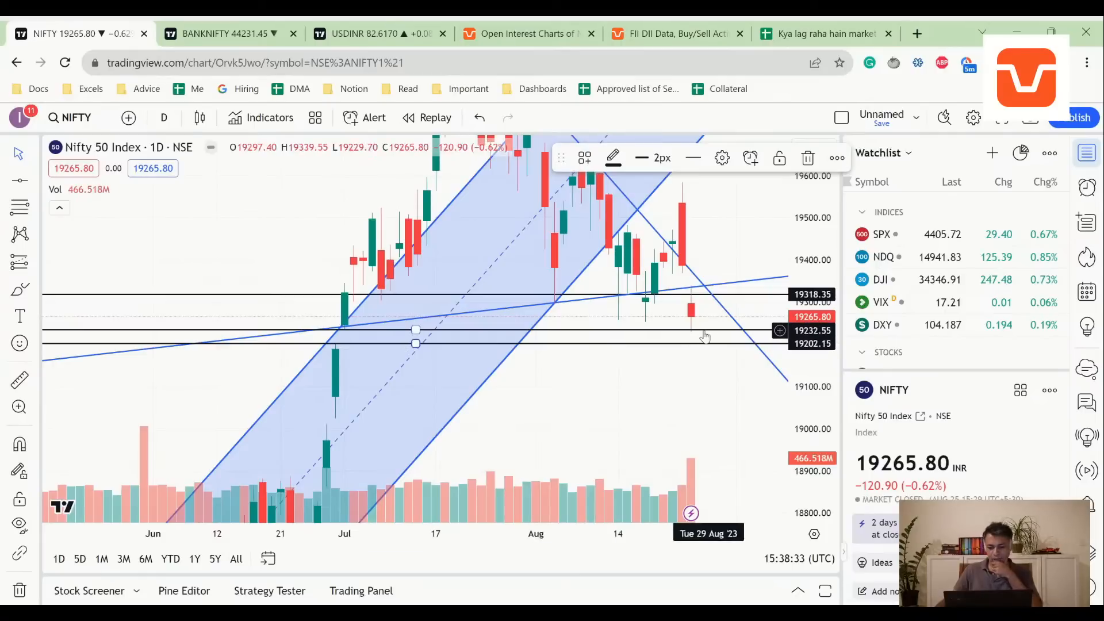
pyautogui.moveTo(680, 326)
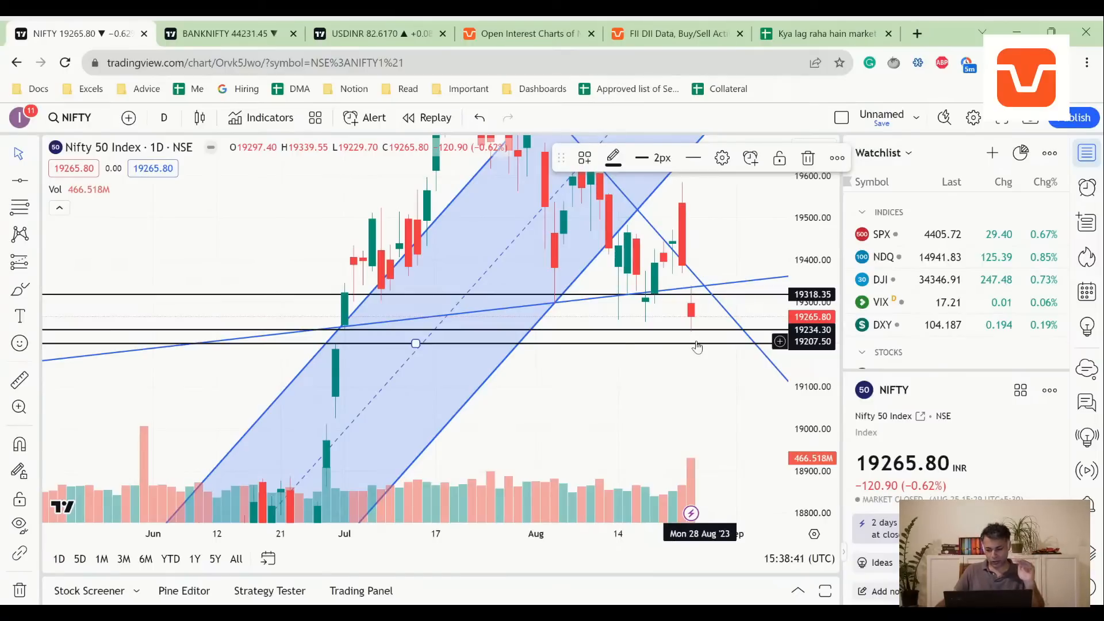
pyautogui.moveTo(800, 328)
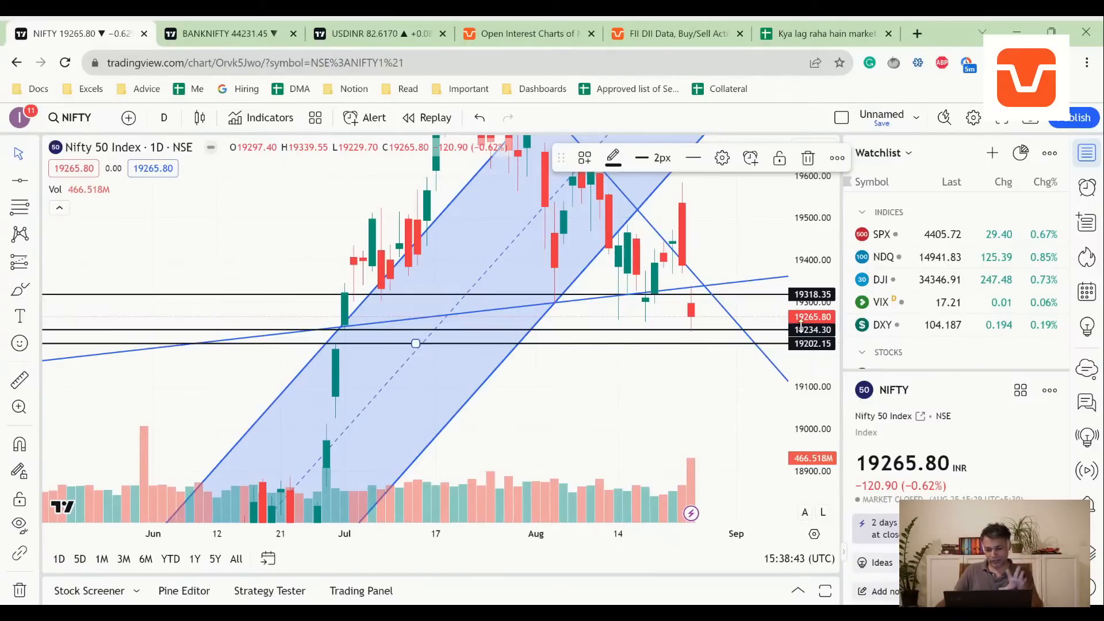
pyautogui.moveTo(693, 334)
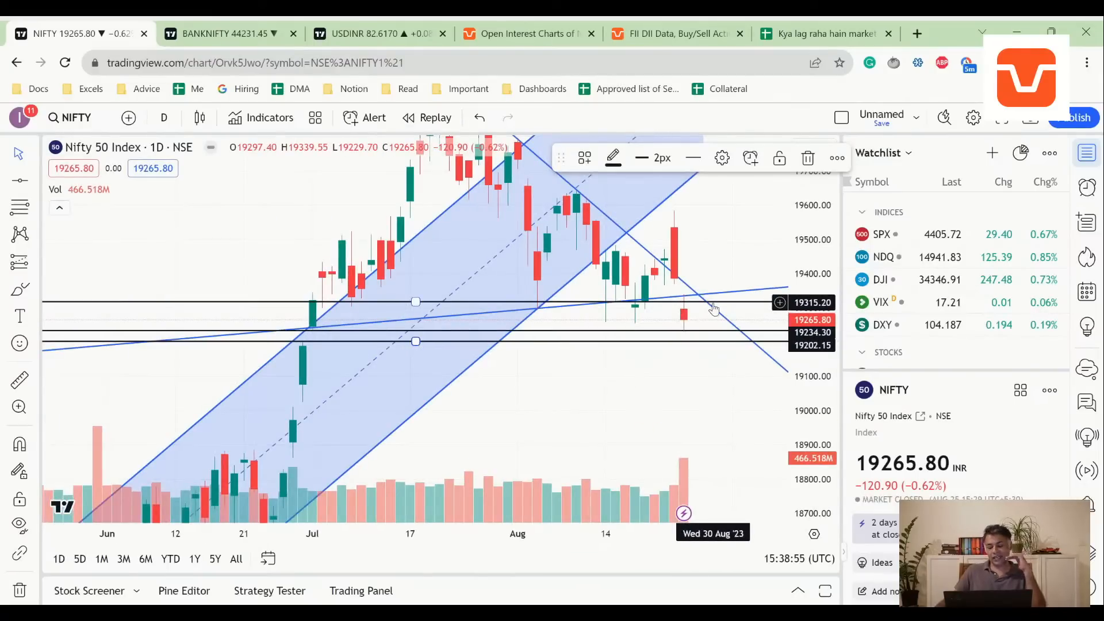
pyautogui.moveTo(691, 322)
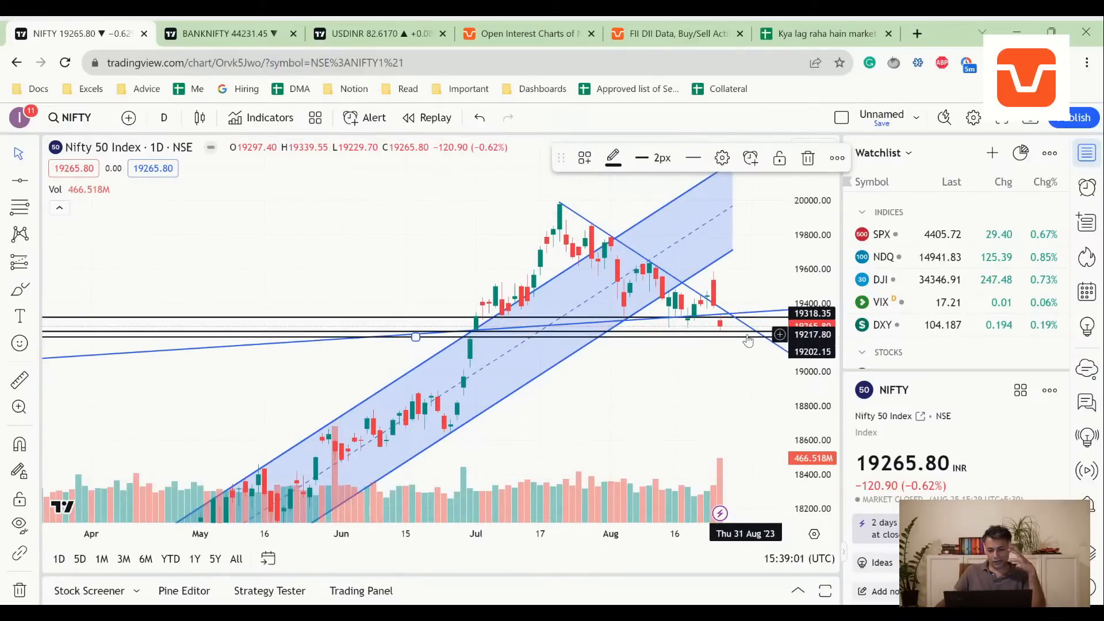
pyautogui.moveTo(725, 322)
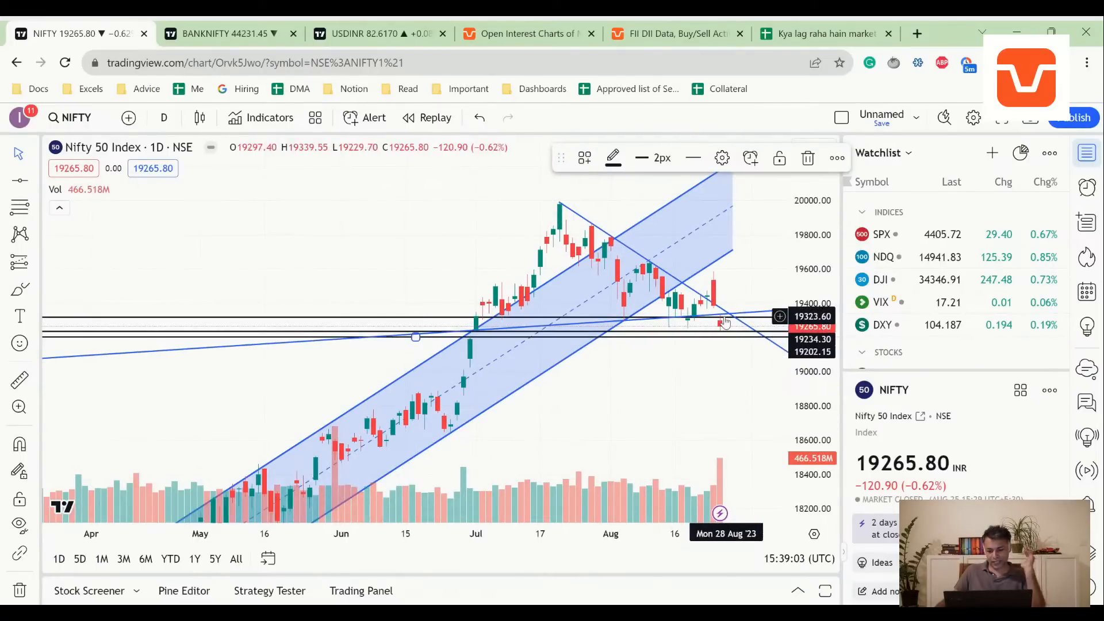
pyautogui.moveTo(722, 322)
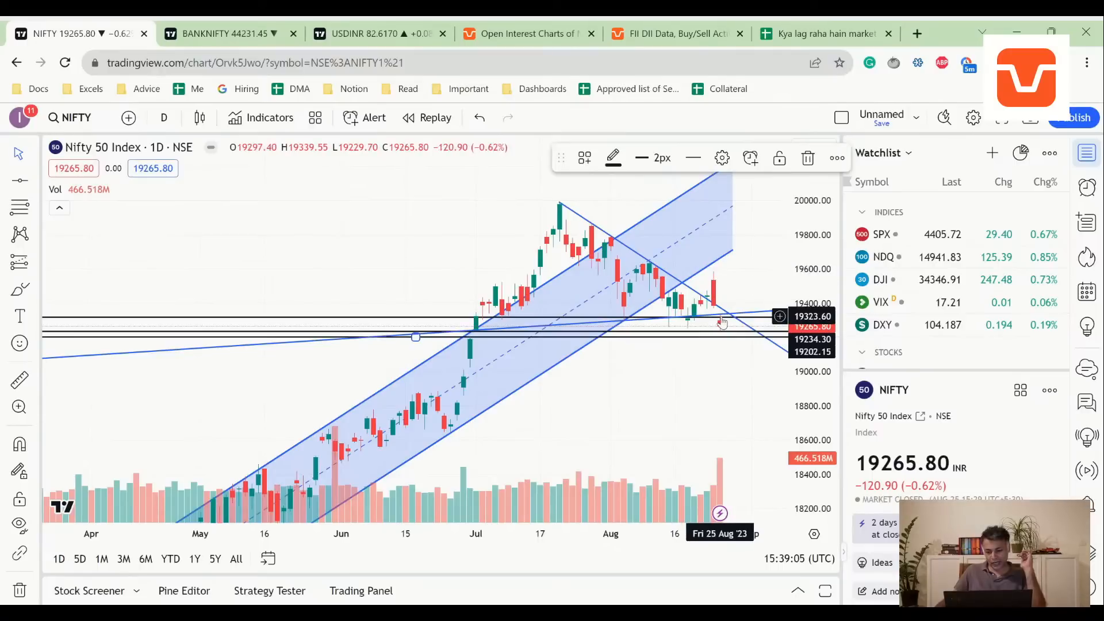
pyautogui.moveTo(733, 326)
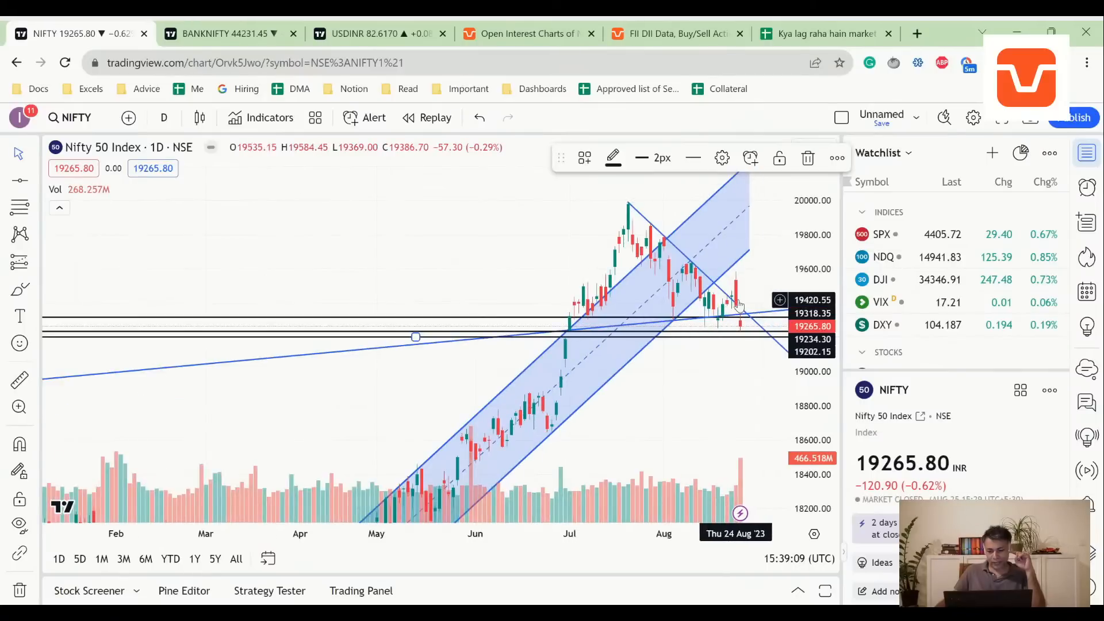
pyautogui.moveTo(742, 320)
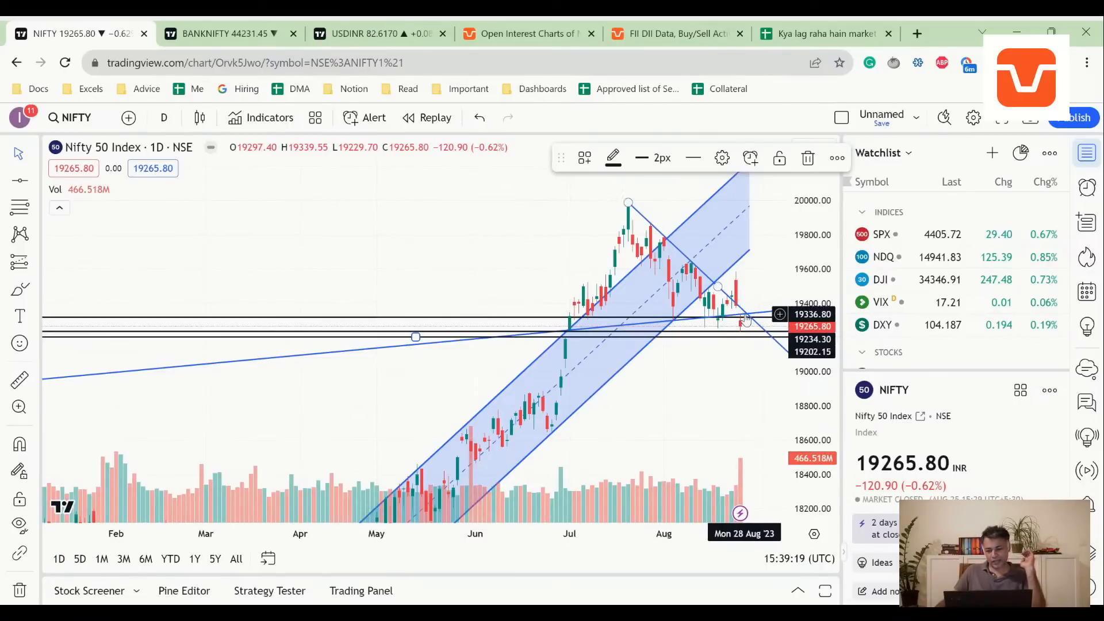
pyautogui.moveTo(750, 281)
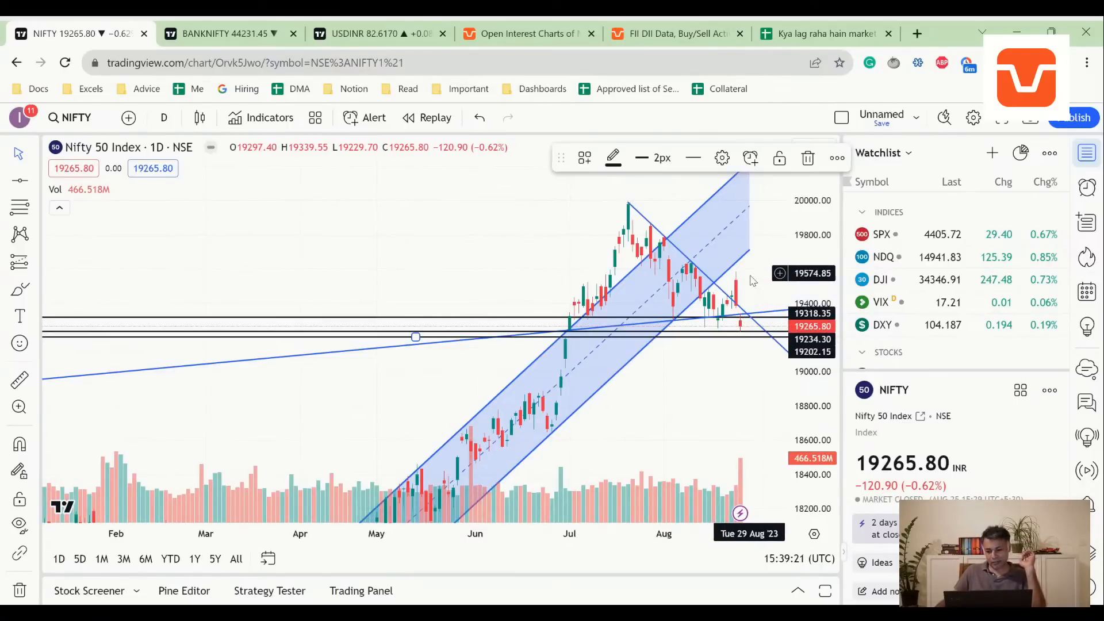
pyautogui.moveTo(751, 336)
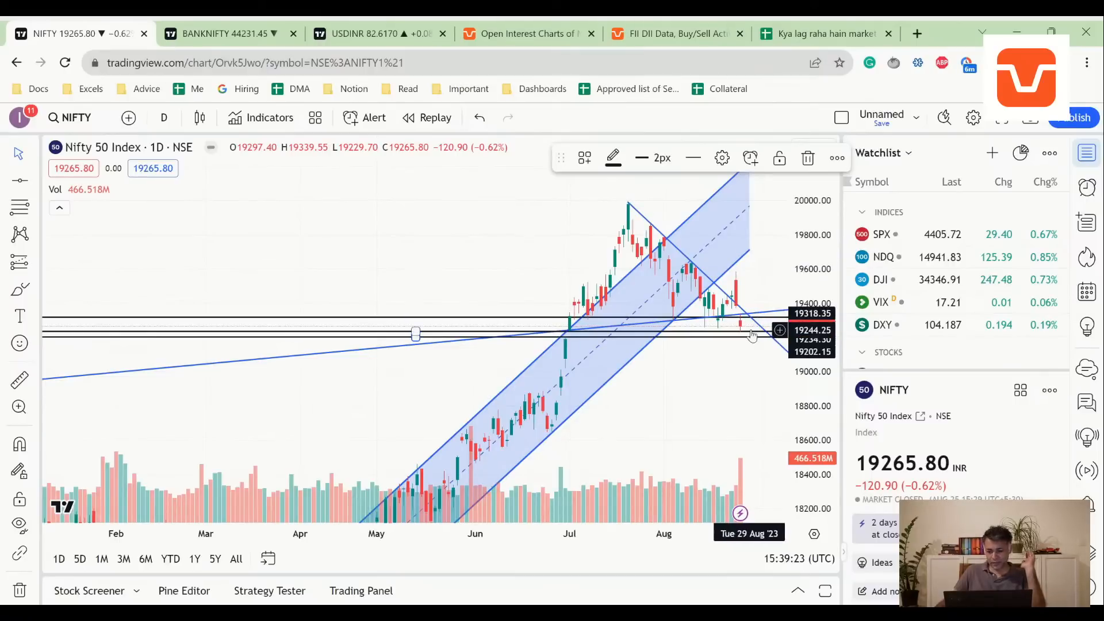
pyautogui.moveTo(745, 331)
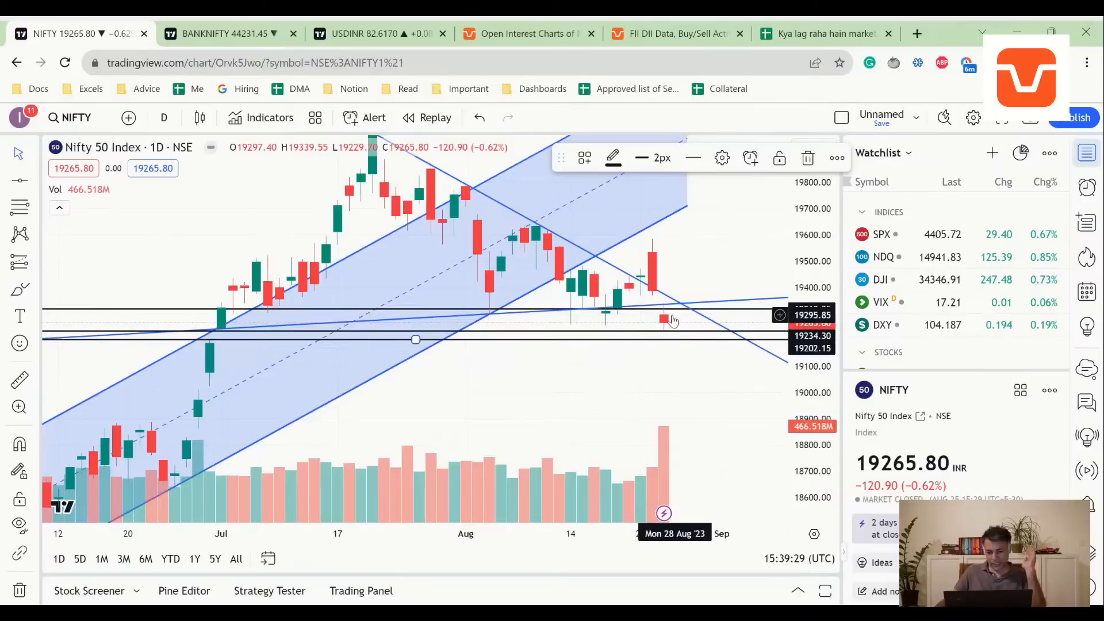
pyautogui.moveTo(675, 308)
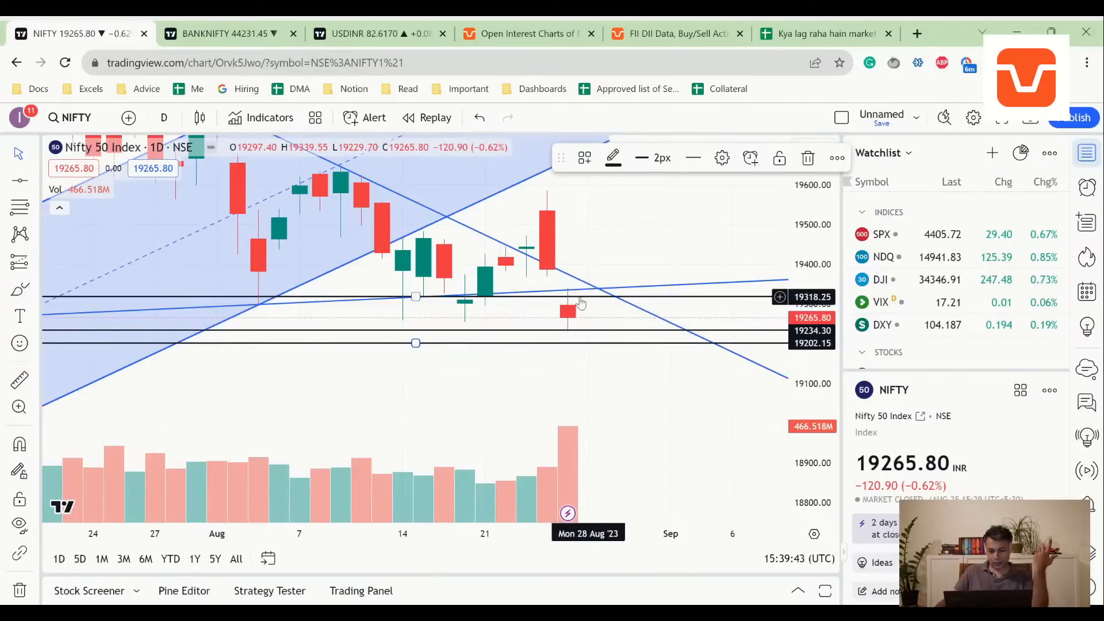
pyautogui.moveTo(588, 248)
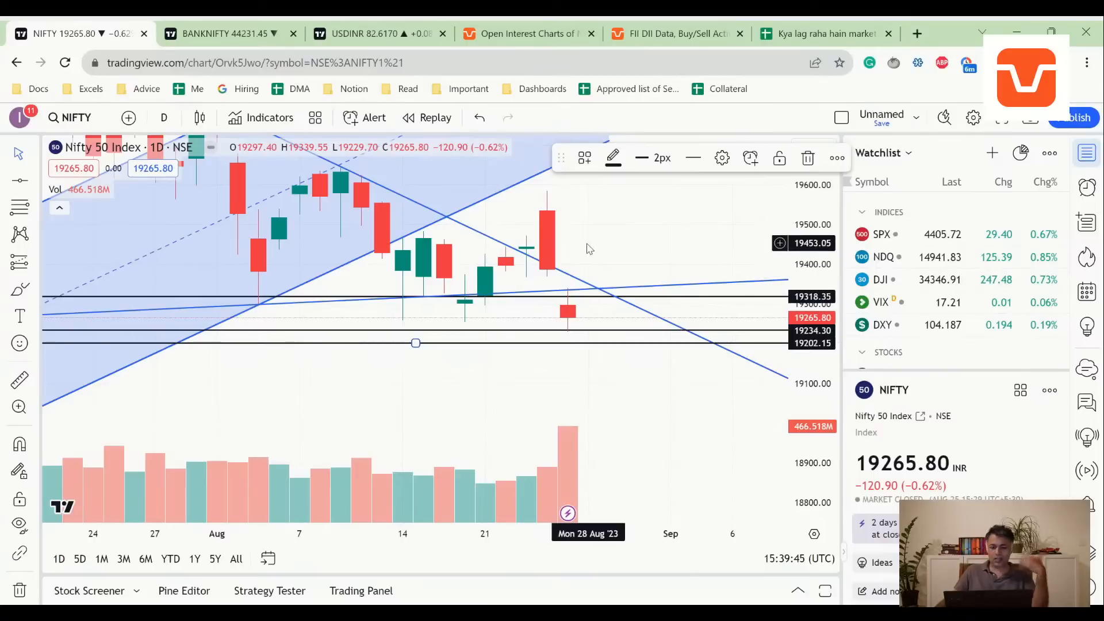
pyautogui.moveTo(586, 288)
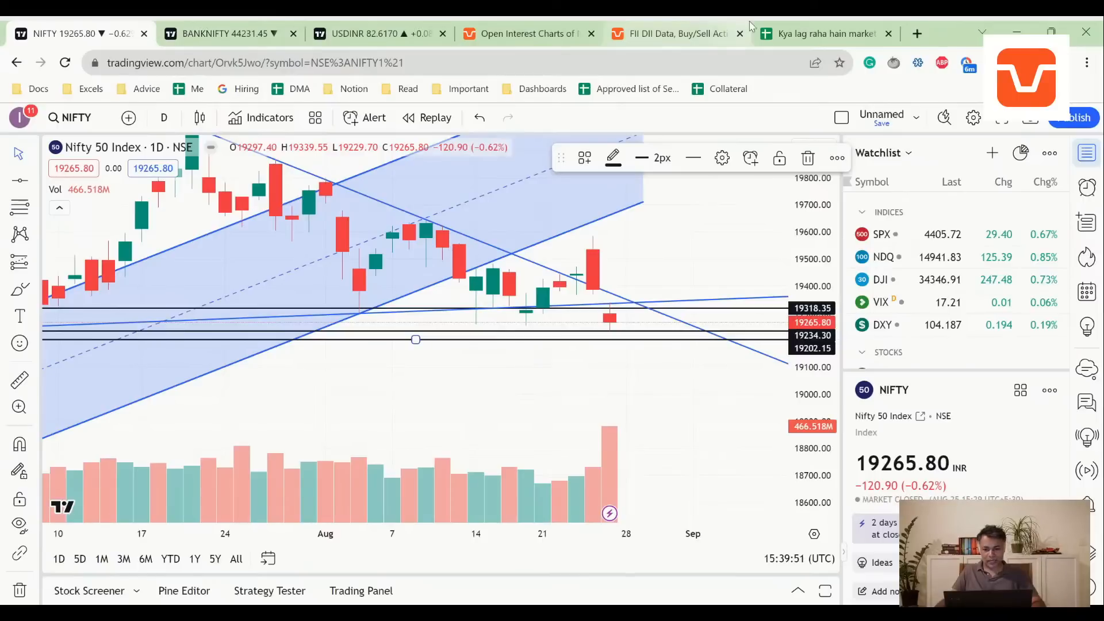
# Enter in B3: 'NIFTY might find support at 19230 spot, and there is a gap there. See the price action on bounce'.
pyautogui.click(823, 33)
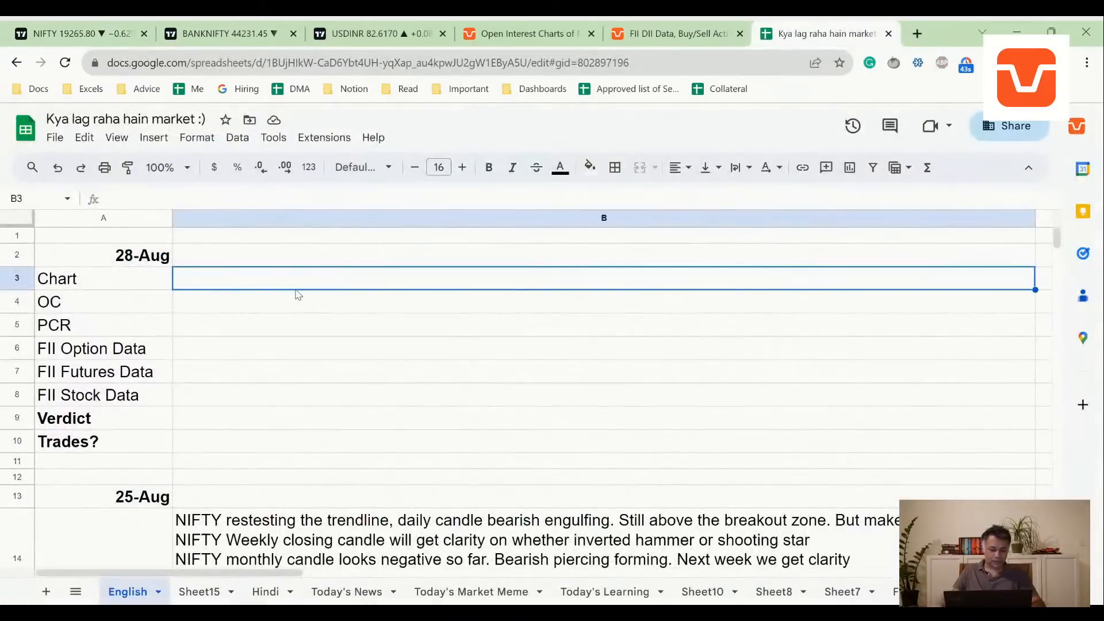
pyautogui.write('NIFTY')
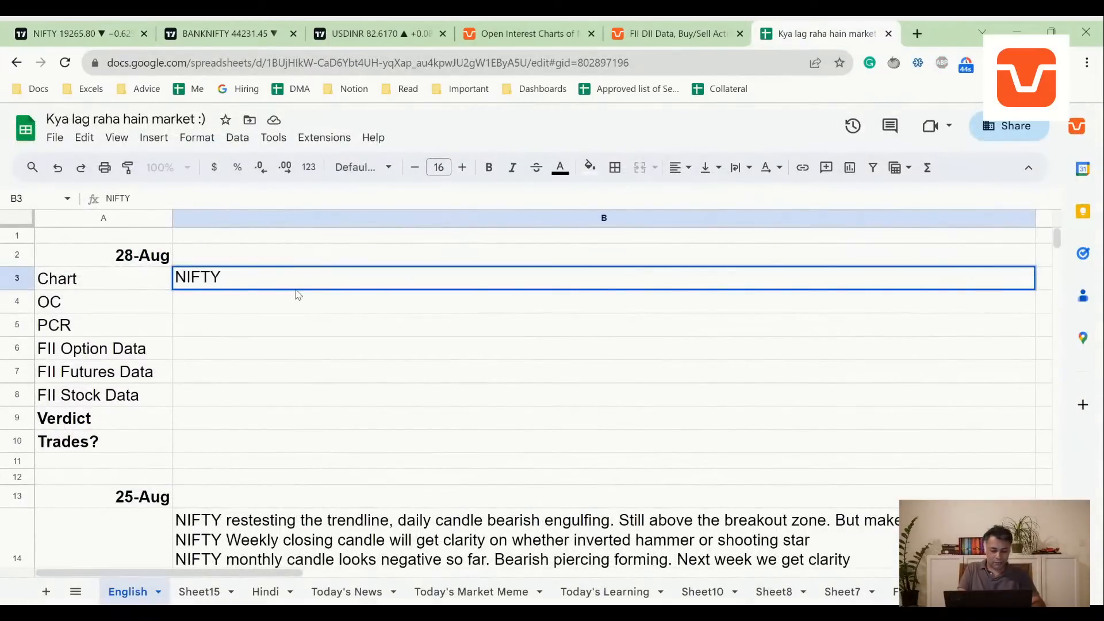
pyautogui.write('might find s')
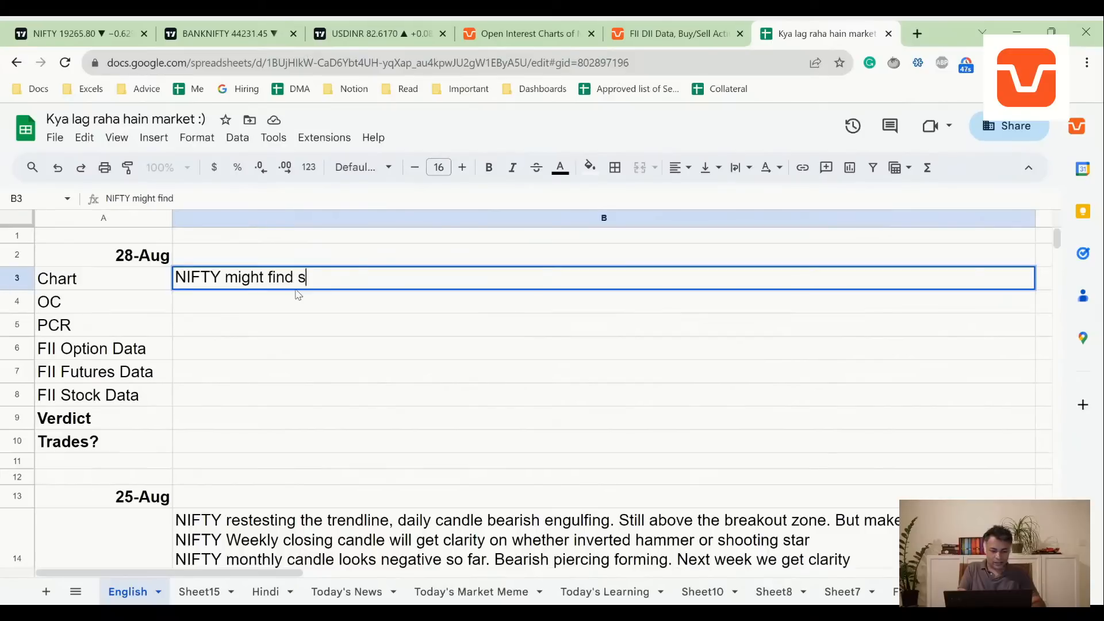
pyautogui.write('upport at 19')
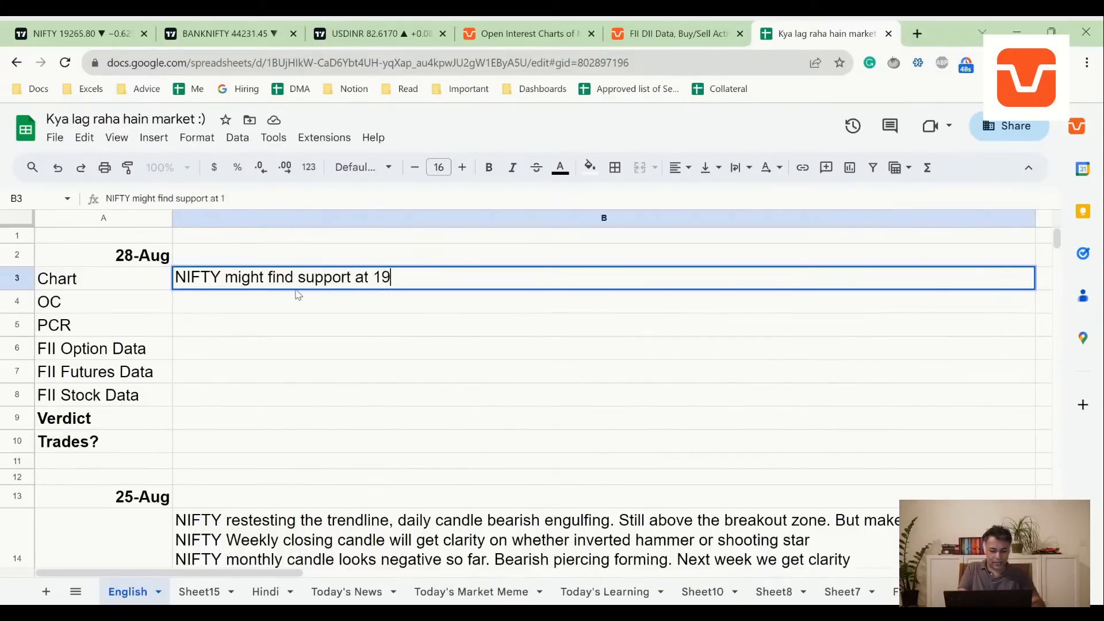
pyautogui.write('2')
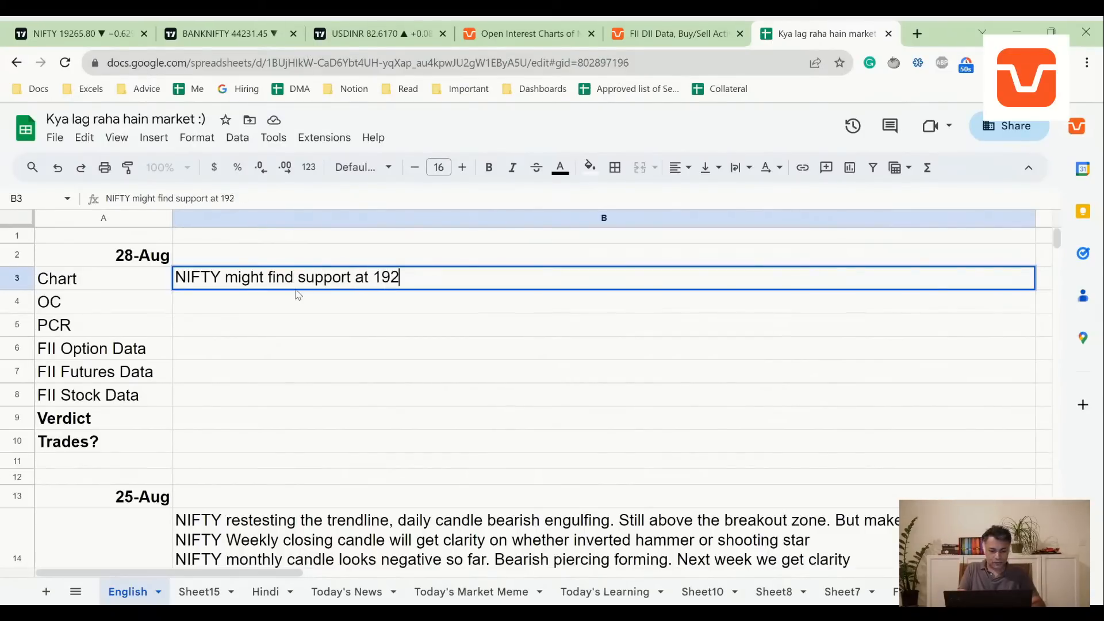
pyautogui.write('30 spot, an')
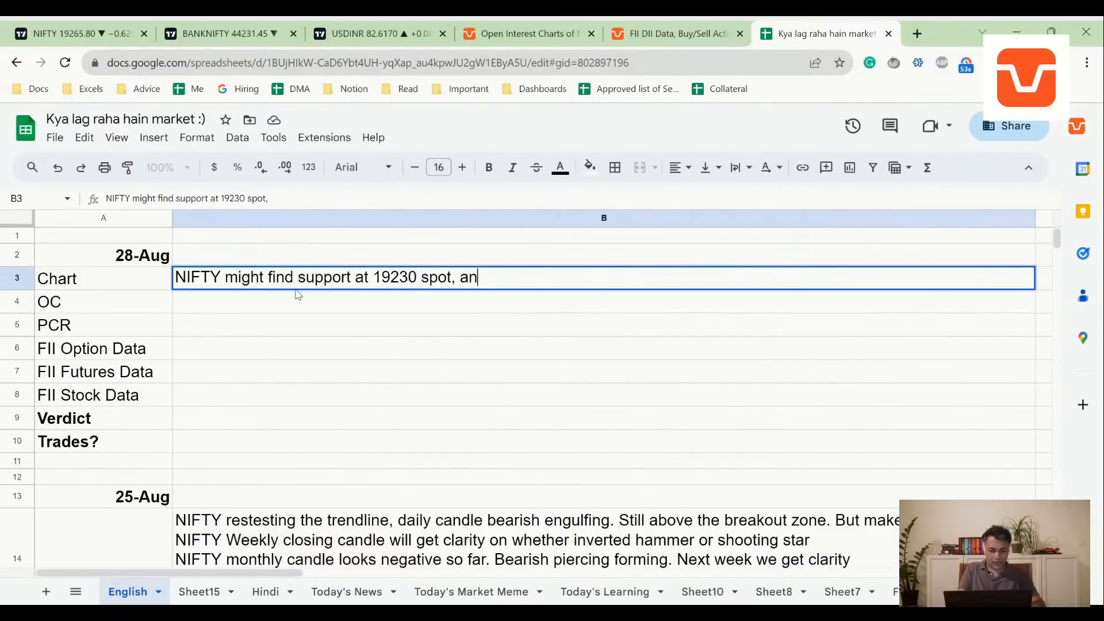
pyautogui.write('d there is a ga')
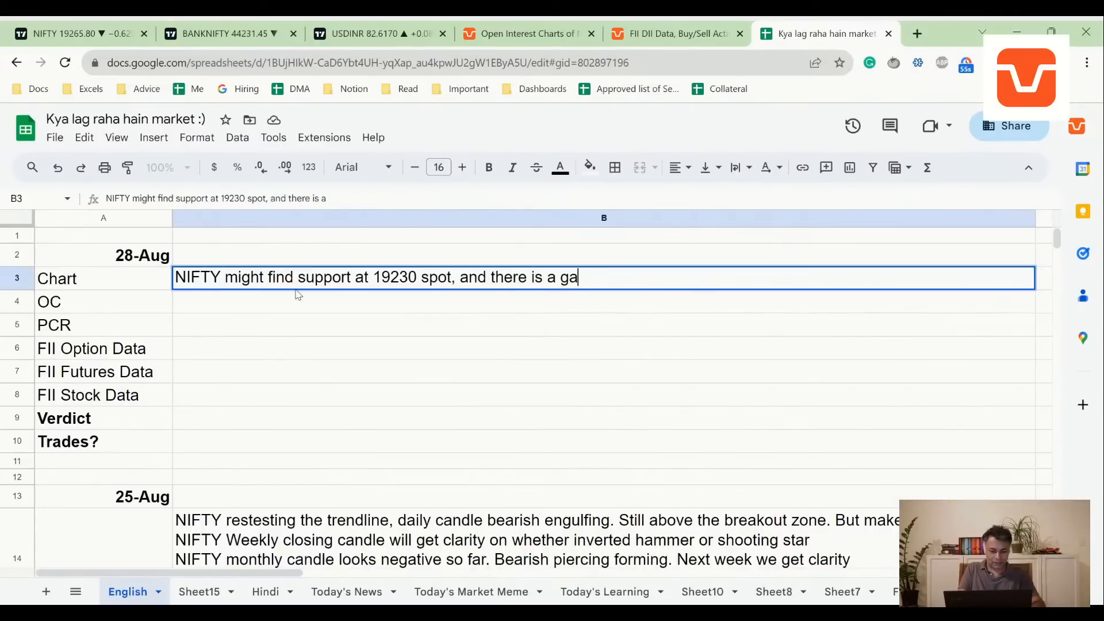
pyautogui.write('p there.')
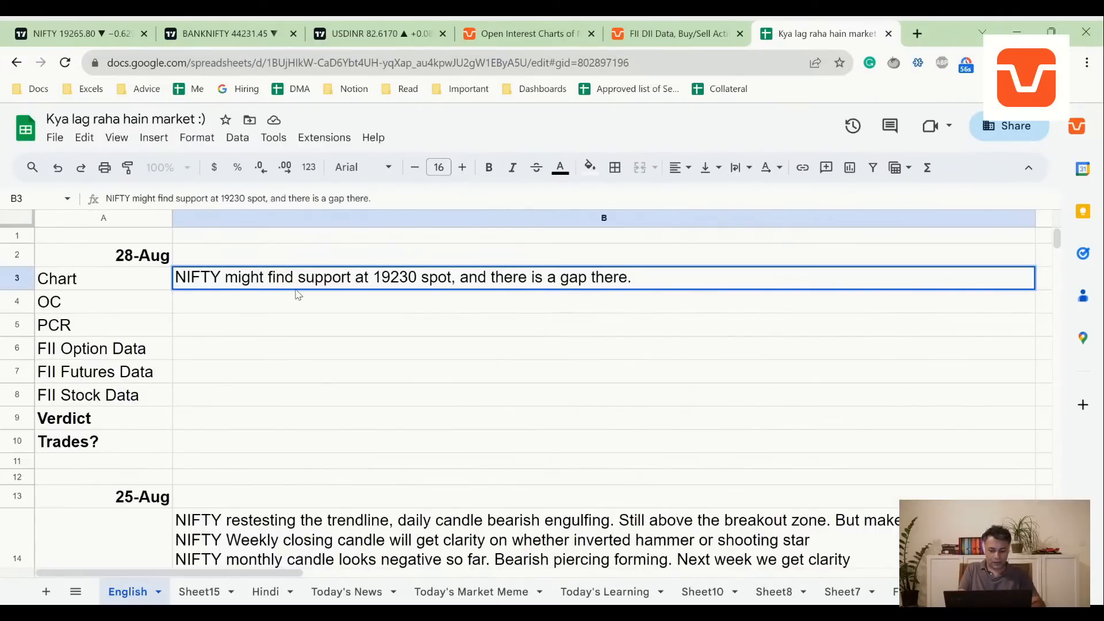
pyautogui.write('See the price on')
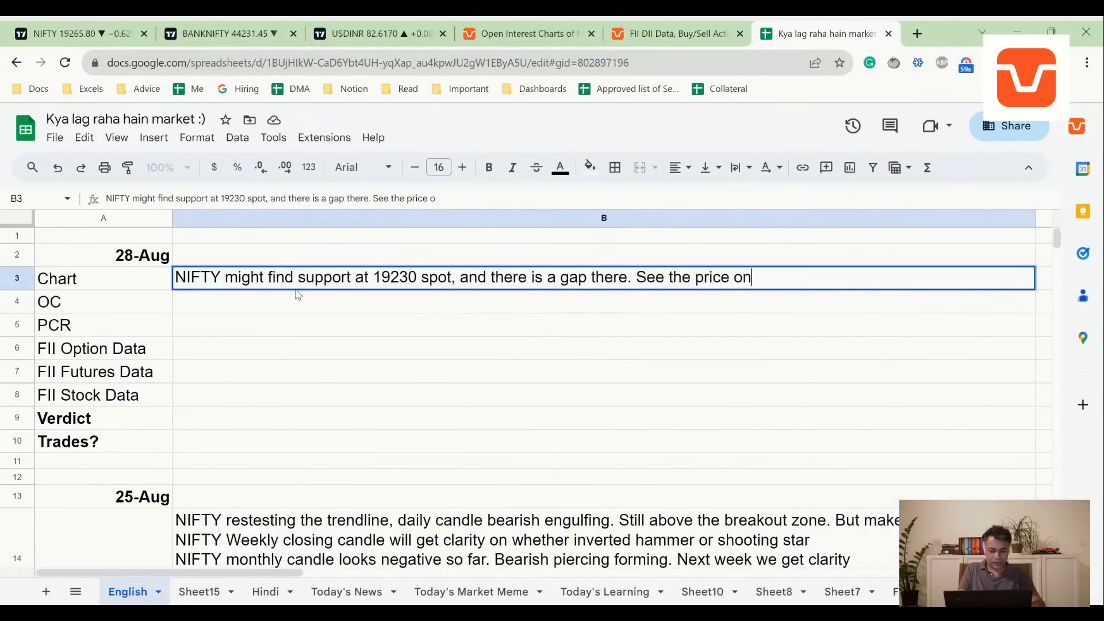
pyautogui.write('action on b')
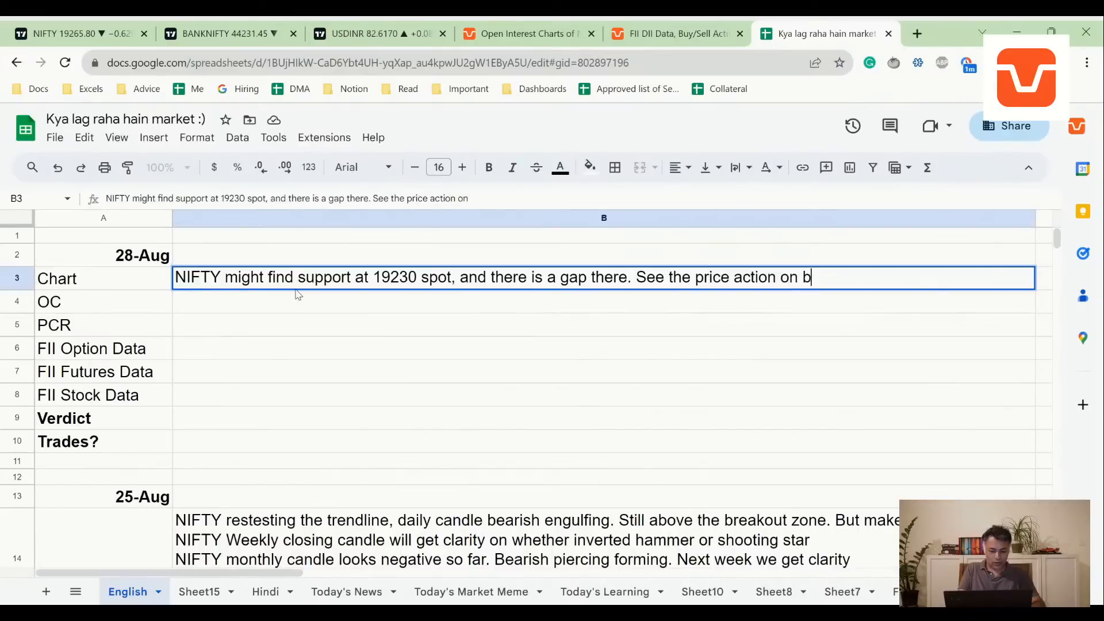
pyautogui.write('ounce')
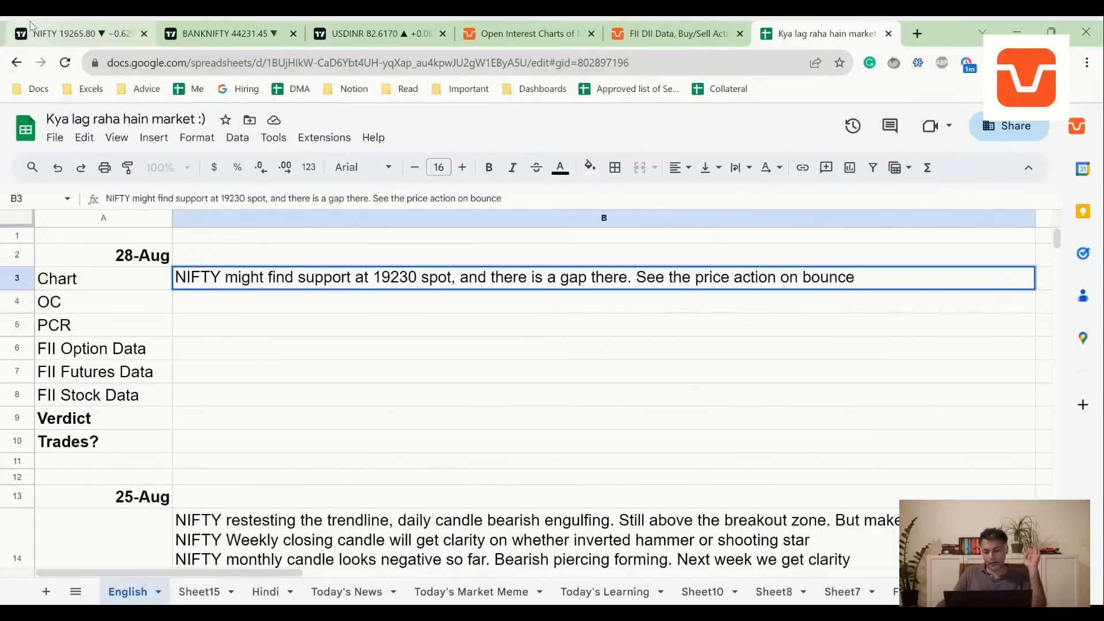
# Return to the NIFTY daily chart and bring up the chart interval choices.
pyautogui.click(77, 33)
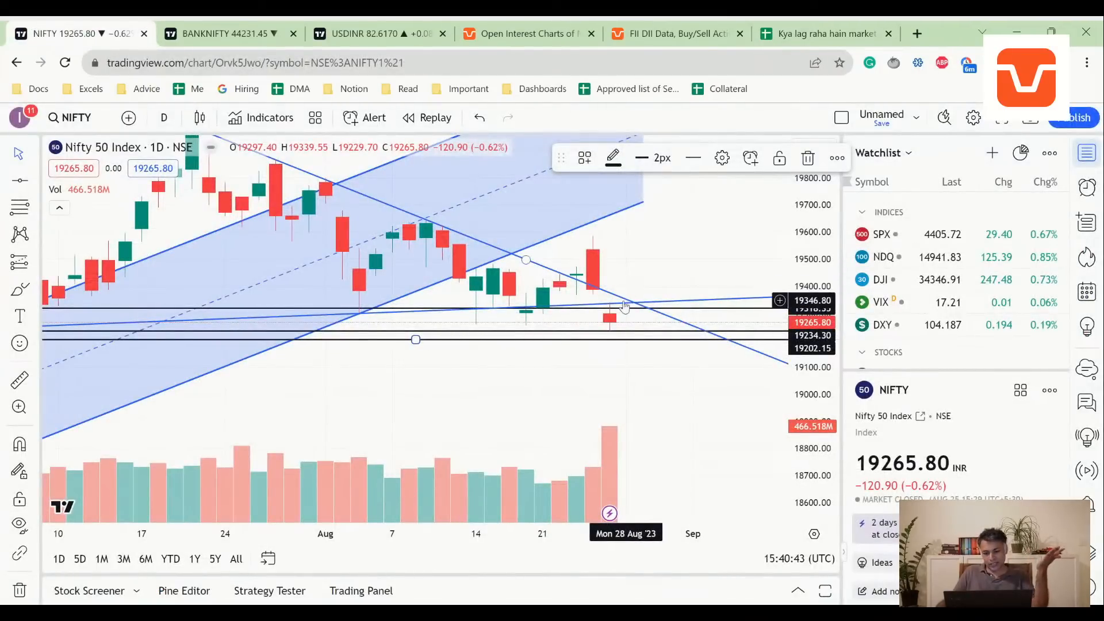
pyautogui.moveTo(631, 309)
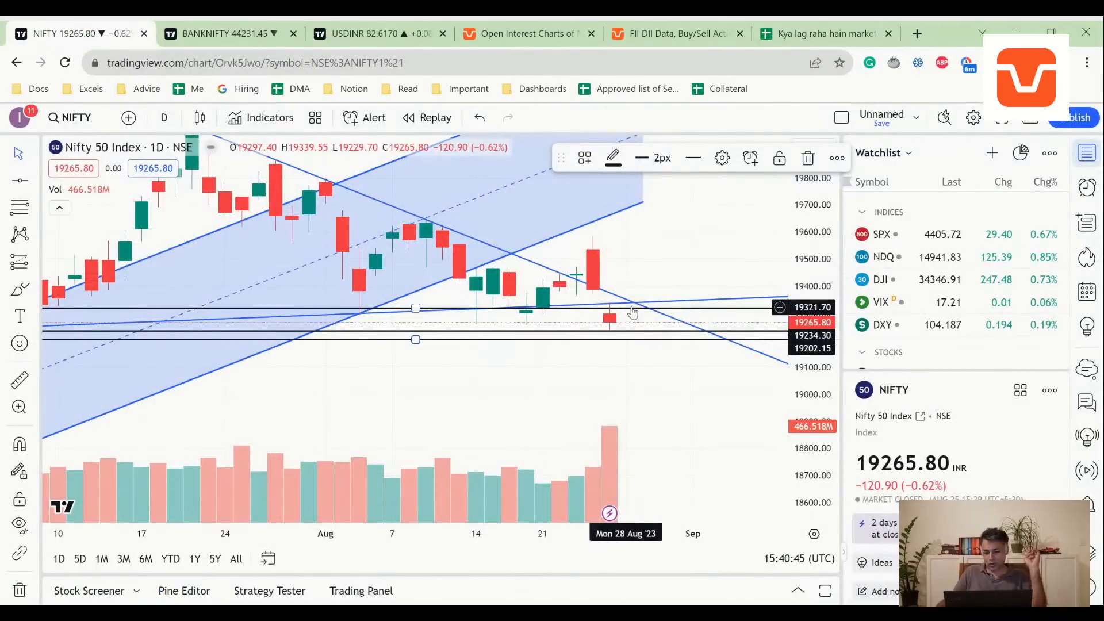
pyautogui.moveTo(618, 313)
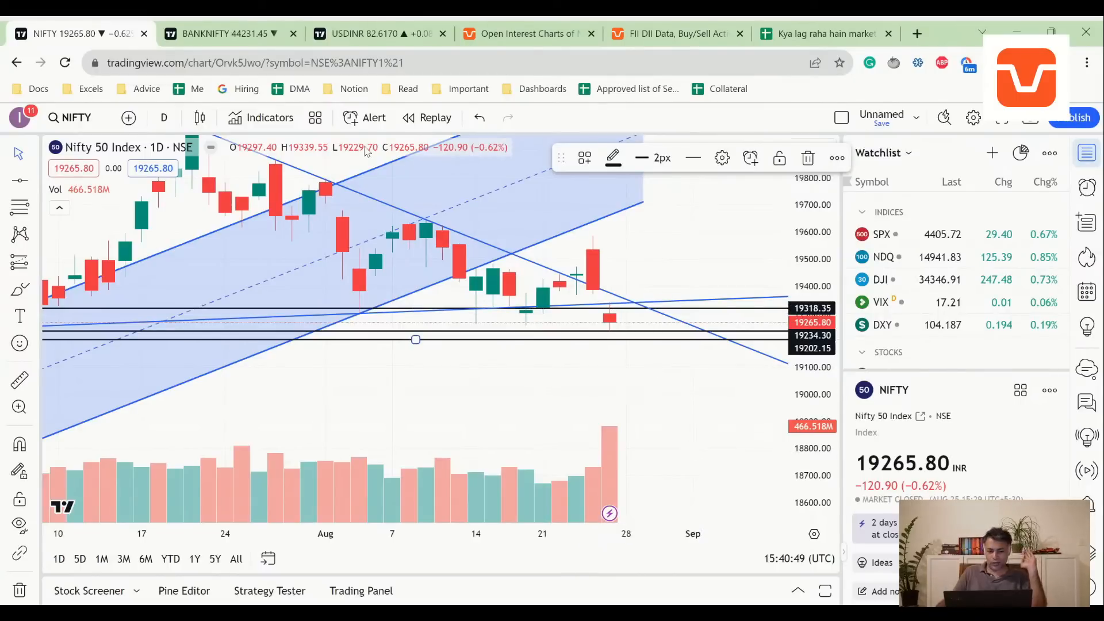
pyautogui.click(823, 33)
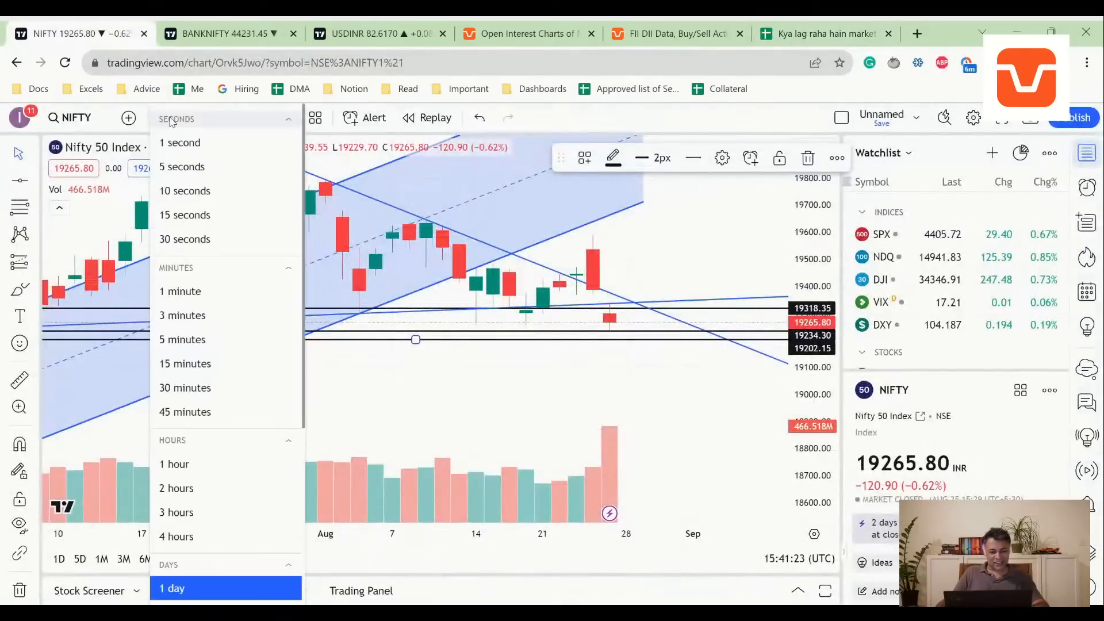
pyautogui.scroll(-3)
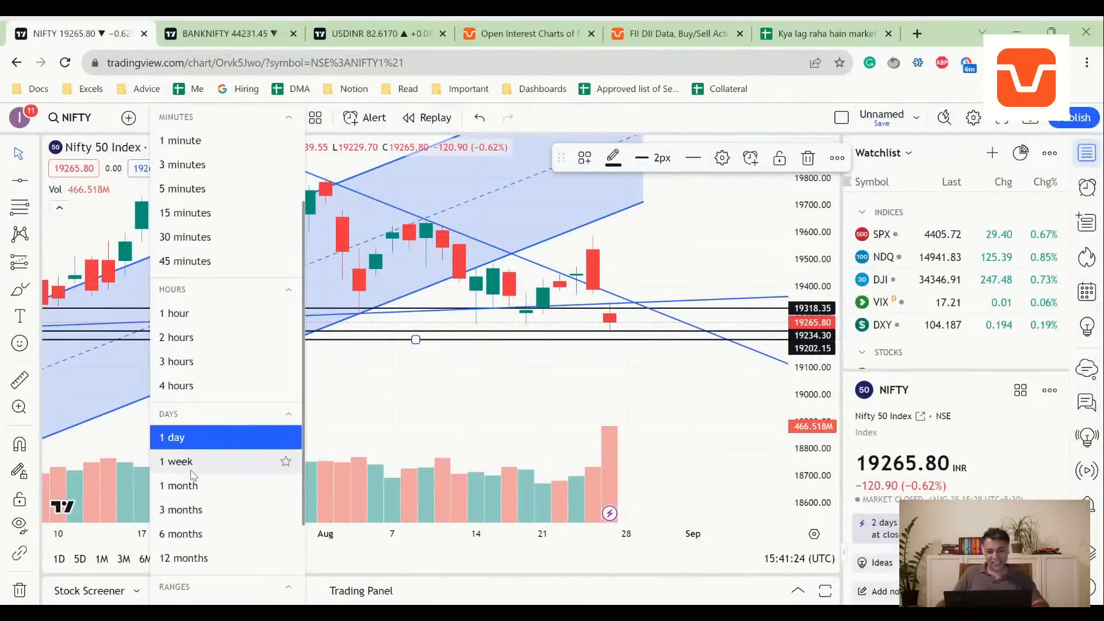
pyautogui.click(177, 461)
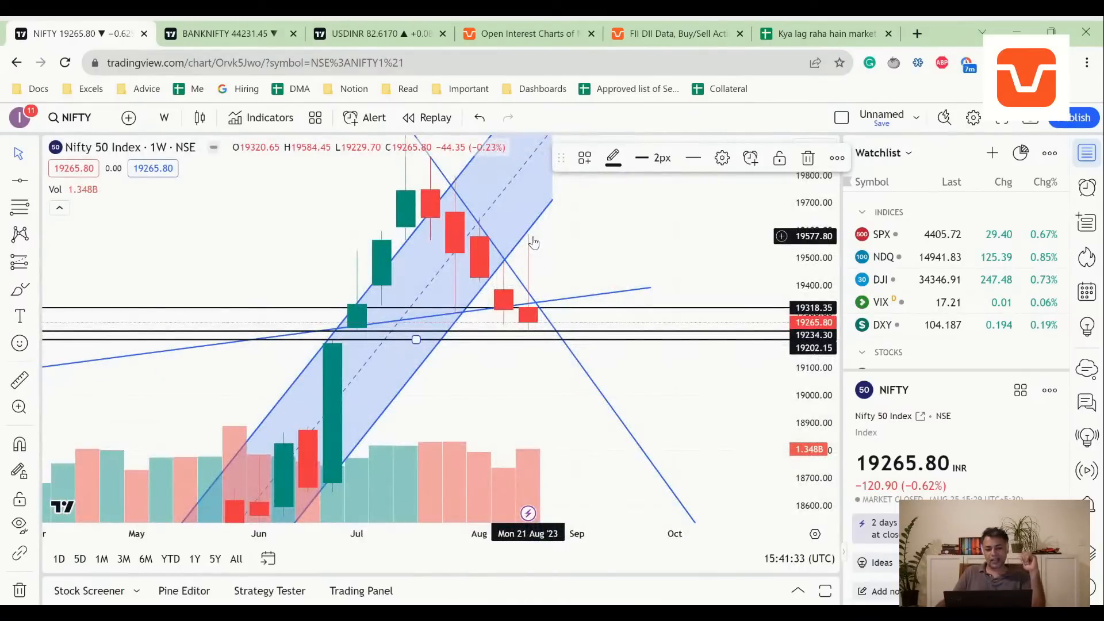
pyautogui.moveTo(538, 308)
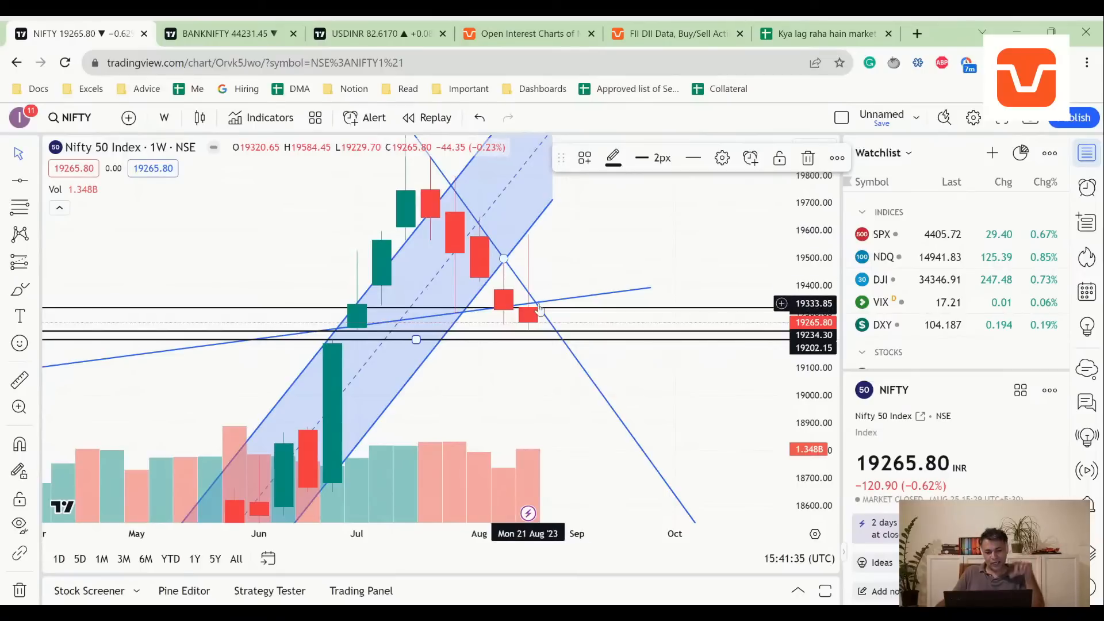
pyautogui.moveTo(444, 186)
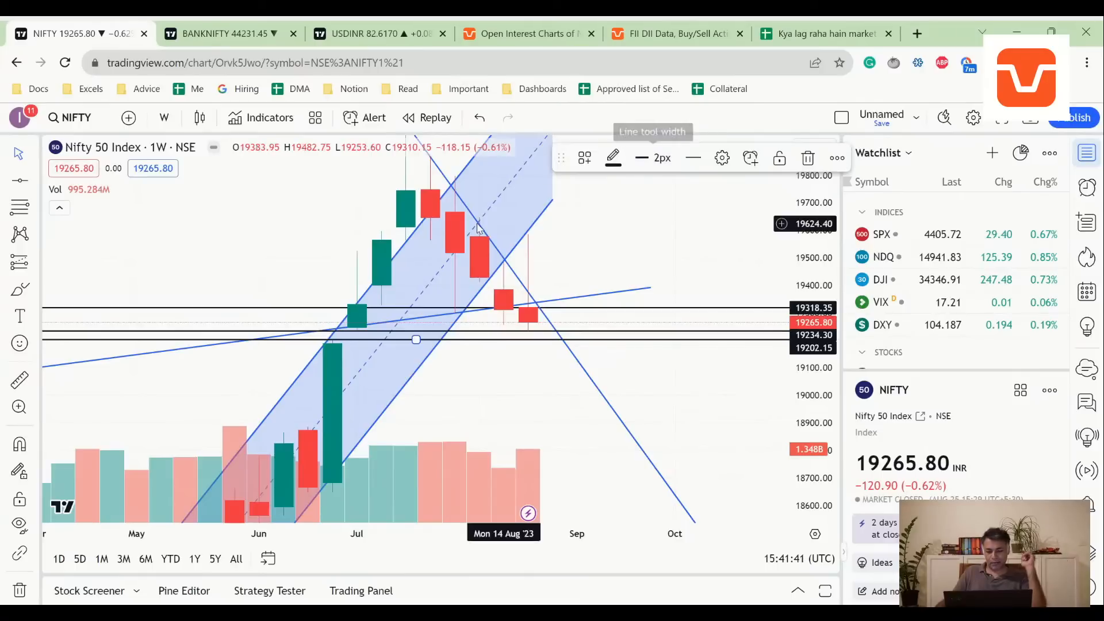
pyautogui.moveTo(516, 325)
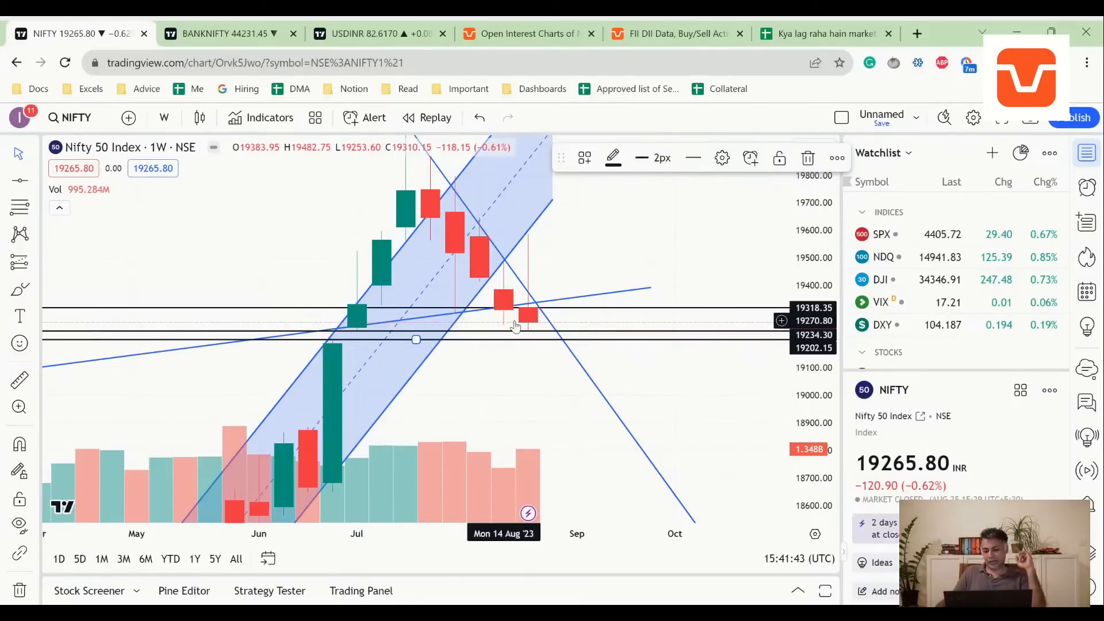
pyautogui.moveTo(528, 318)
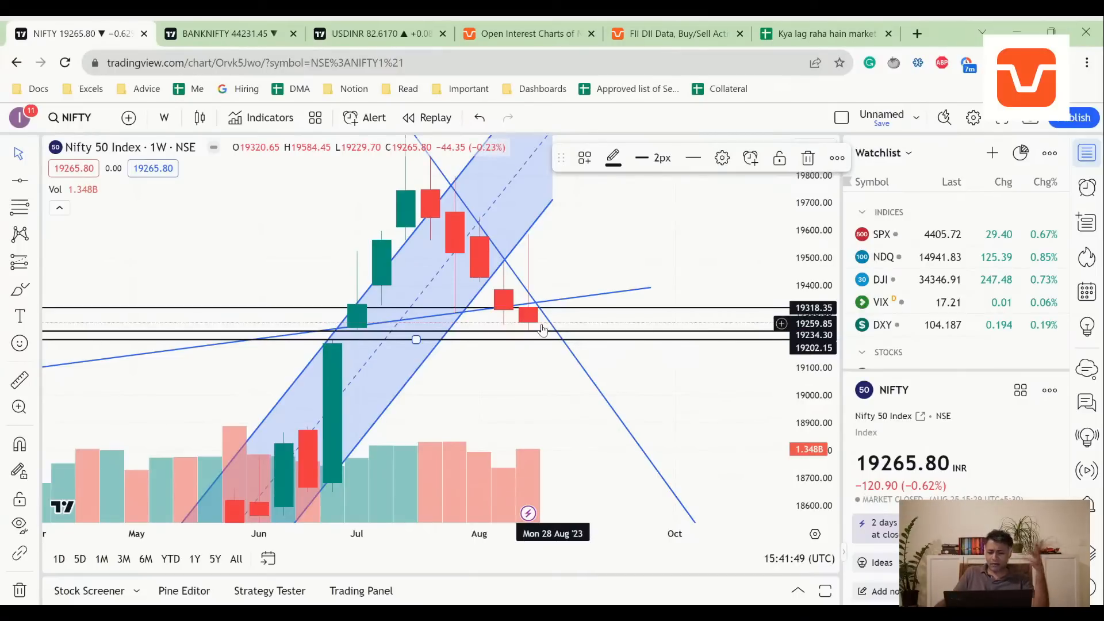
pyautogui.moveTo(541, 326)
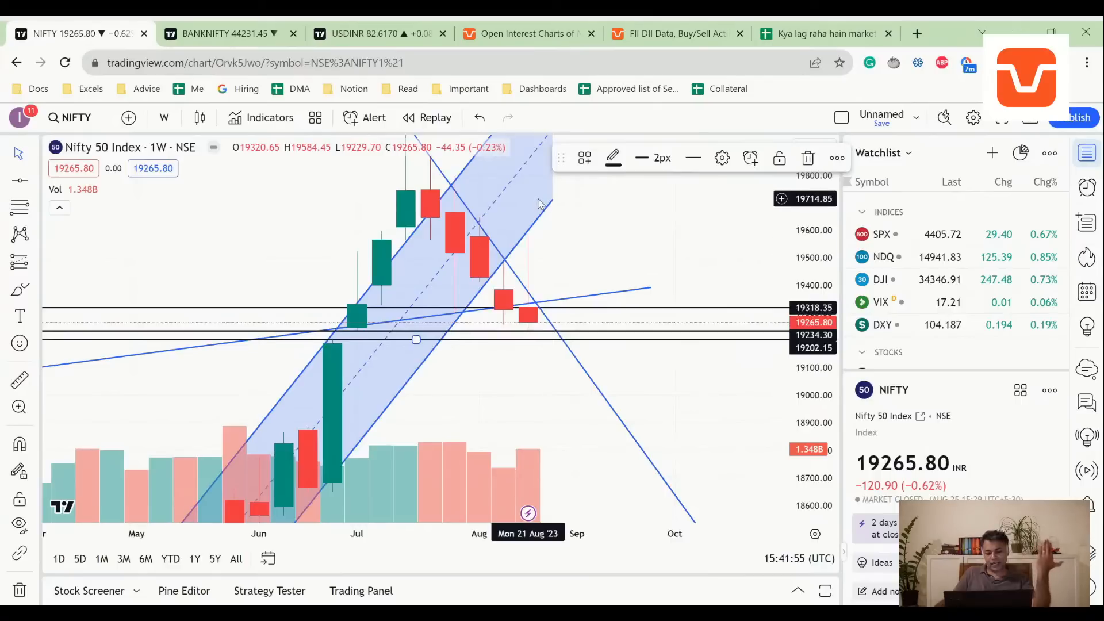
pyautogui.moveTo(533, 322)
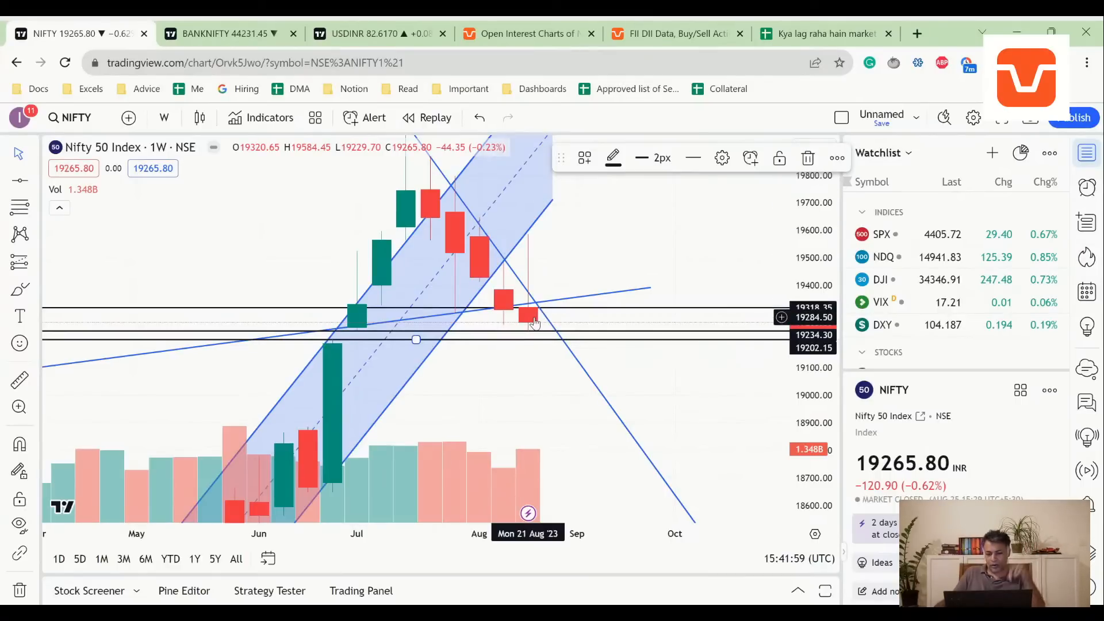
pyautogui.moveTo(529, 387)
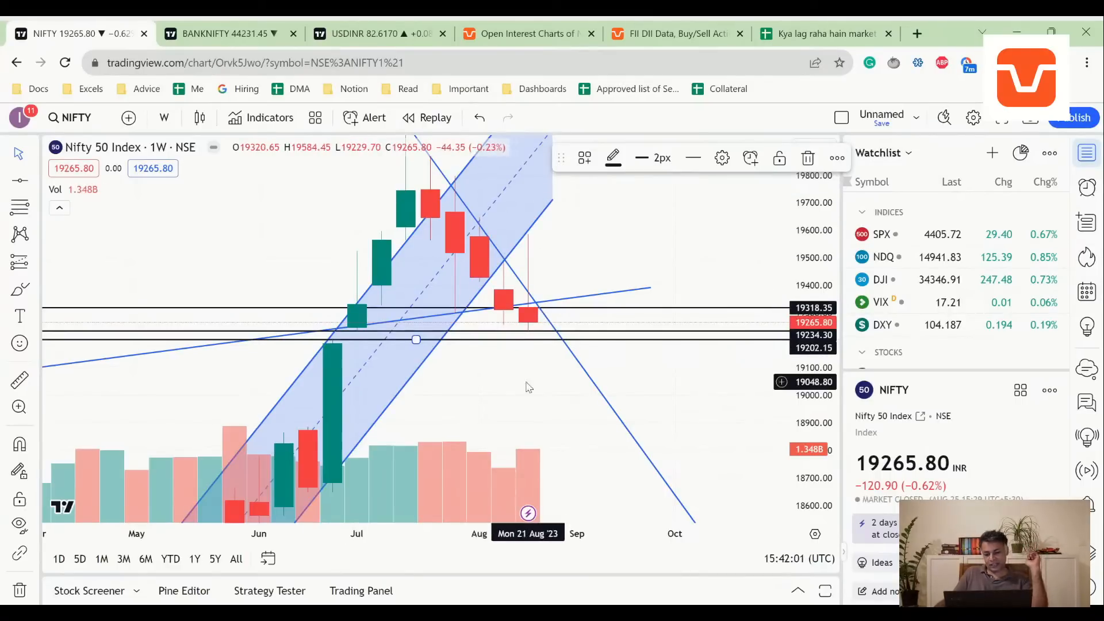
pyautogui.moveTo(611, 157)
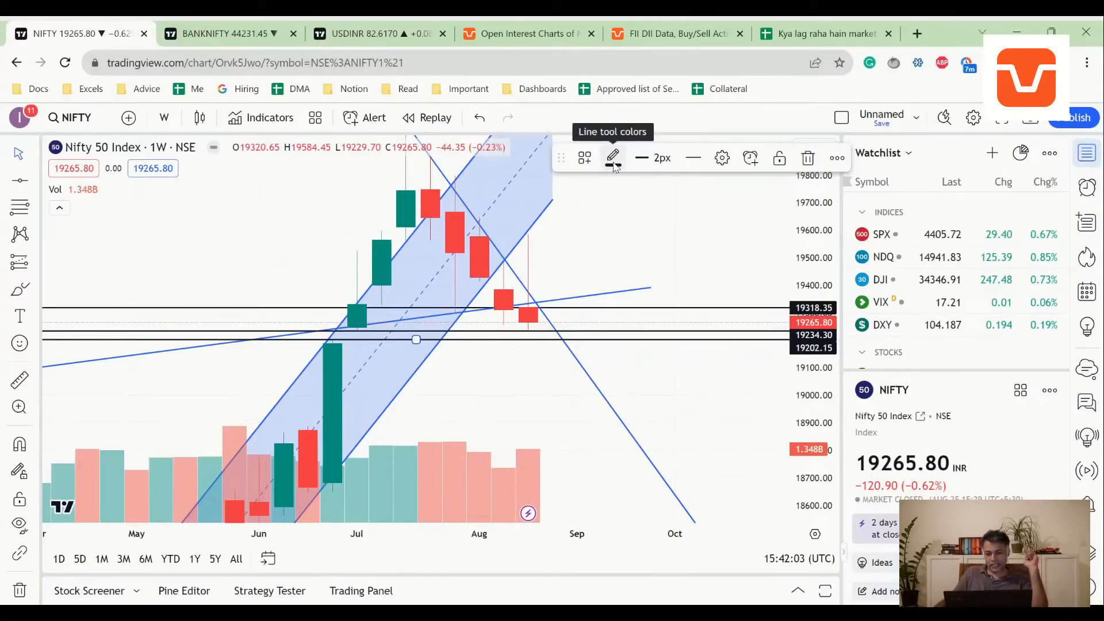
pyautogui.moveTo(550, 231)
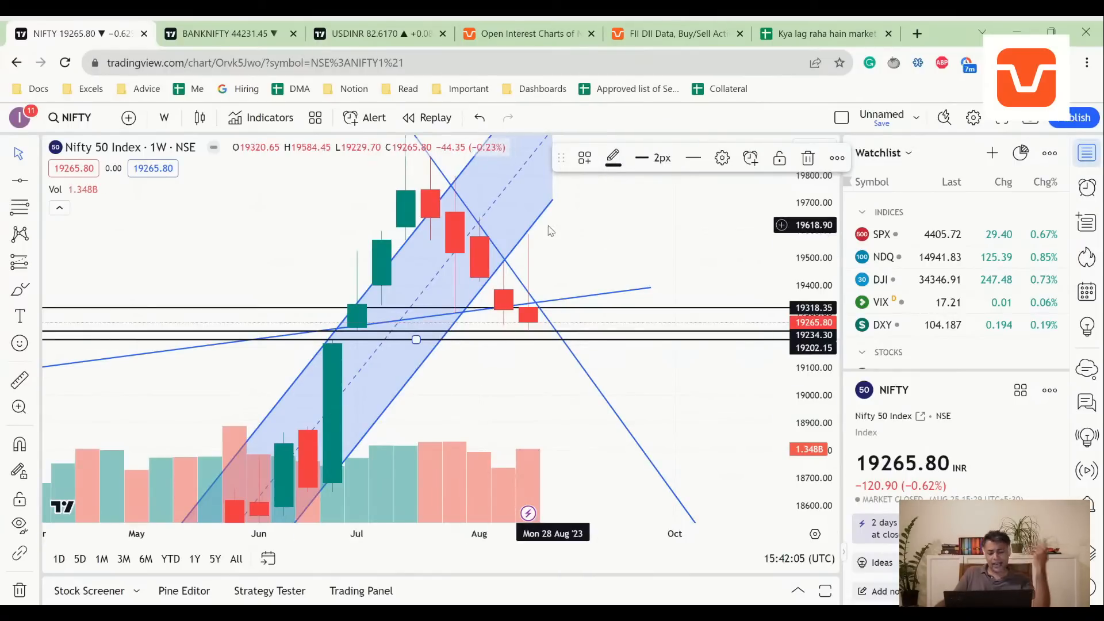
pyautogui.moveTo(531, 321)
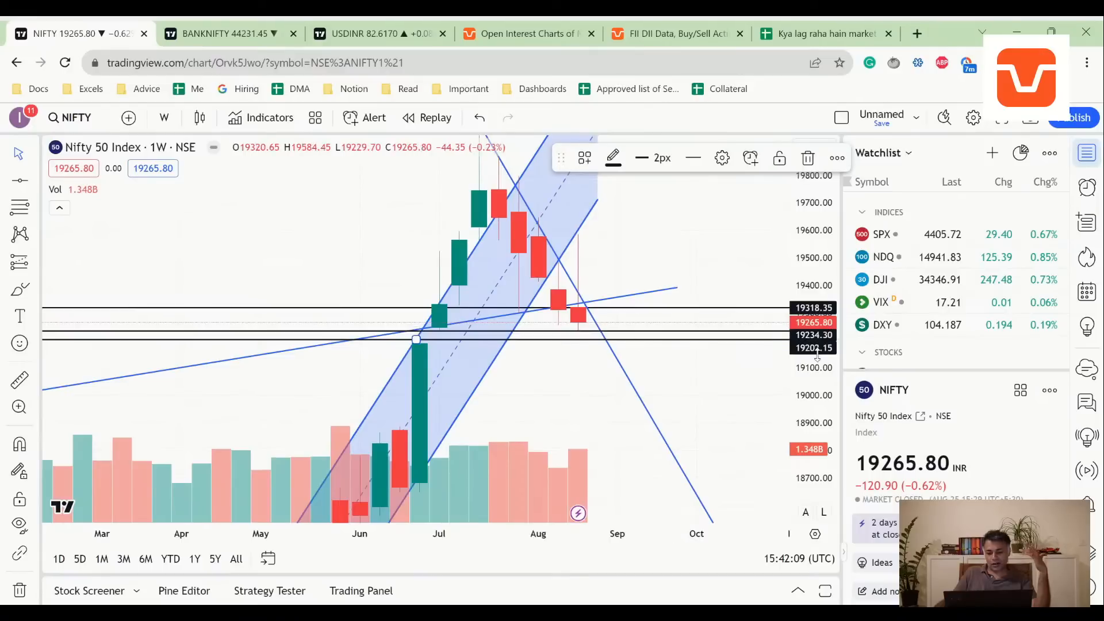
pyautogui.hscroll(-3)
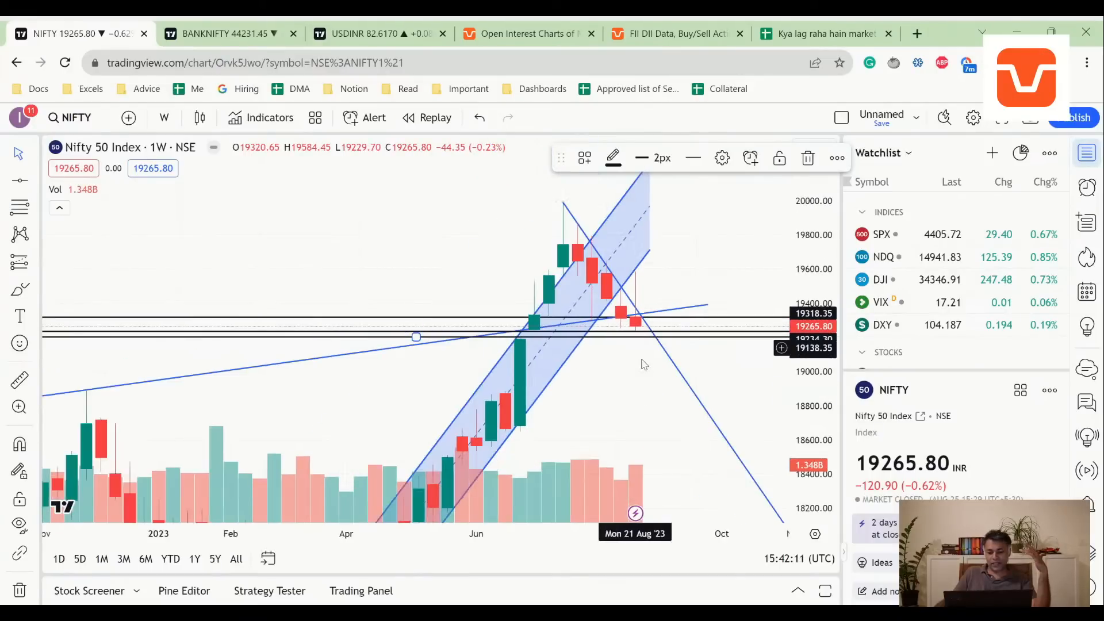
pyautogui.moveTo(647, 299)
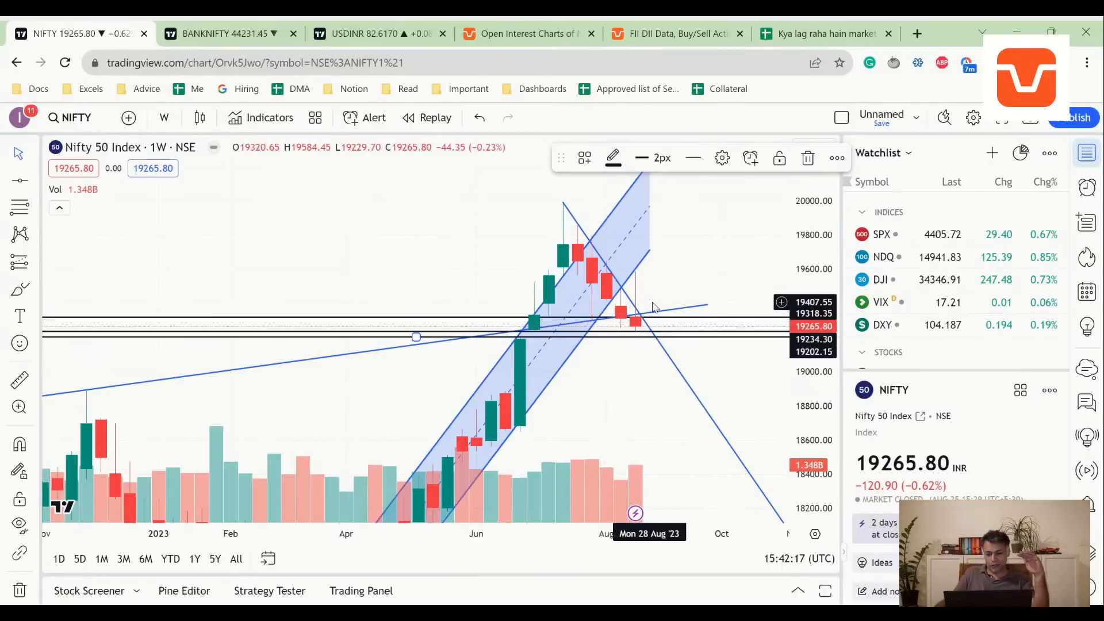
pyautogui.moveTo(651, 311)
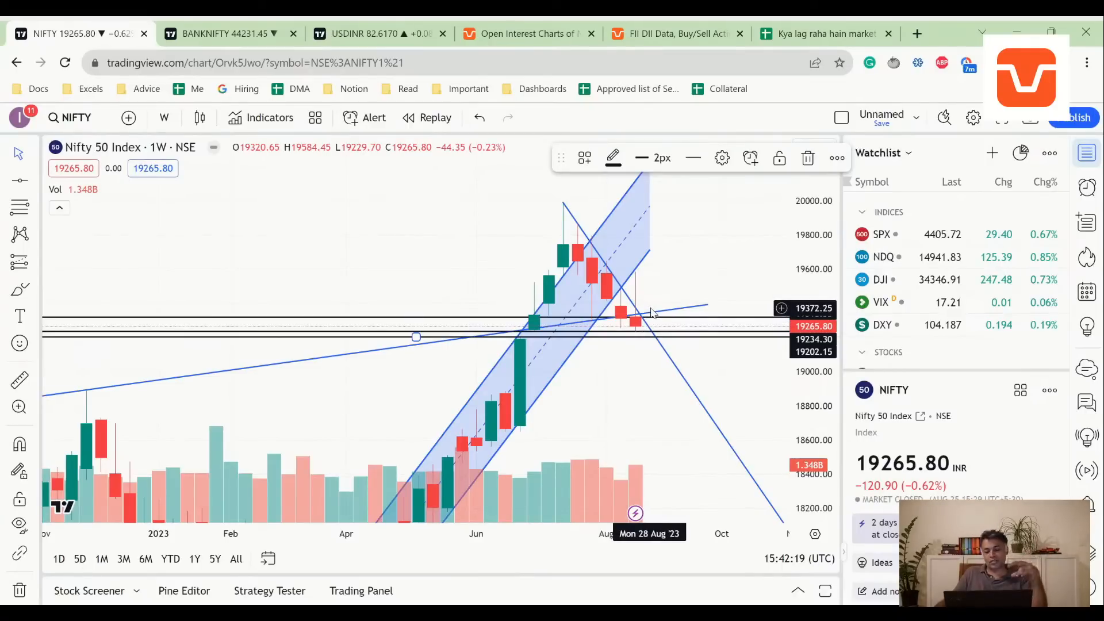
pyautogui.moveTo(646, 308)
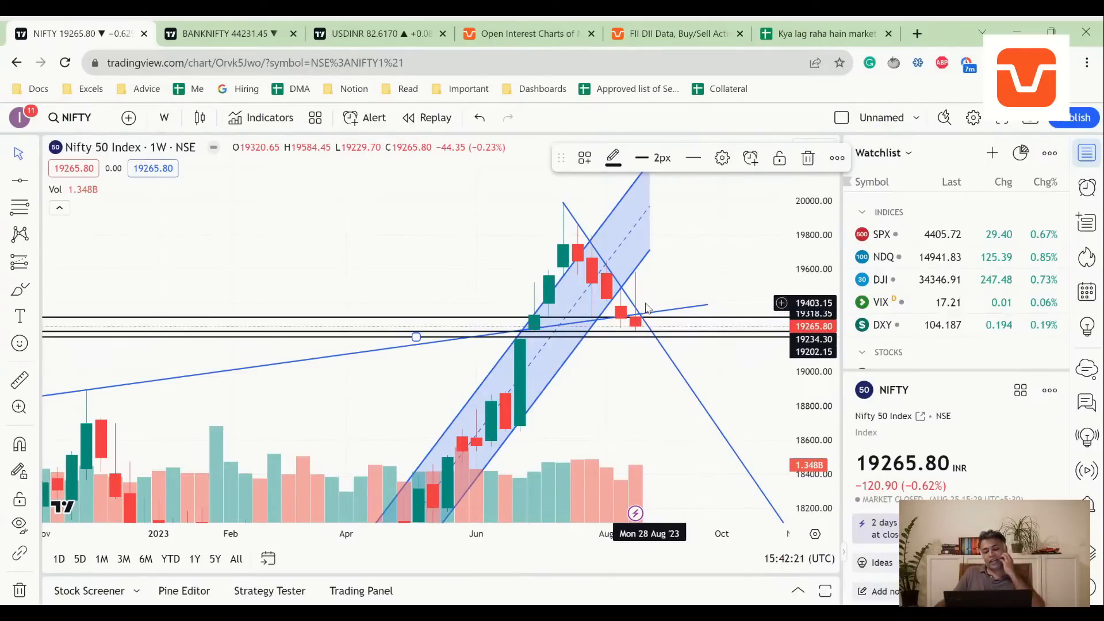
pyautogui.moveTo(653, 303)
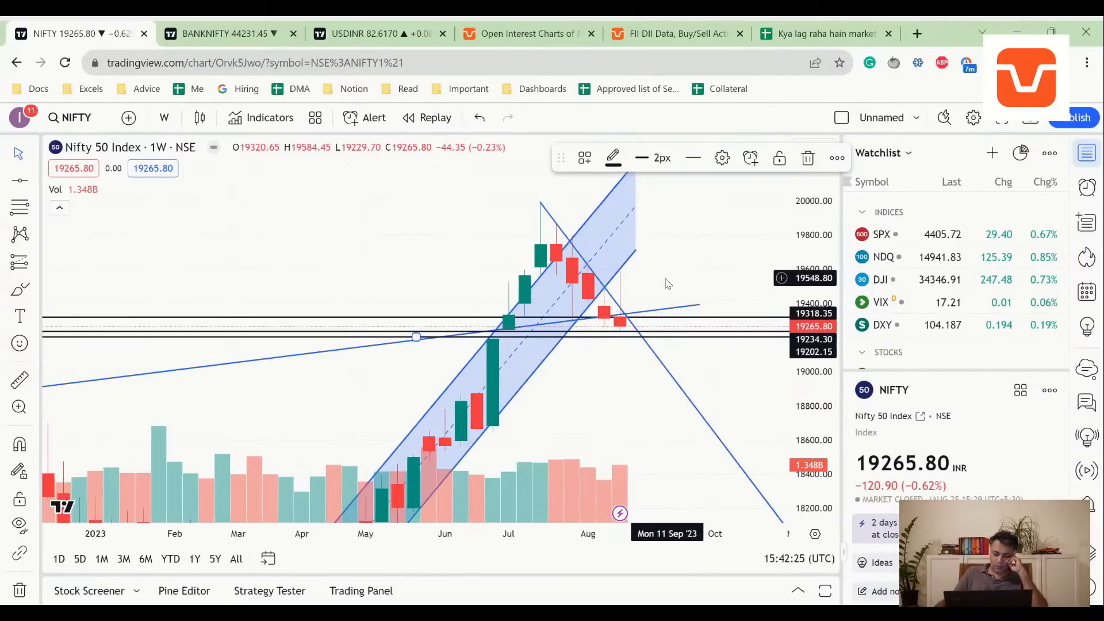
pyautogui.moveTo(286, 209)
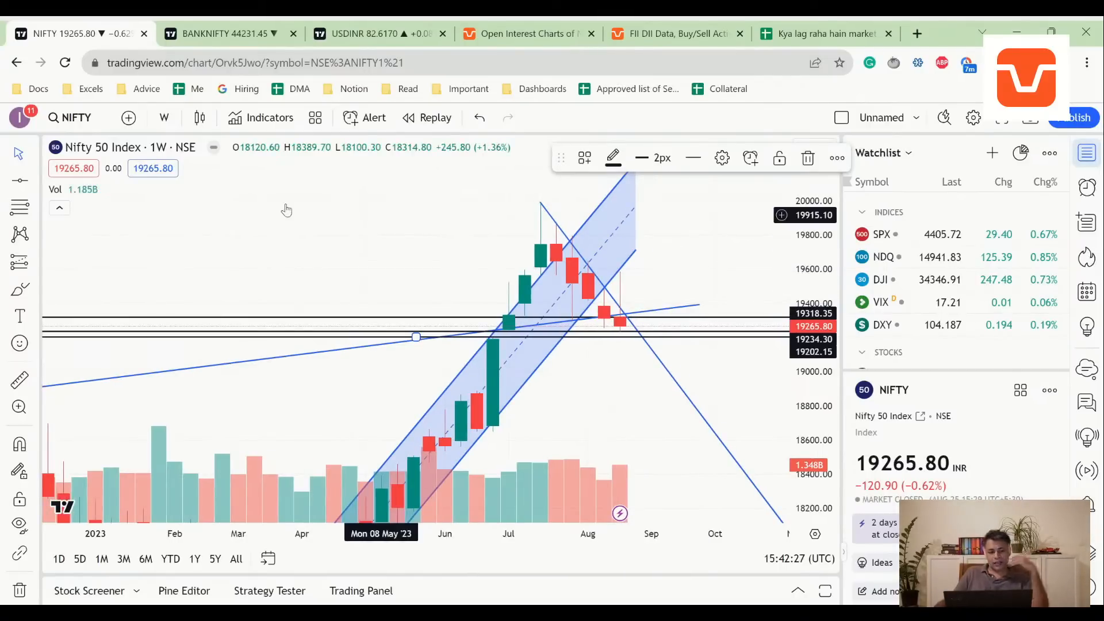
# Switch the NIFTY chart interval to 1 month candles.
pyautogui.click(163, 117)
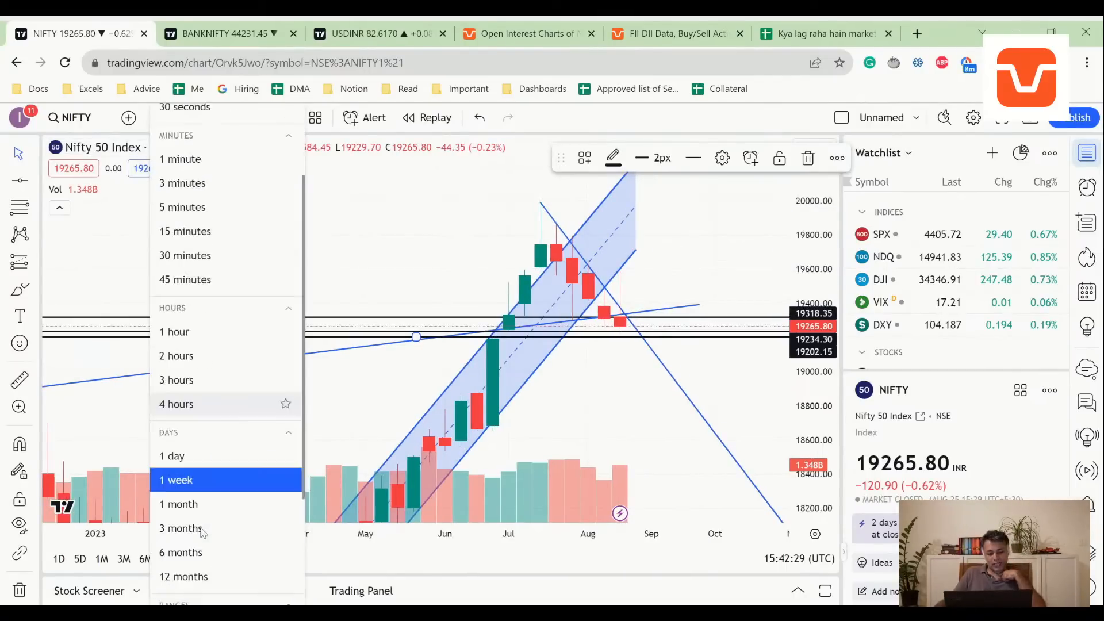
pyautogui.click(180, 503)
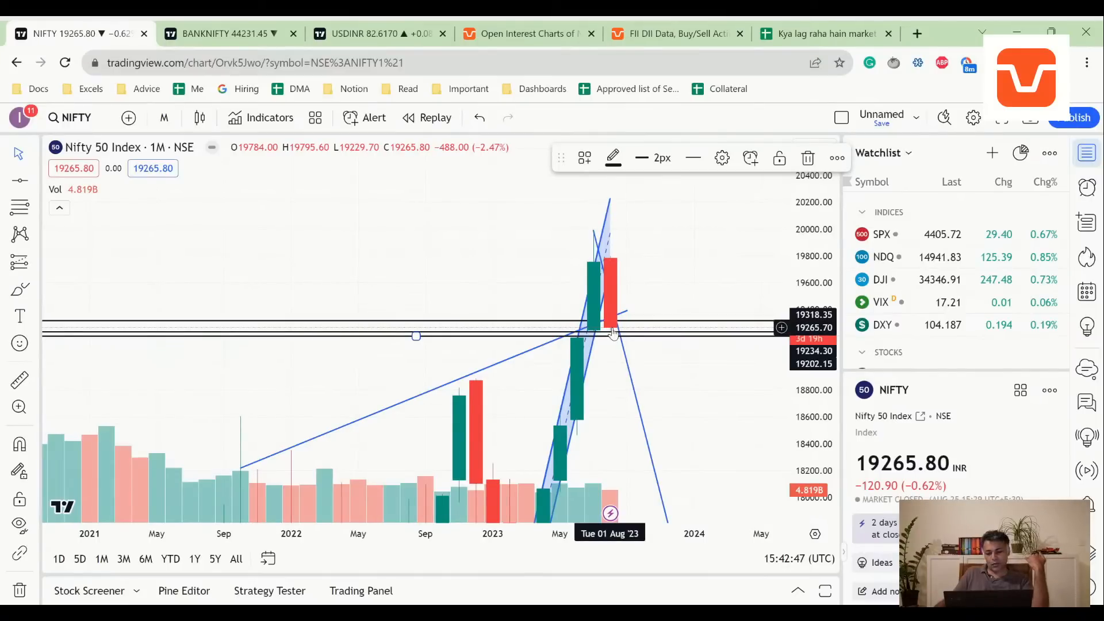
pyautogui.moveTo(611, 299)
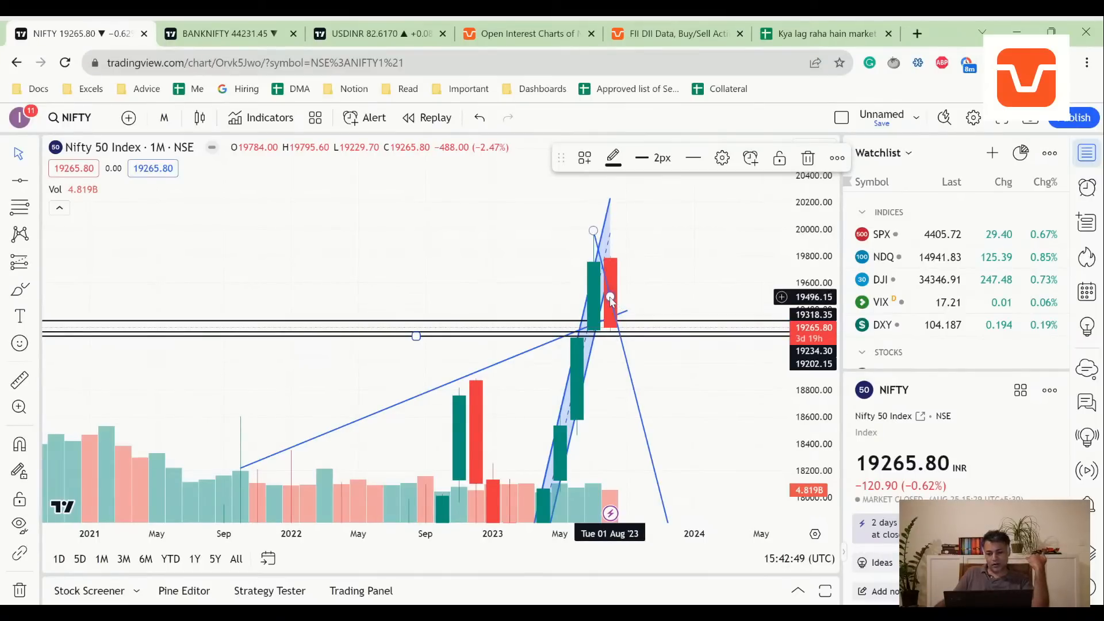
pyautogui.moveTo(600, 294)
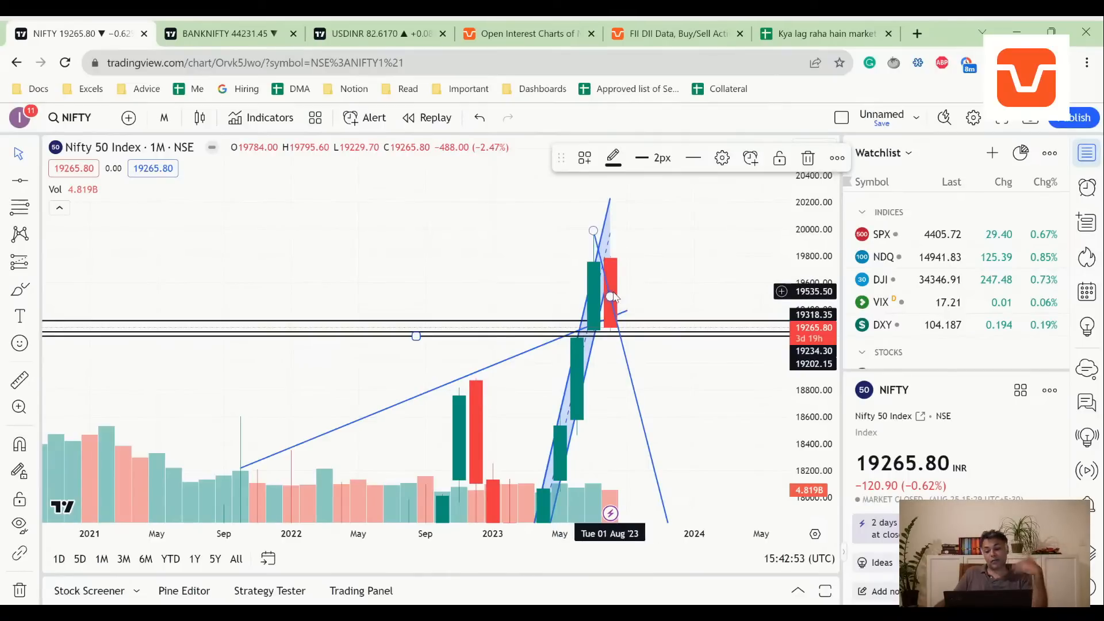
pyautogui.moveTo(609, 290)
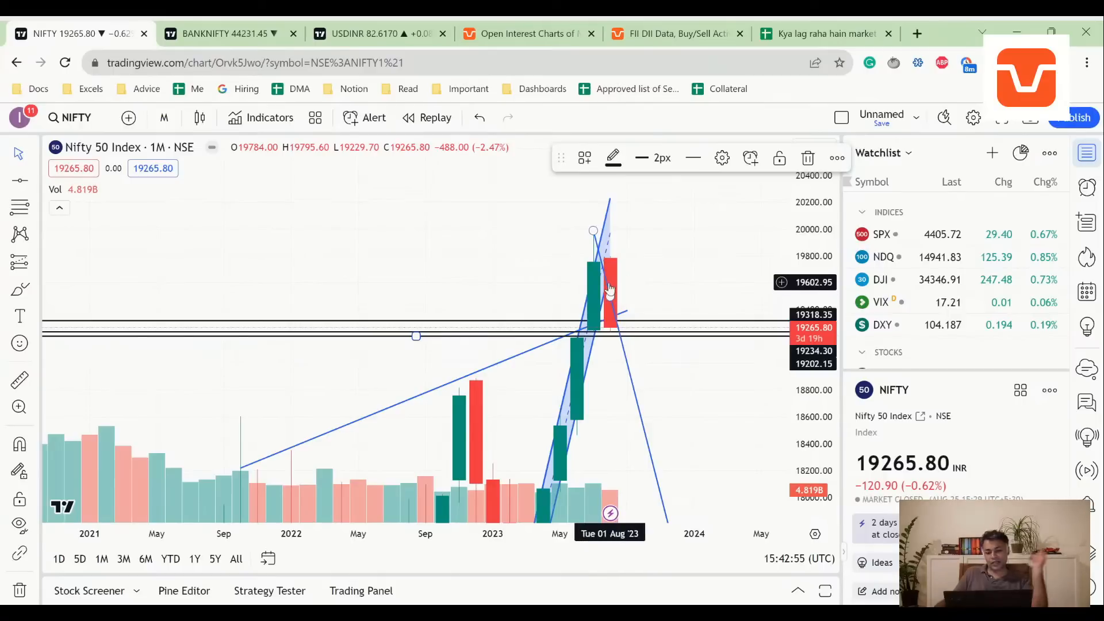
pyautogui.moveTo(611, 285)
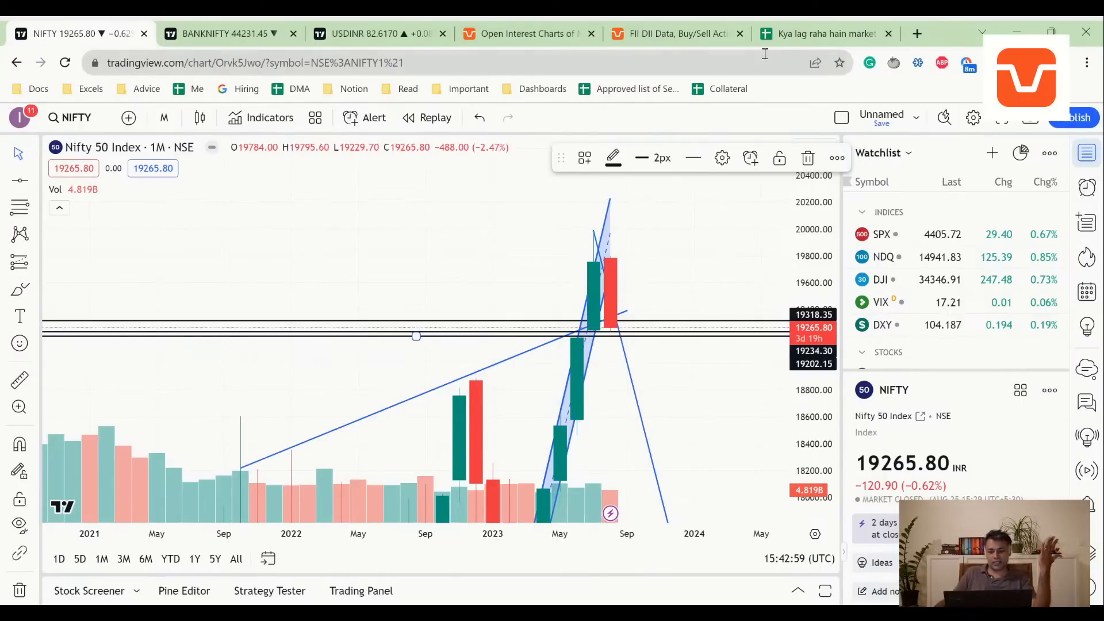
# Add to B3 a note on the weekly inverted hammer and possible monthly bearish piercing.
pyautogui.click(823, 34)
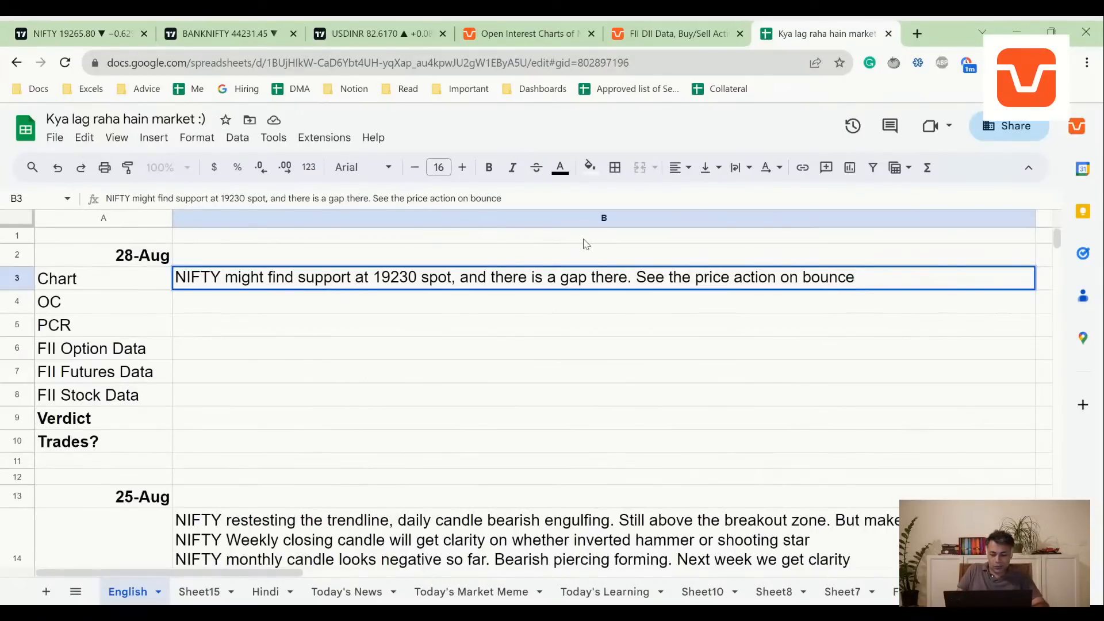
pyautogui.write('Pay attention to an inver')
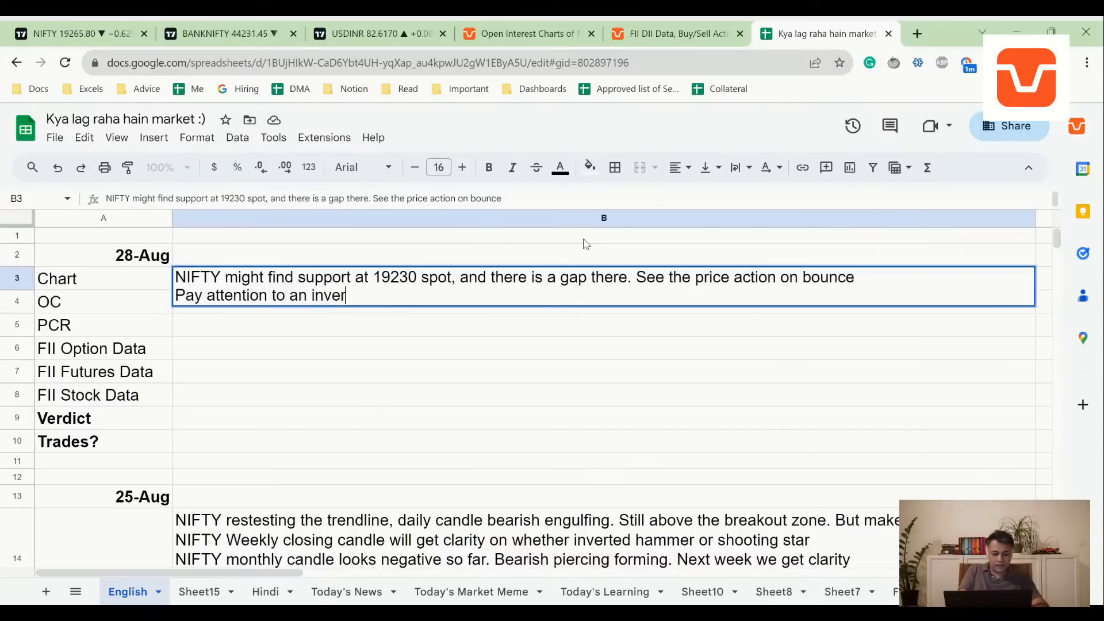
pyautogui.write('ted hammer on week')
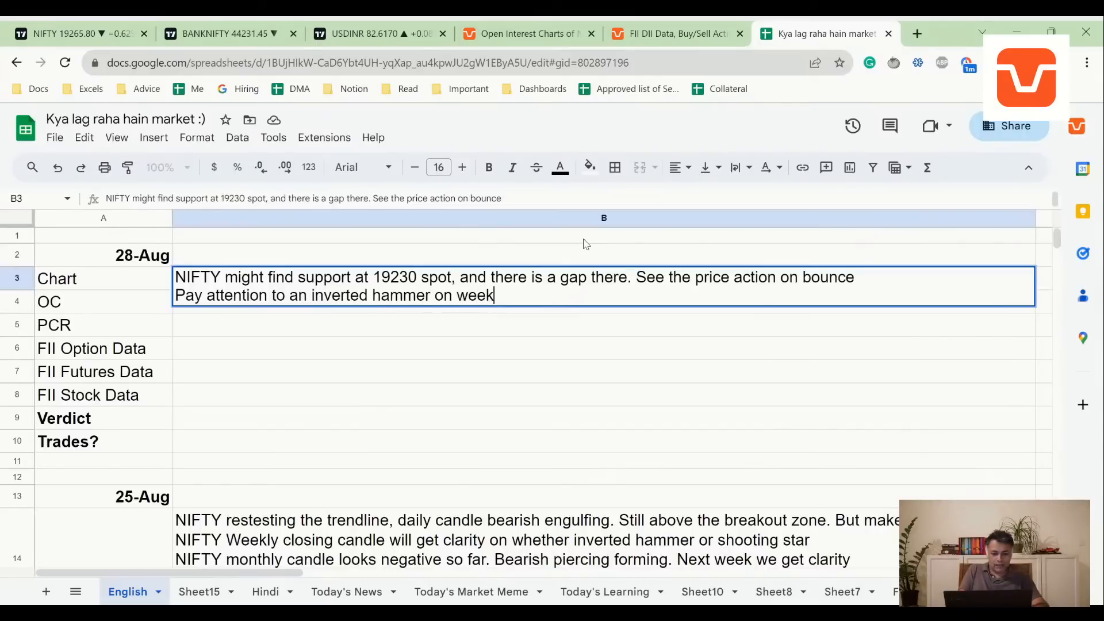
pyautogui.write('ly, and a')
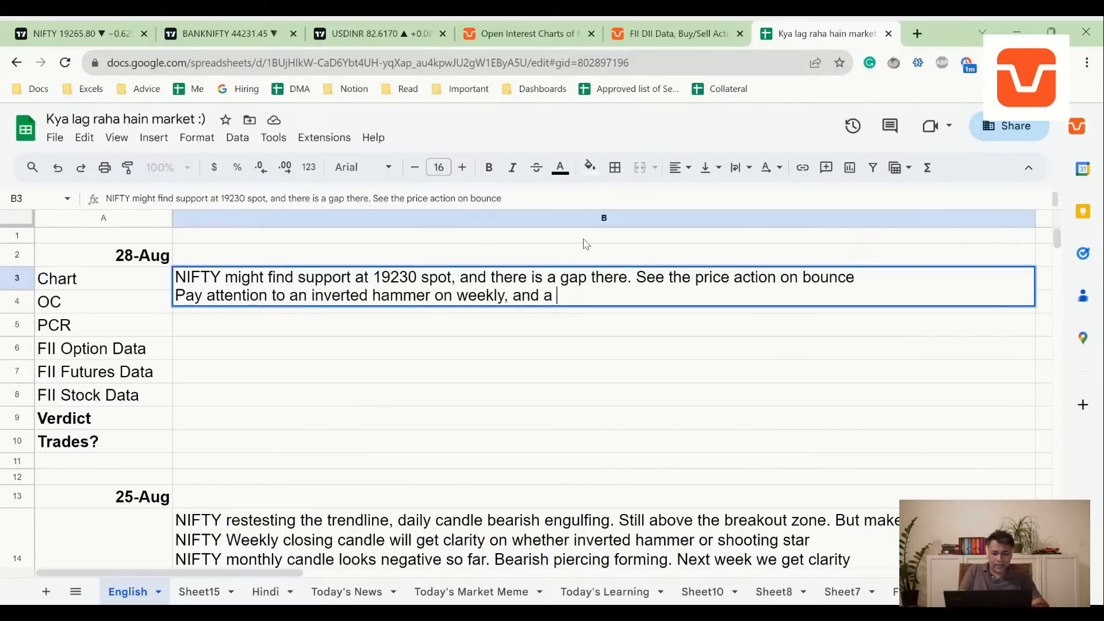
pyautogui.write('be')
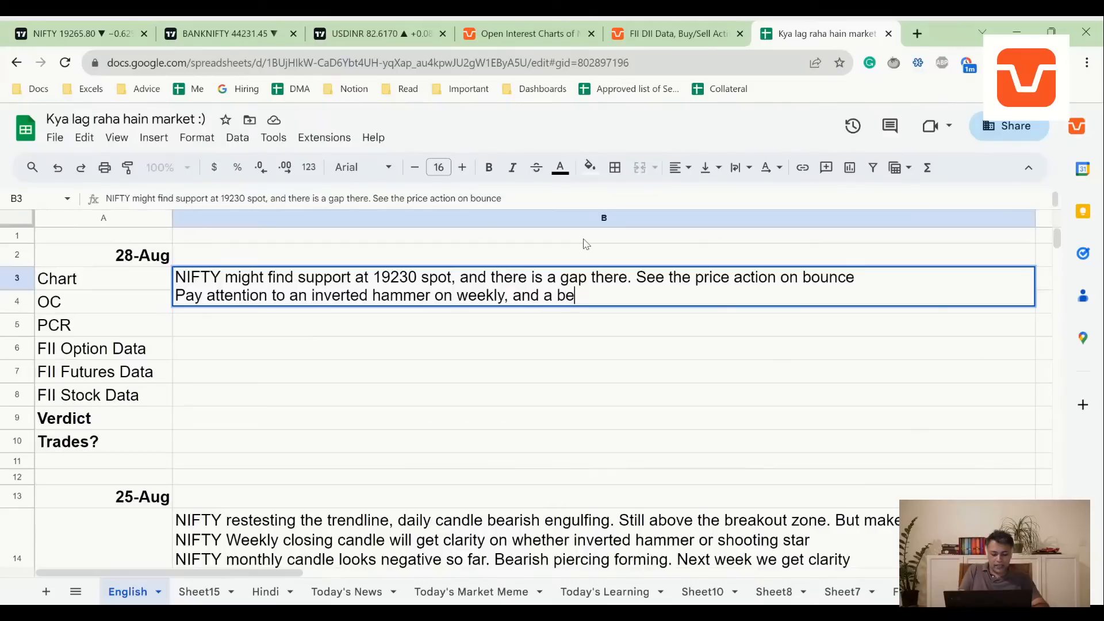
pyautogui.write('arish')
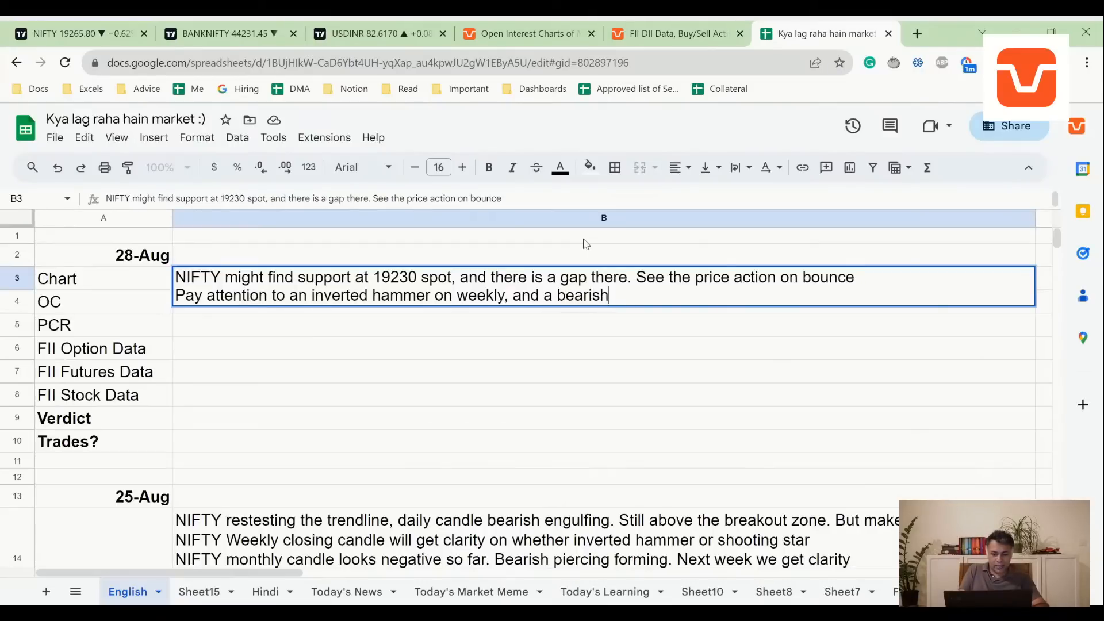
pyautogui.write('pei')
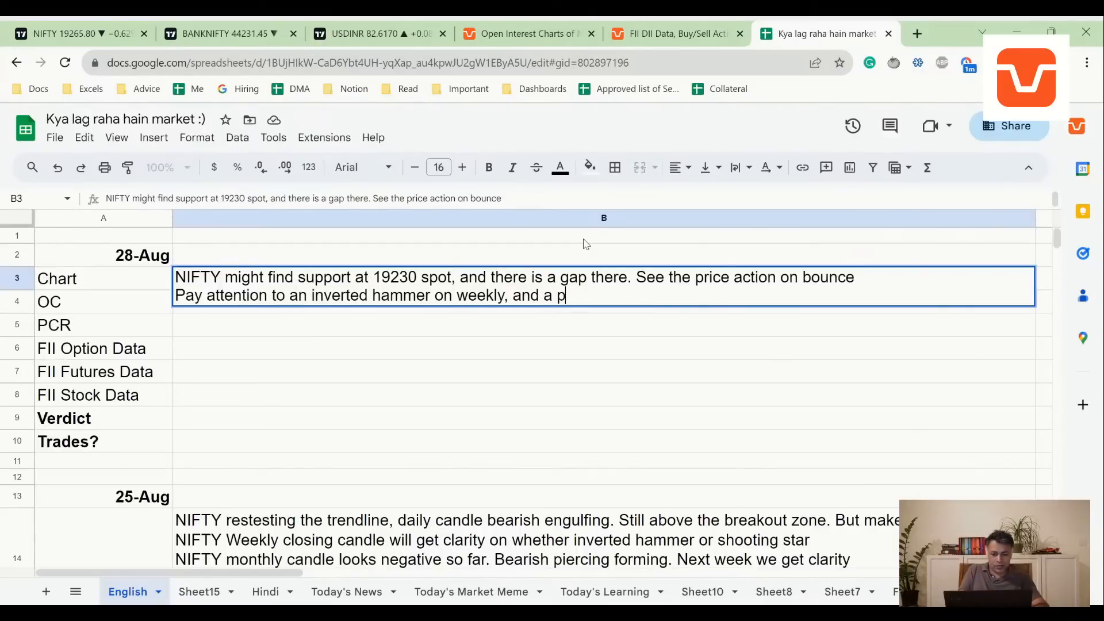
pyautogui.write('ossible bearish piercing on monthly')
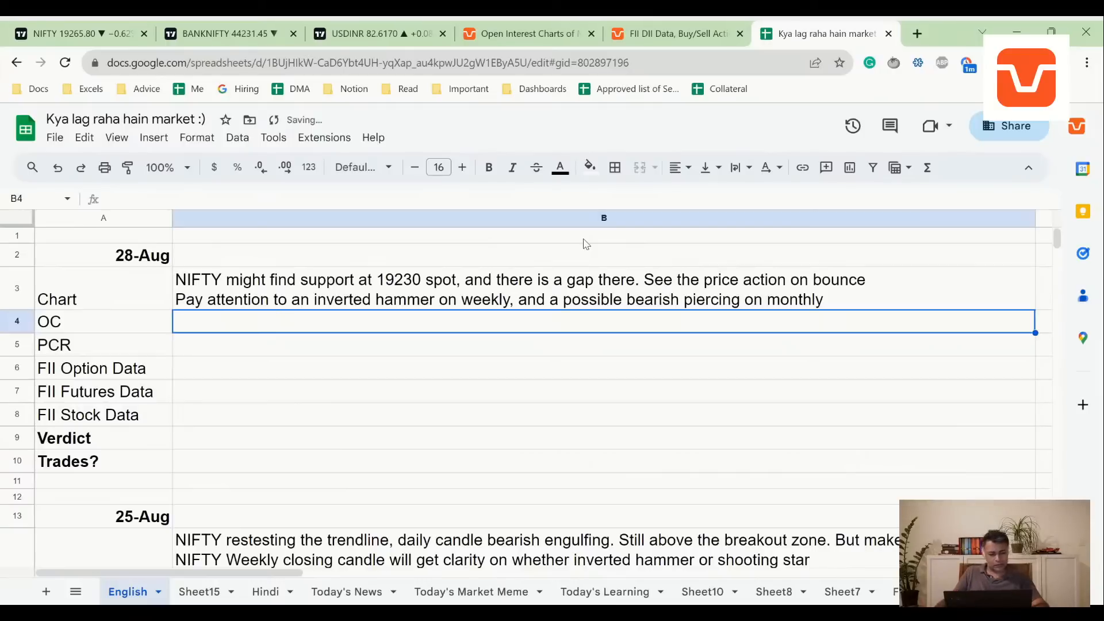
pyautogui.click(525, 34)
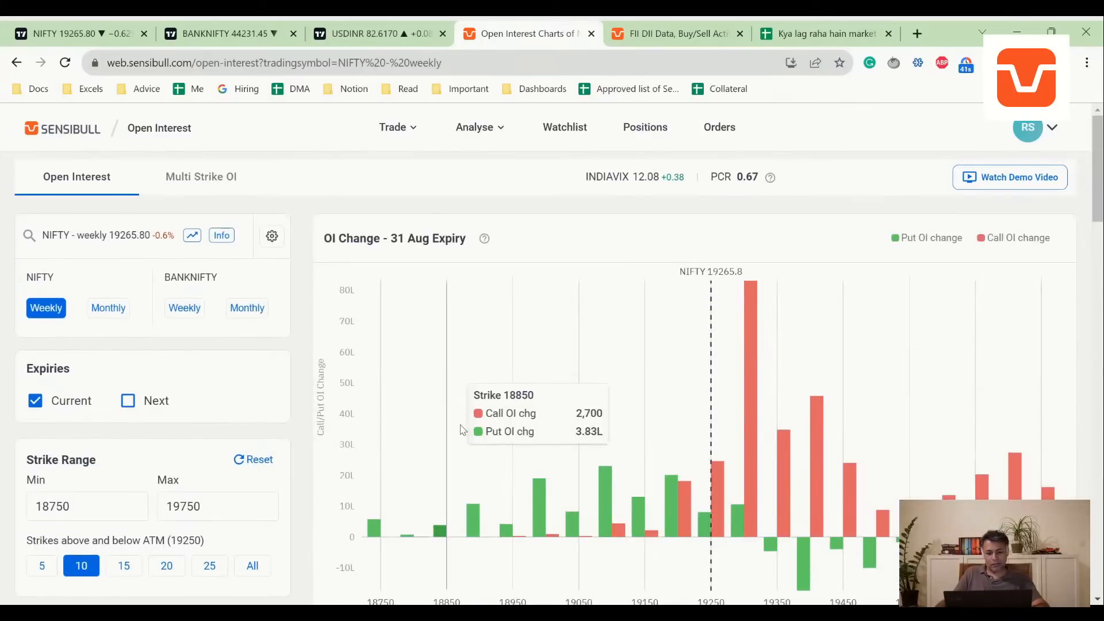
pyautogui.moveTo(753, 305)
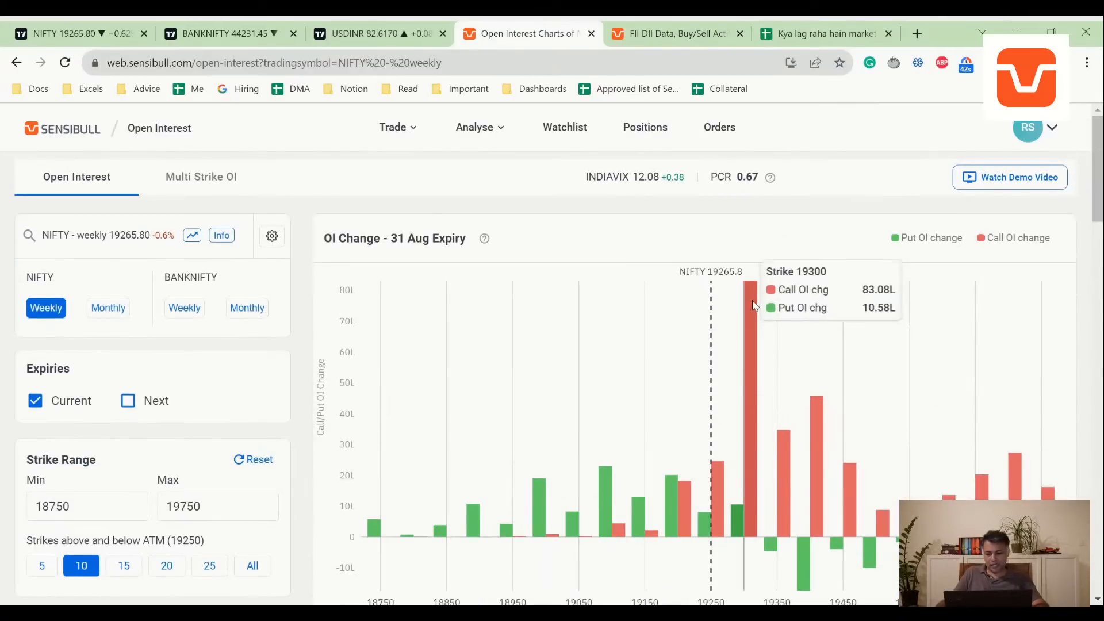
# Scroll through Sensibull's NIFTY 31 Aug weekly OI and OI Change charts.
pyautogui.scroll(-3)
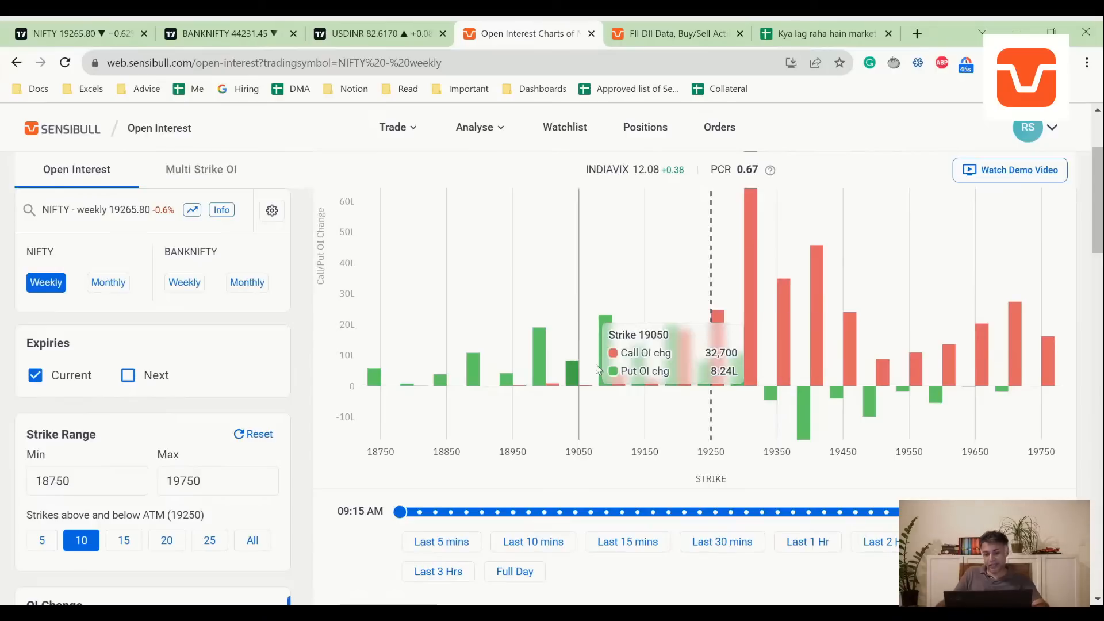
pyautogui.moveTo(607, 366)
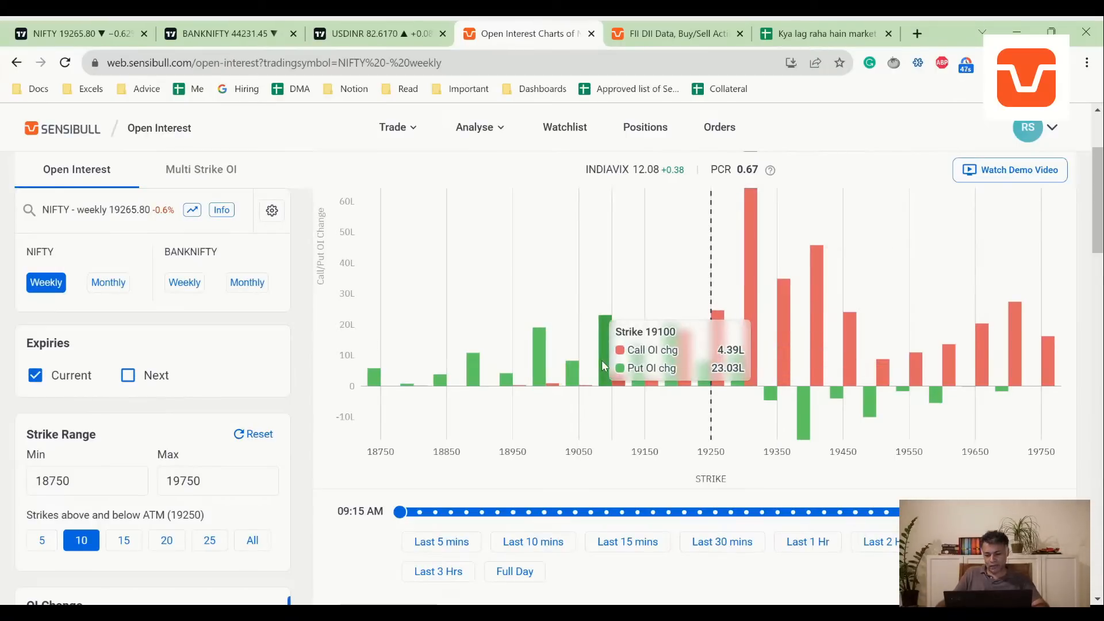
pyautogui.moveTo(716, 361)
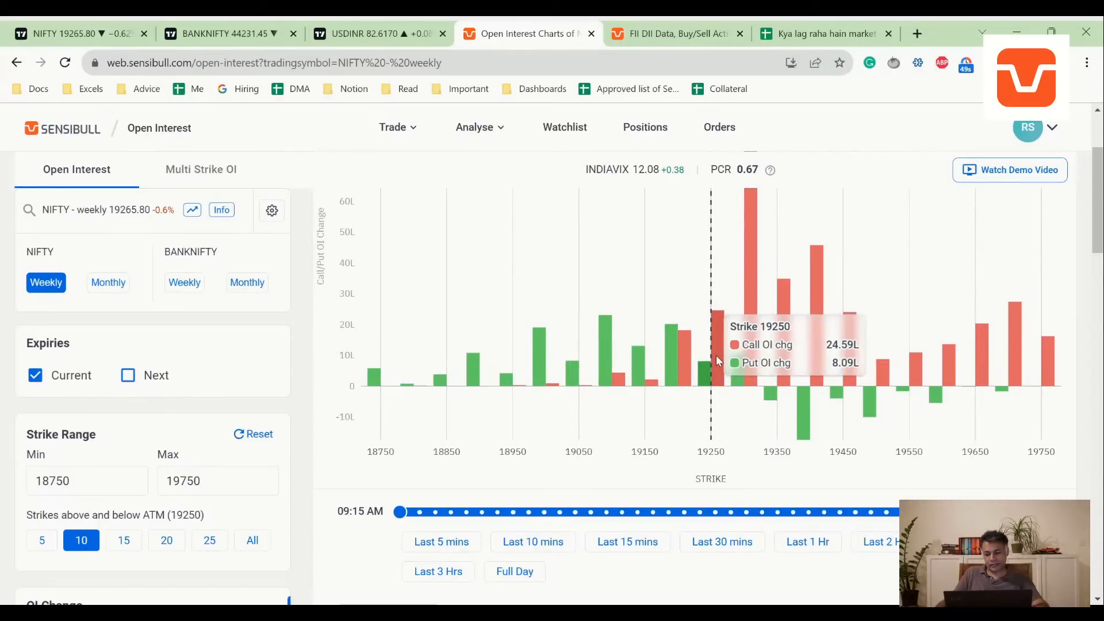
pyautogui.moveTo(806, 407)
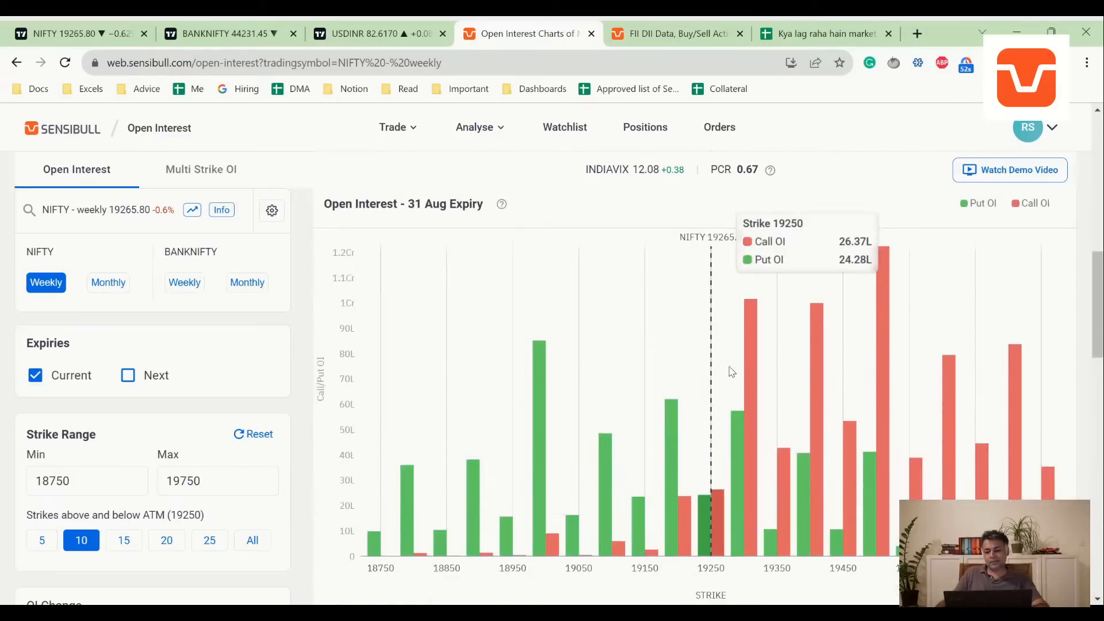
pyautogui.scroll(-3)
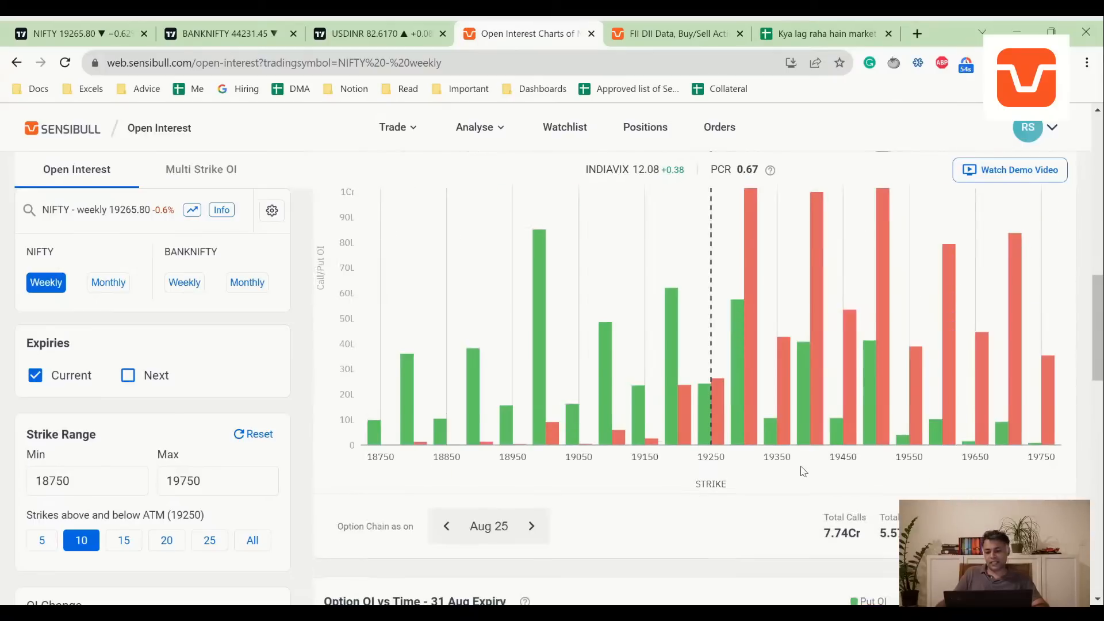
pyautogui.moveTo(757, 380)
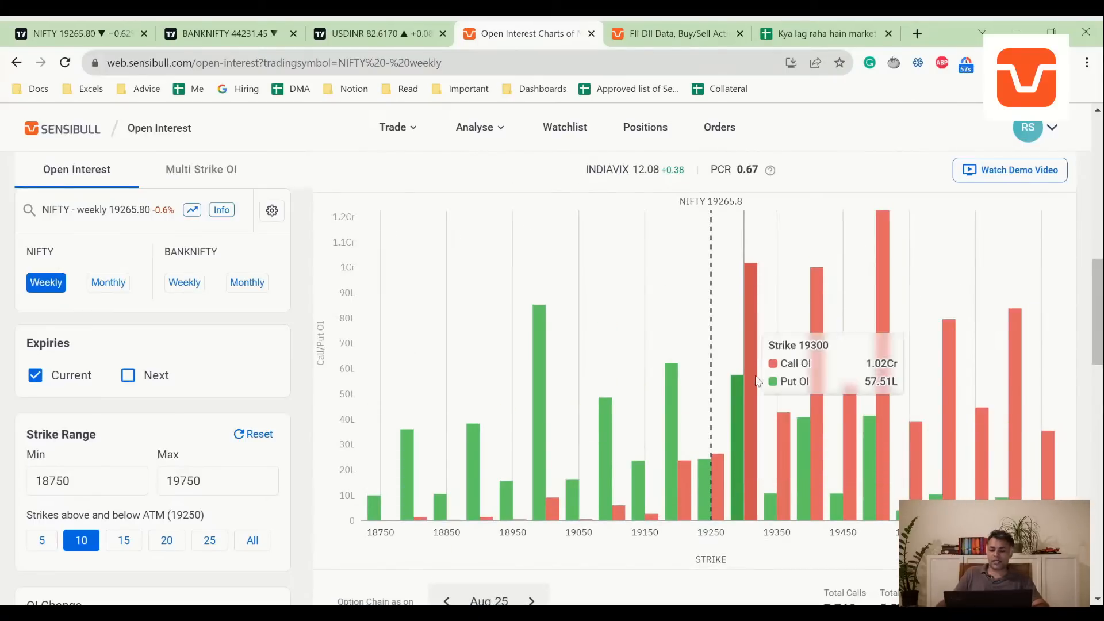
pyautogui.moveTo(770, 315)
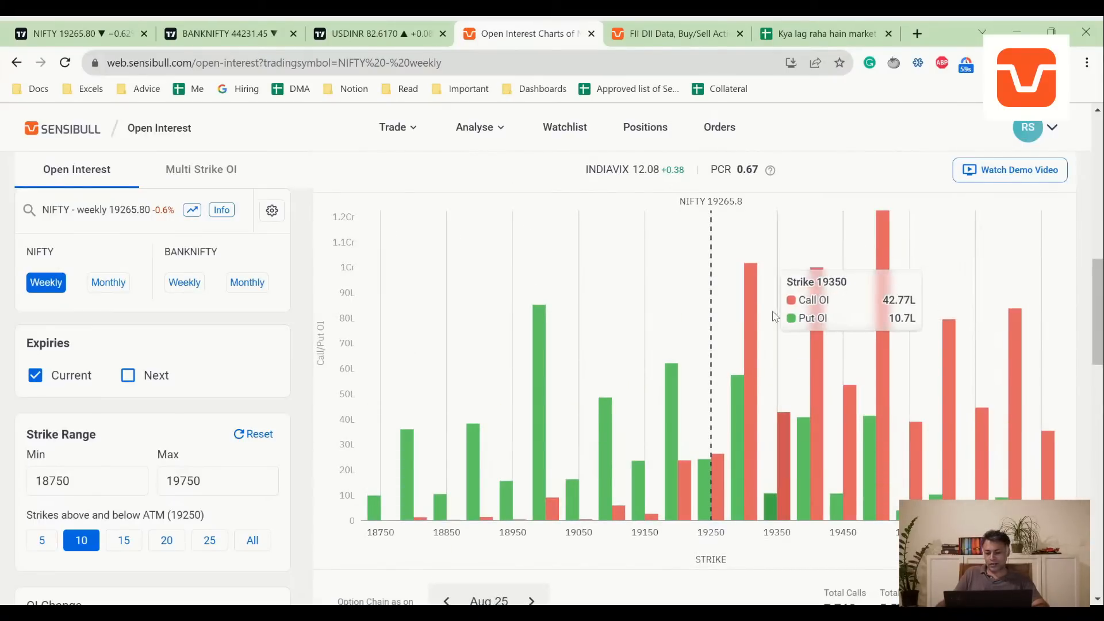
pyautogui.moveTo(814, 461)
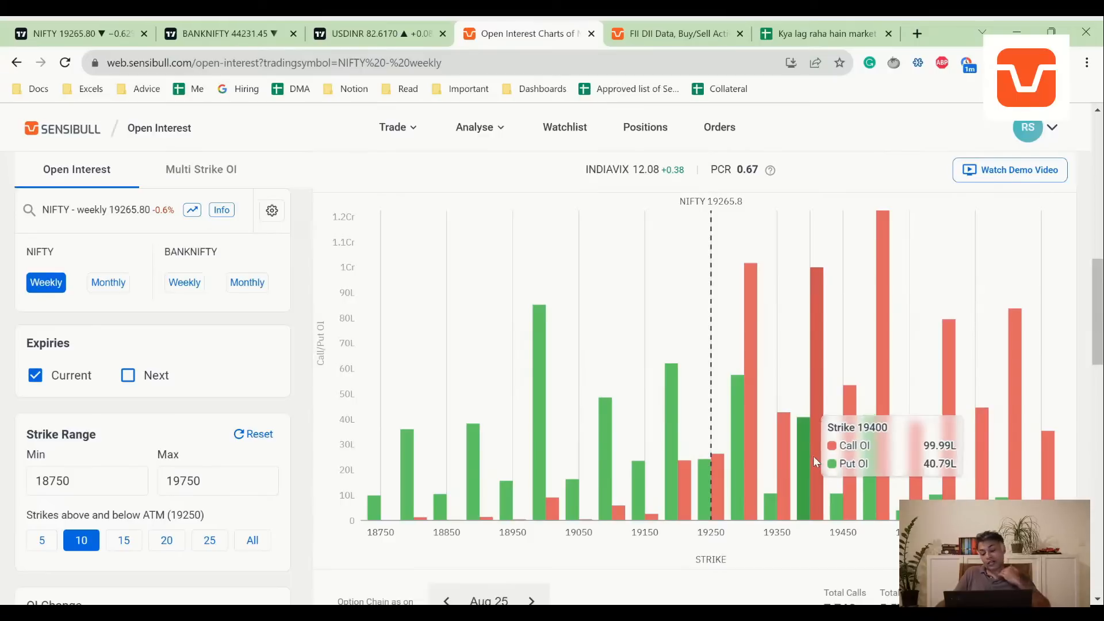
pyautogui.scroll(-3)
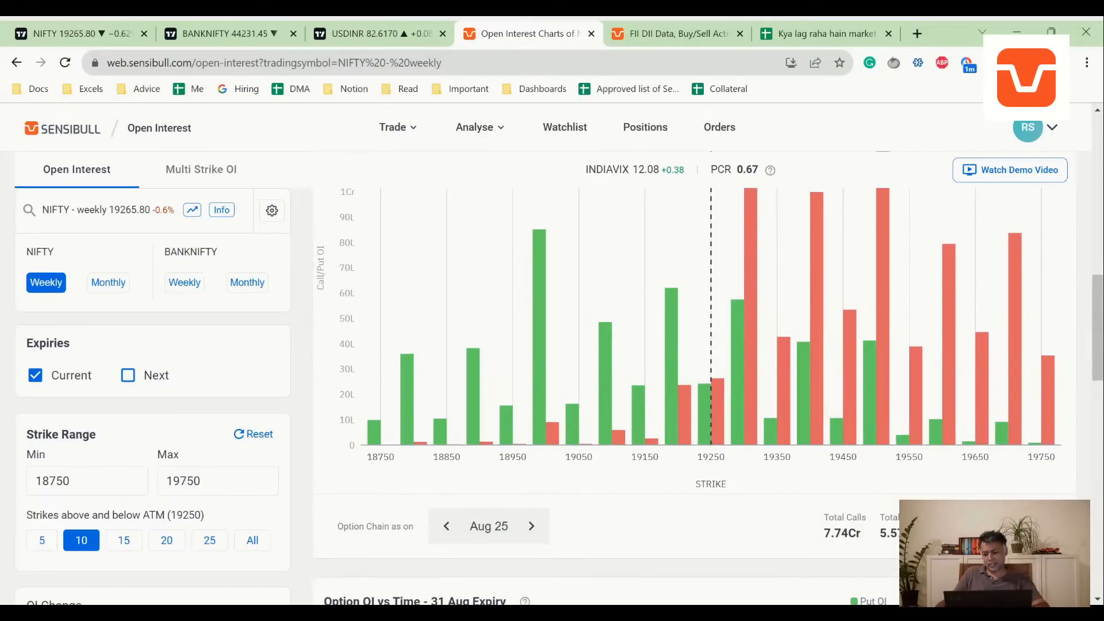
pyautogui.scroll(-3)
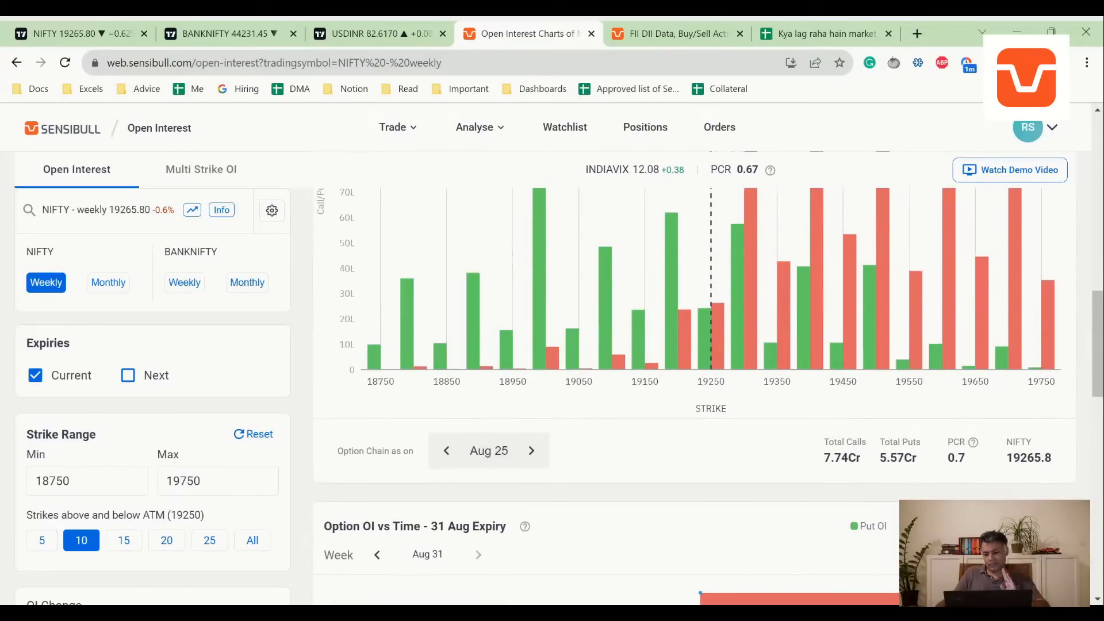
pyautogui.click(822, 33)
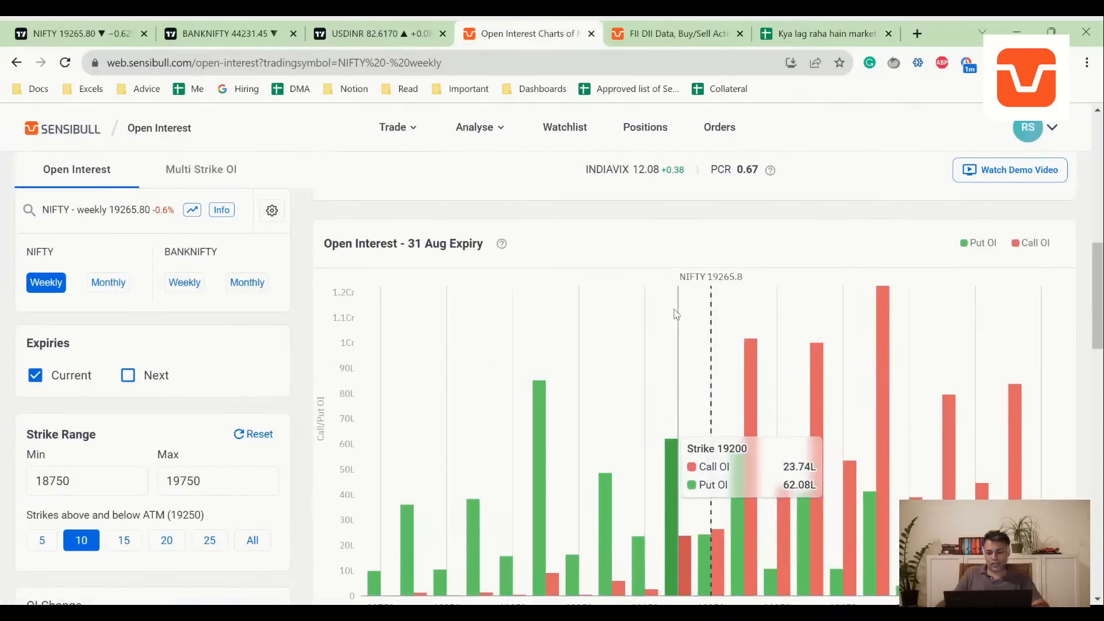
# Review the remaining open interest charts and return to the market log spreadsheet.
pyautogui.scroll(-3)
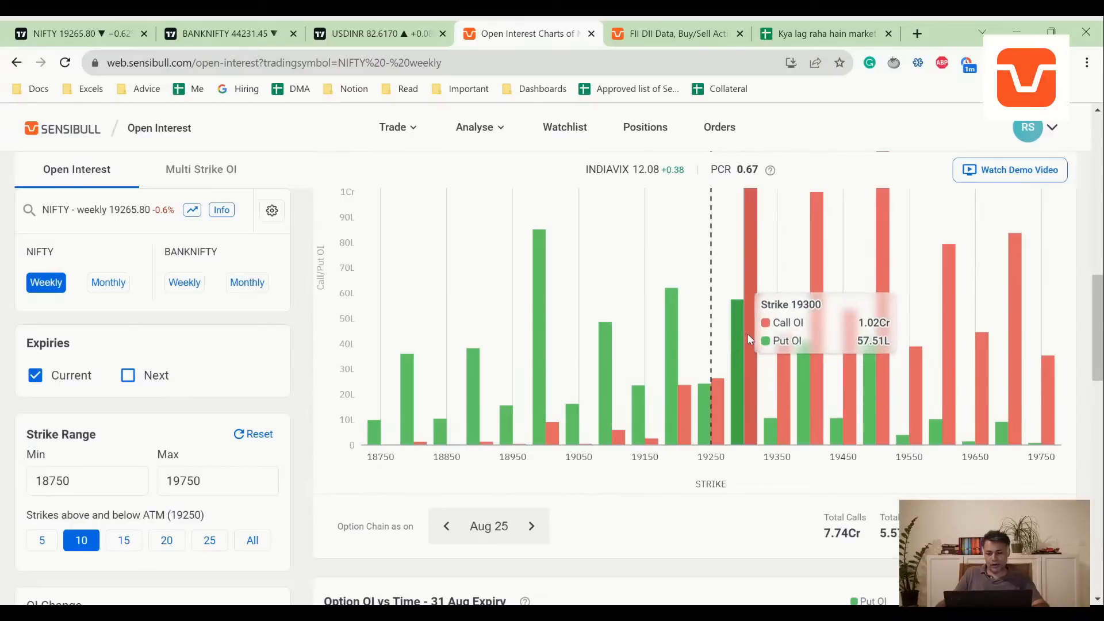
pyautogui.scroll(3)
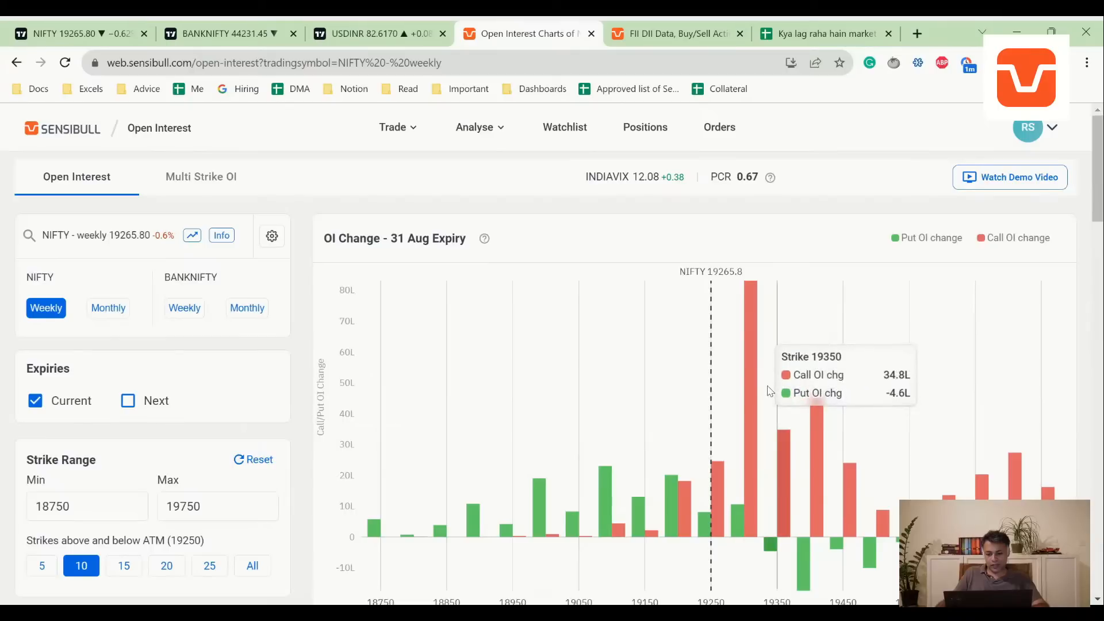
pyautogui.scroll(-3)
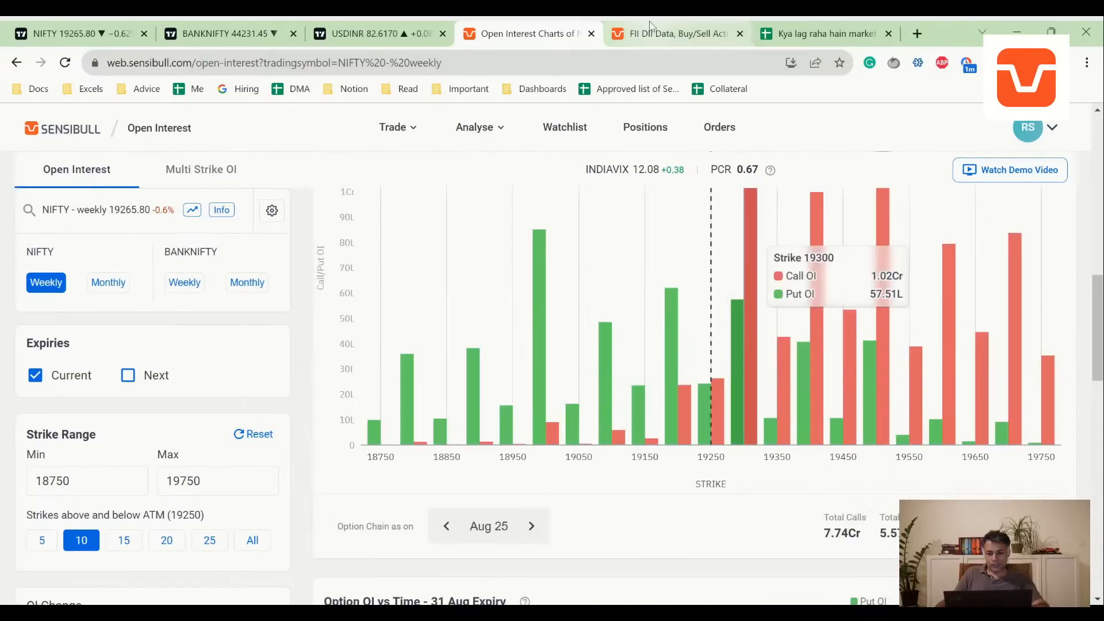
pyautogui.click(823, 33)
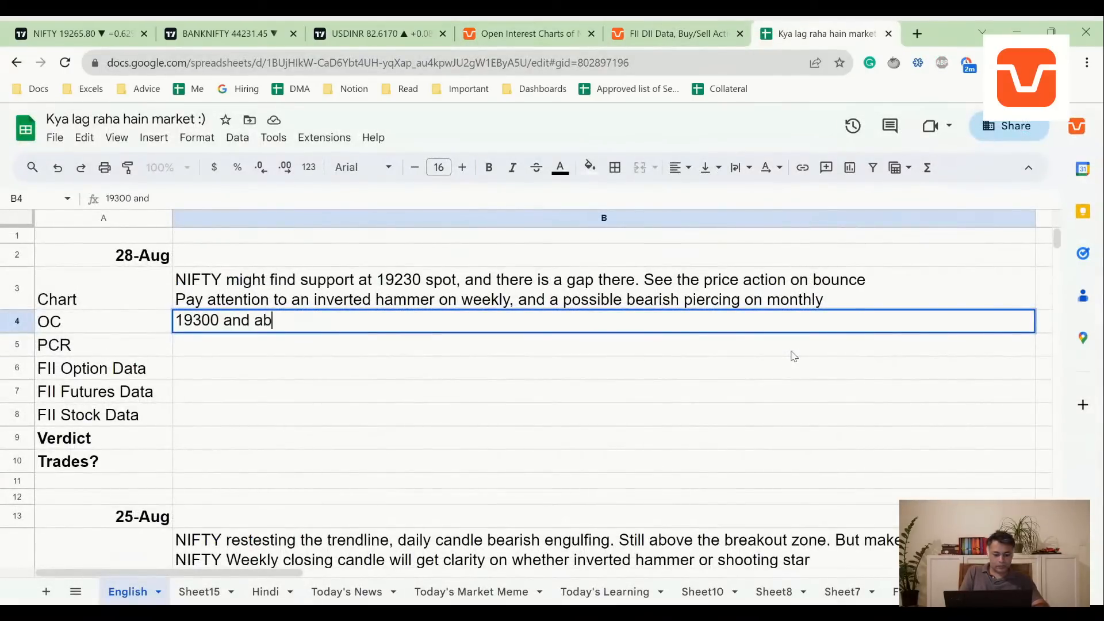
# Record OC as '19300 and above has call writing' and PCR as 0.7 Neutral.
pyautogui.write('ove has calls')
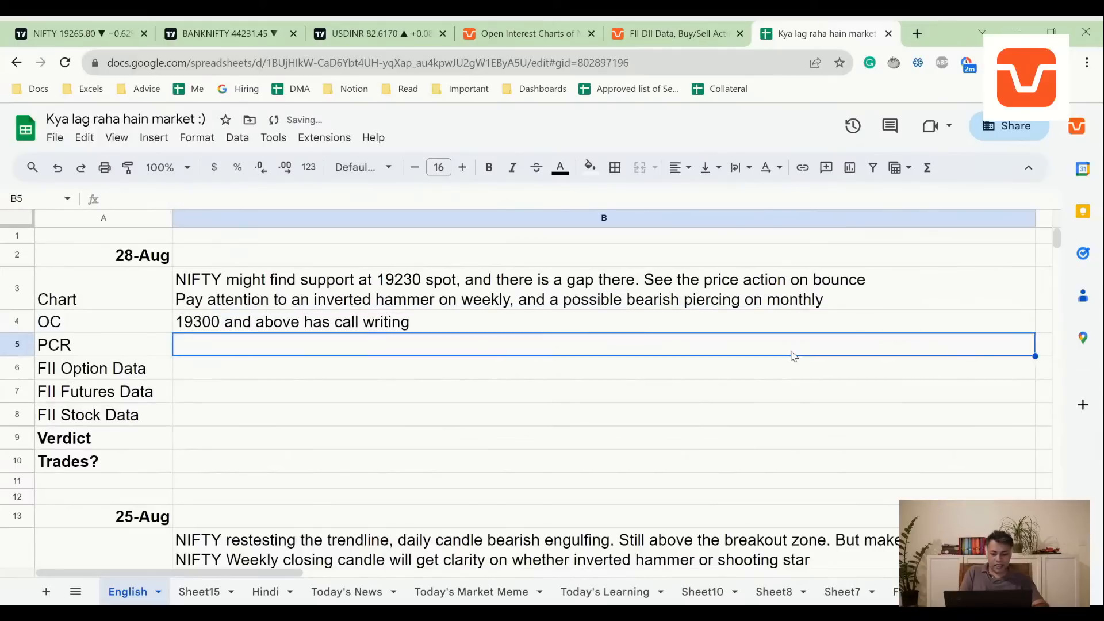
pyautogui.write('0.7 Neutral')
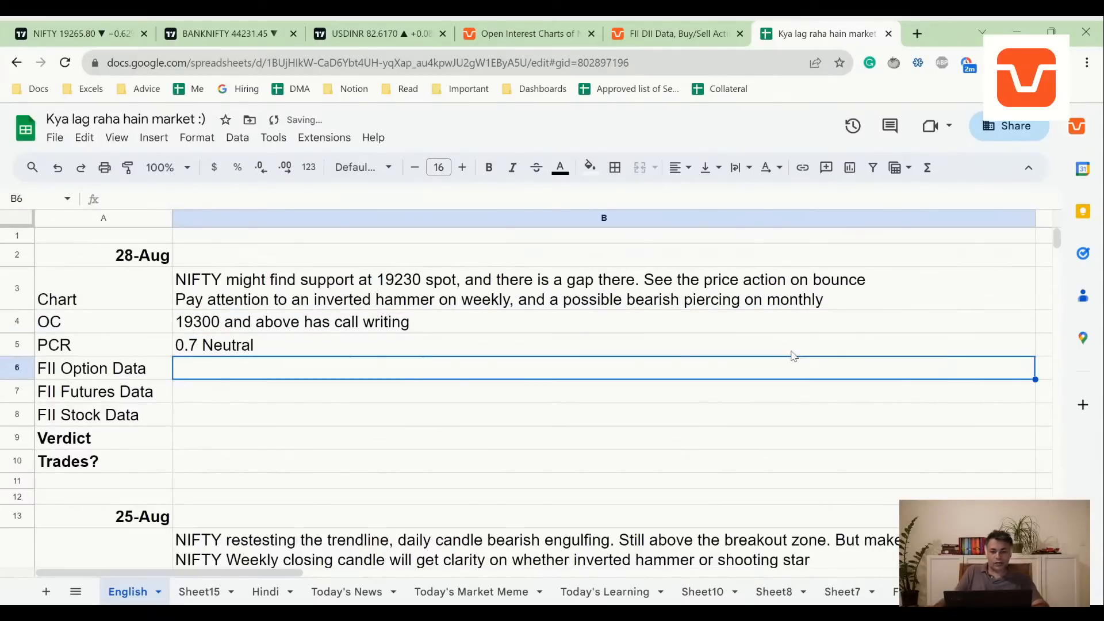
pyautogui.click(673, 33)
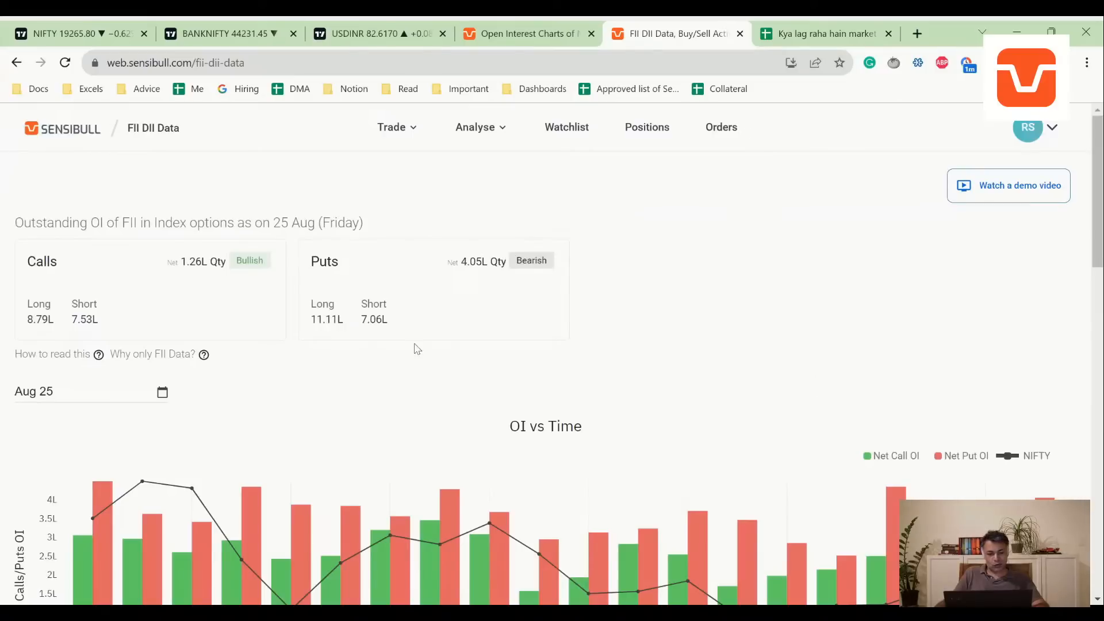
pyautogui.moveTo(60, 262)
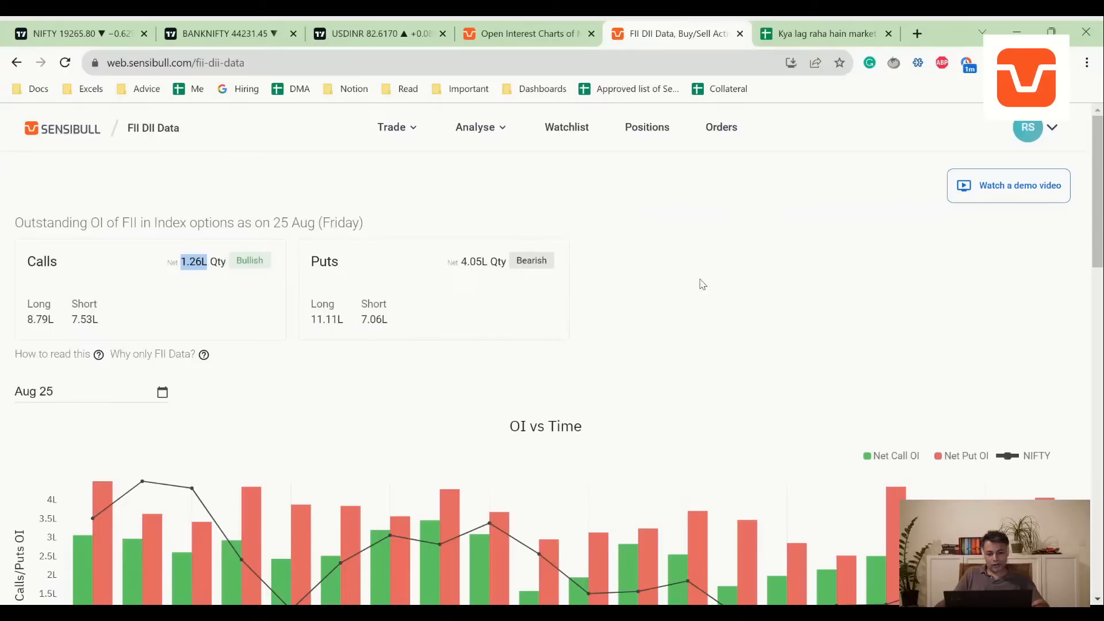
pyautogui.scroll(-3)
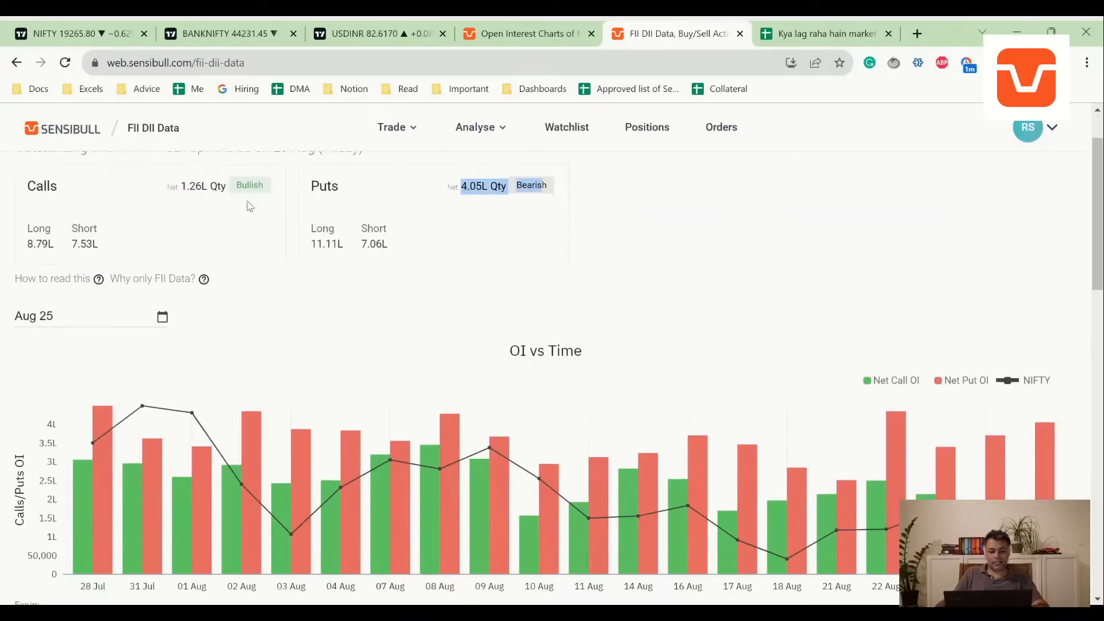
pyautogui.scroll(-3)
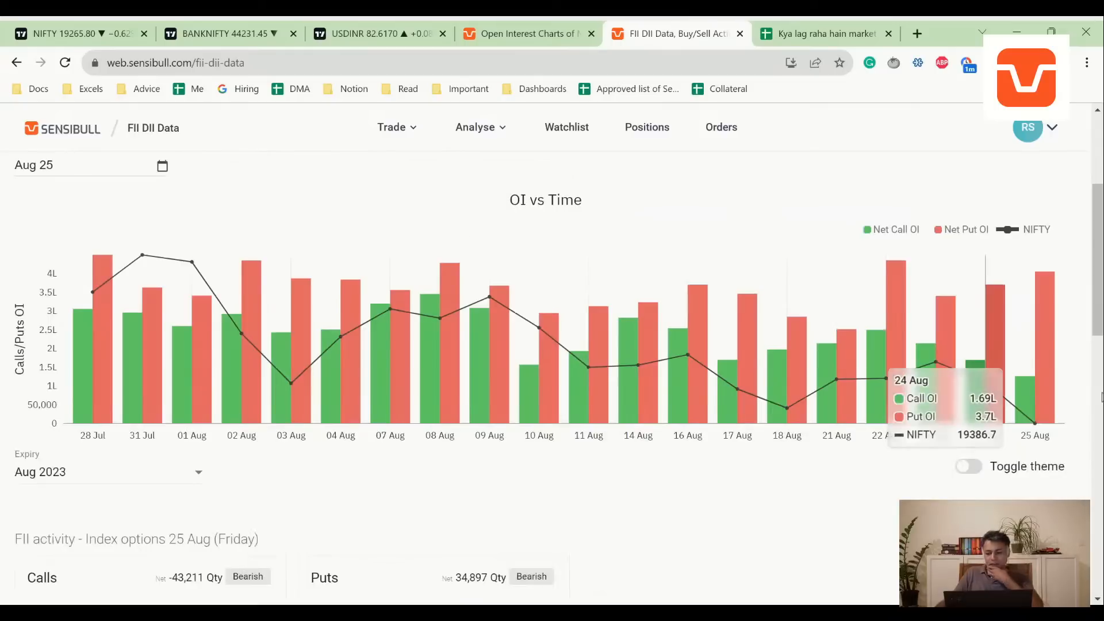
pyautogui.moveTo(1027, 355)
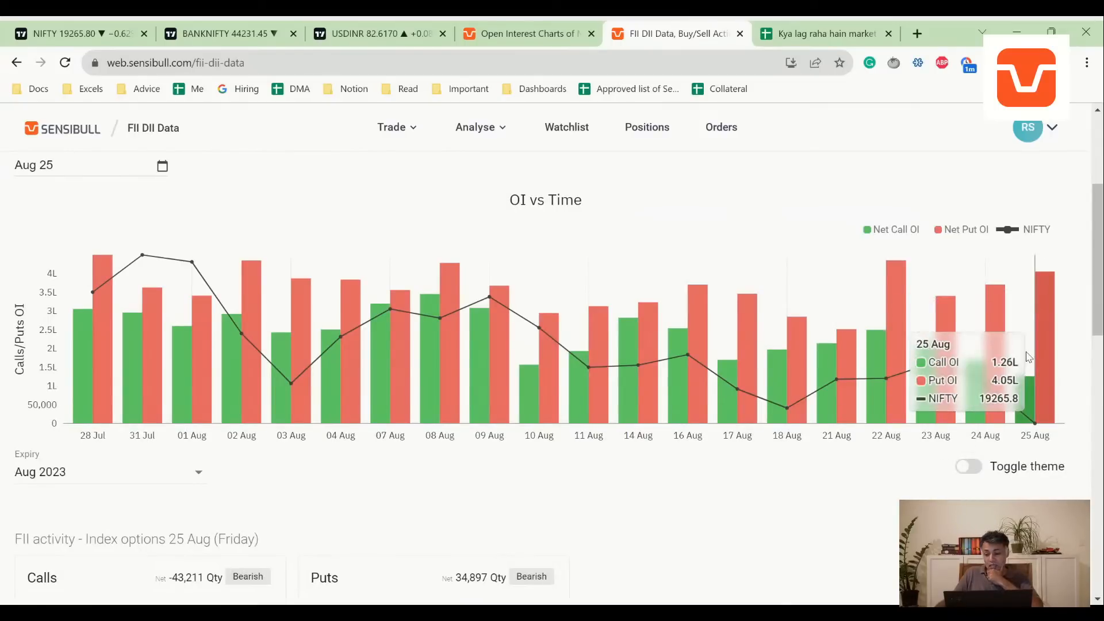
pyautogui.moveTo(1041, 294)
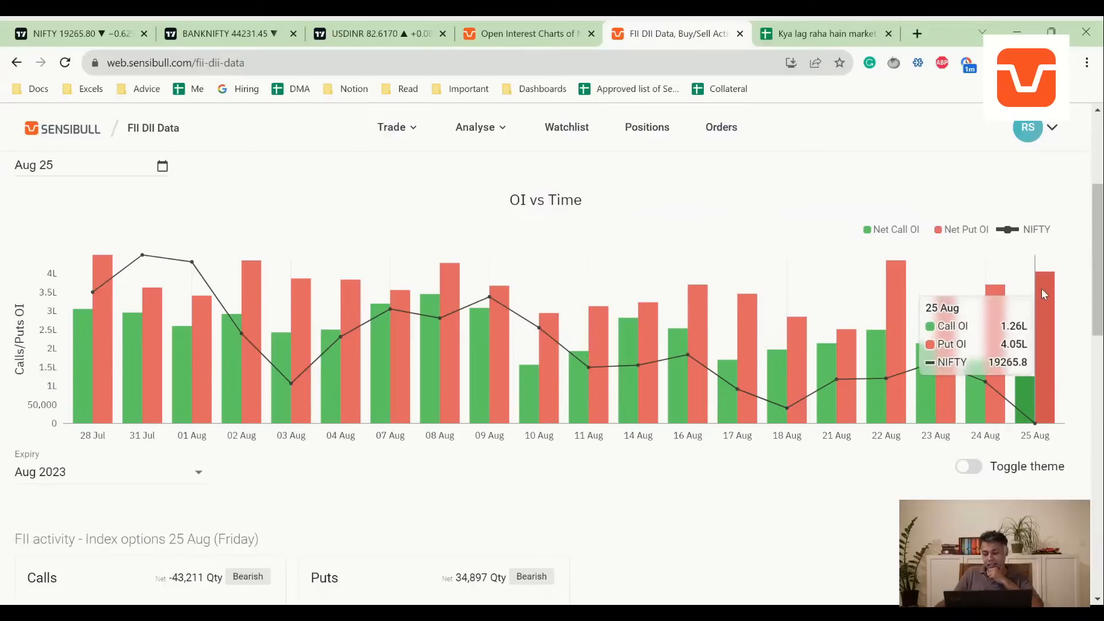
pyautogui.moveTo(1032, 399)
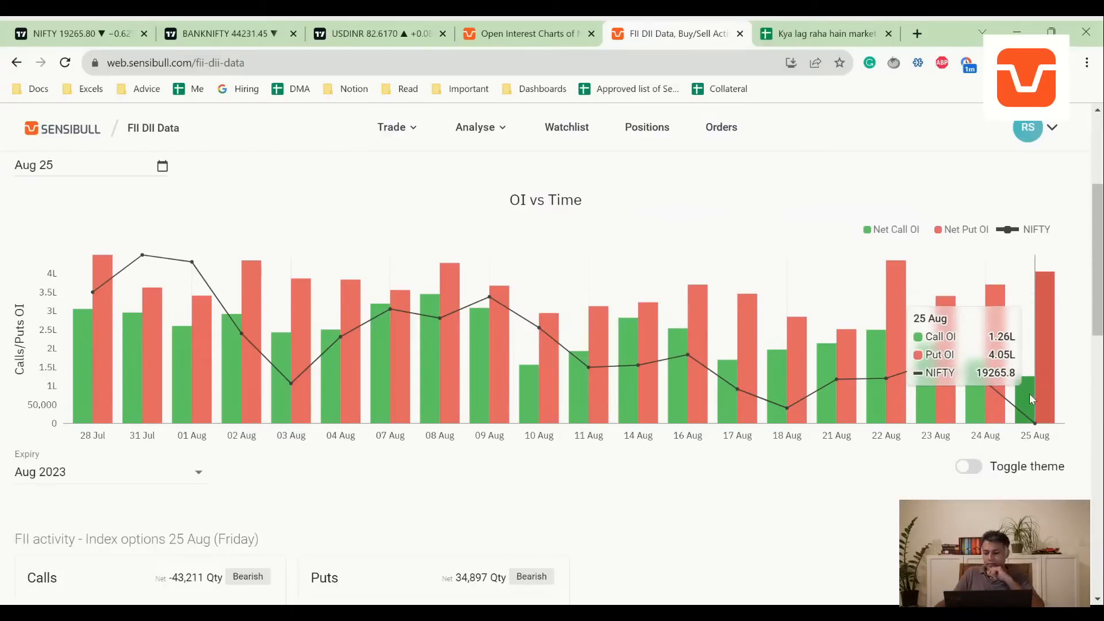
pyautogui.scroll(-3)
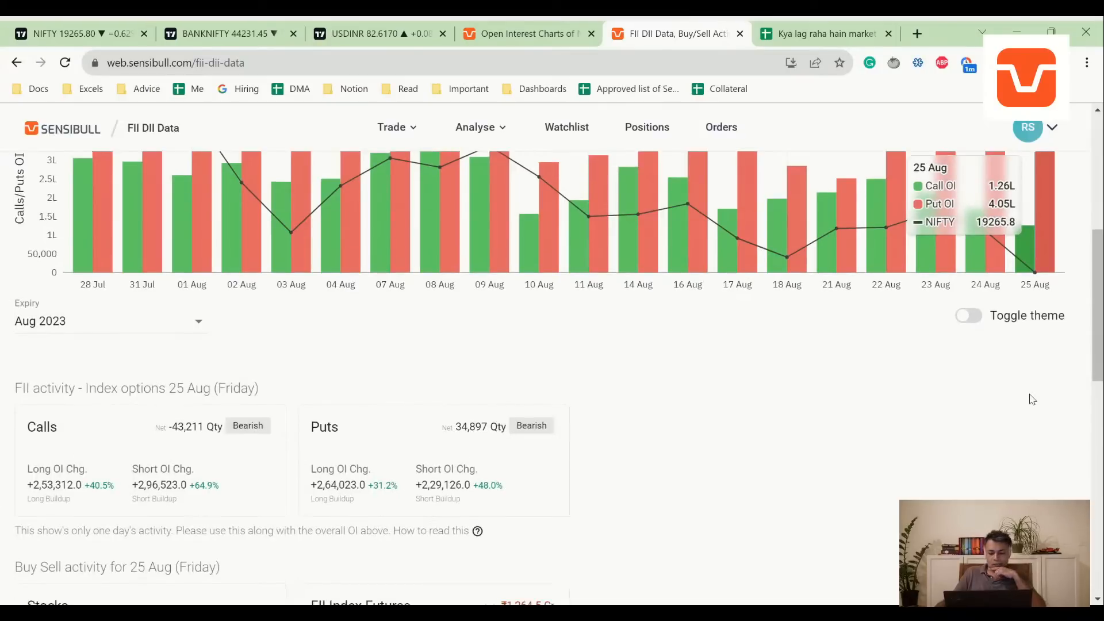
pyautogui.scroll(-3)
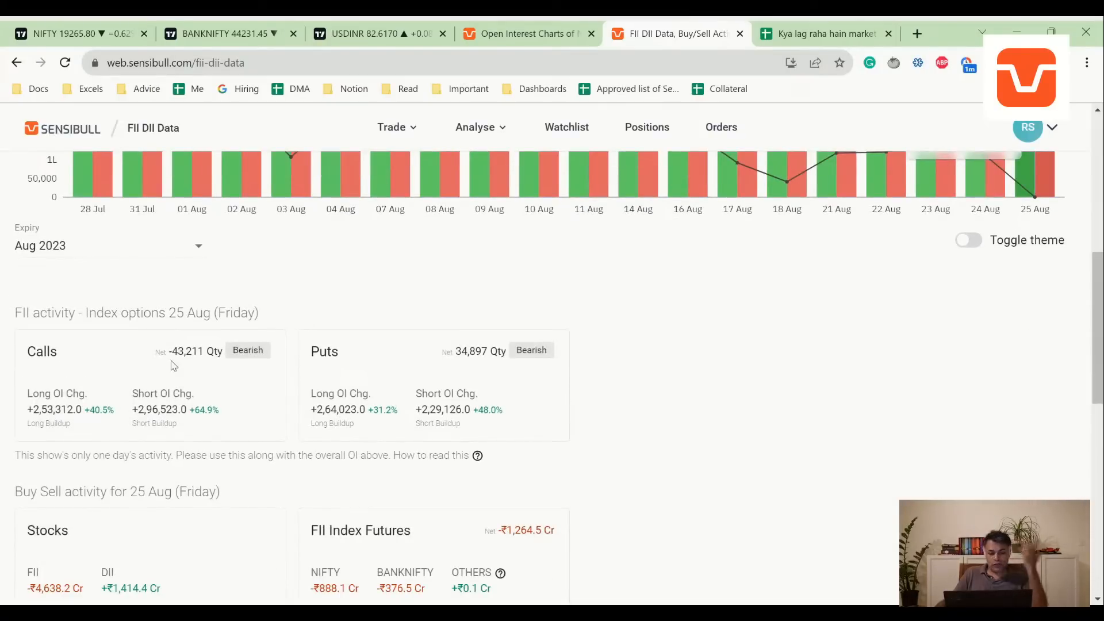
pyautogui.moveTo(398, 350)
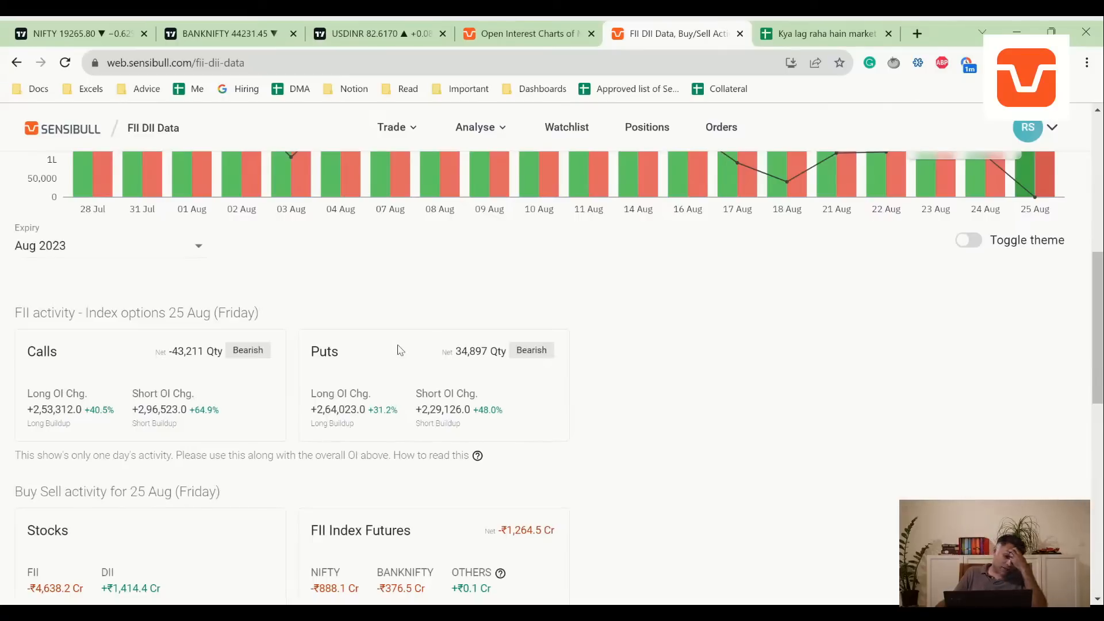
pyautogui.moveTo(538, 176)
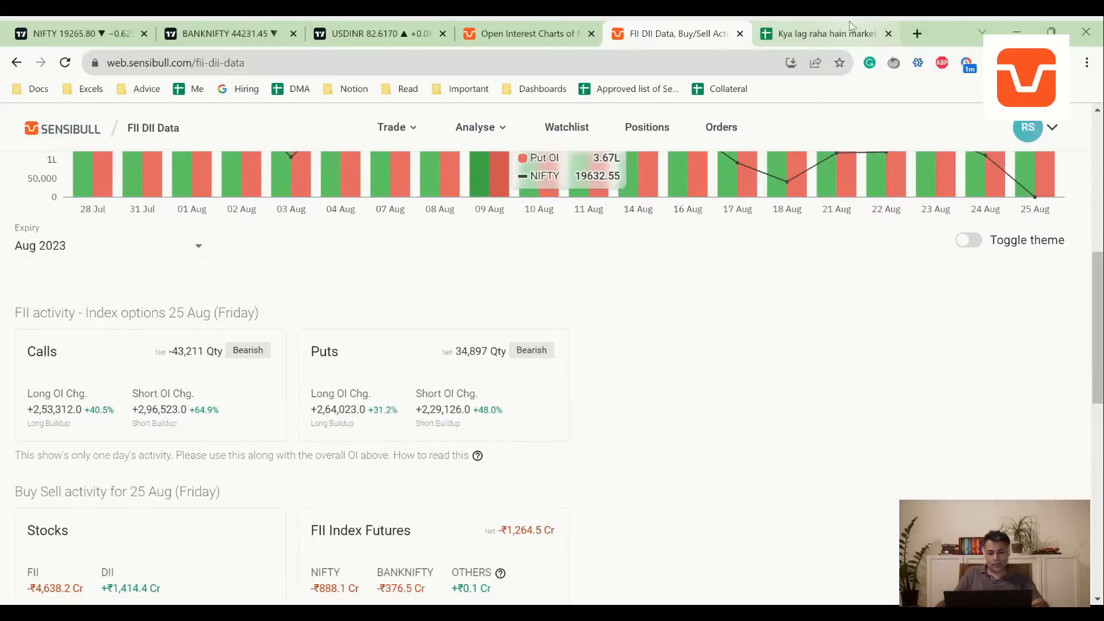
pyautogui.click(823, 33)
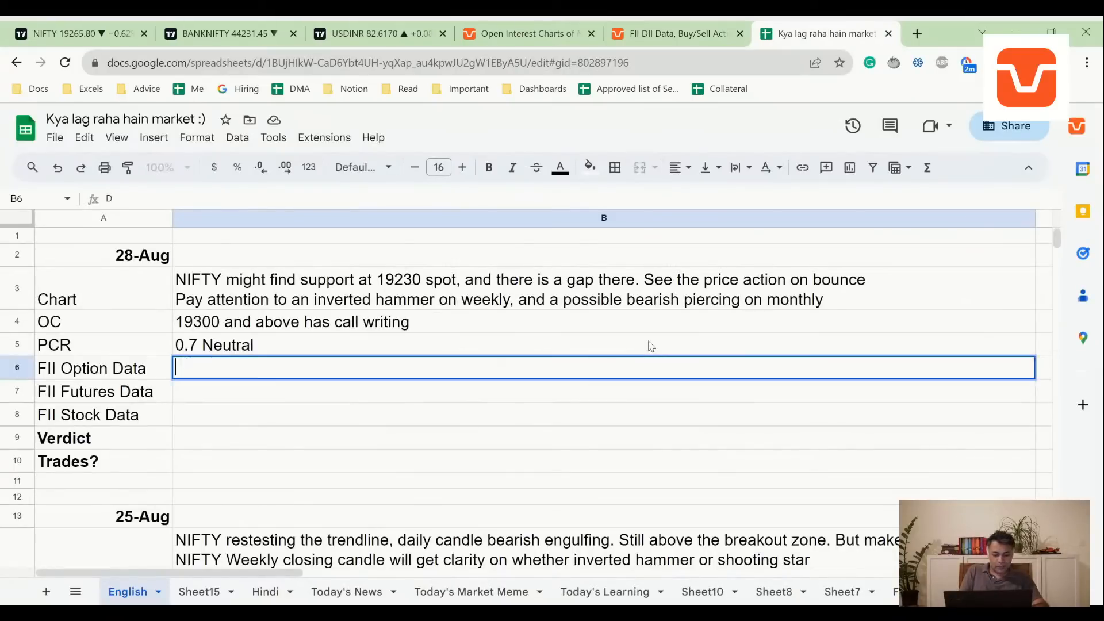
# Record the FII option data as 'Sold 45k calls and bought 35k puts - Bearish'.
pyautogui.write('Sold 45')
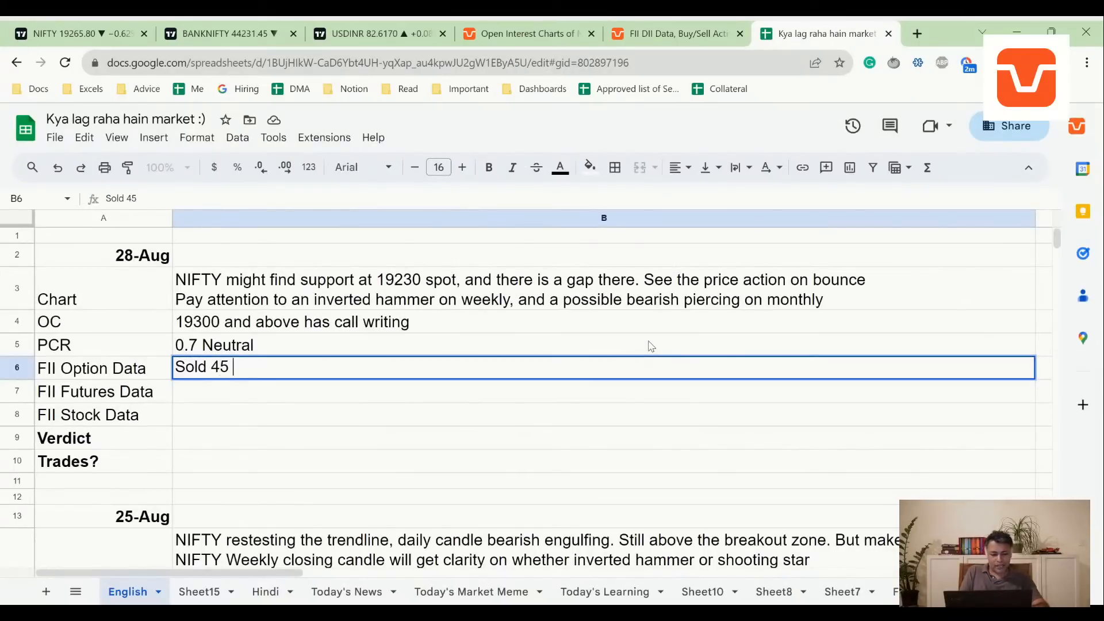
pyautogui.write('k calls ad')
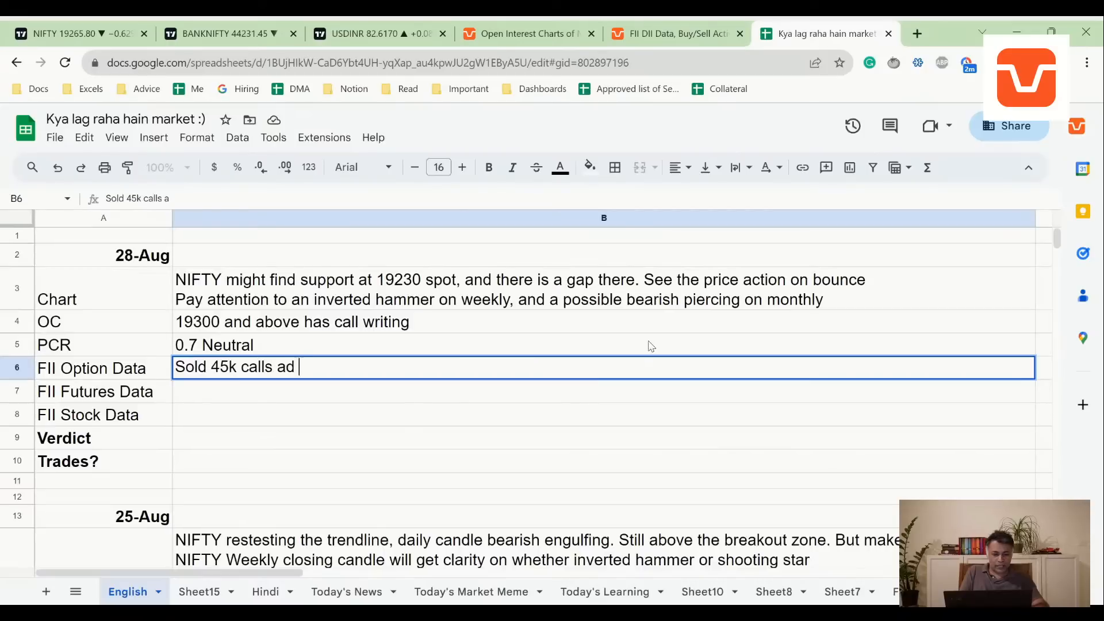
pyautogui.write('nd bought 3')
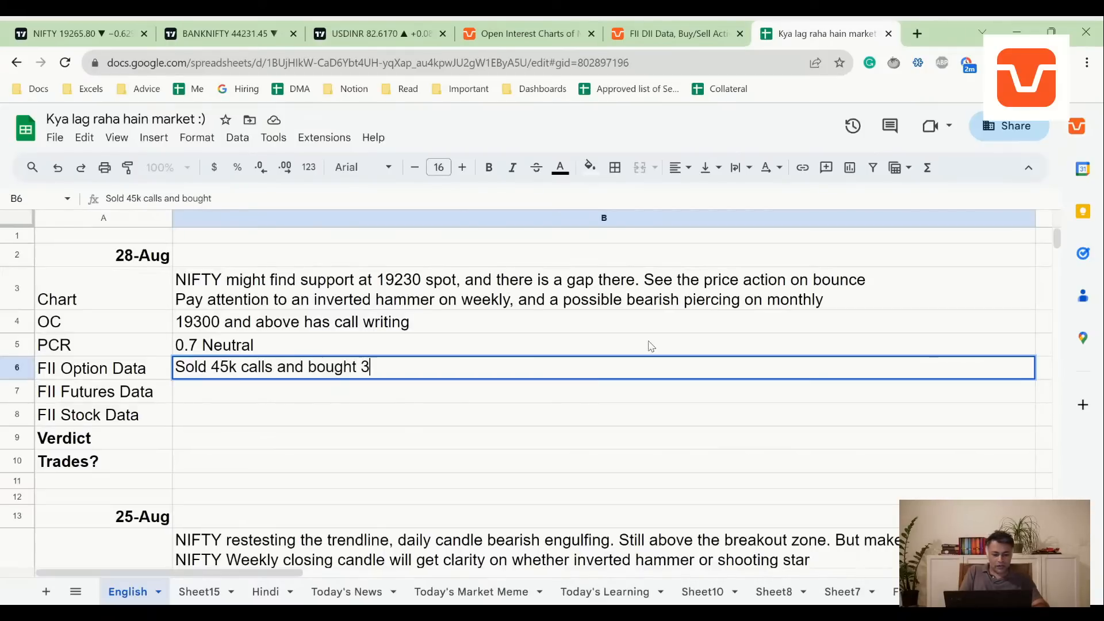
pyautogui.write('5k puts')
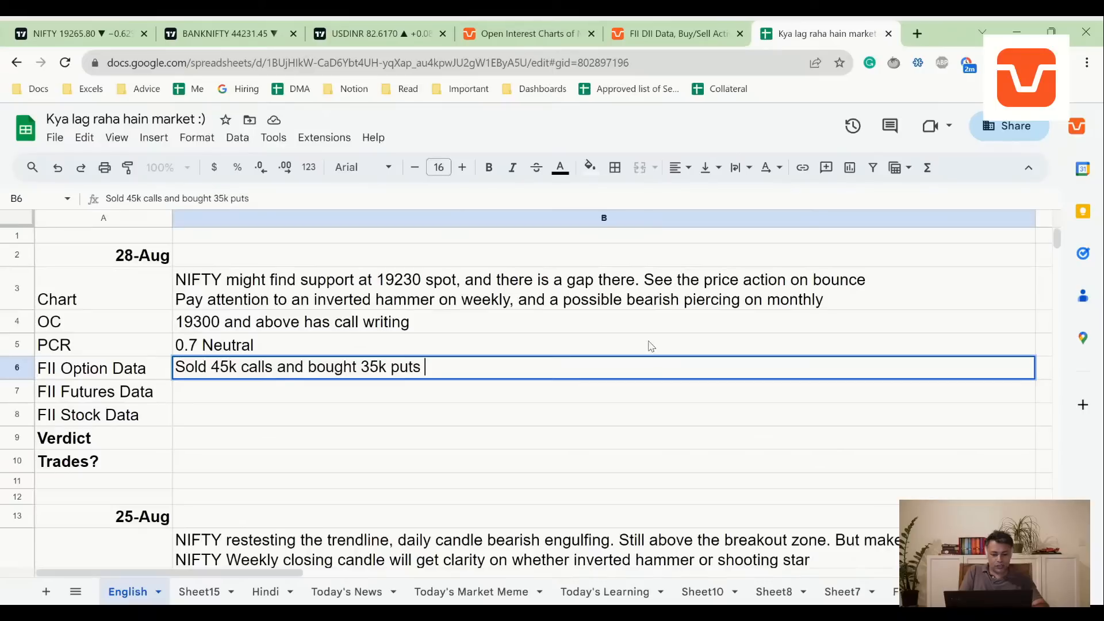
pyautogui.write('- Bearish')
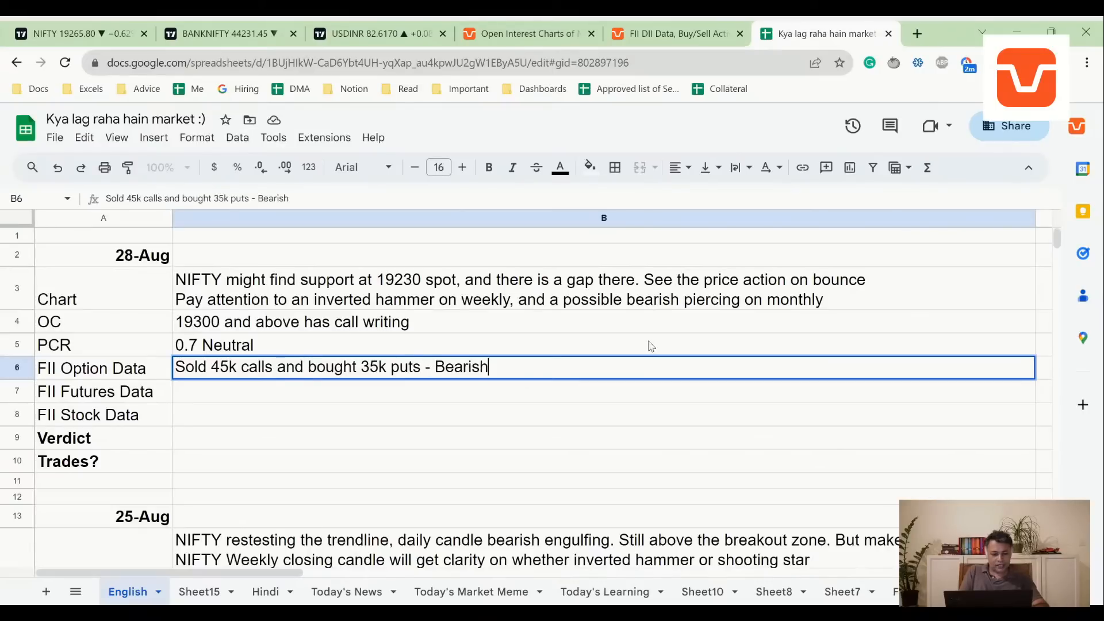
pyautogui.press('Return')
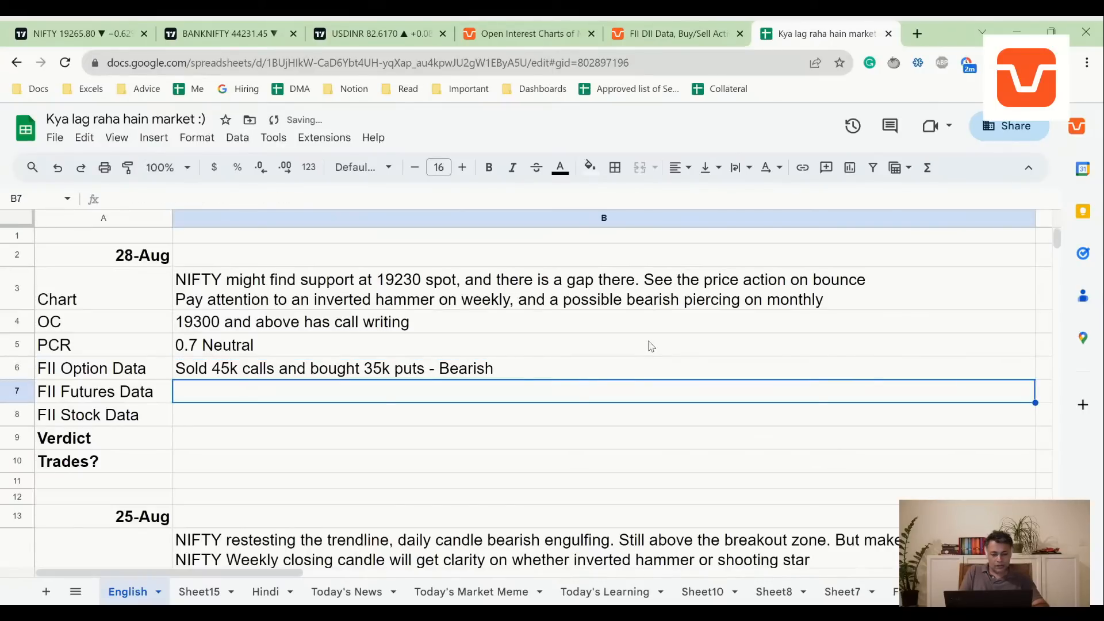
# Check Sensibull's FII buy-sell activity figures for the stock data entry.
pyautogui.click(673, 33)
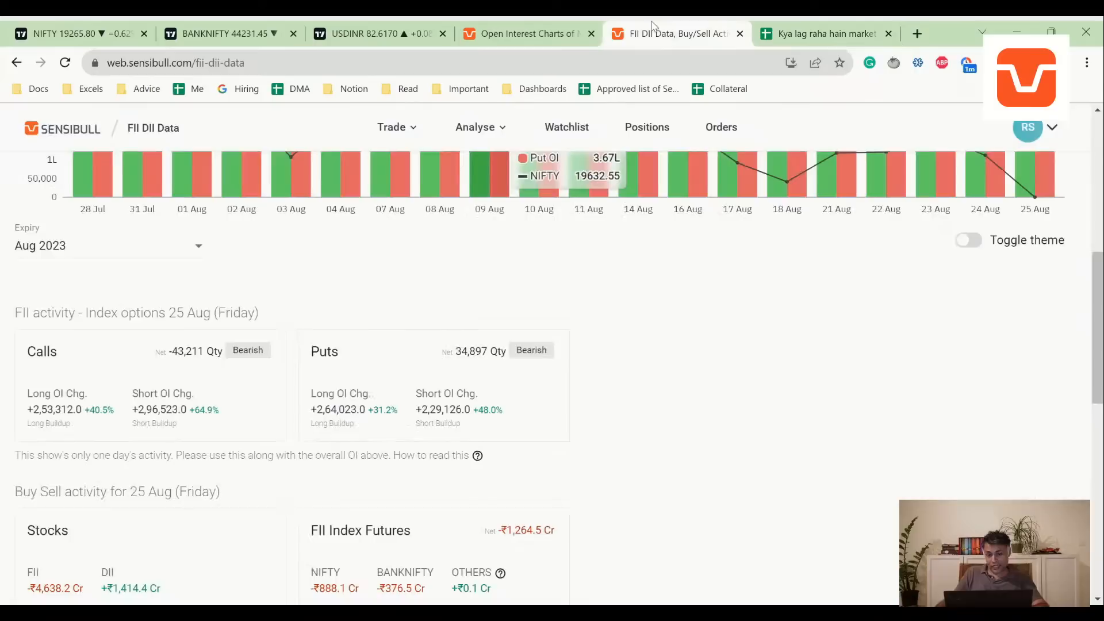
pyautogui.scroll(-3)
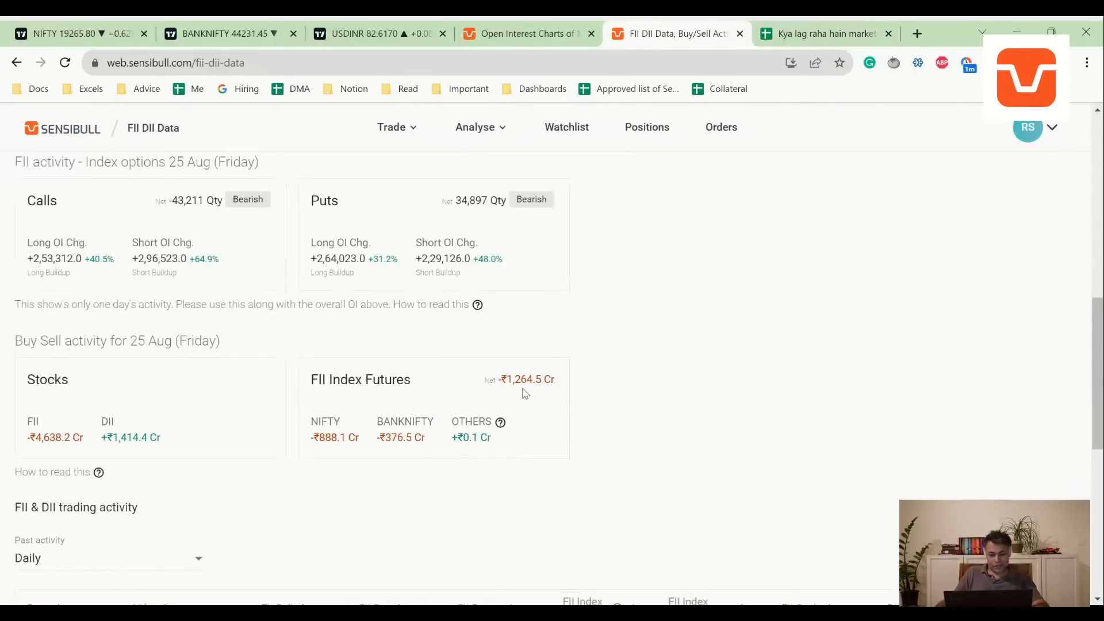
pyautogui.click(816, 33)
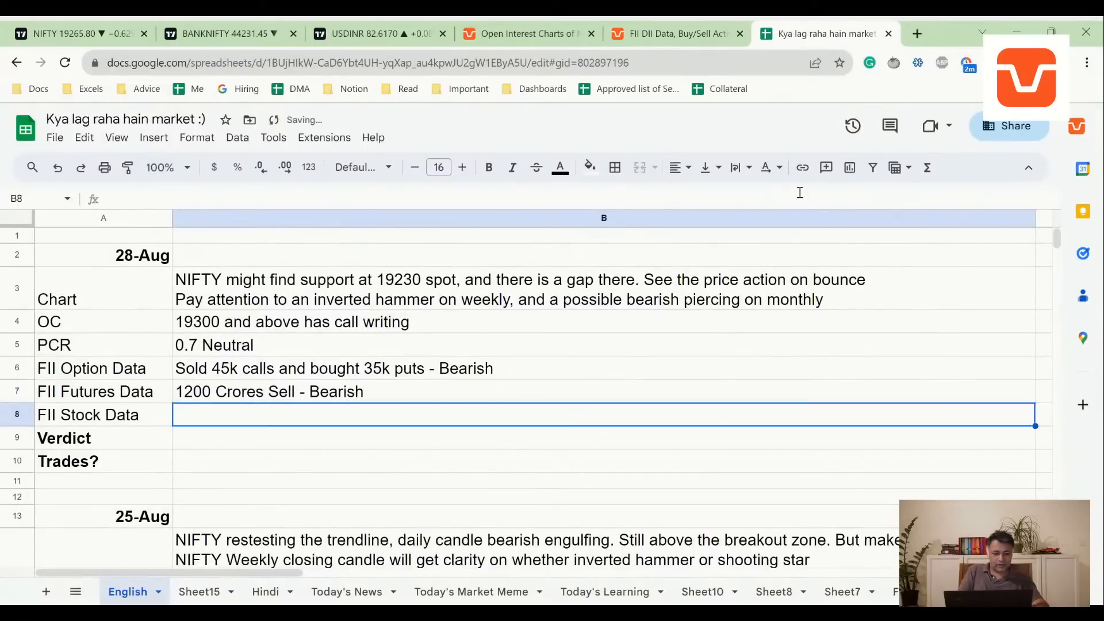
pyautogui.click(676, 33)
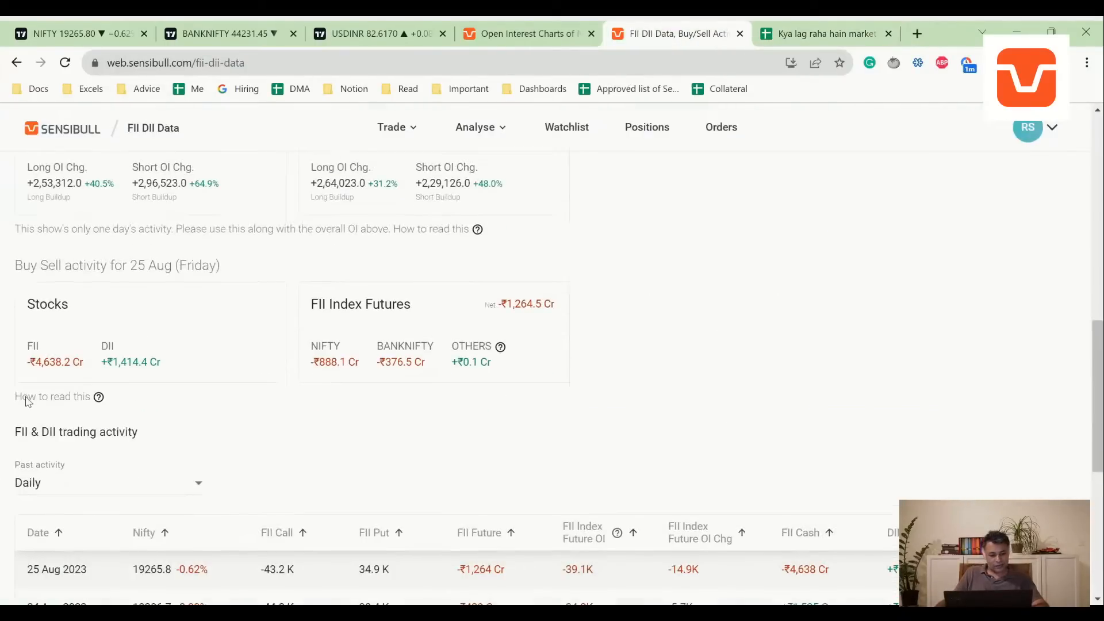
# Record the 28-Aug FII Stock Data as '4600 Crores Sell - Bearish'.
pyautogui.click(823, 33)
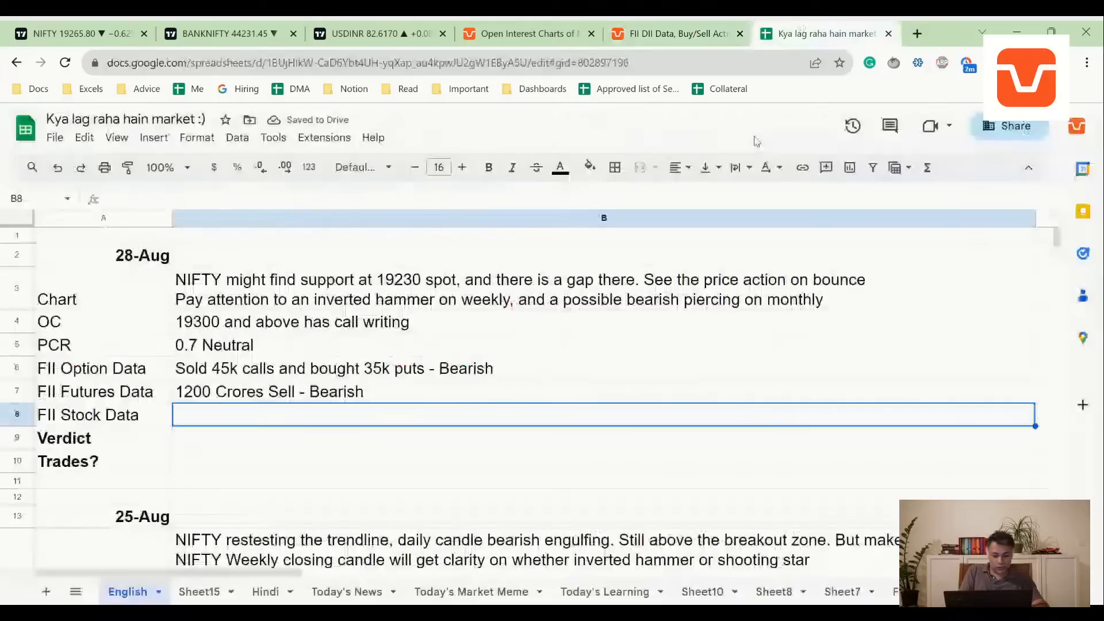
pyautogui.write('4600 Cror')
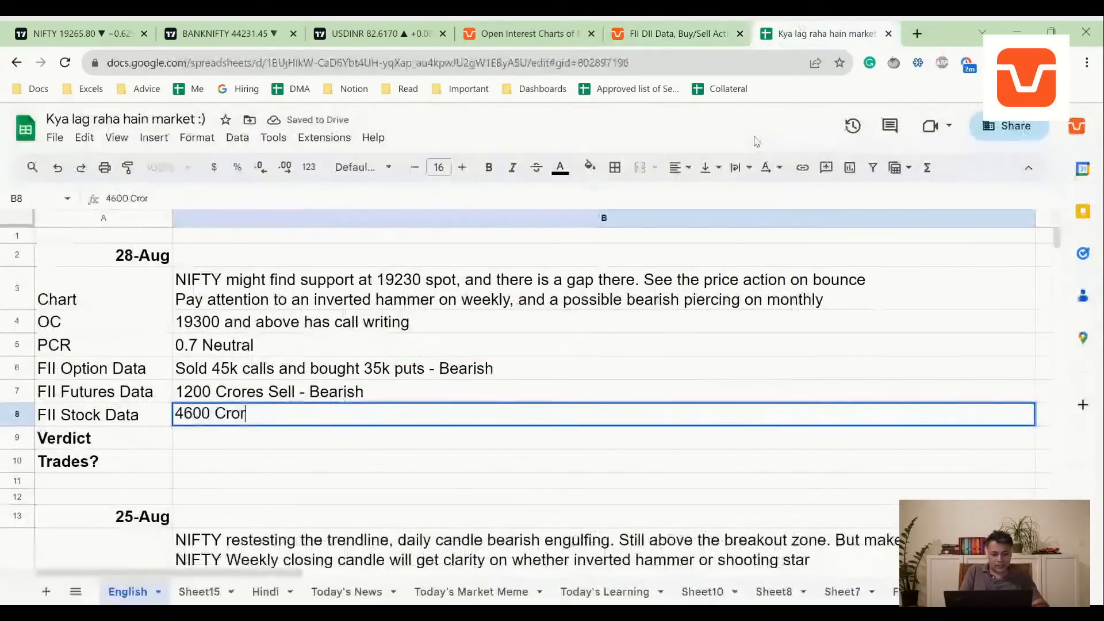
pyautogui.write('es Sell')
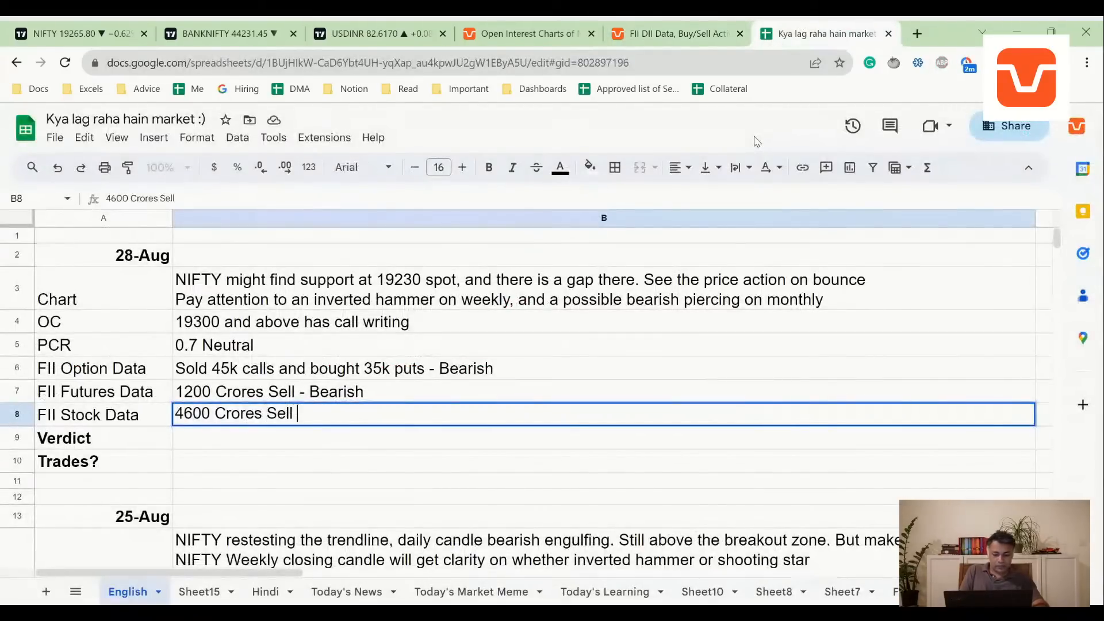
pyautogui.write('- Bearish')
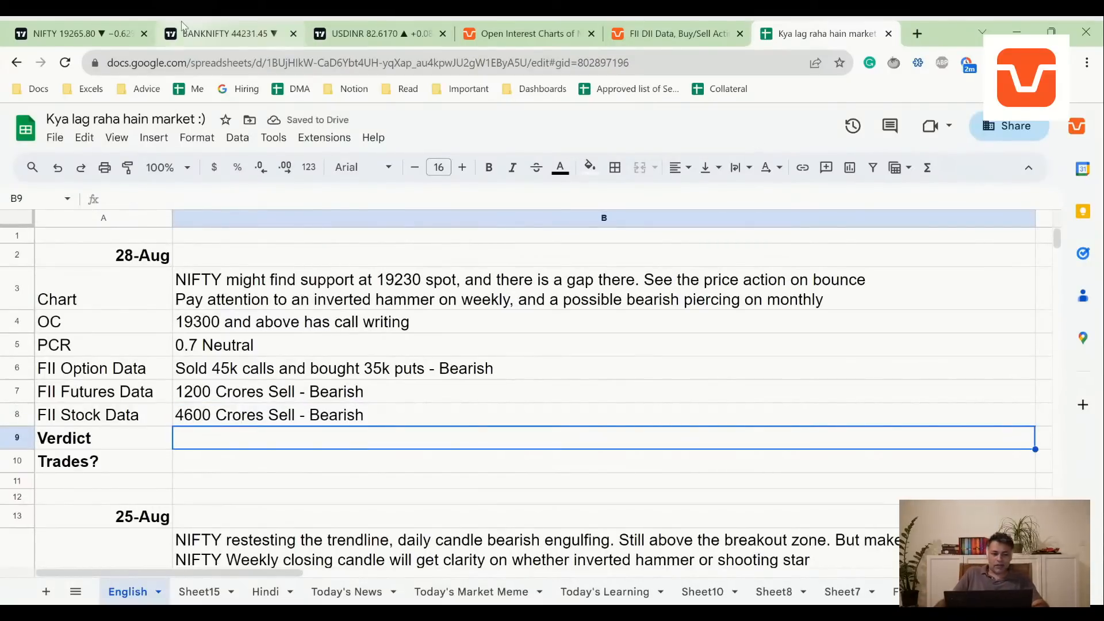
pyautogui.click(77, 33)
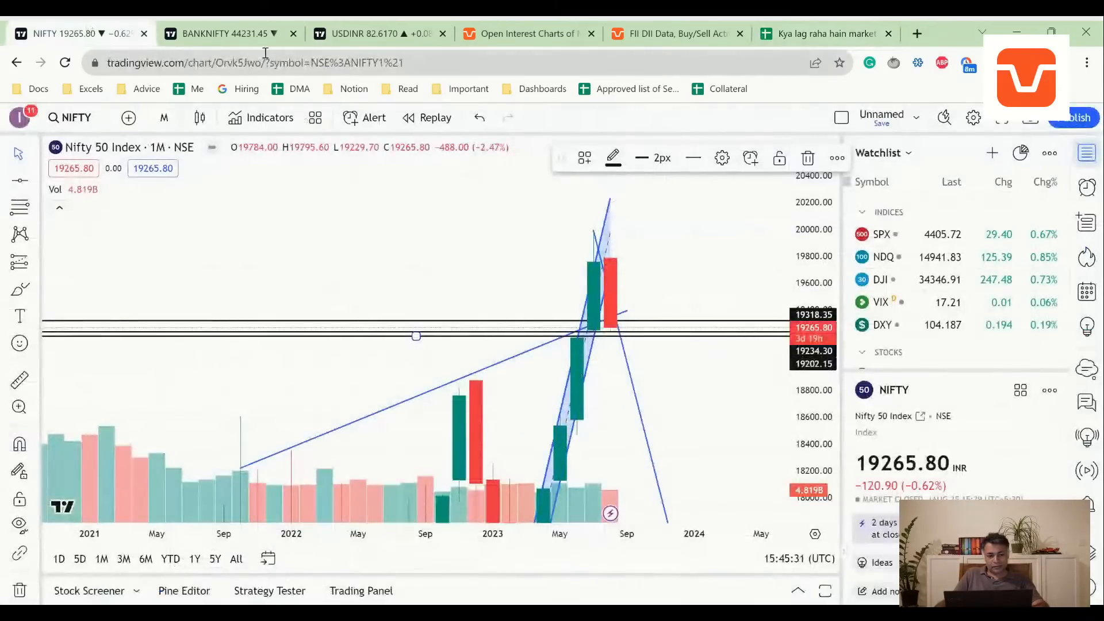
# Compare BANKNIFTY with NIFTY, stepping NIFTY through weekly and daily timeframes.
pyautogui.click(225, 33)
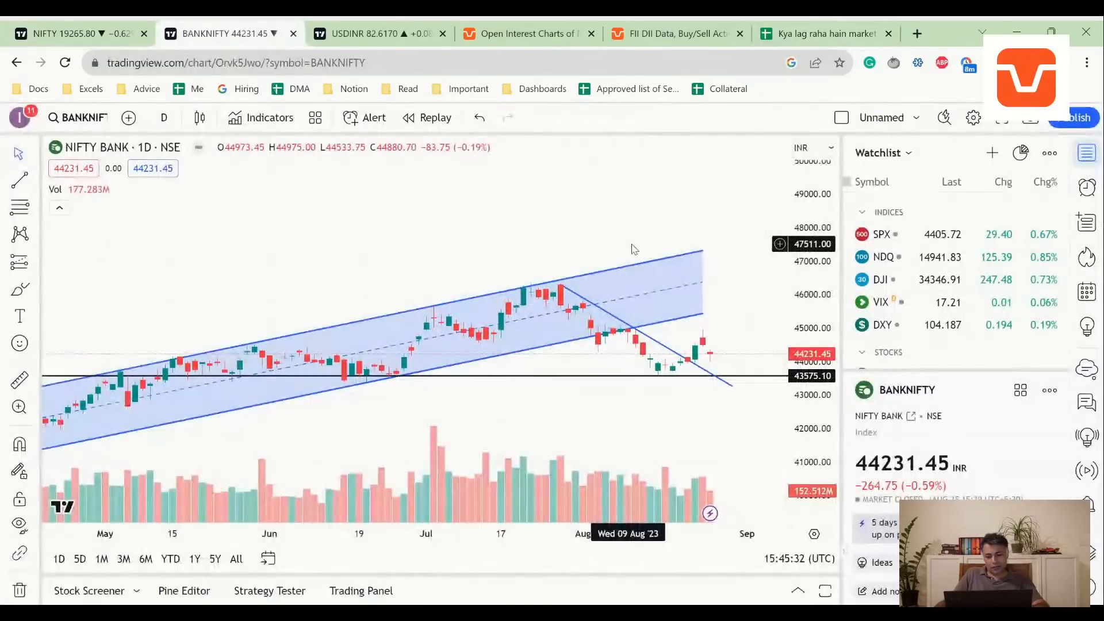
pyautogui.click(63, 33)
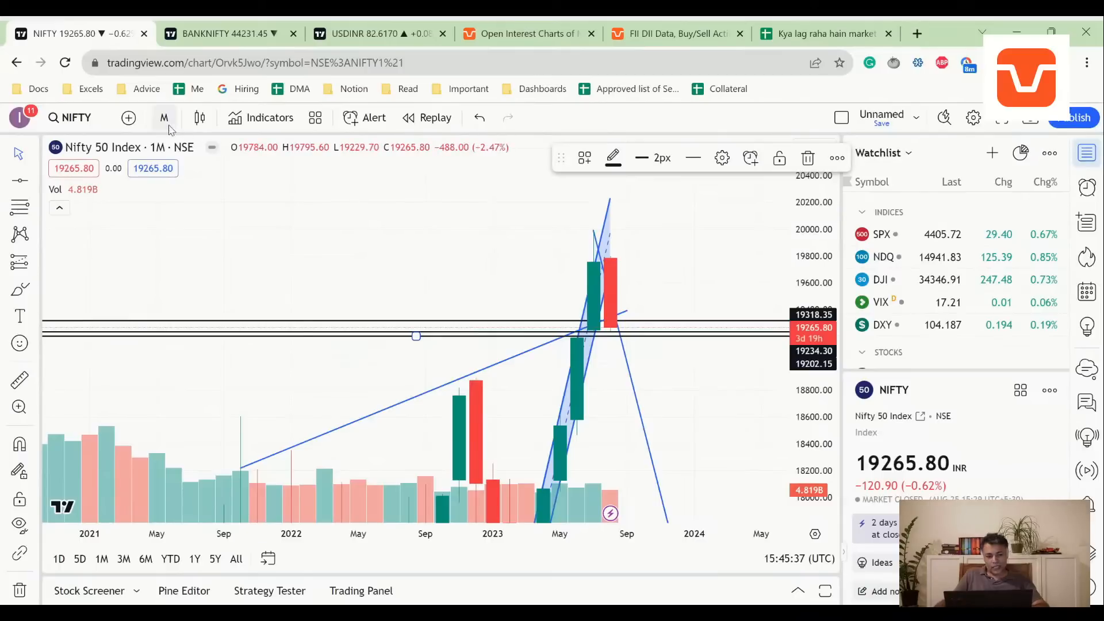
pyautogui.click(164, 118)
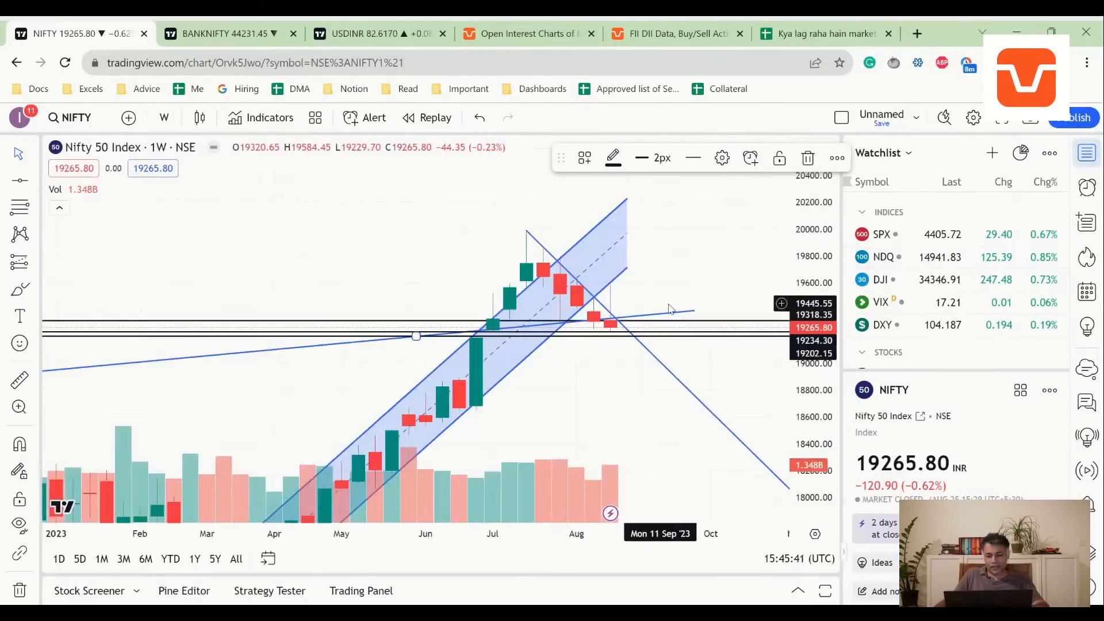
pyautogui.click(163, 117)
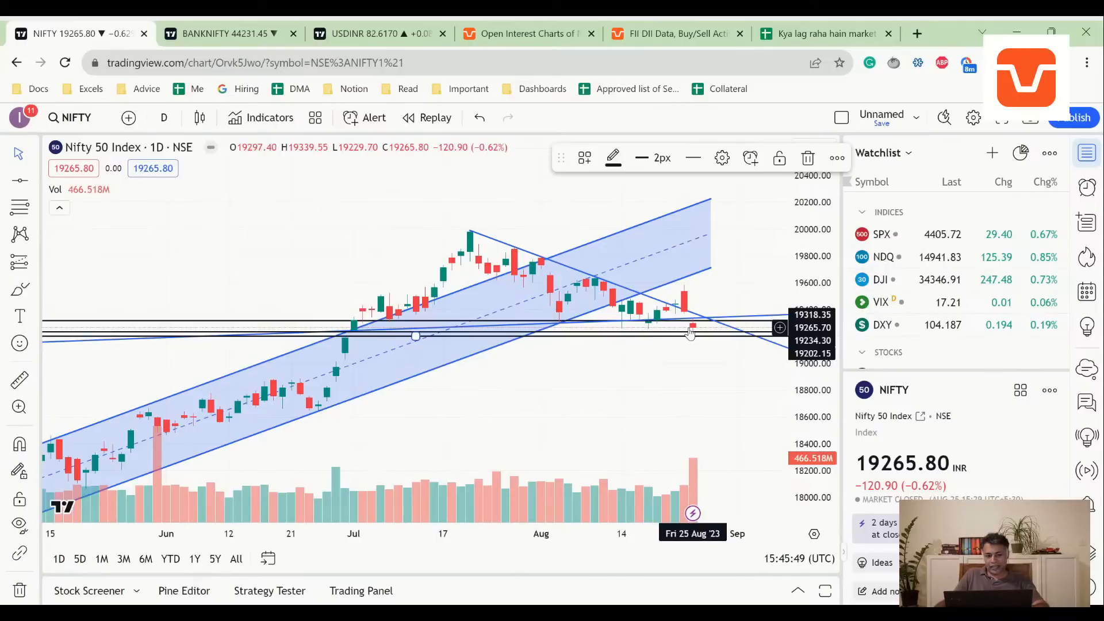
pyautogui.moveTo(533, 235)
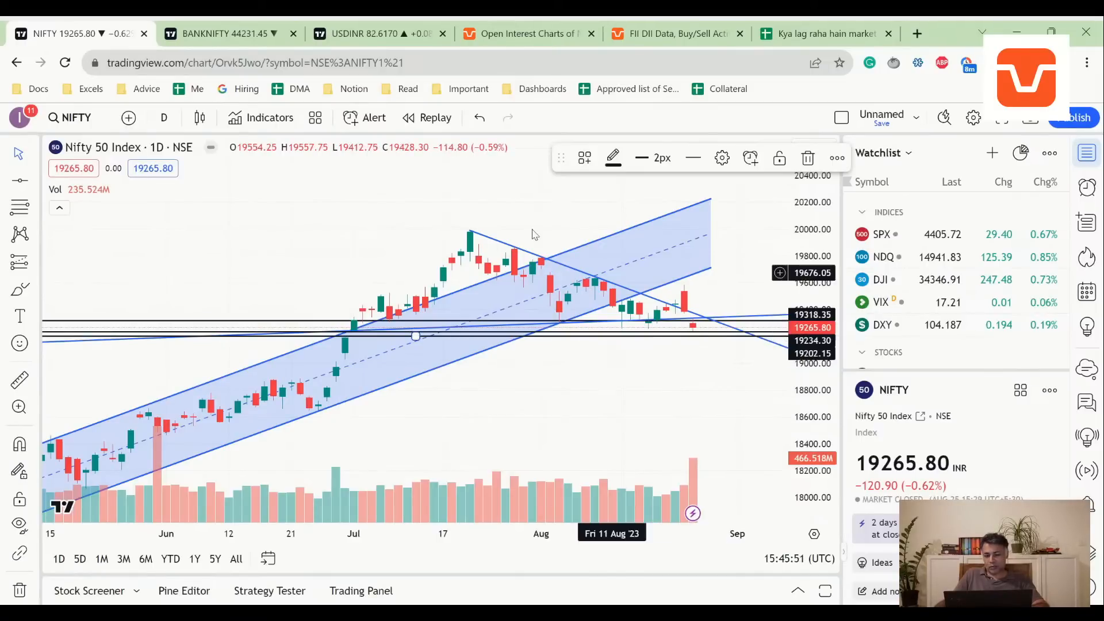
# Check BANKNIFTY's daily chart against NIFTY, then bring up the Sensibull FII DII data page.
pyautogui.click(225, 34)
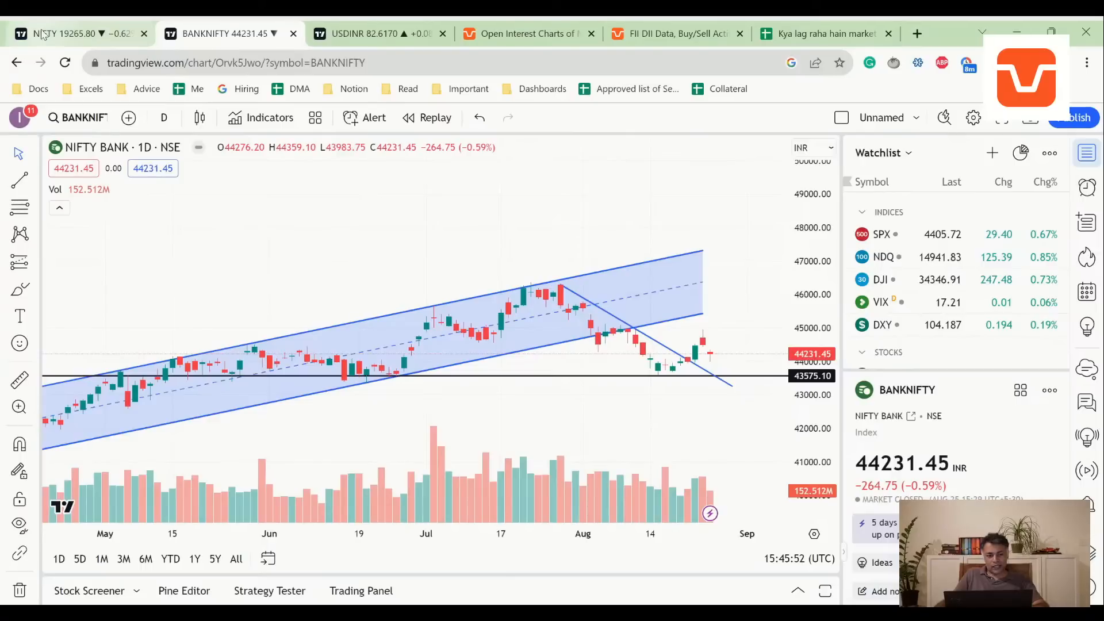
pyautogui.click(71, 33)
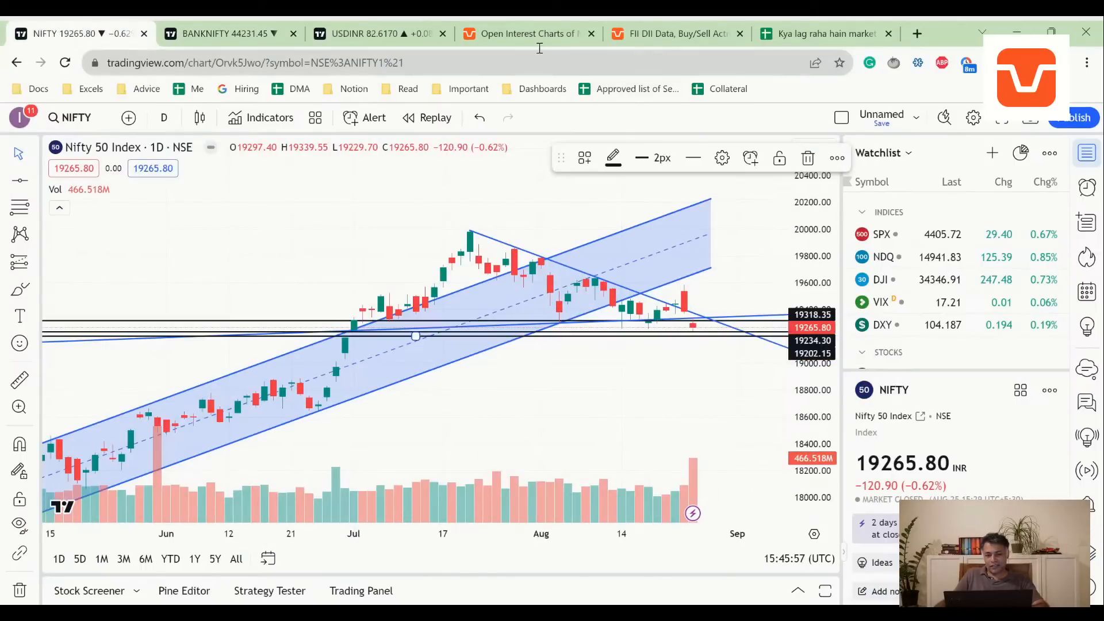
pyautogui.click(676, 33)
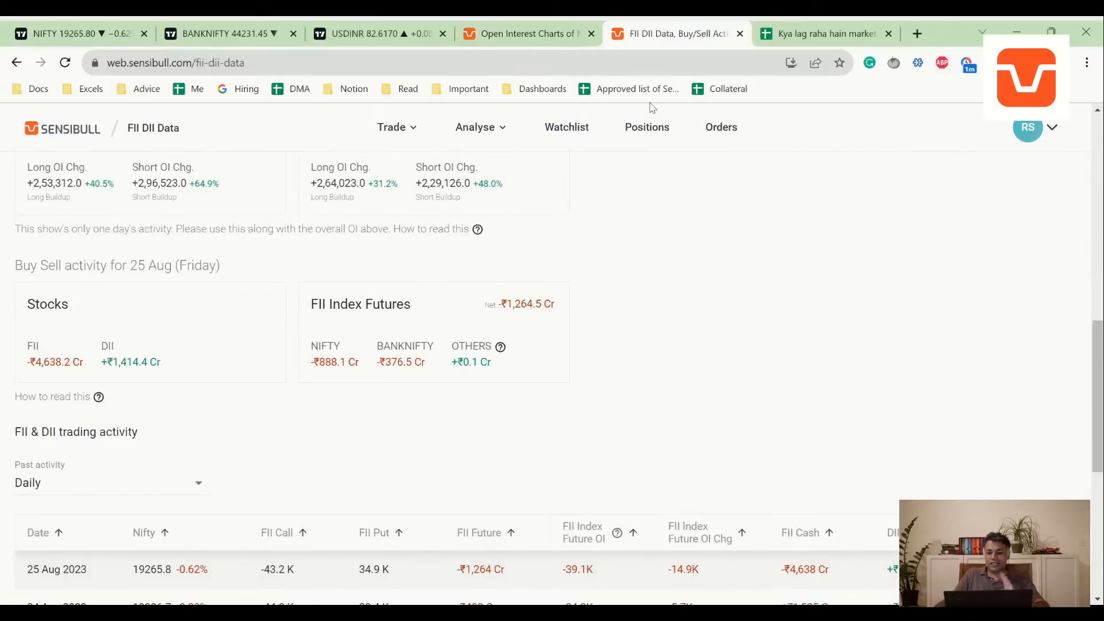
pyautogui.moveTo(631, 172)
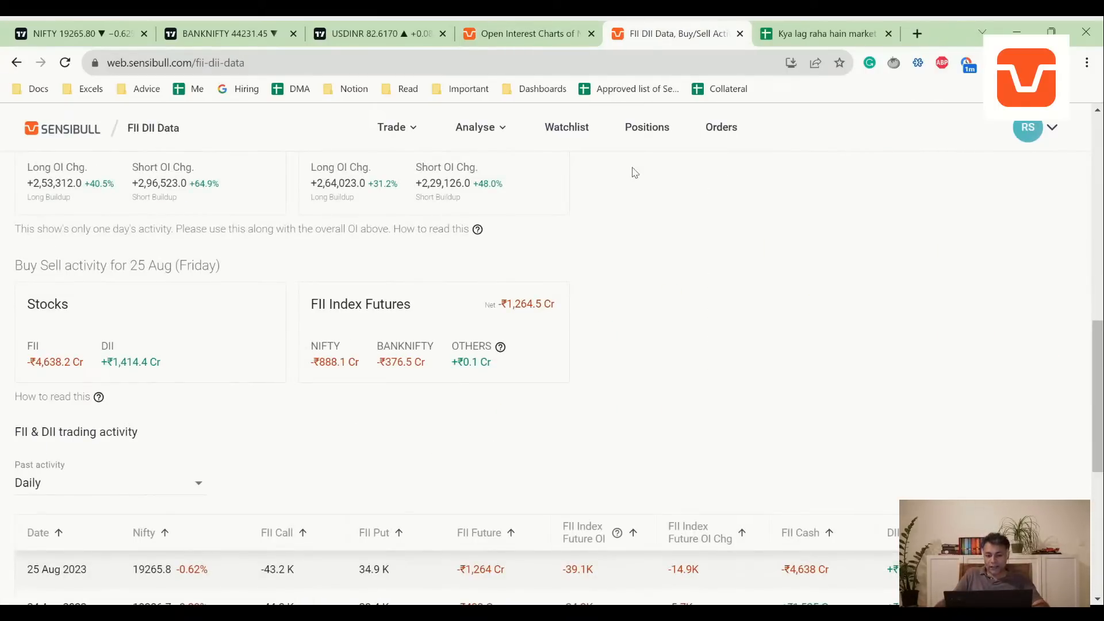
# Review the FII OI vs Time chart and return to the market log spreadsheet.
pyautogui.scroll(3)
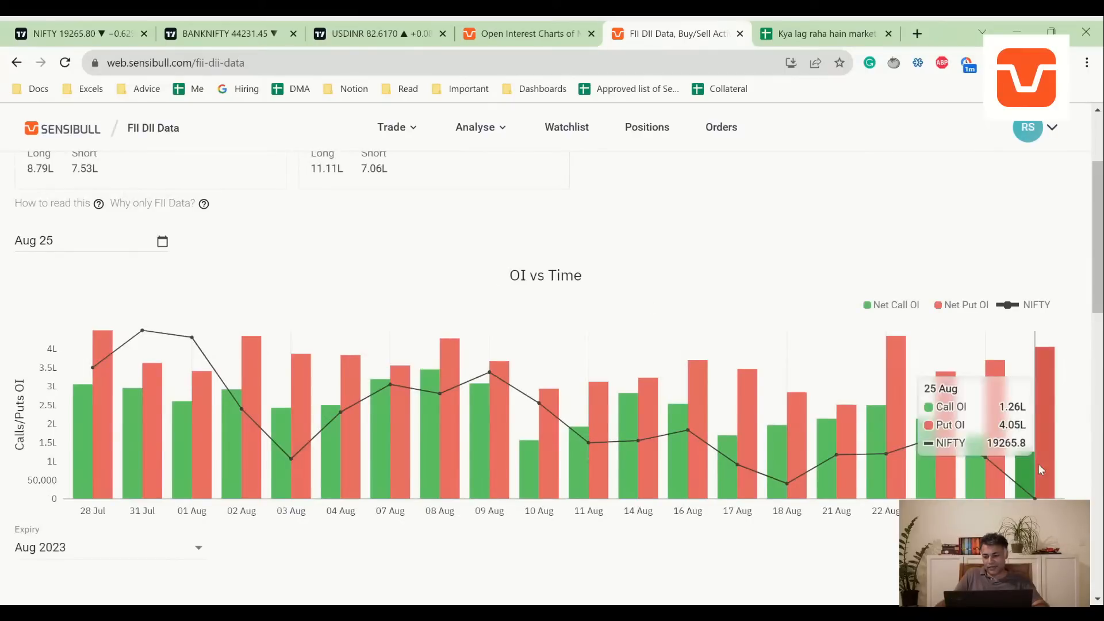
pyautogui.moveTo(1050, 376)
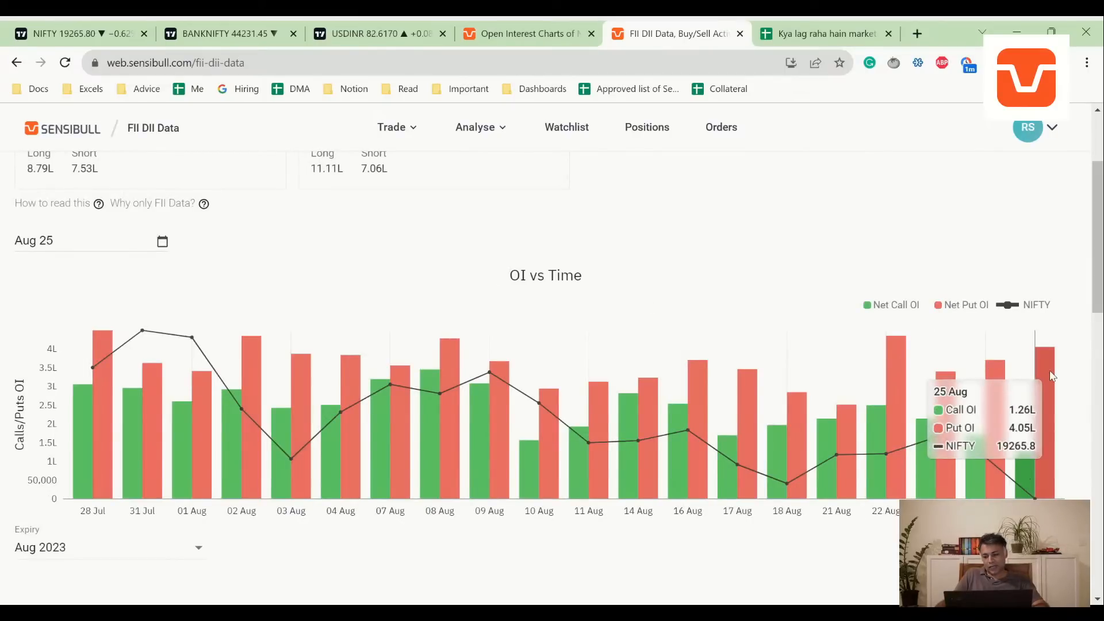
pyautogui.moveTo(1049, 384)
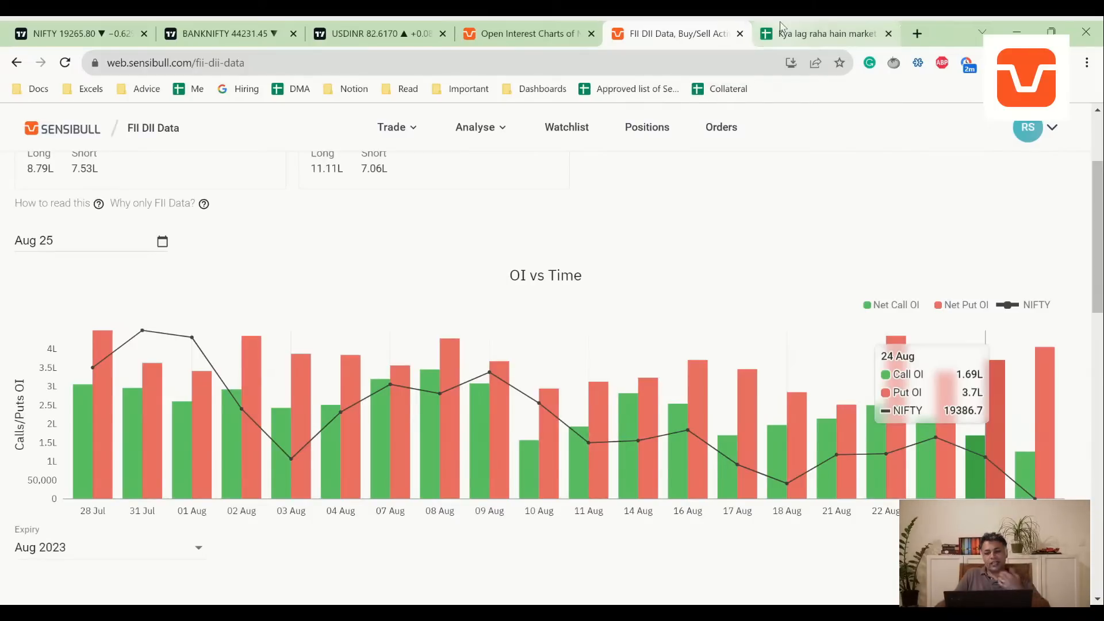
pyautogui.click(823, 33)
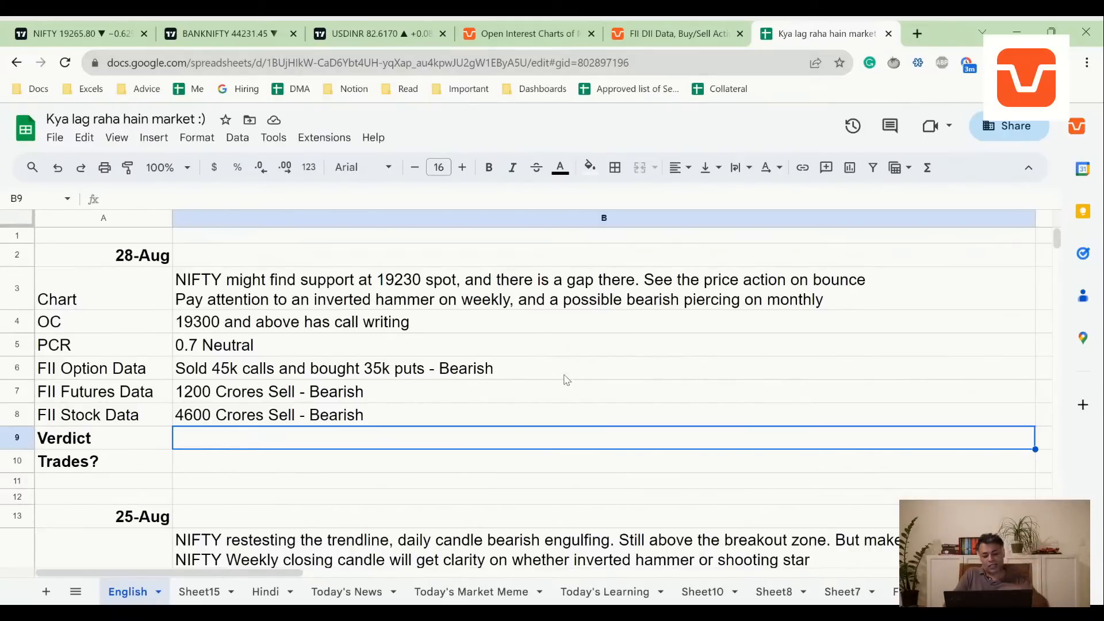
# Write the Verdict: tomorrow may be a gap up, watch if it sustains or sells off.
pyautogui.write('Tomorrow')
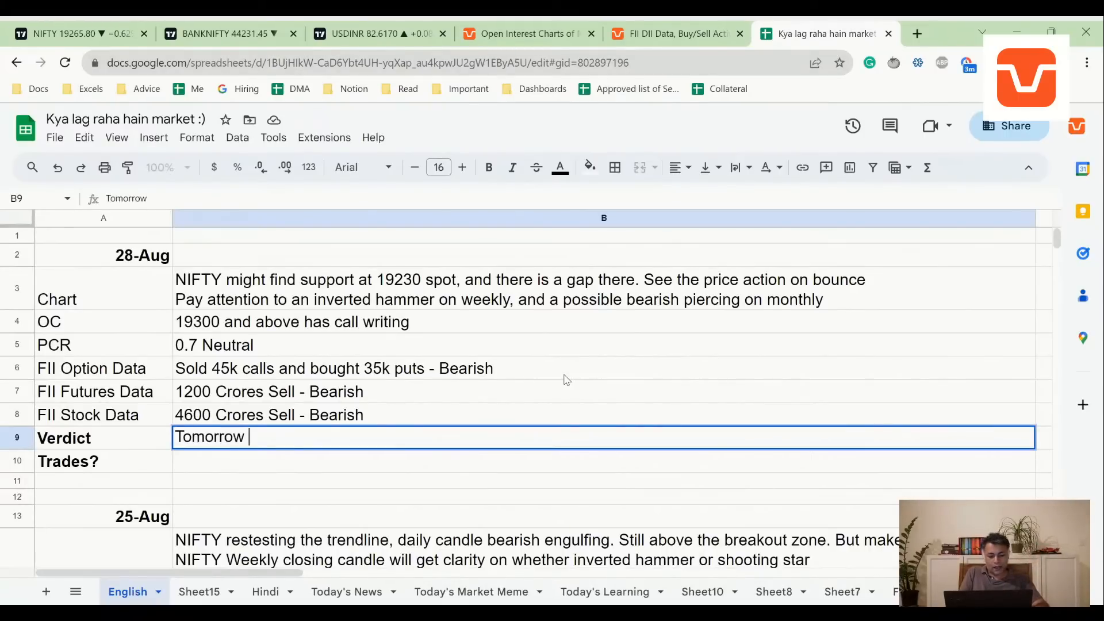
pyautogui.write('may be a gap up. So see')
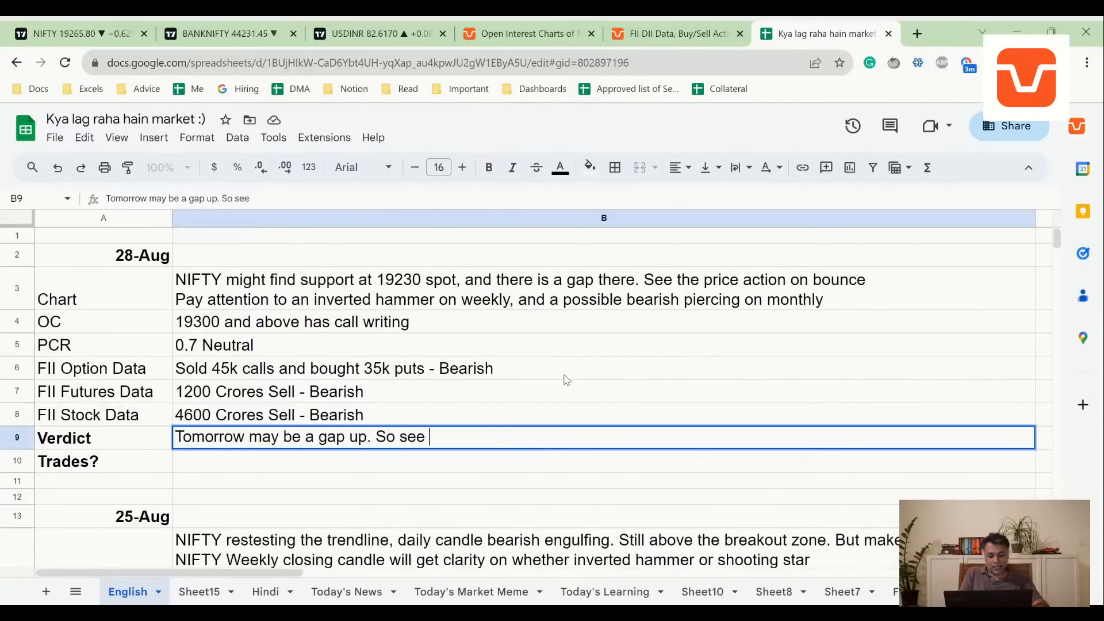
pyautogui.write('if the gap up sus')
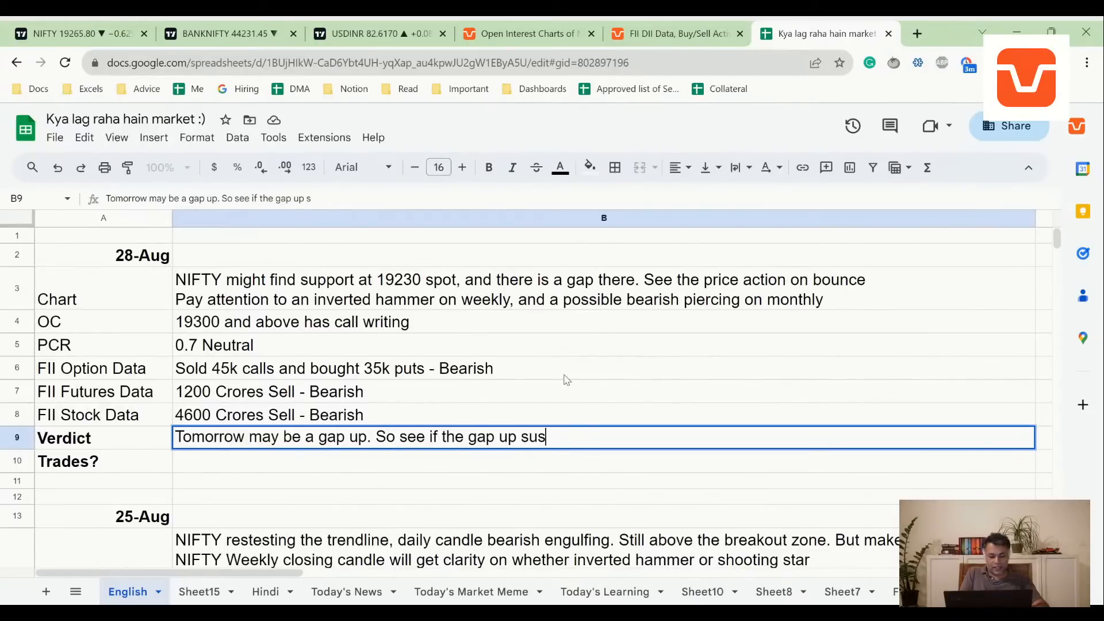
pyautogui.write('tains and sells of')
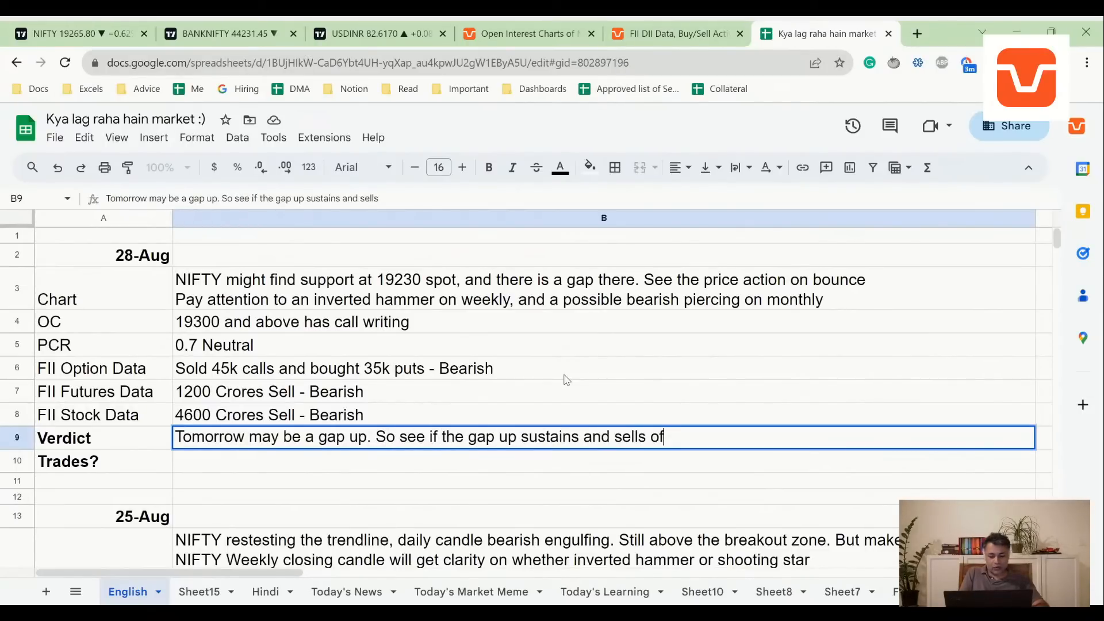
pyautogui.write('or')
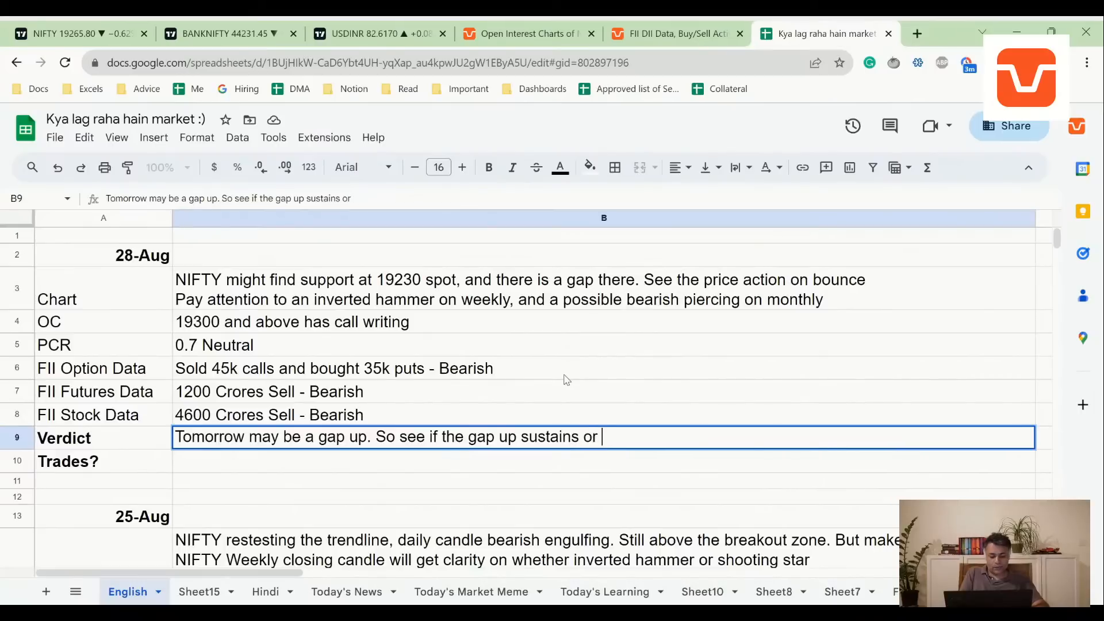
pyautogui.write('sells off.')
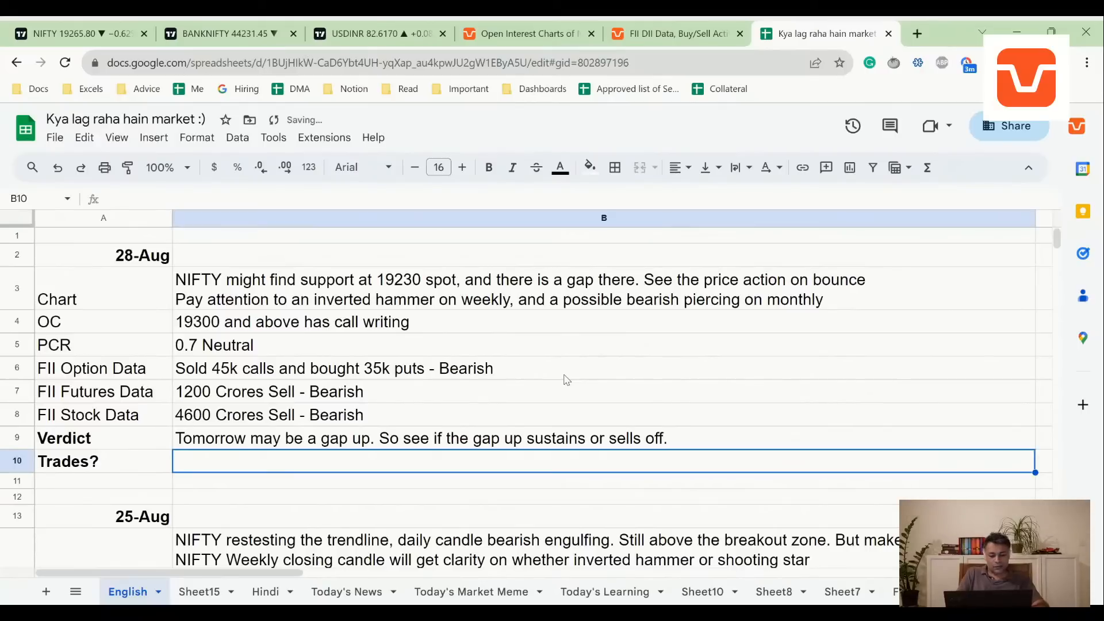
# Write the Trades note 'No trades till clarity emerges after the gap up po', then go to BANKNIFTY.
pyautogui.write('No trade')
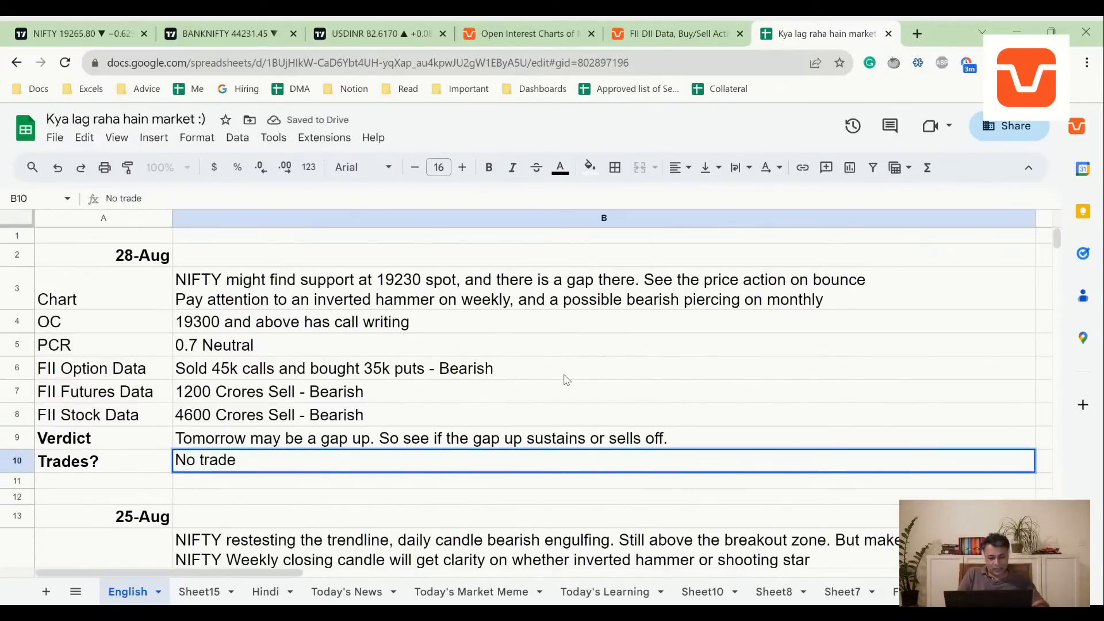
pyautogui.write('s till cl')
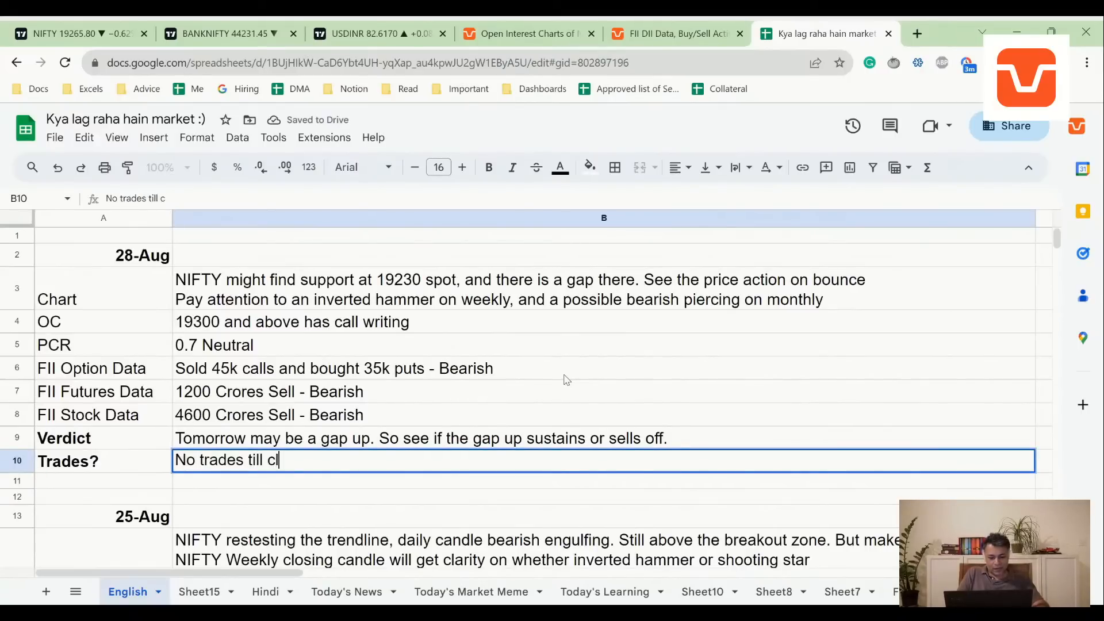
pyautogui.write('arity emerges afte')
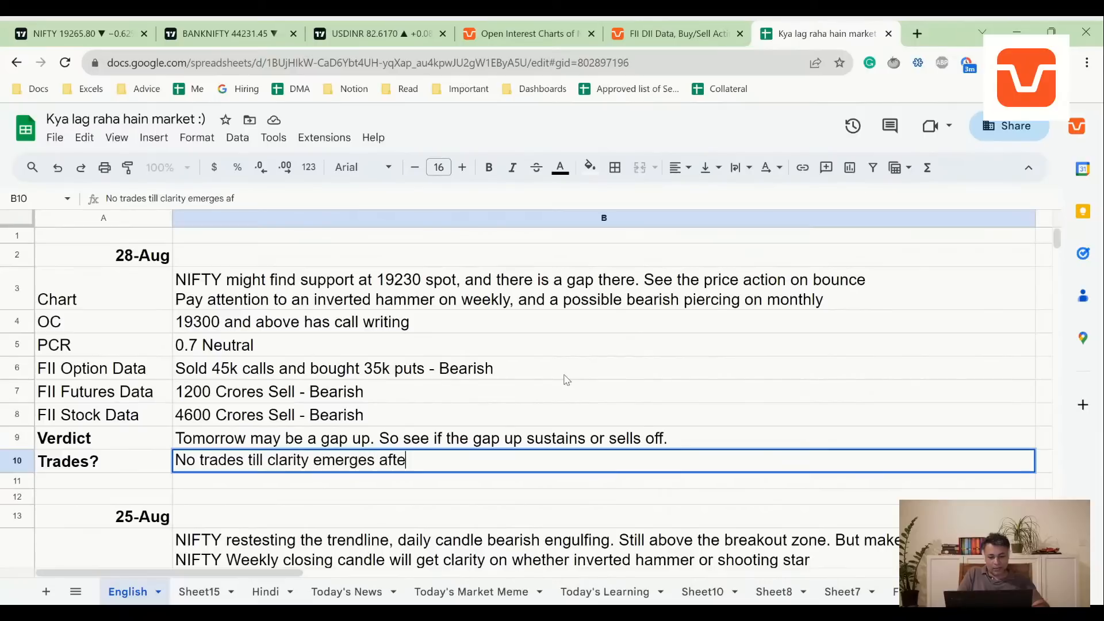
pyautogui.write('r the gap up')
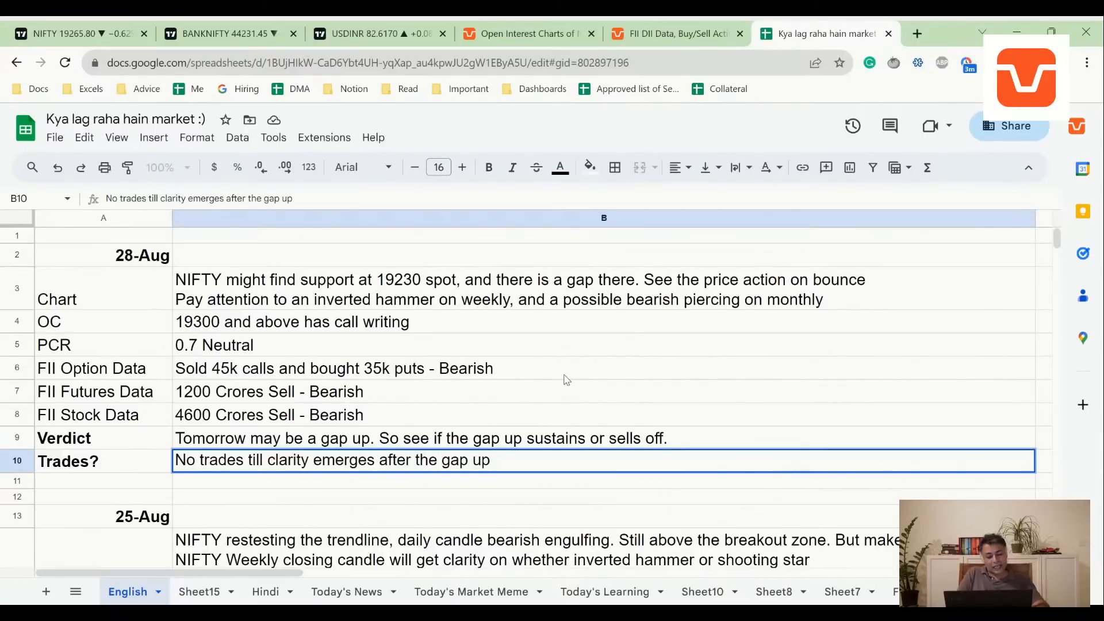
pyautogui.write('potential')
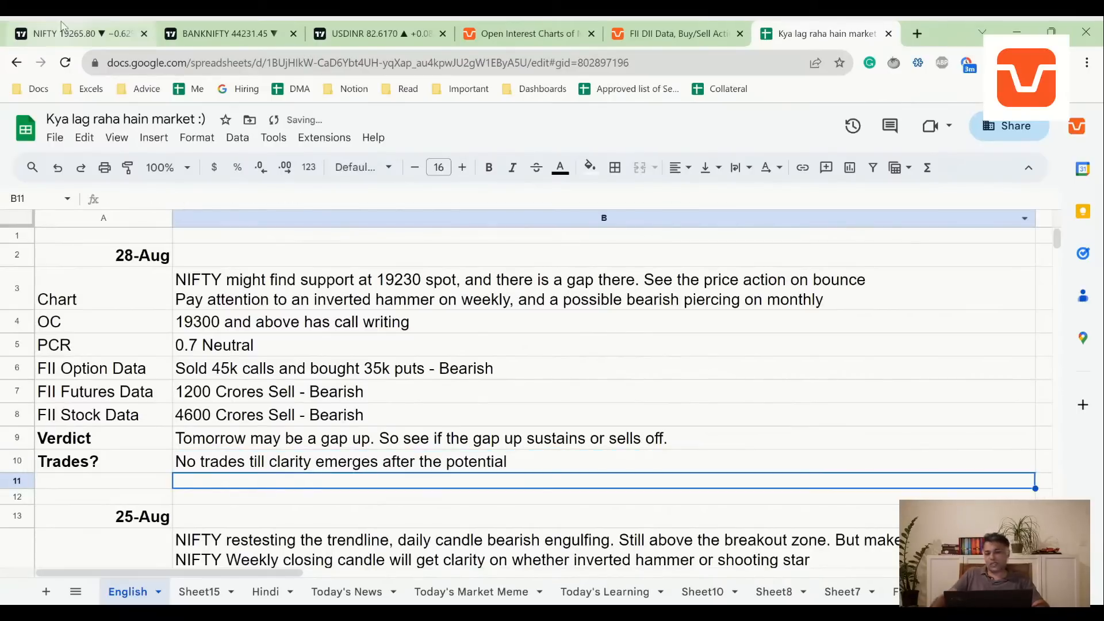
pyautogui.click(225, 33)
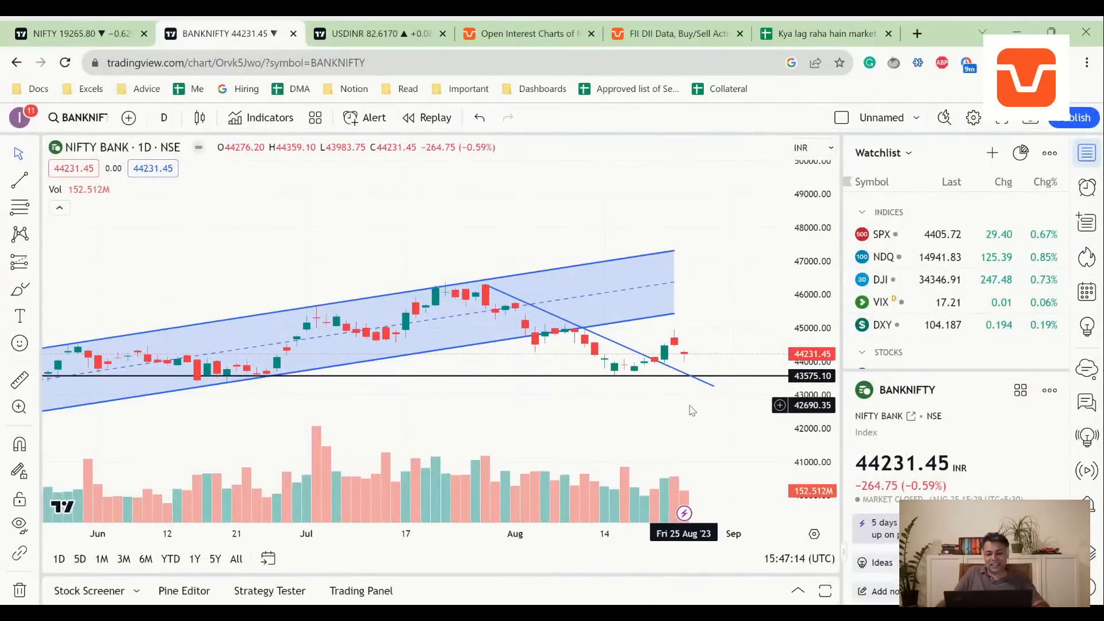
pyautogui.moveTo(688, 368)
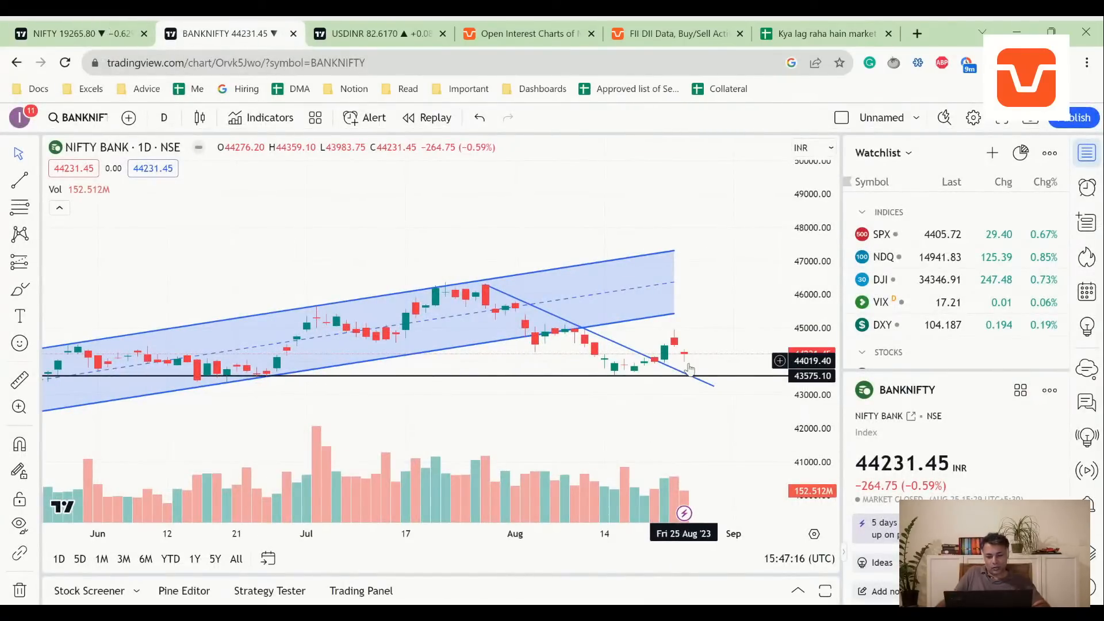
pyautogui.moveTo(128, 117)
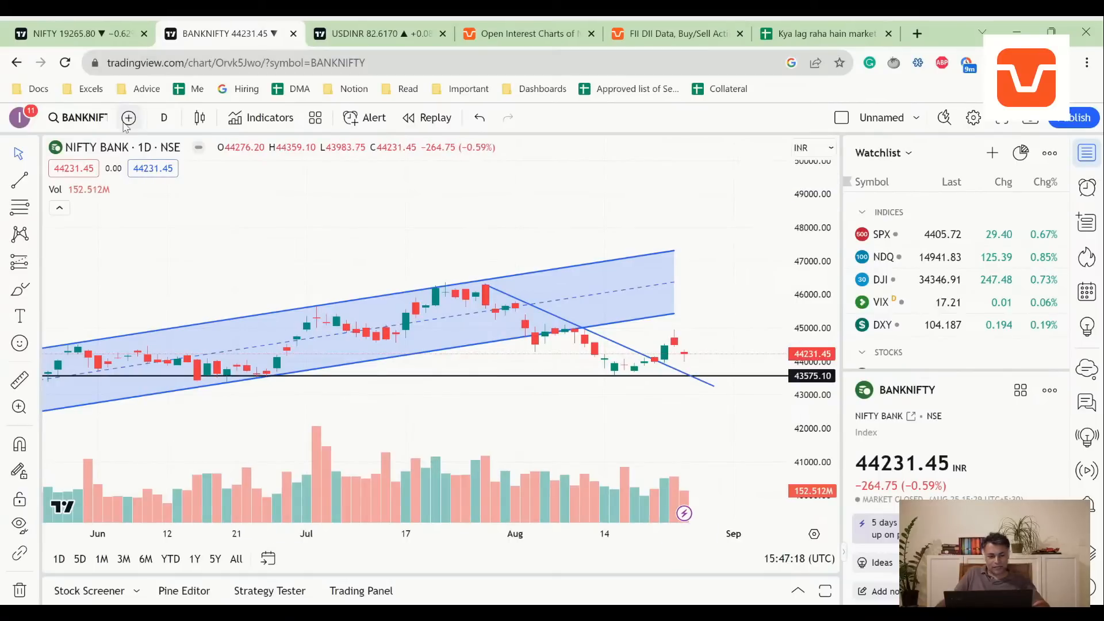
# Review BANKNIFTY on weekly, daily and back to weekly candles.
pyautogui.click(163, 118)
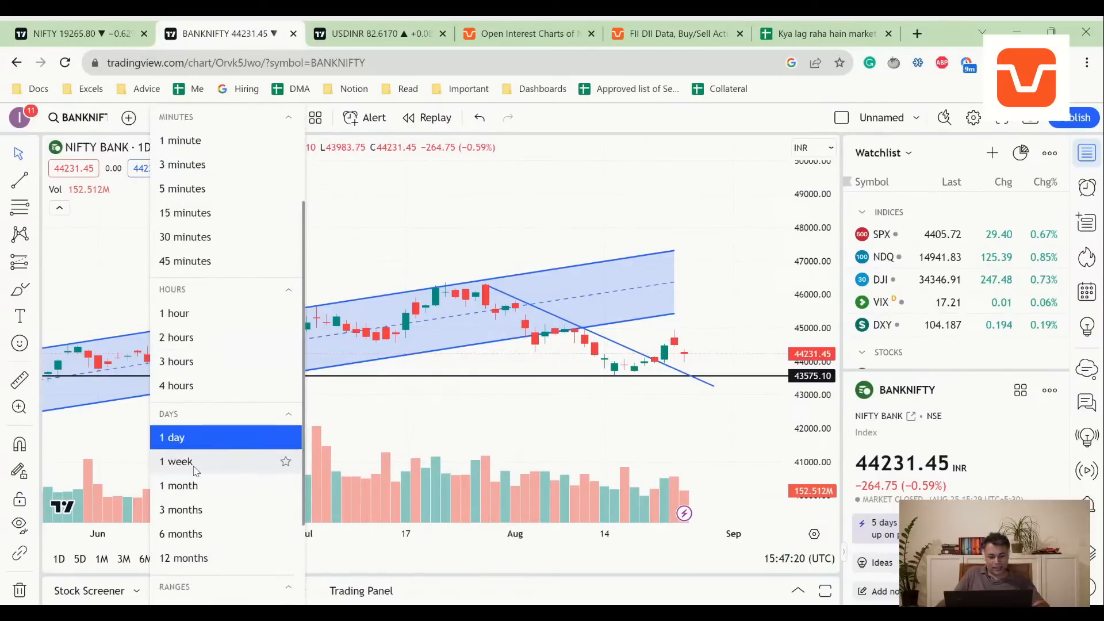
pyautogui.click(176, 461)
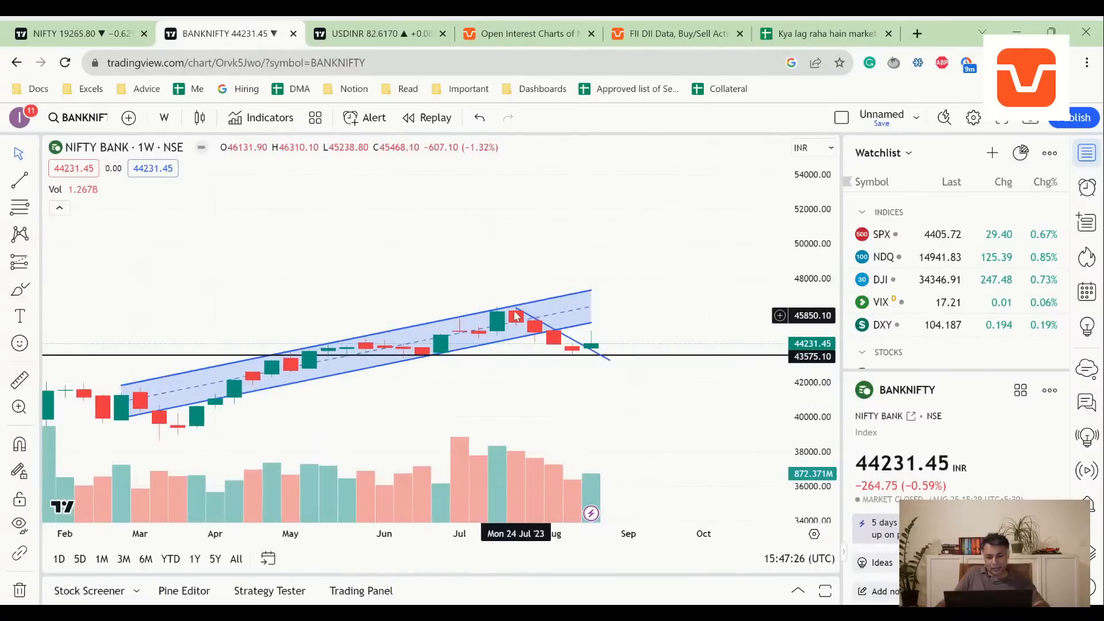
pyautogui.moveTo(588, 347)
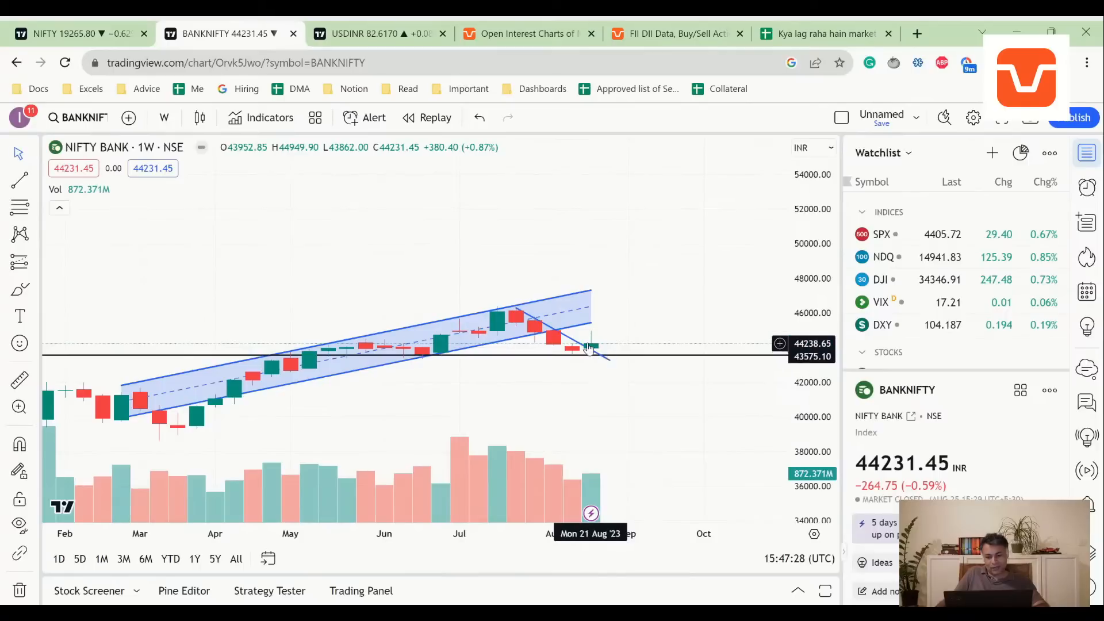
pyautogui.moveTo(619, 366)
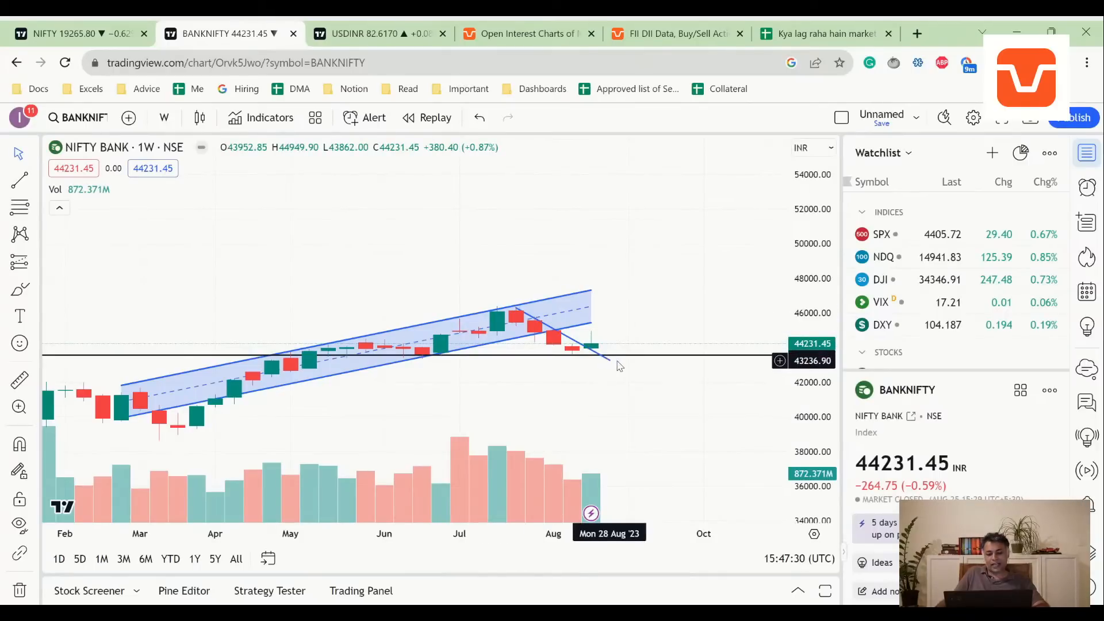
pyautogui.moveTo(248, 165)
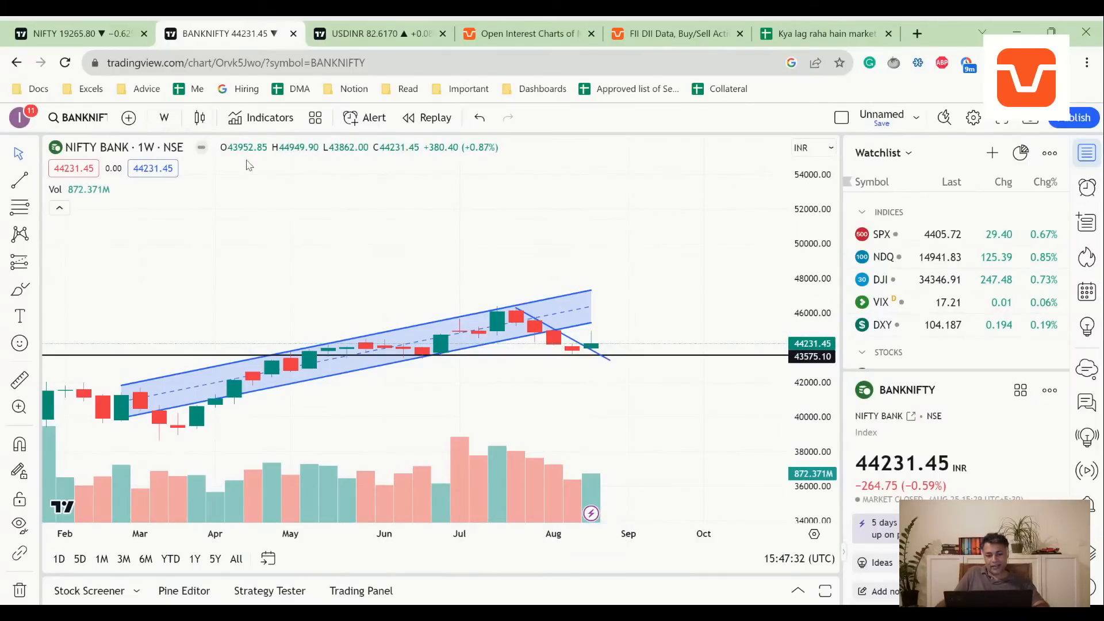
pyautogui.click(163, 118)
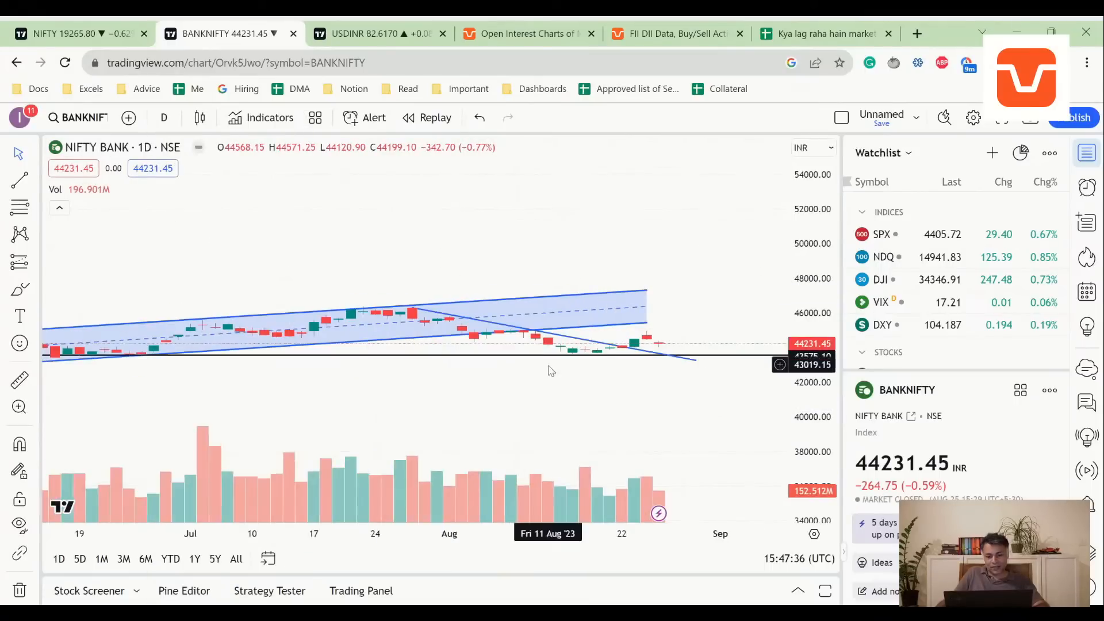
pyautogui.moveTo(653, 347)
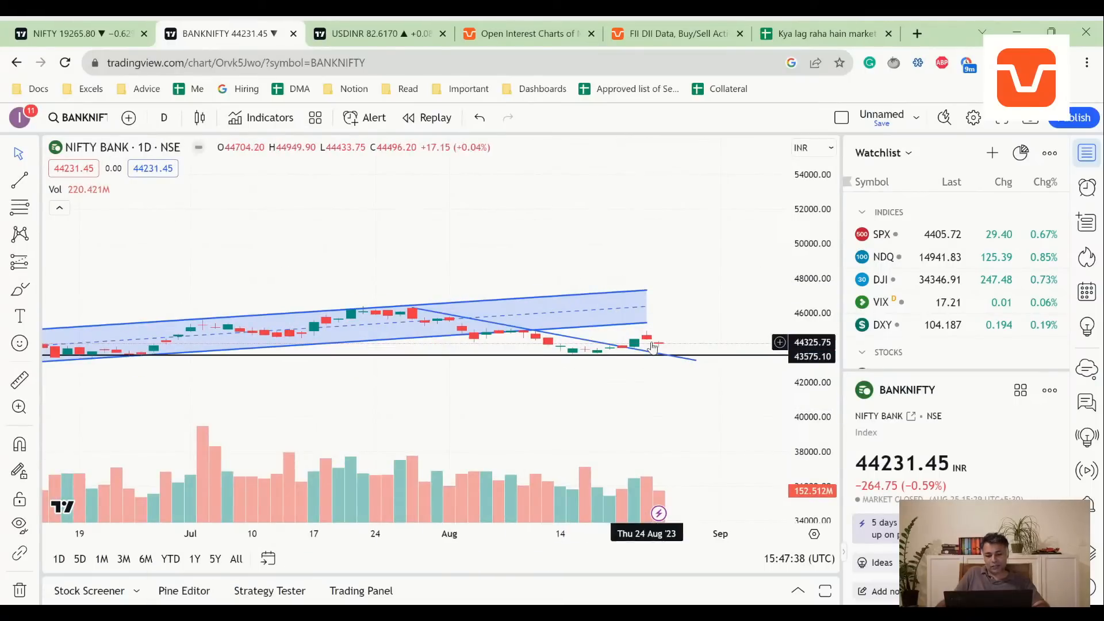
pyautogui.moveTo(660, 351)
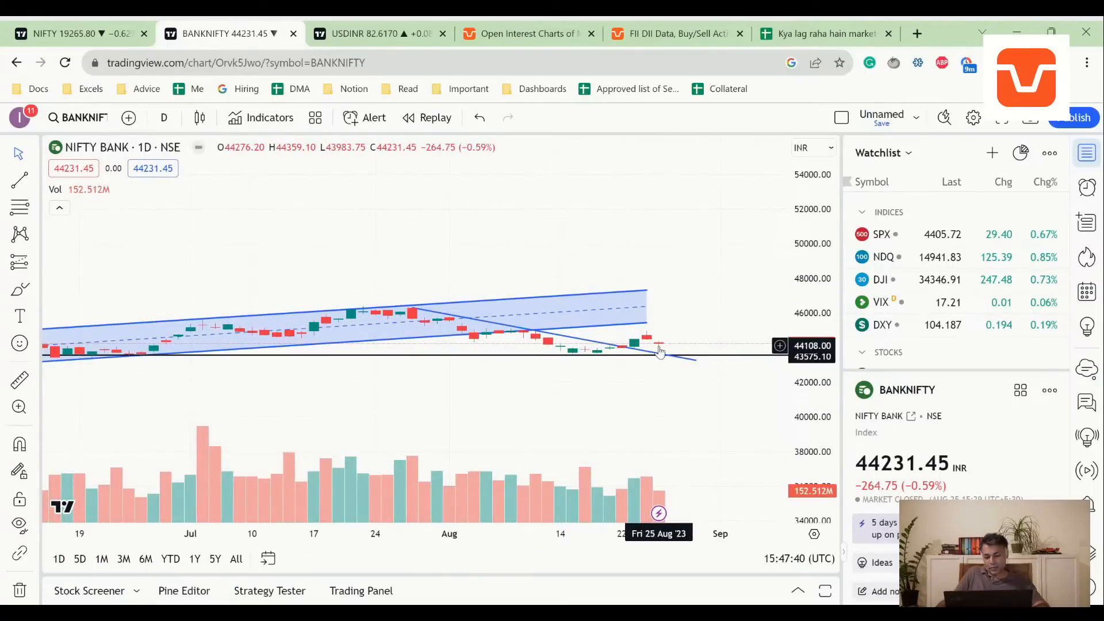
pyautogui.click(164, 117)
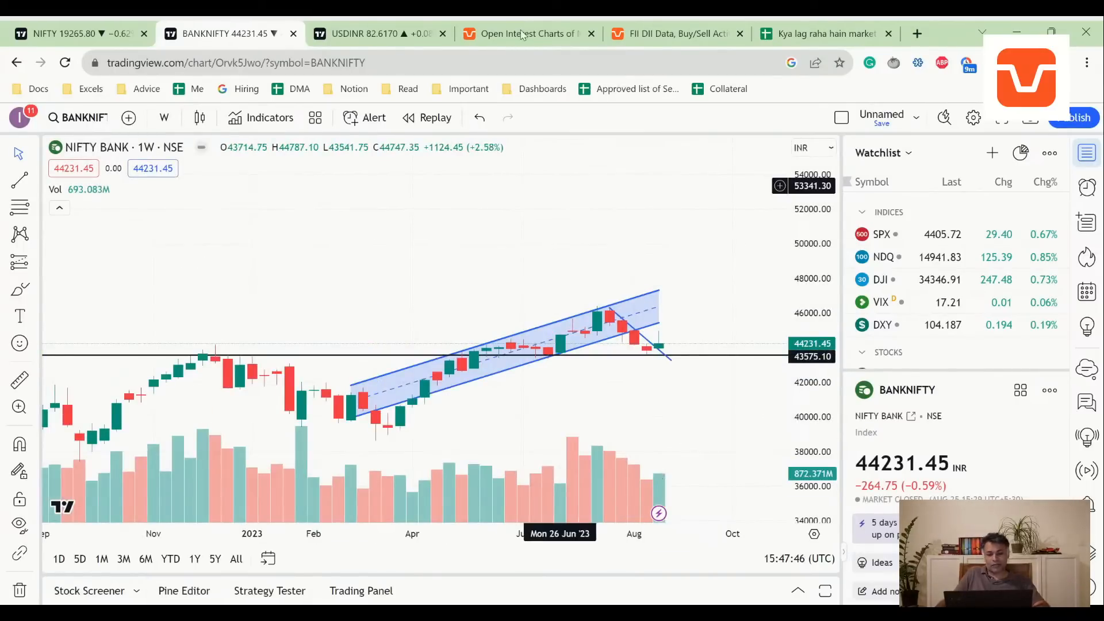
# Add Chart note: BANKNIFTY has doji uncertainty on daily and inverted hammer on weekly.
pyautogui.click(824, 33)
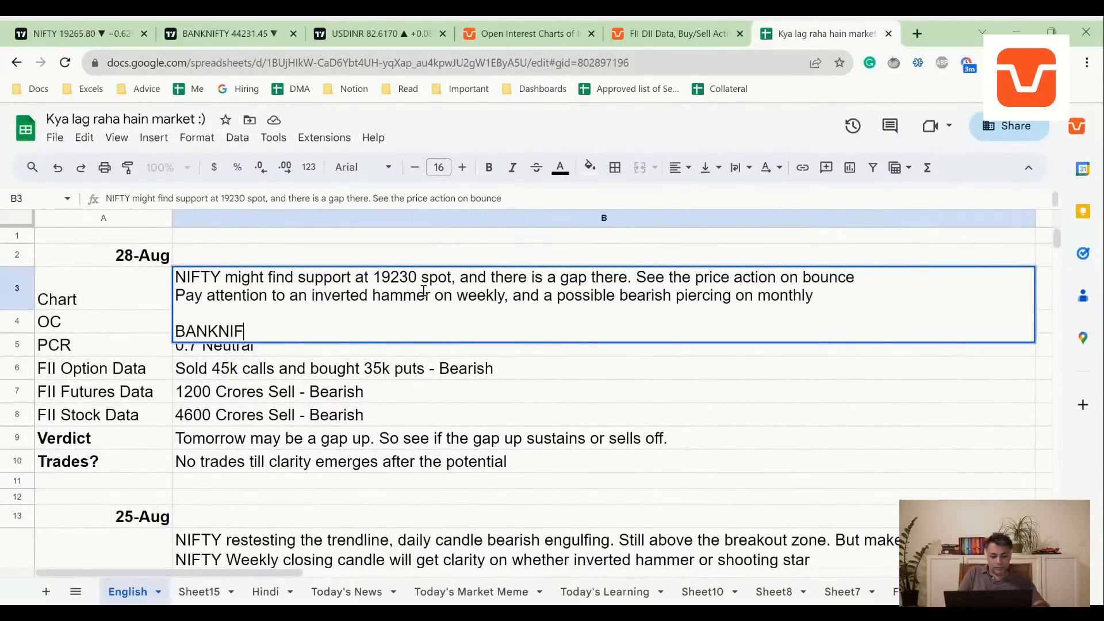
pyautogui.write('TY has')
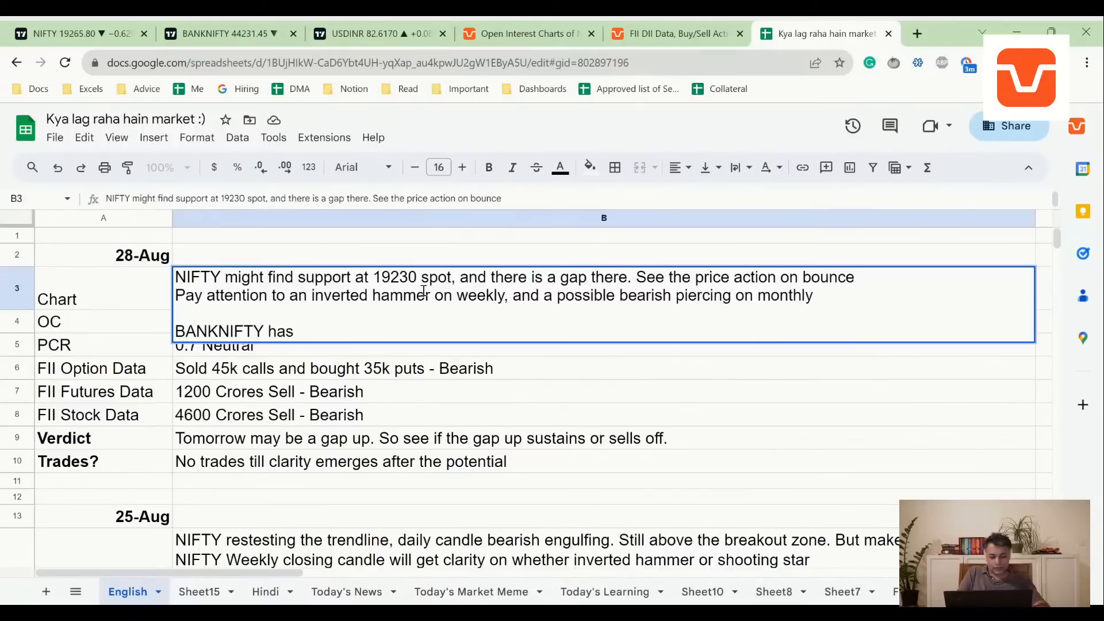
pyautogui.write('dok')
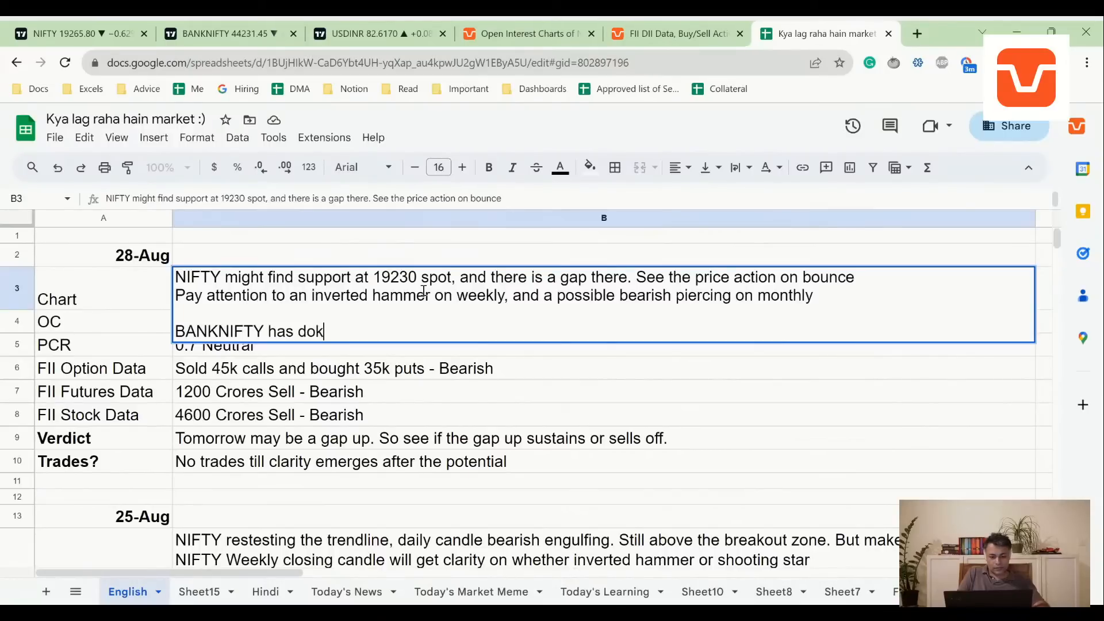
pyautogui.write('ji undertain')
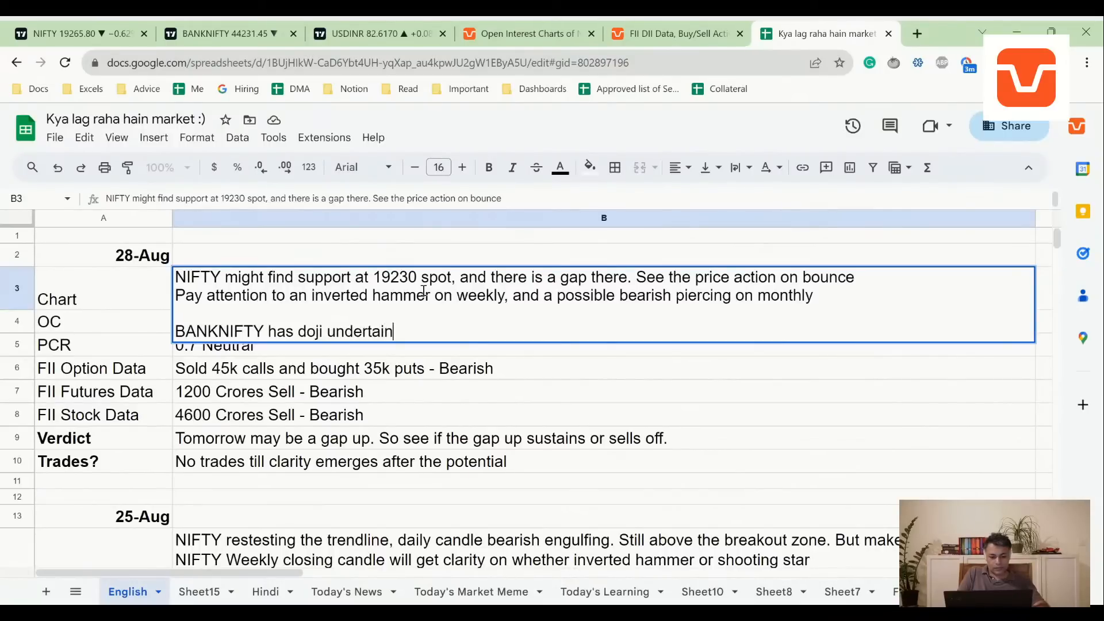
pyautogui.write('ty on daily a')
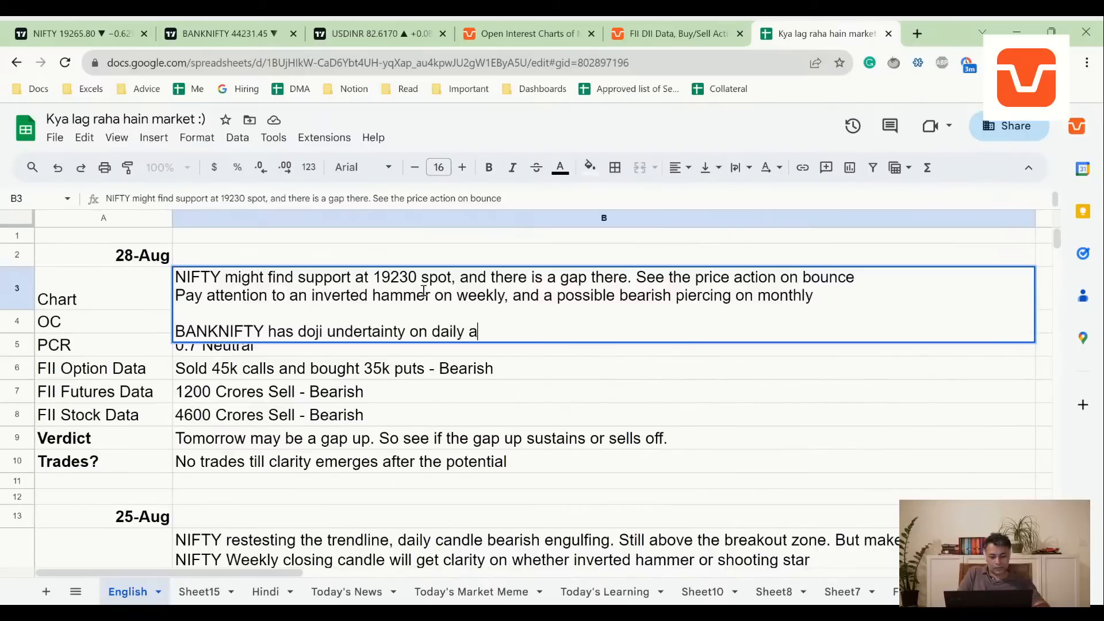
pyautogui.write('nd inverted ha')
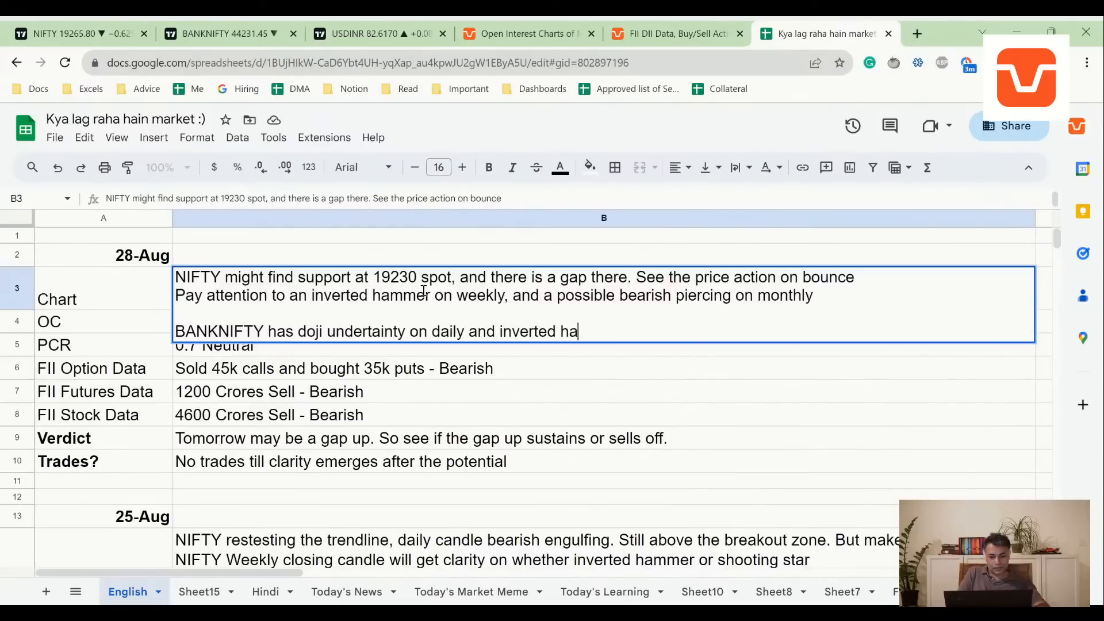
pyautogui.write('mmer on wee')
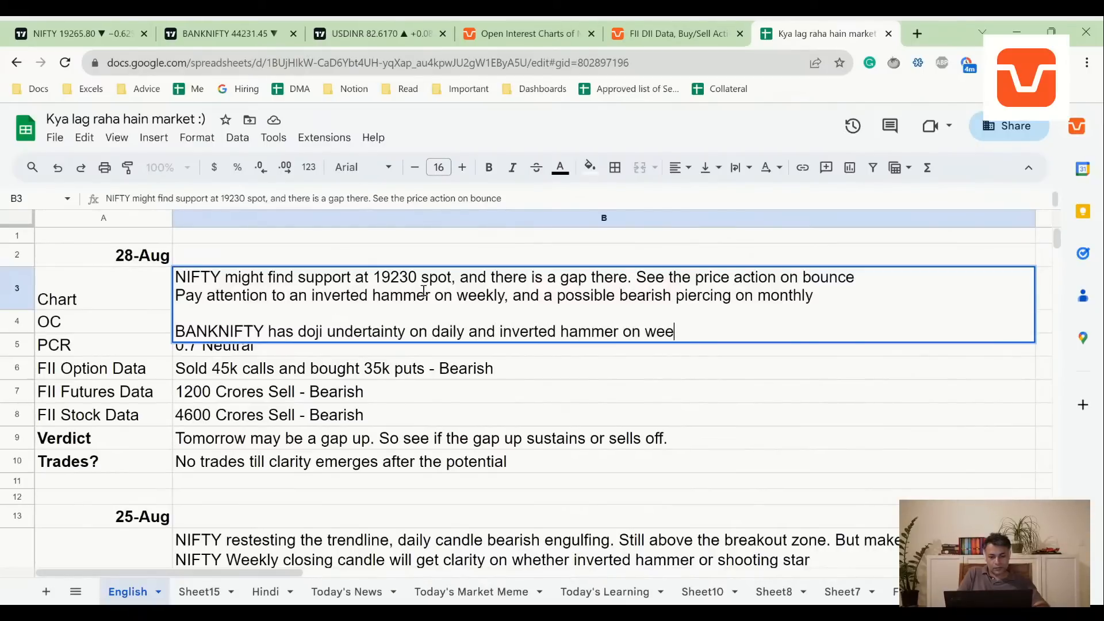
pyautogui.write('kly')
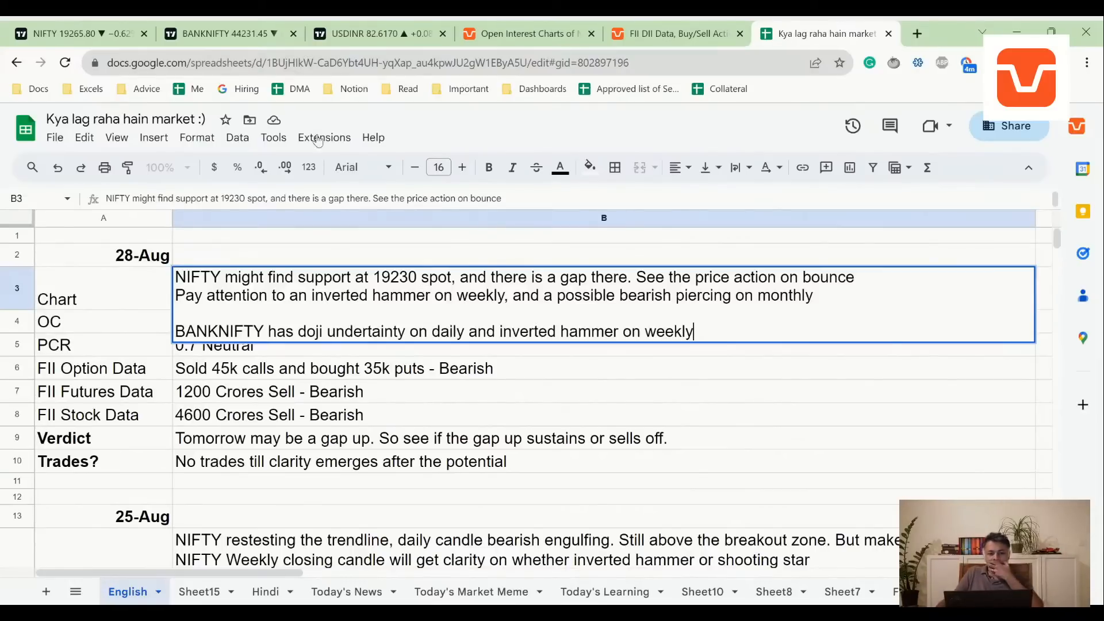
pyautogui.click(225, 33)
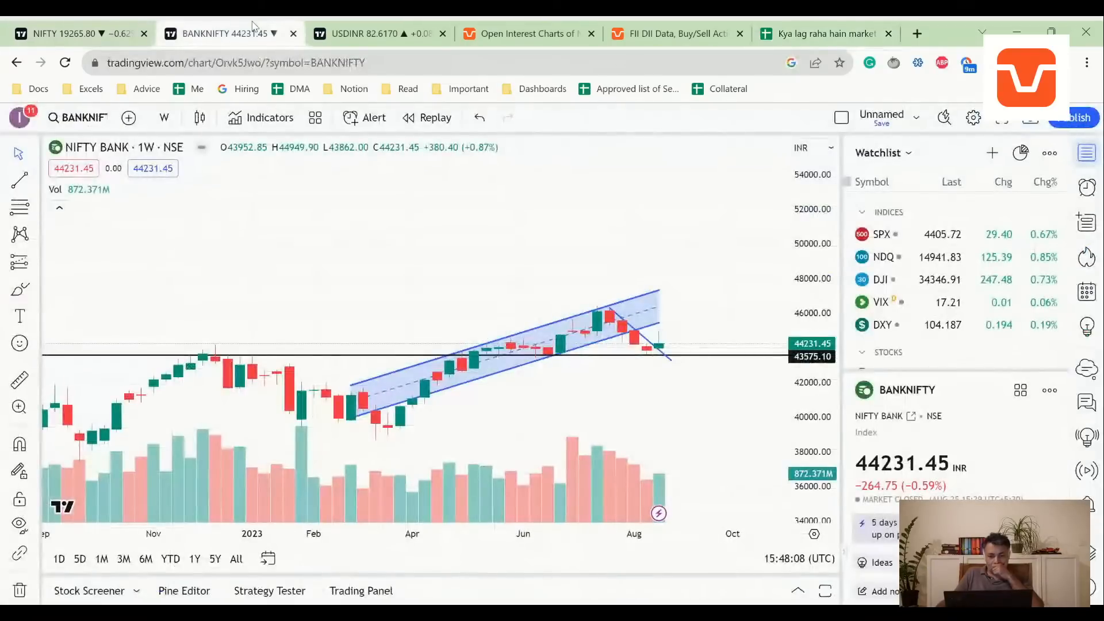
pyautogui.moveTo(296, 184)
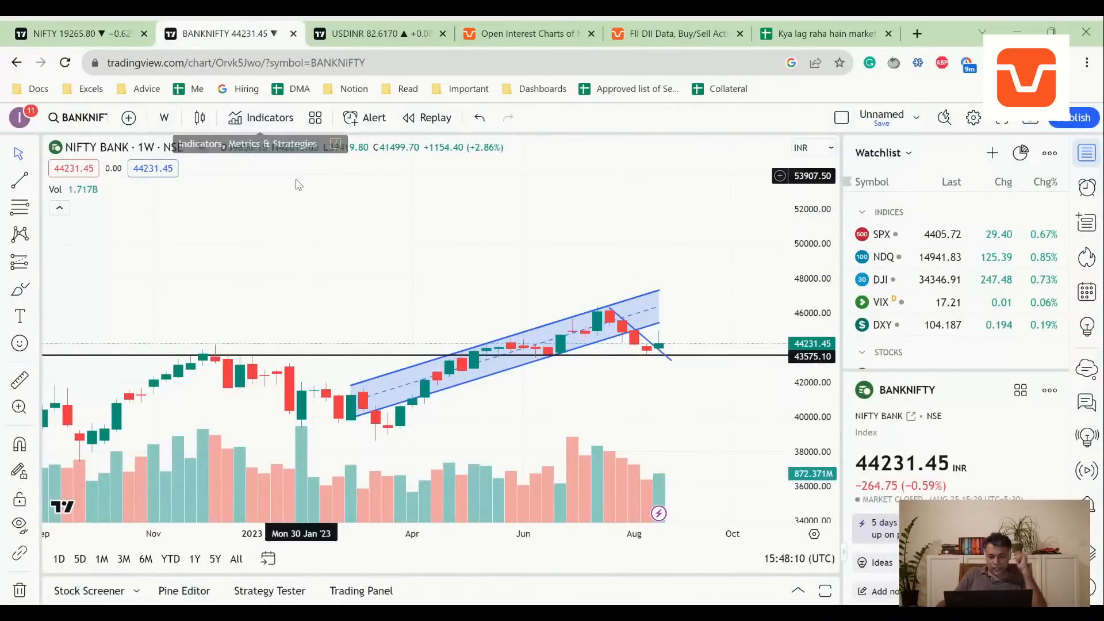
# Switch the BANKNIFTY chart to monthly candles, then return to the spreadsheet notes.
pyautogui.click(824, 34)
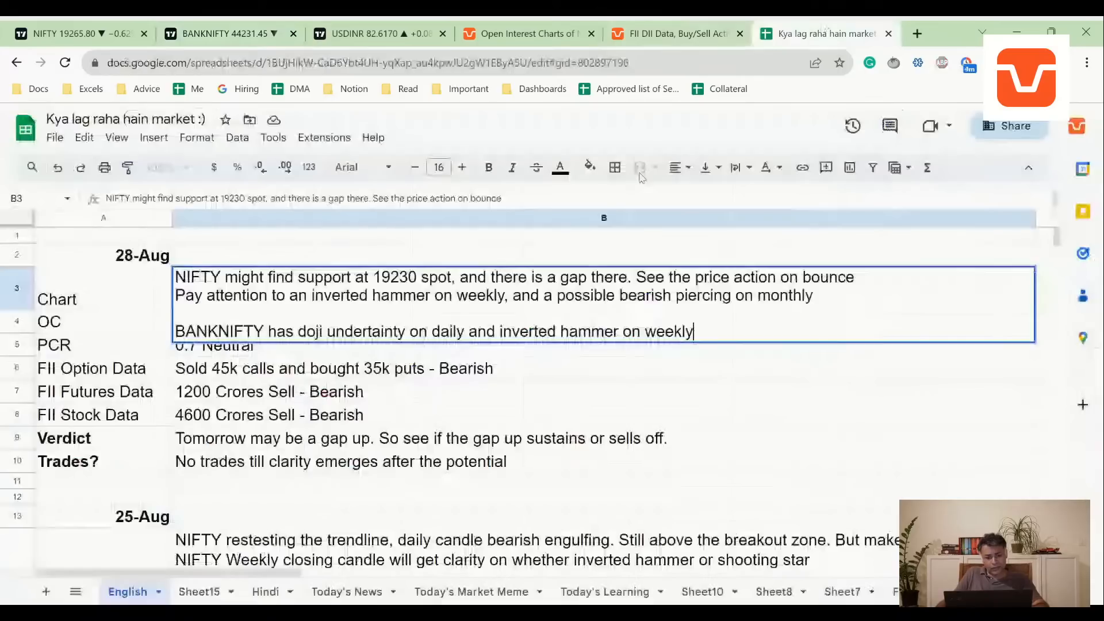
pyautogui.click(225, 33)
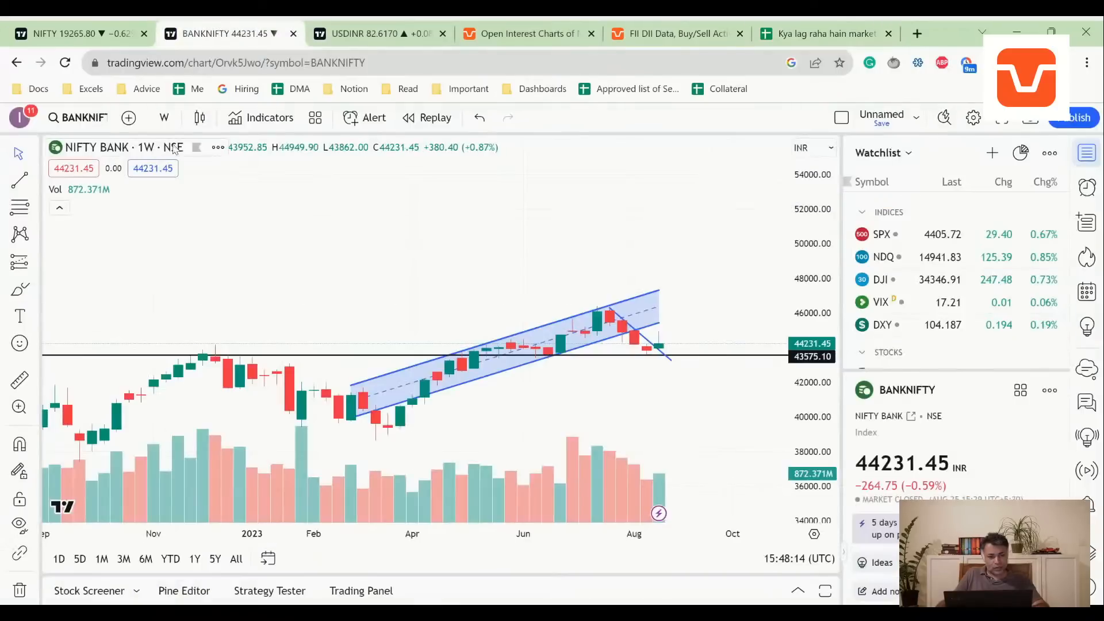
pyautogui.click(165, 118)
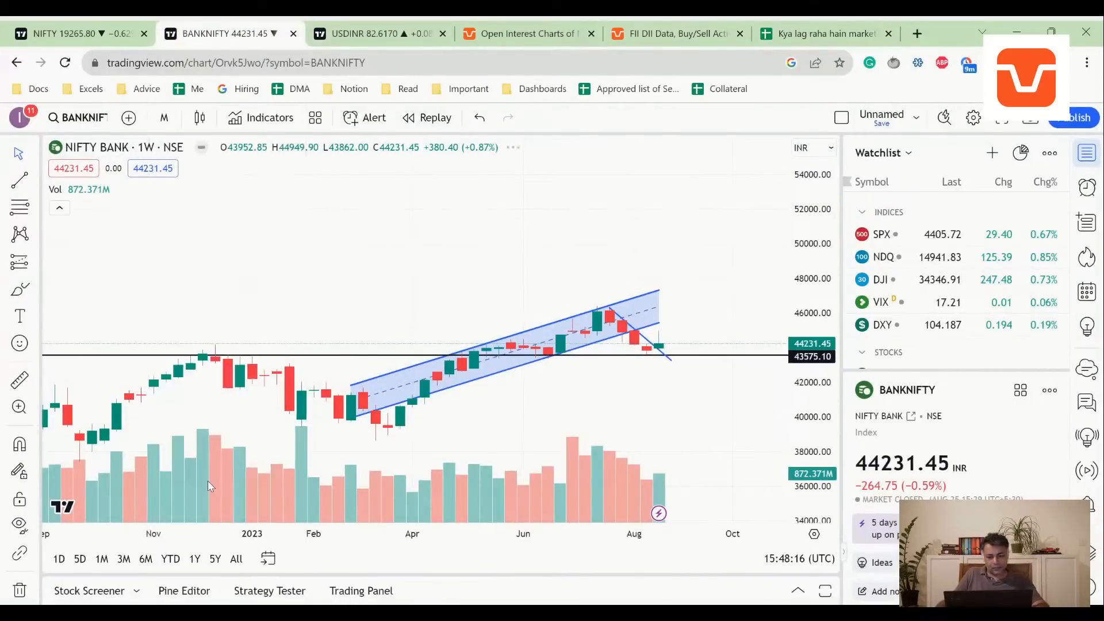
pyautogui.click(101, 559)
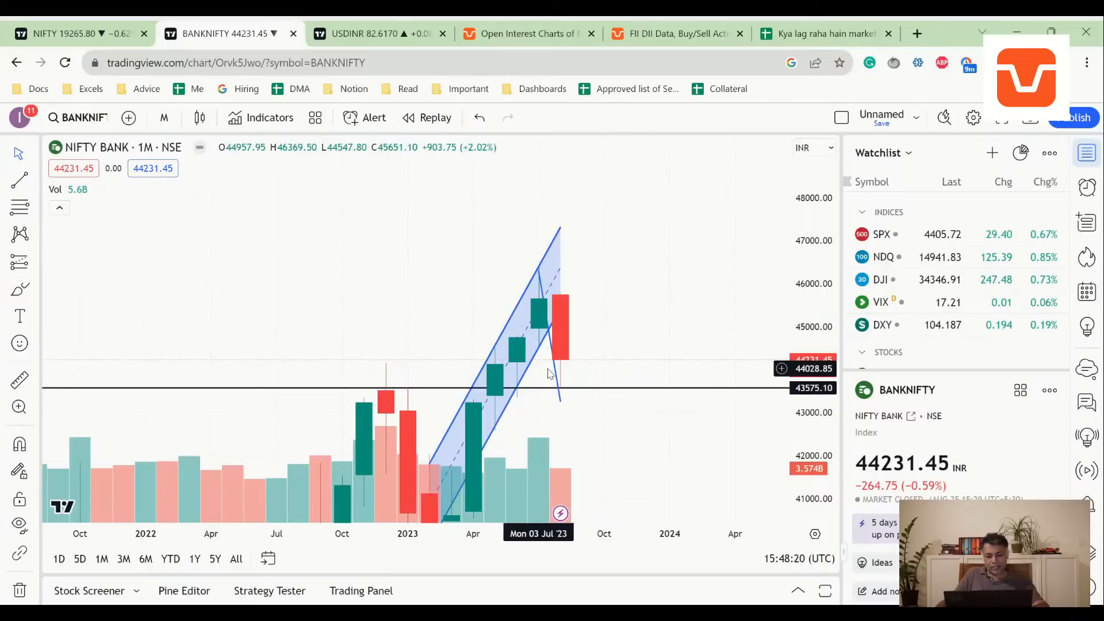
pyautogui.moveTo(570, 373)
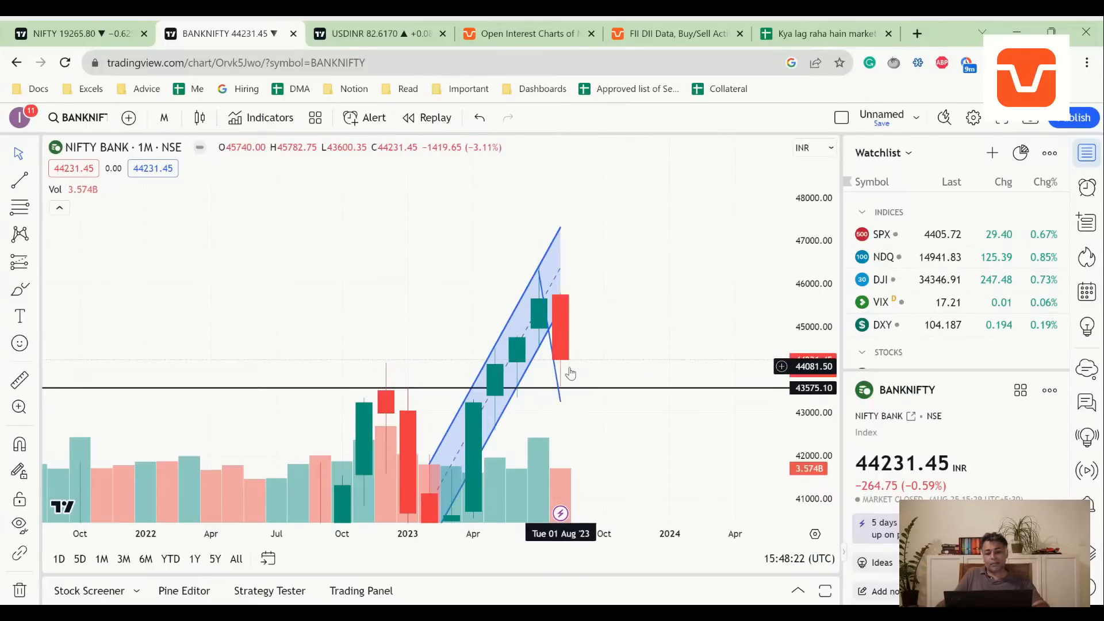
pyautogui.click(823, 33)
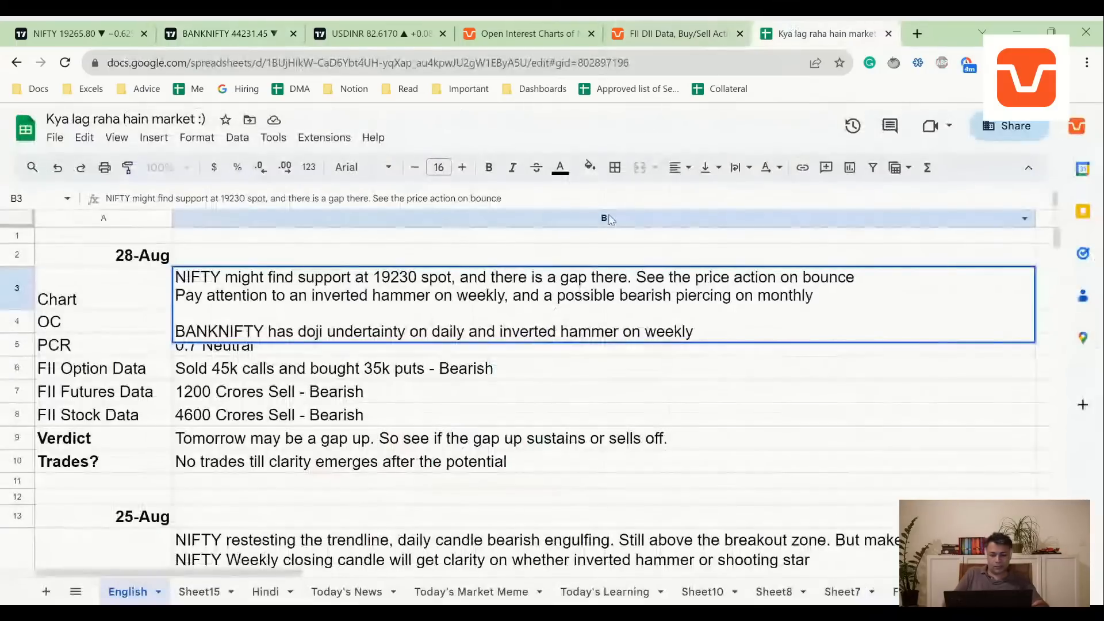
# Add Chart note line 'But monthly can be a bearish engulfing', then go to the NIFTY chart.
pyautogui.write('N')
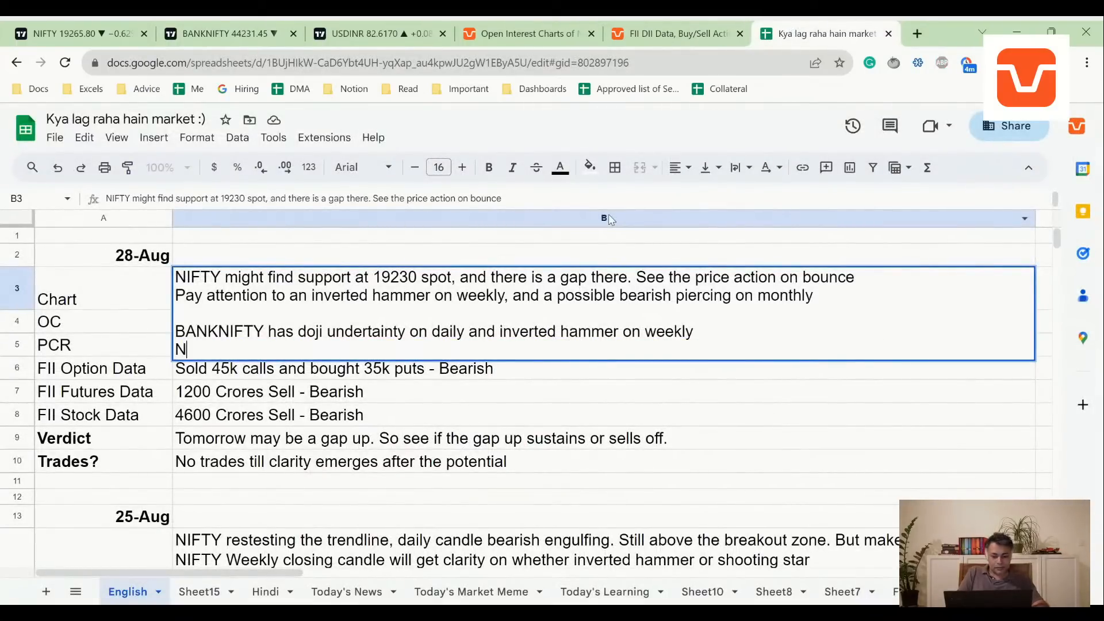
pyautogui.write('ut monthl')
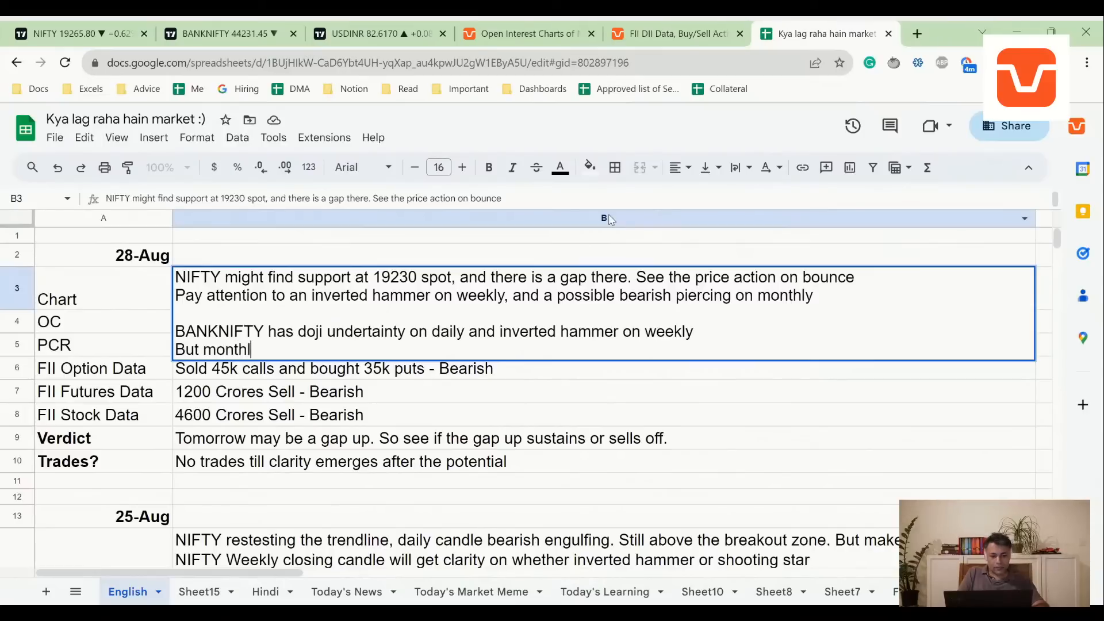
pyautogui.write('ly can be a bea')
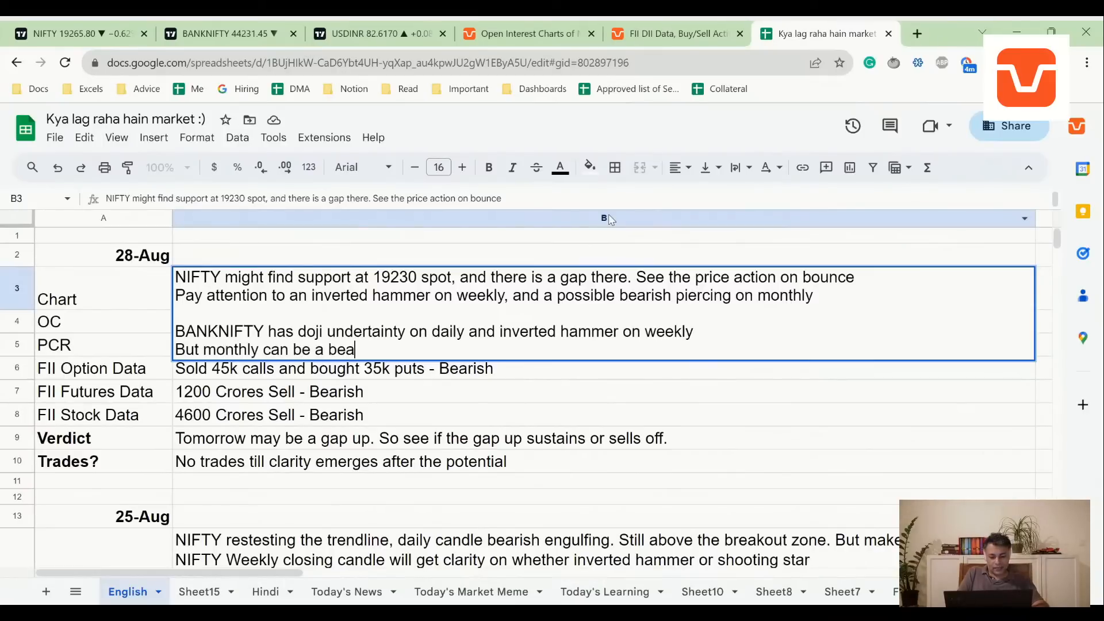
pyautogui.write('rish engulfing')
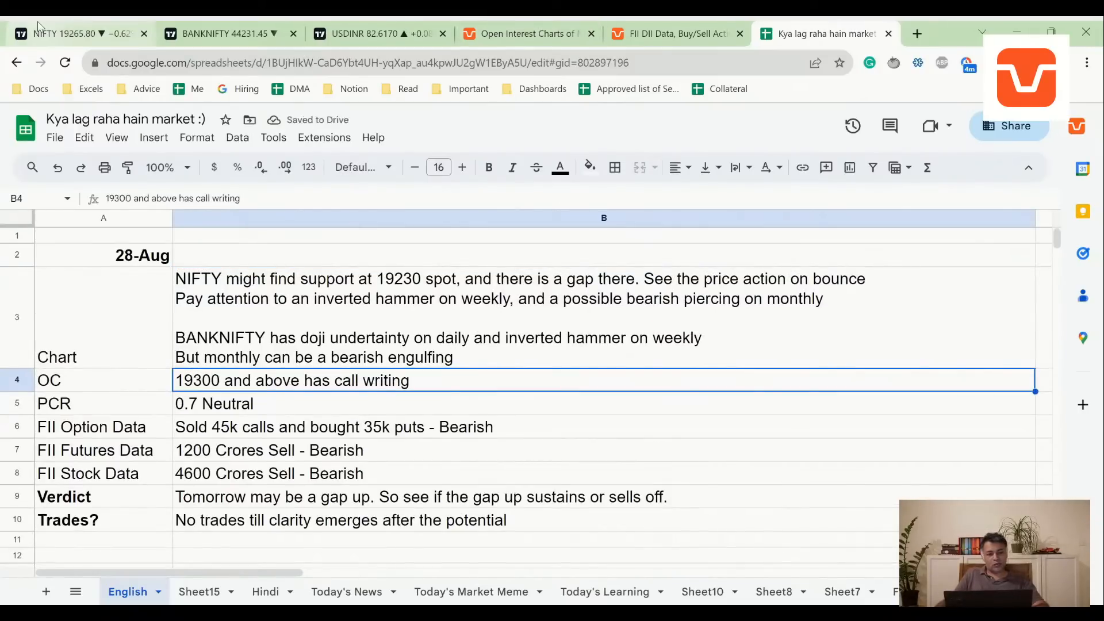
pyautogui.click(70, 34)
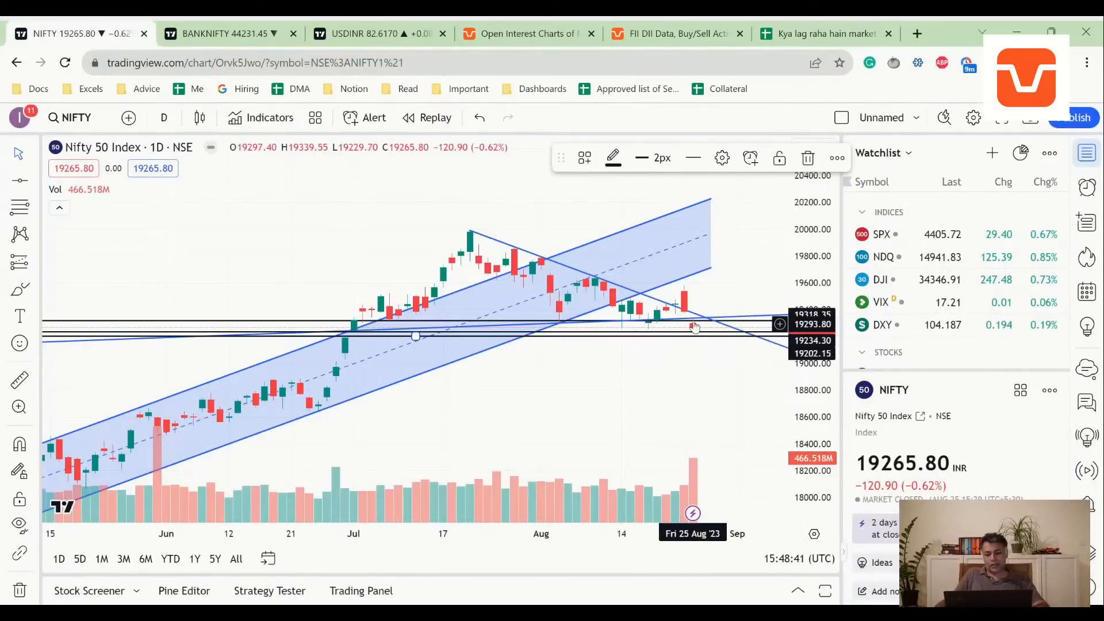
# View NIFTY on monthly candles, study BANKNIFTY's monthly chart, then return to NIFTY.
pyautogui.click(163, 117)
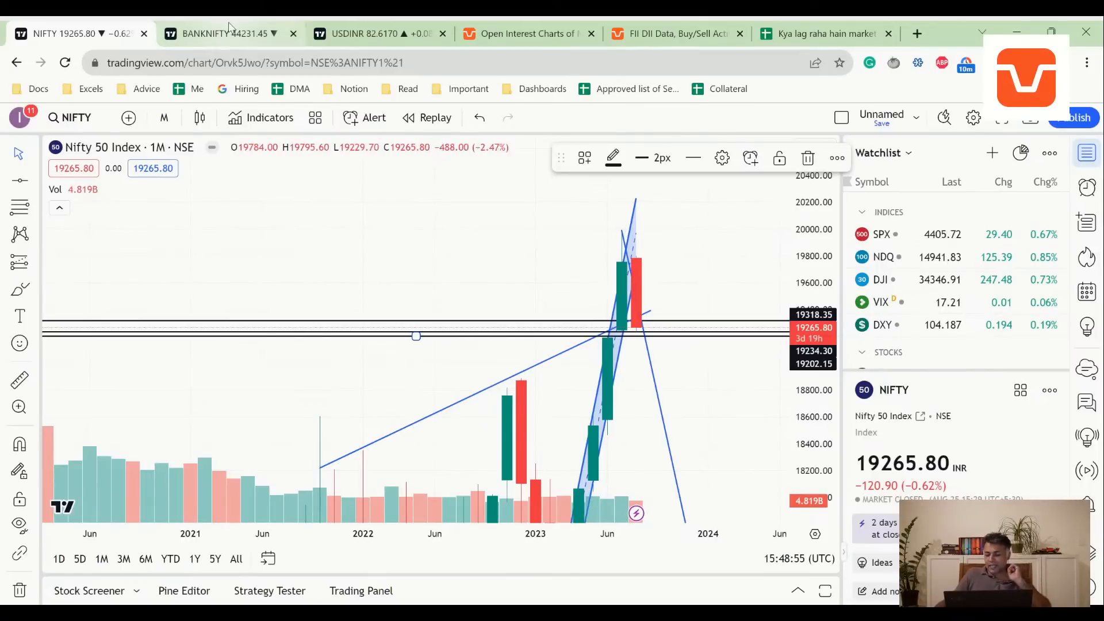
pyautogui.click(224, 33)
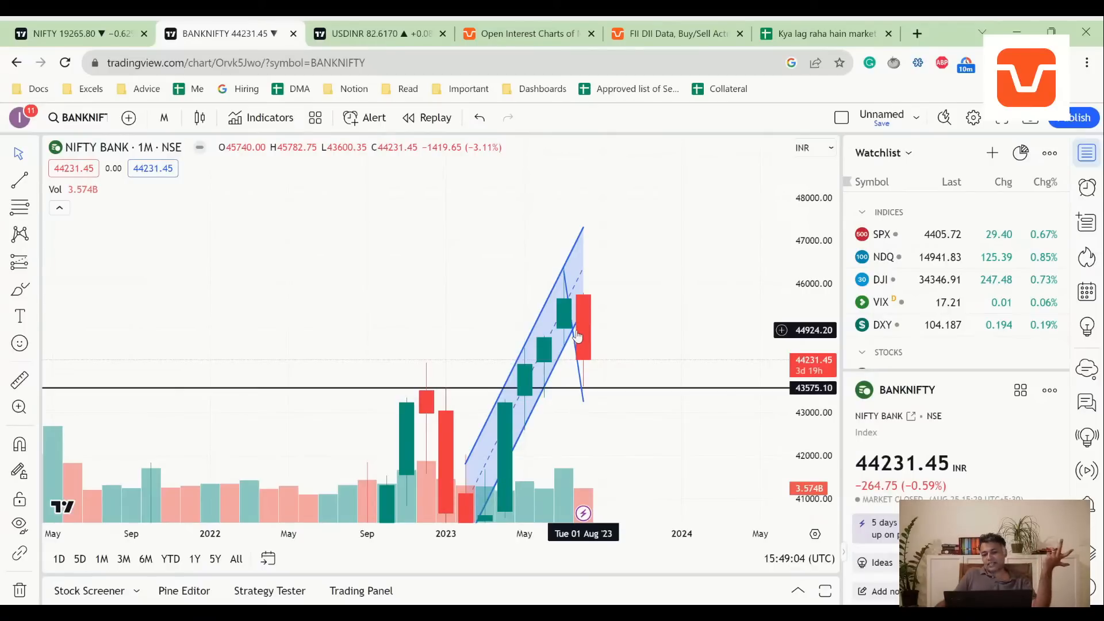
pyautogui.moveTo(578, 354)
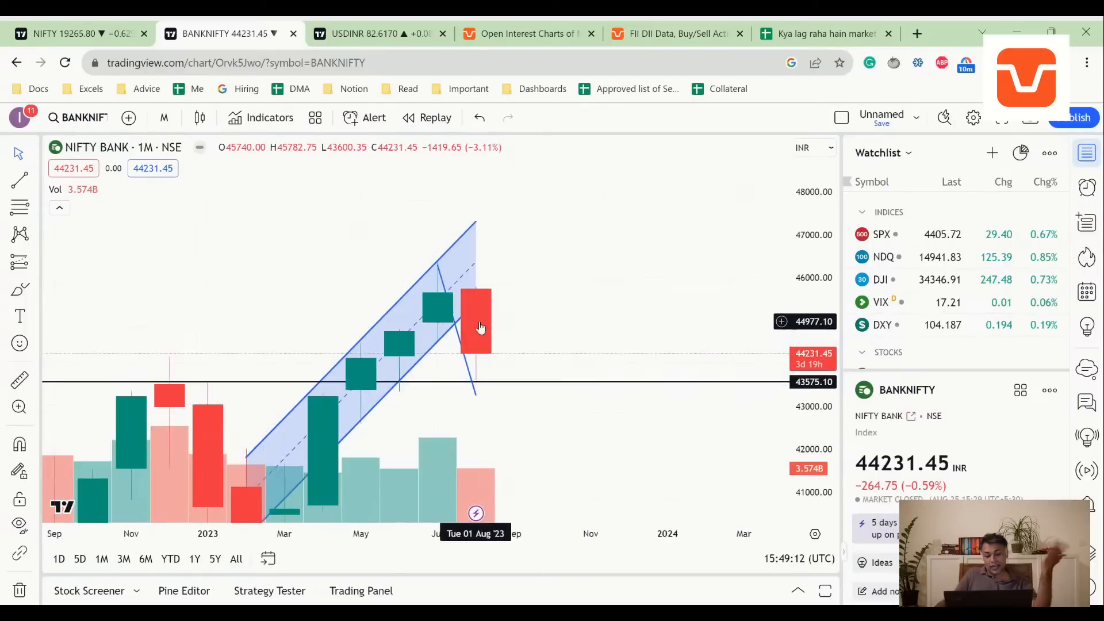
pyautogui.moveTo(463, 313)
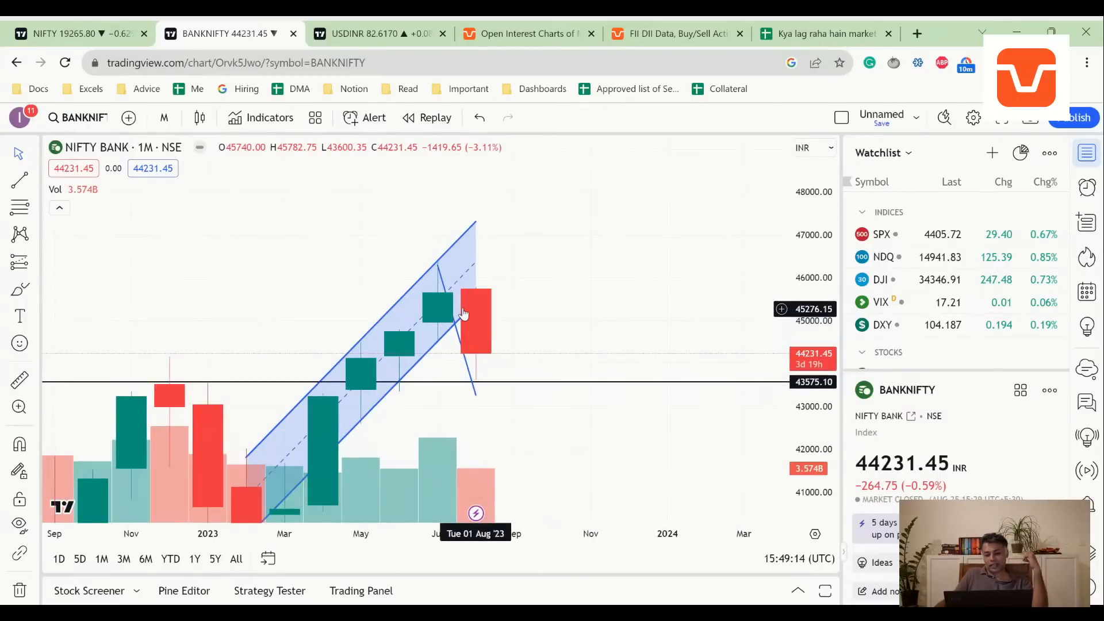
pyautogui.moveTo(474, 323)
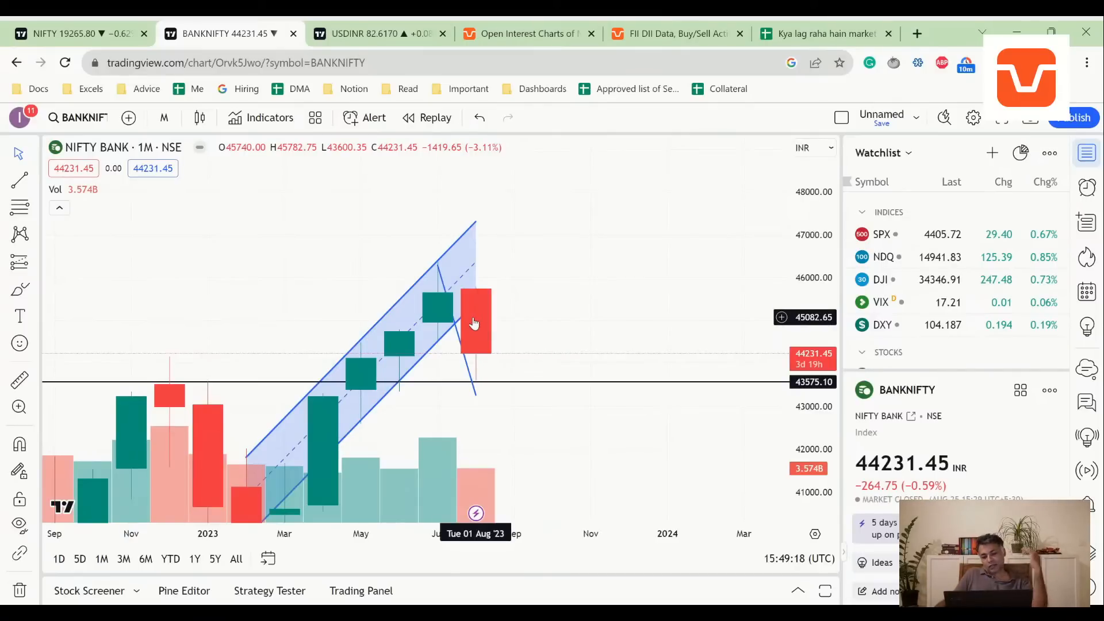
pyautogui.moveTo(477, 332)
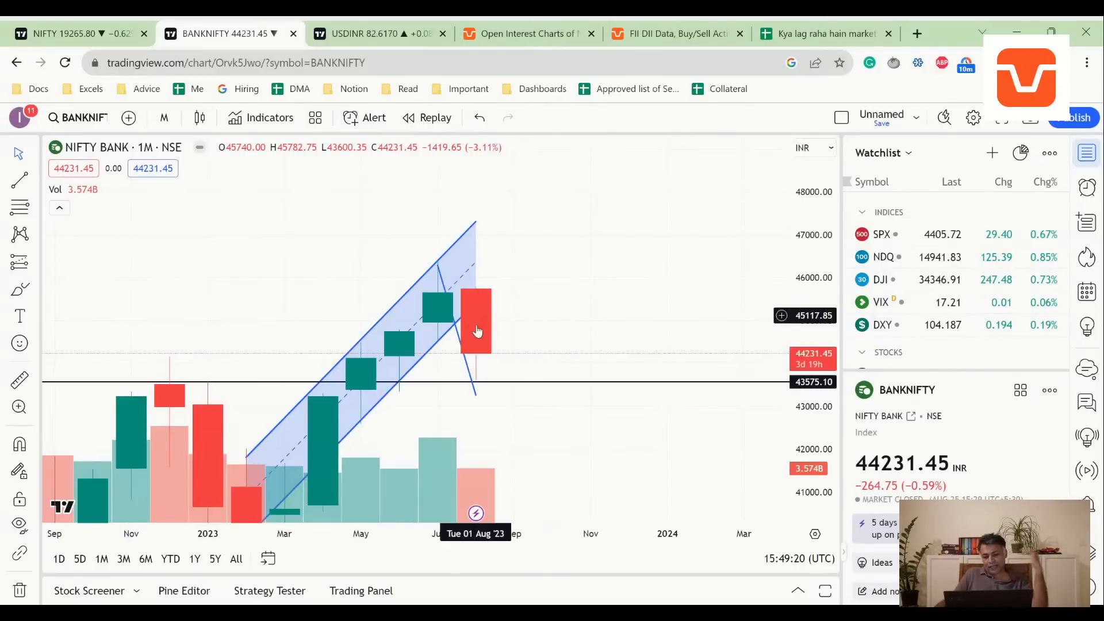
pyautogui.moveTo(473, 326)
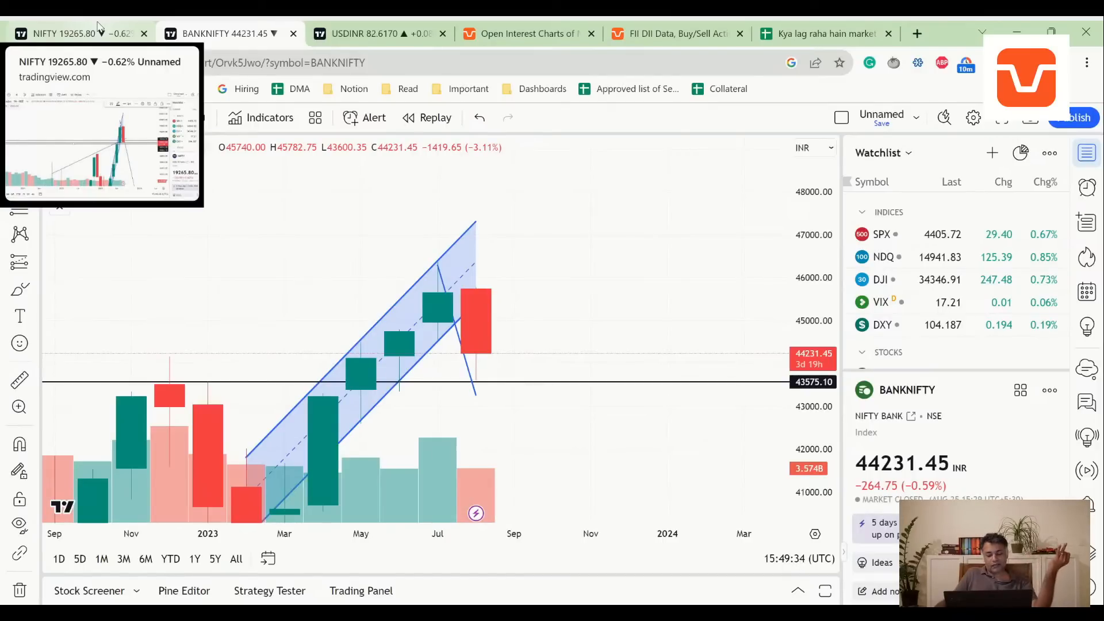
pyautogui.moveTo(350, 354)
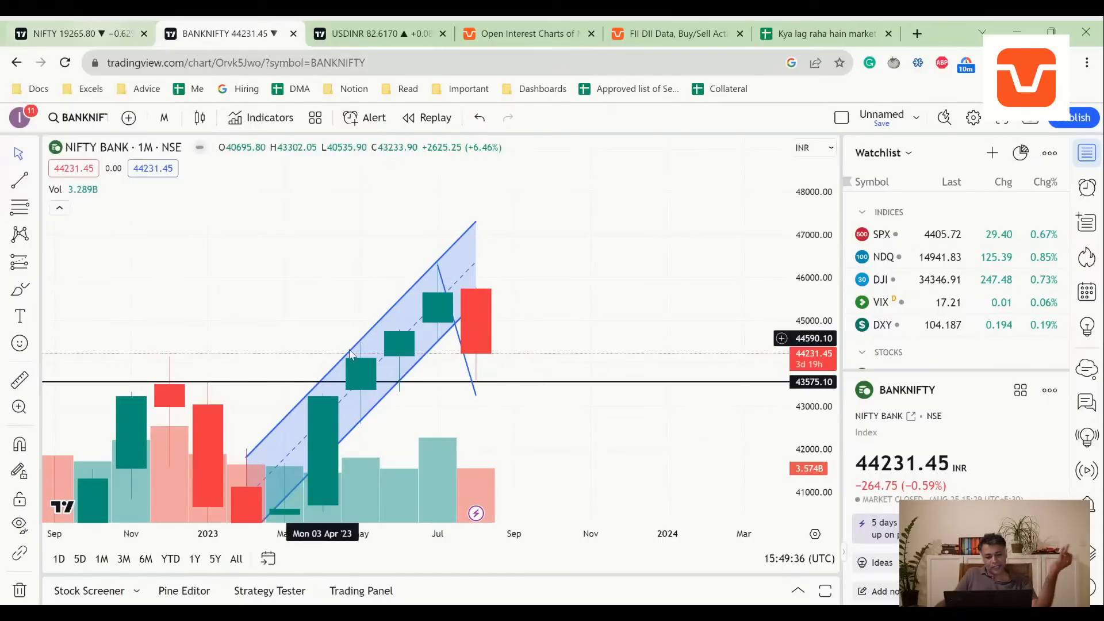
pyautogui.moveTo(470, 345)
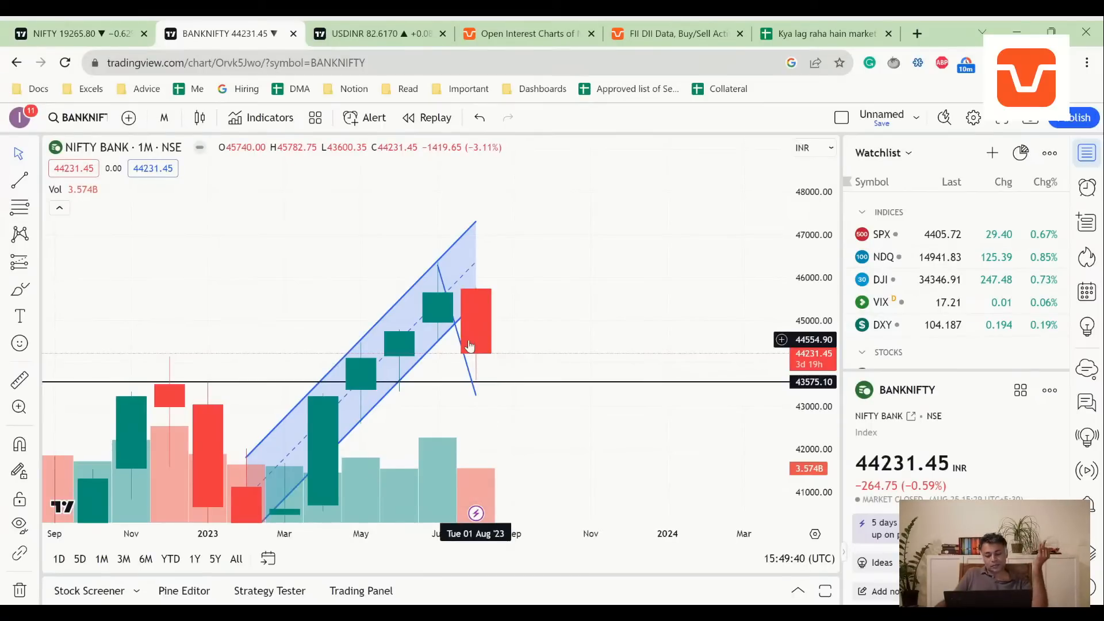
pyautogui.moveTo(469, 361)
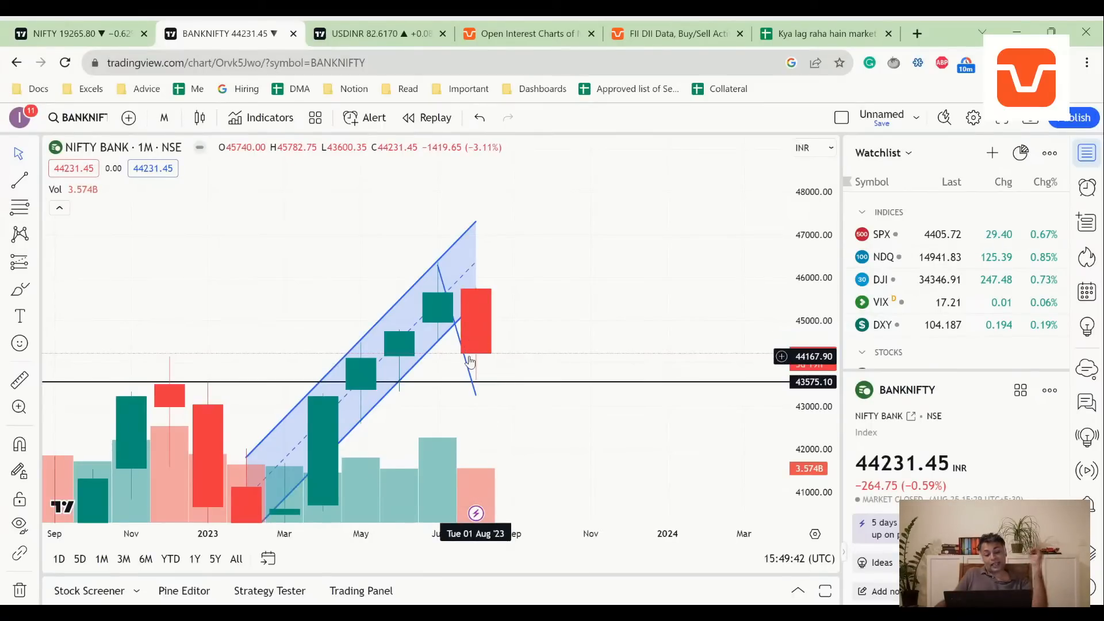
pyautogui.moveTo(449, 389)
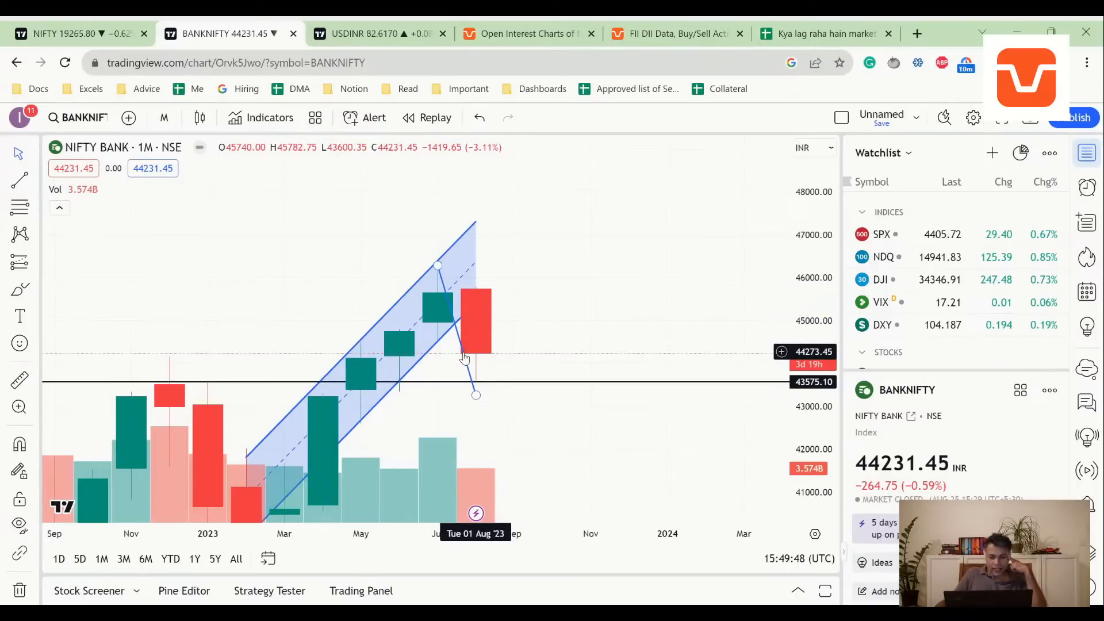
pyautogui.moveTo(779, 348)
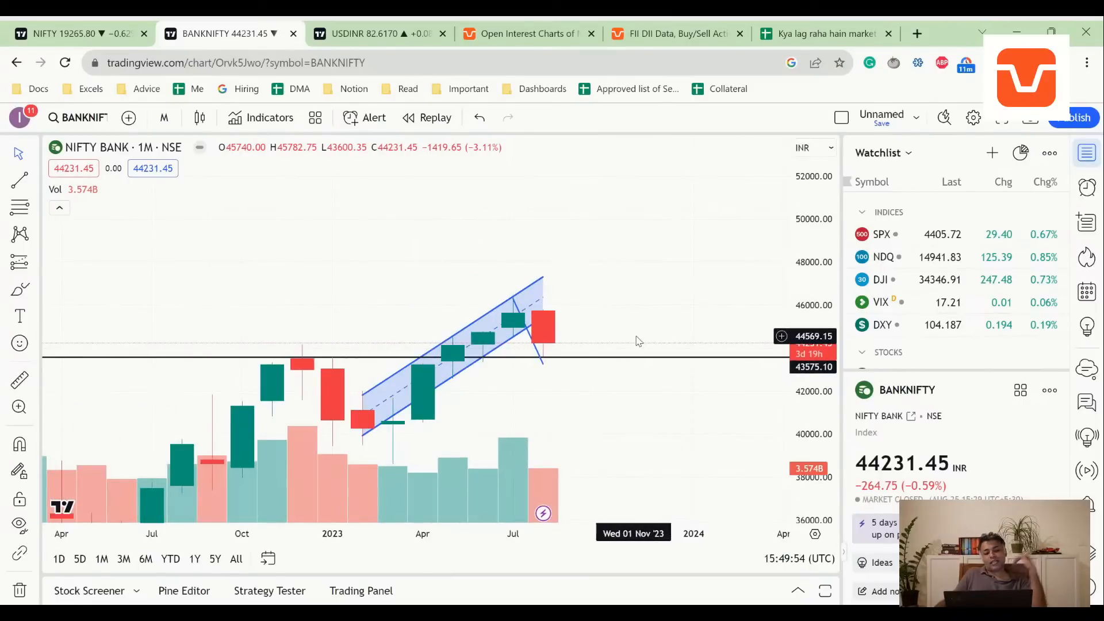
pyautogui.moveTo(581, 352)
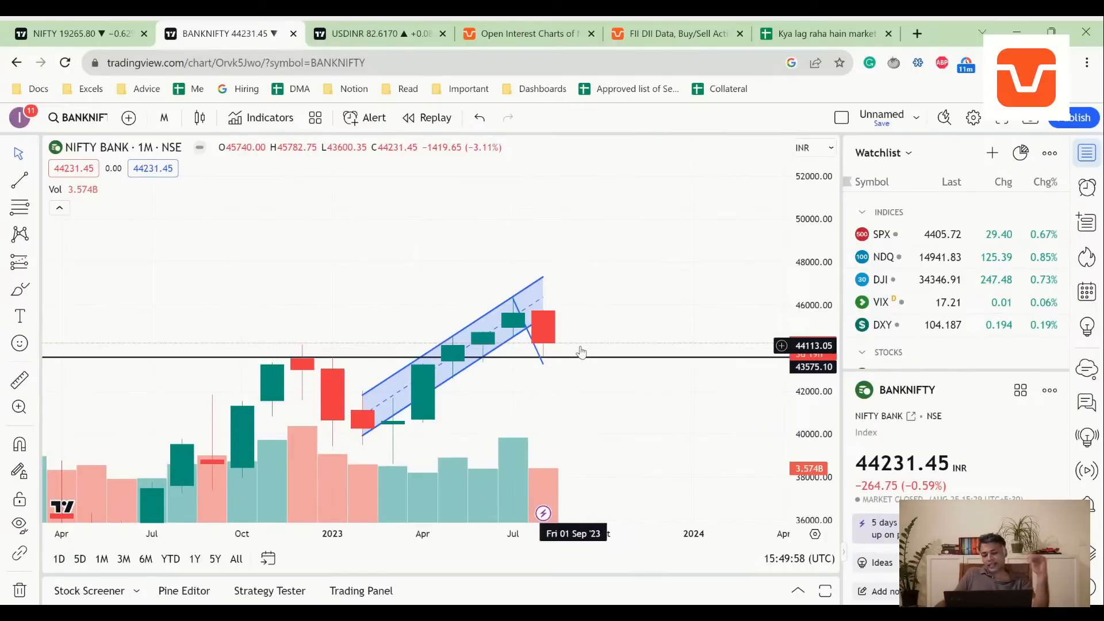
pyautogui.moveTo(545, 330)
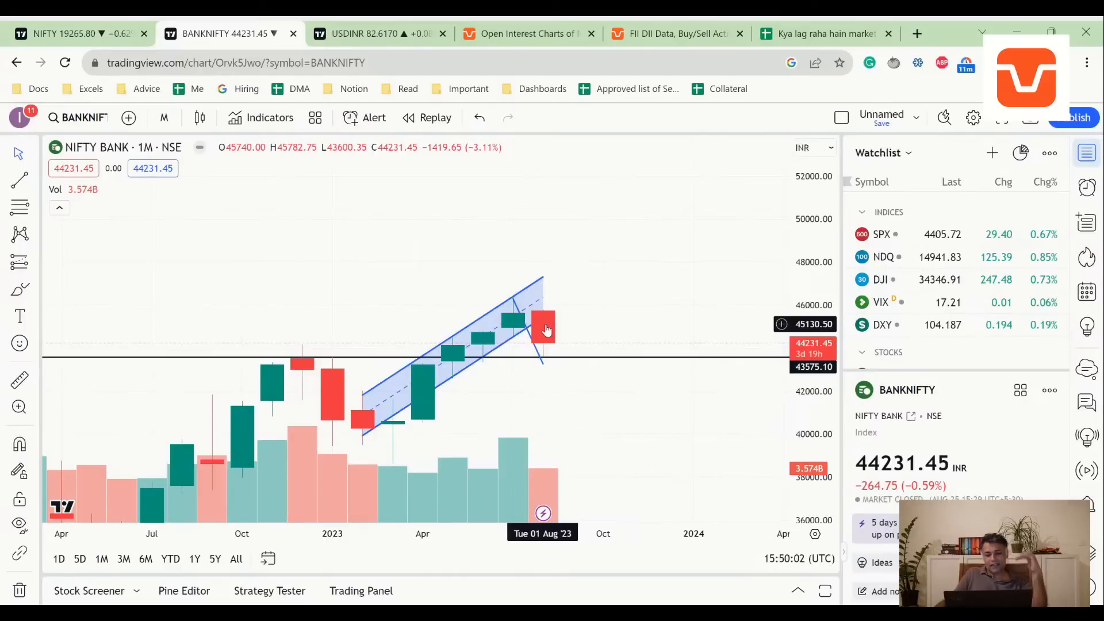
pyautogui.moveTo(272, 139)
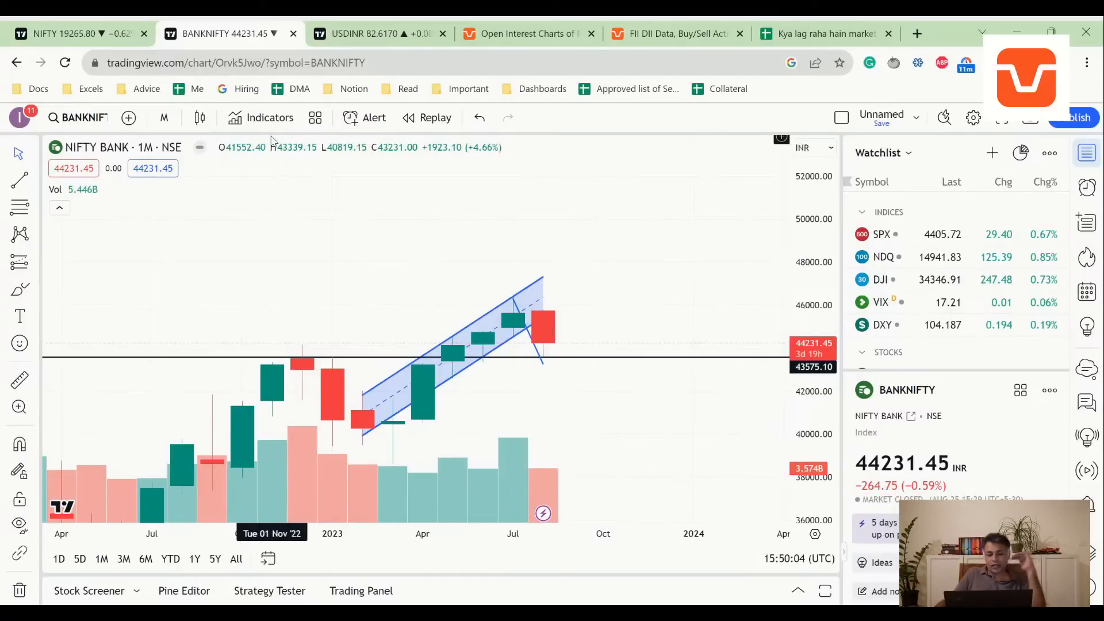
pyautogui.click(77, 33)
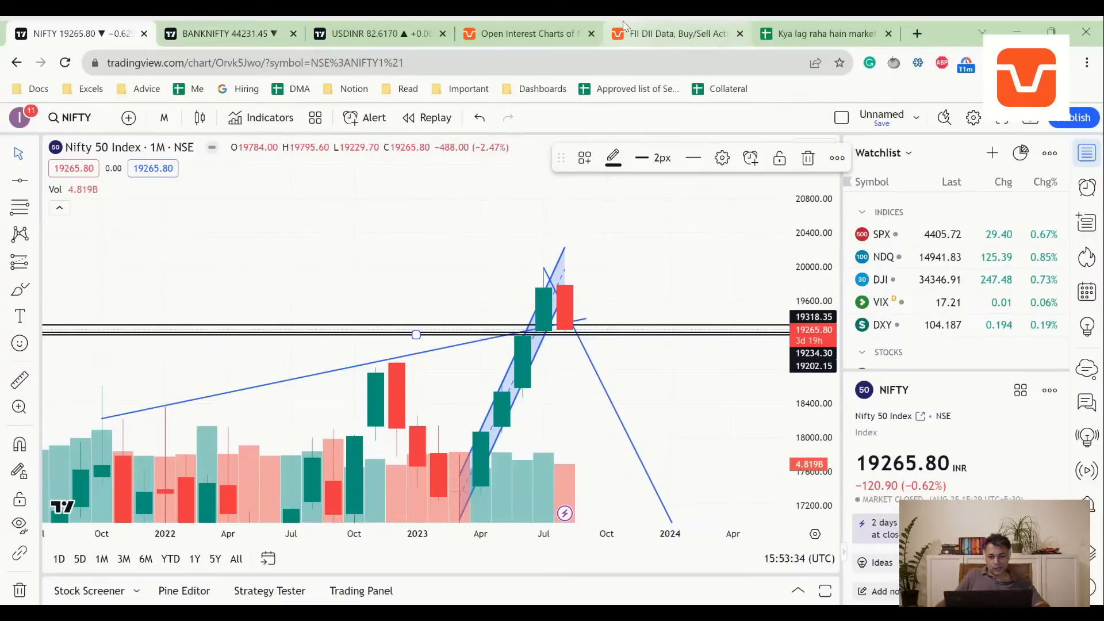
# Append 'gap up tomorrow' to the 28-Aug Trades note and confirm it.
pyautogui.click(822, 34)
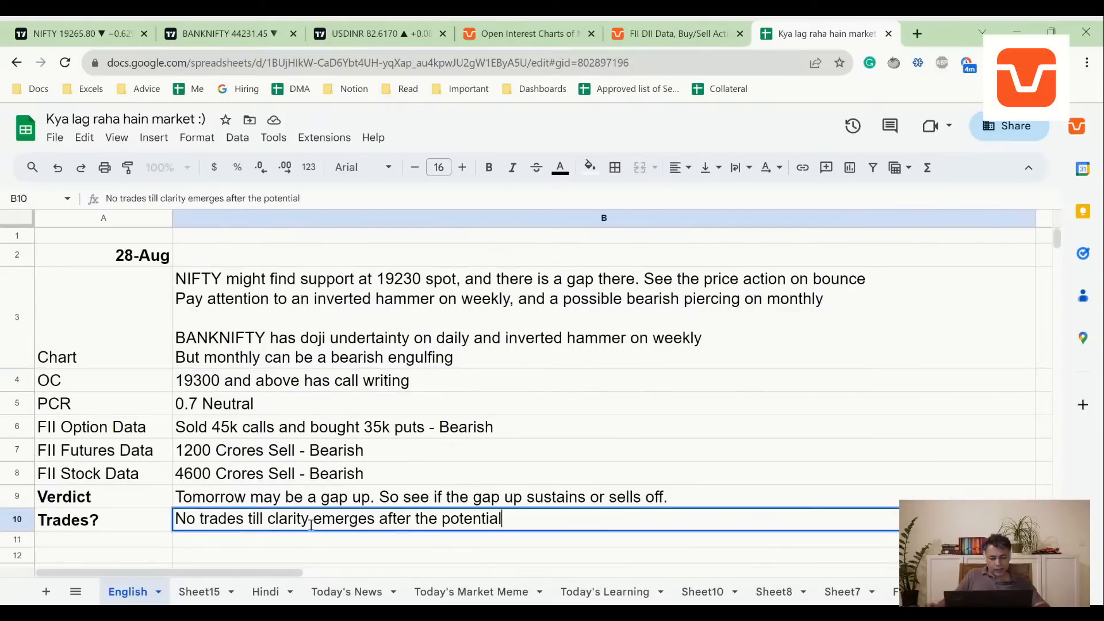
pyautogui.write('gap up t')
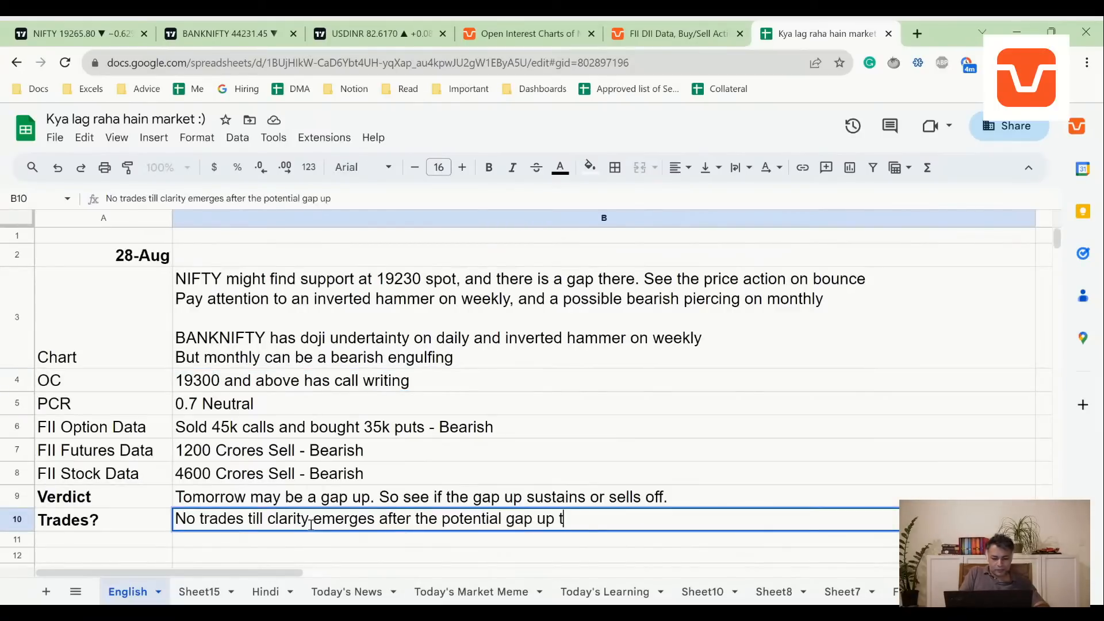
pyautogui.press('enter')
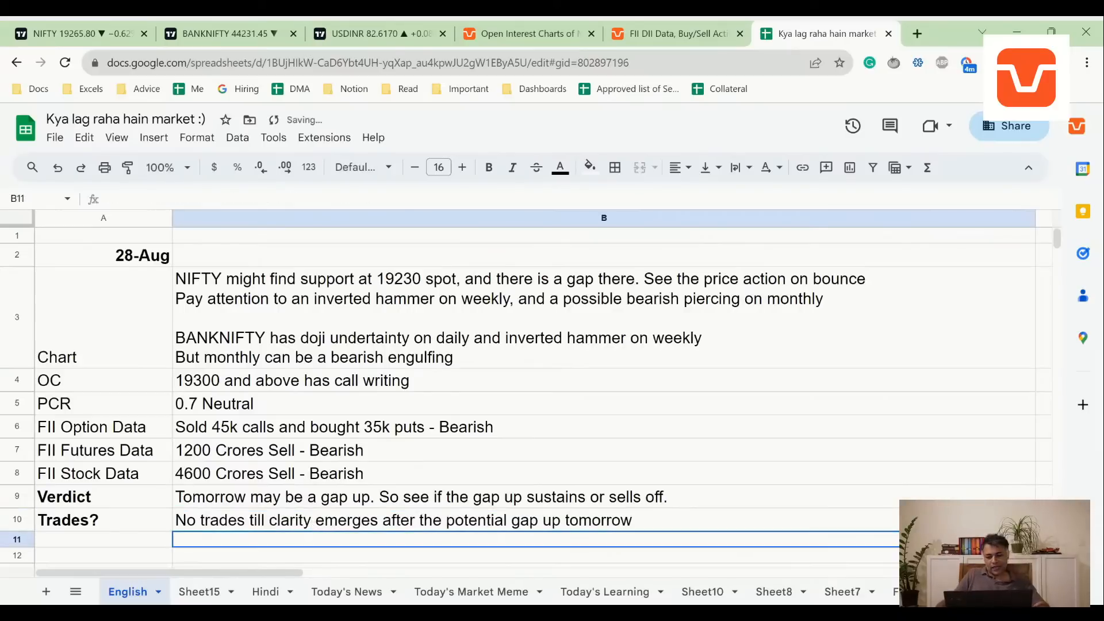